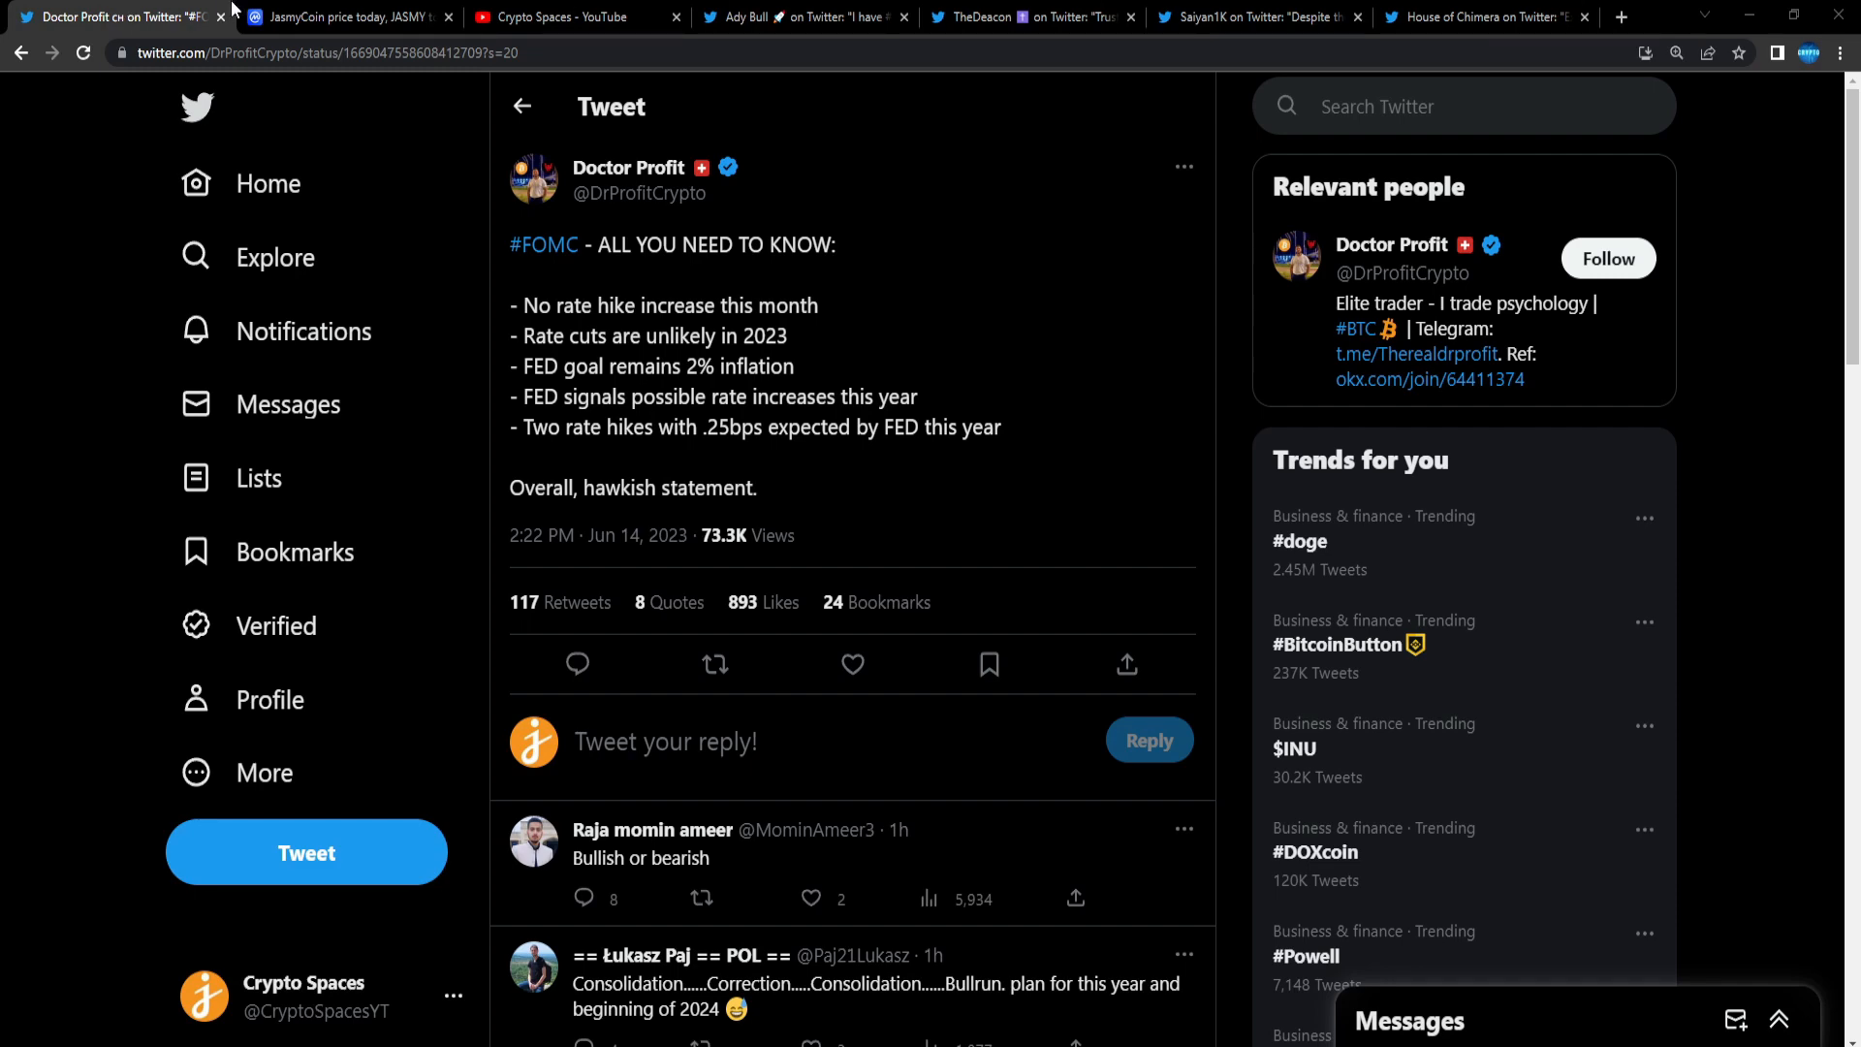
Step: Show JasmyCoin's CoinMarketCap page and scroll through its market cap, volume and supply stats
click(344, 17)
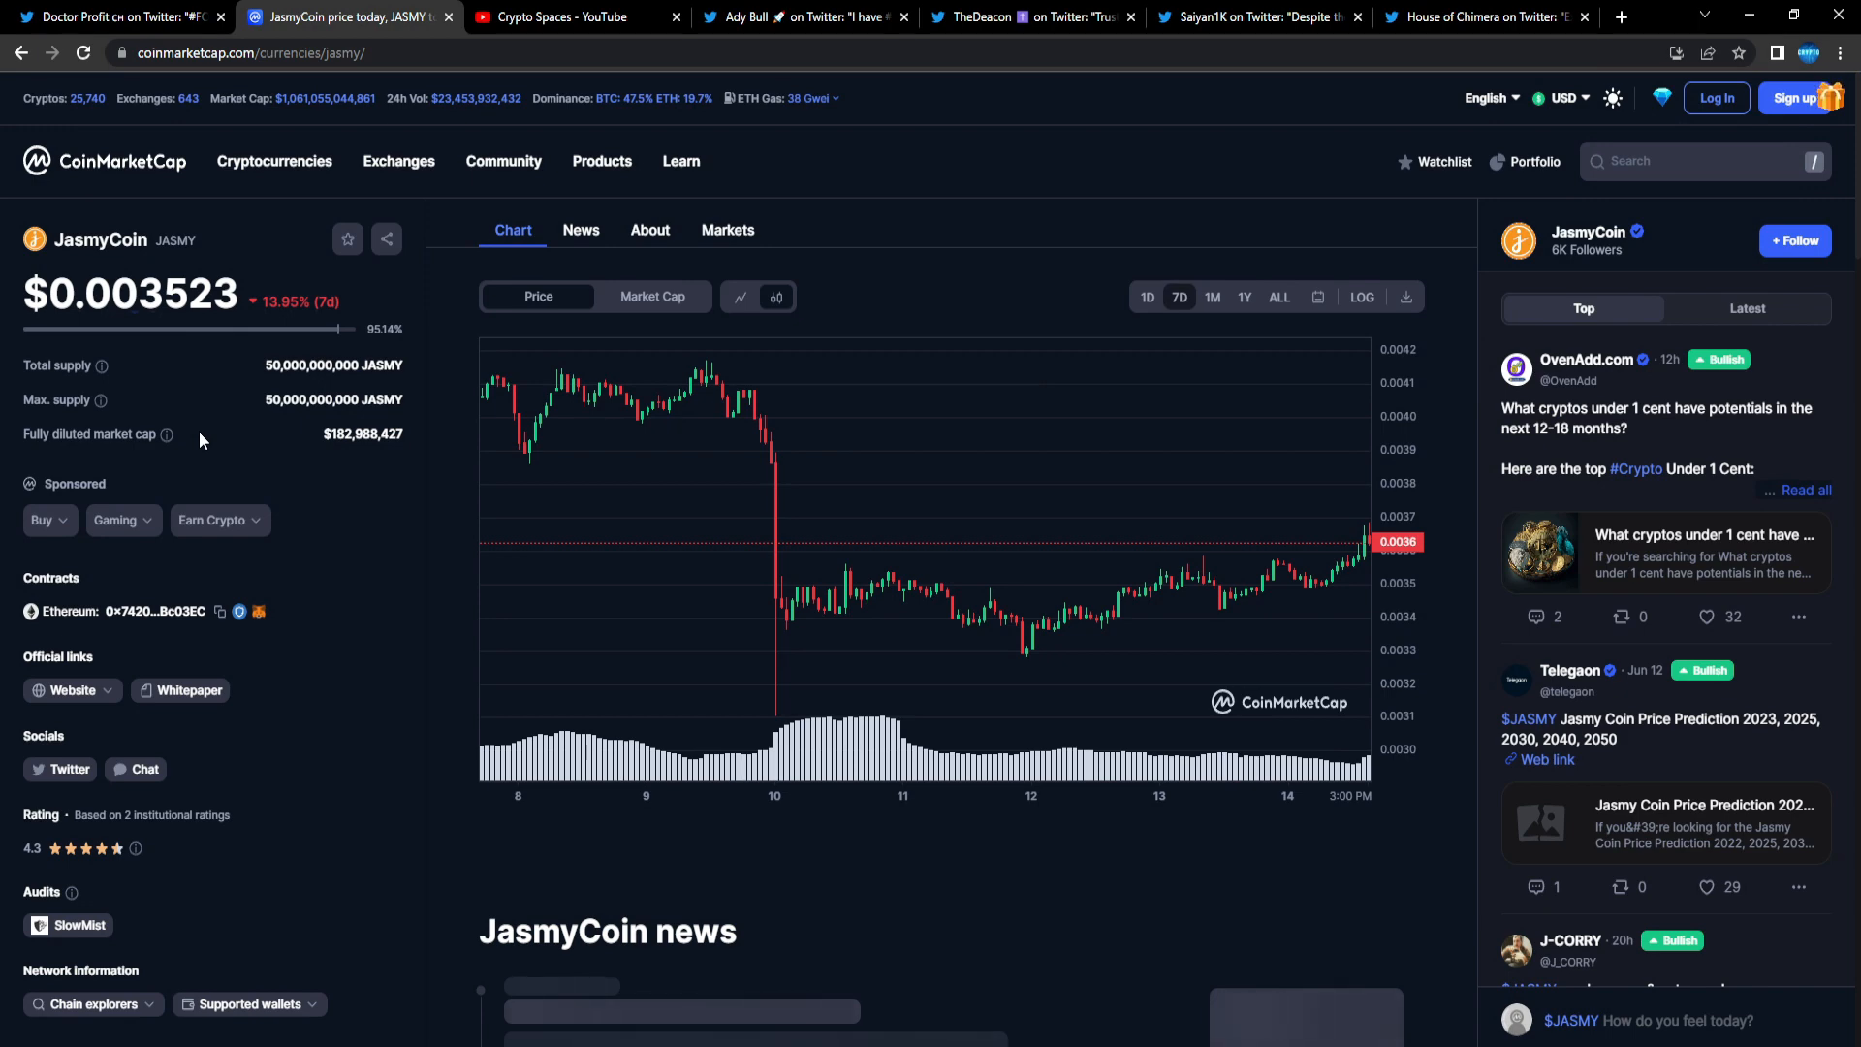
scroll(down, 3)
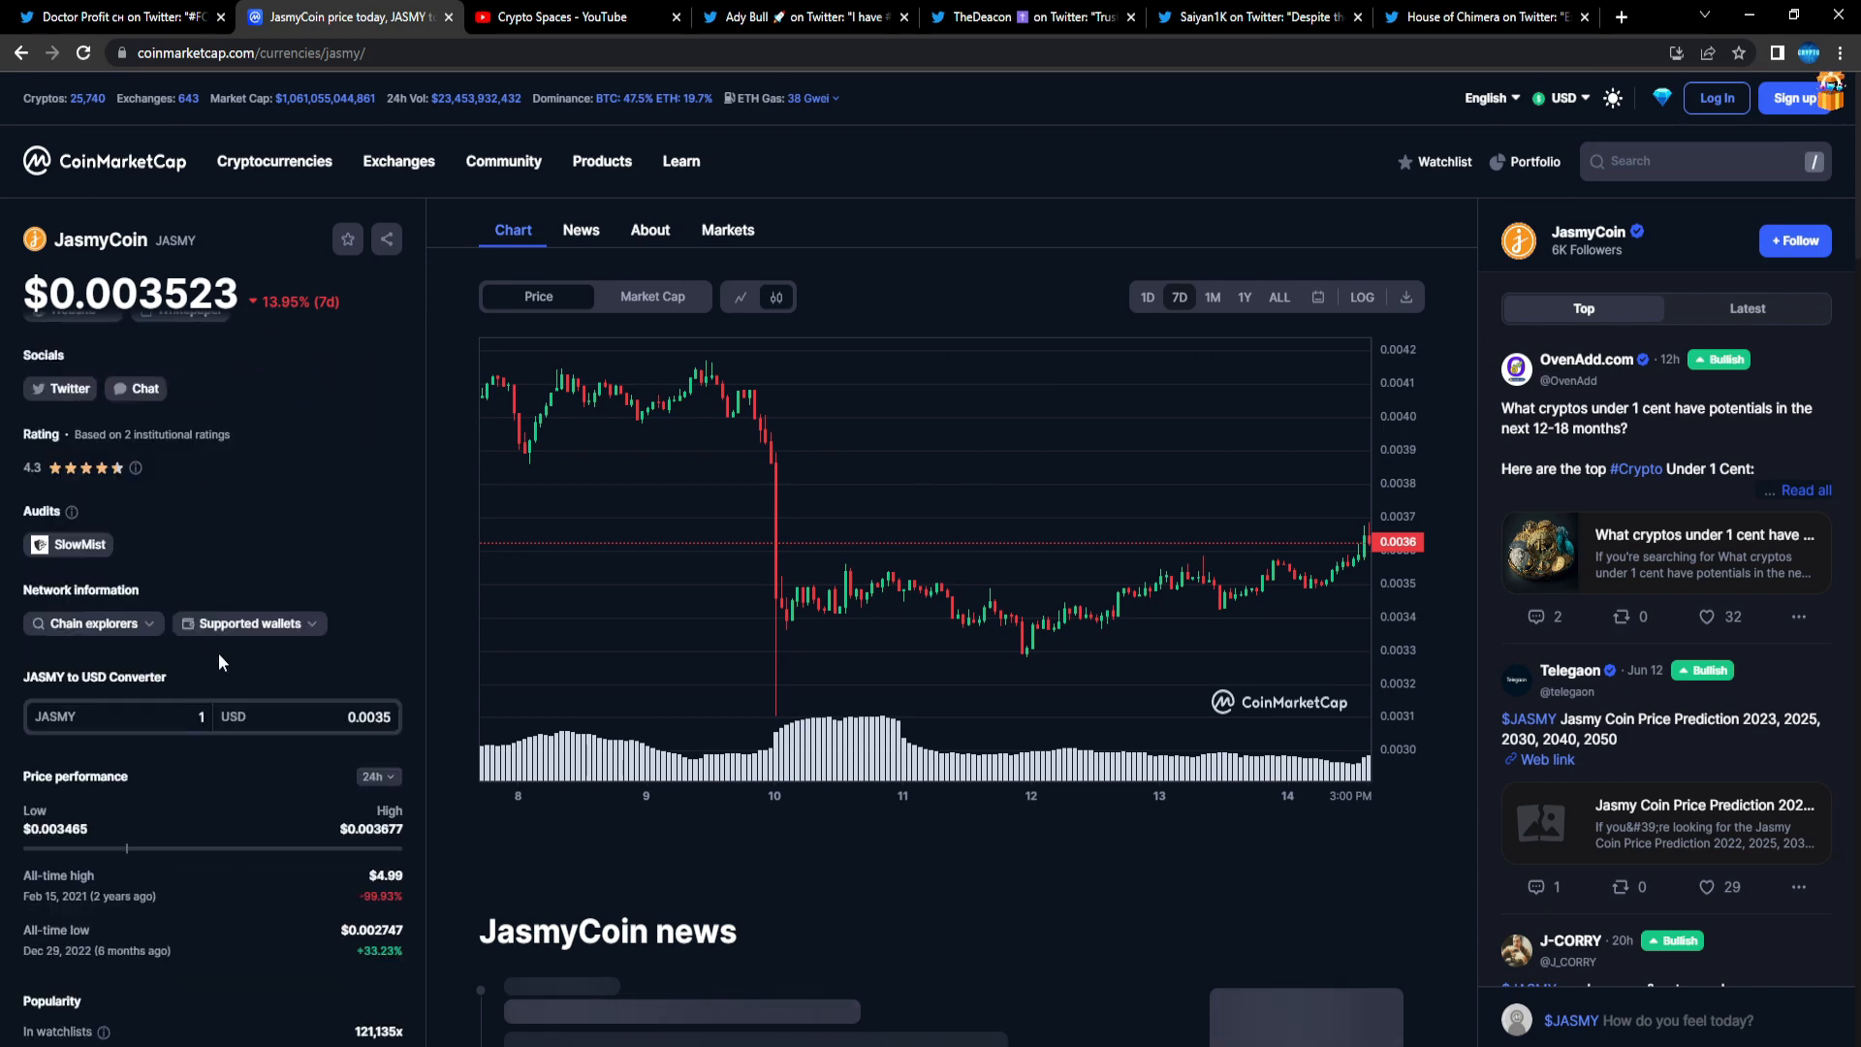
scroll(down, 3)
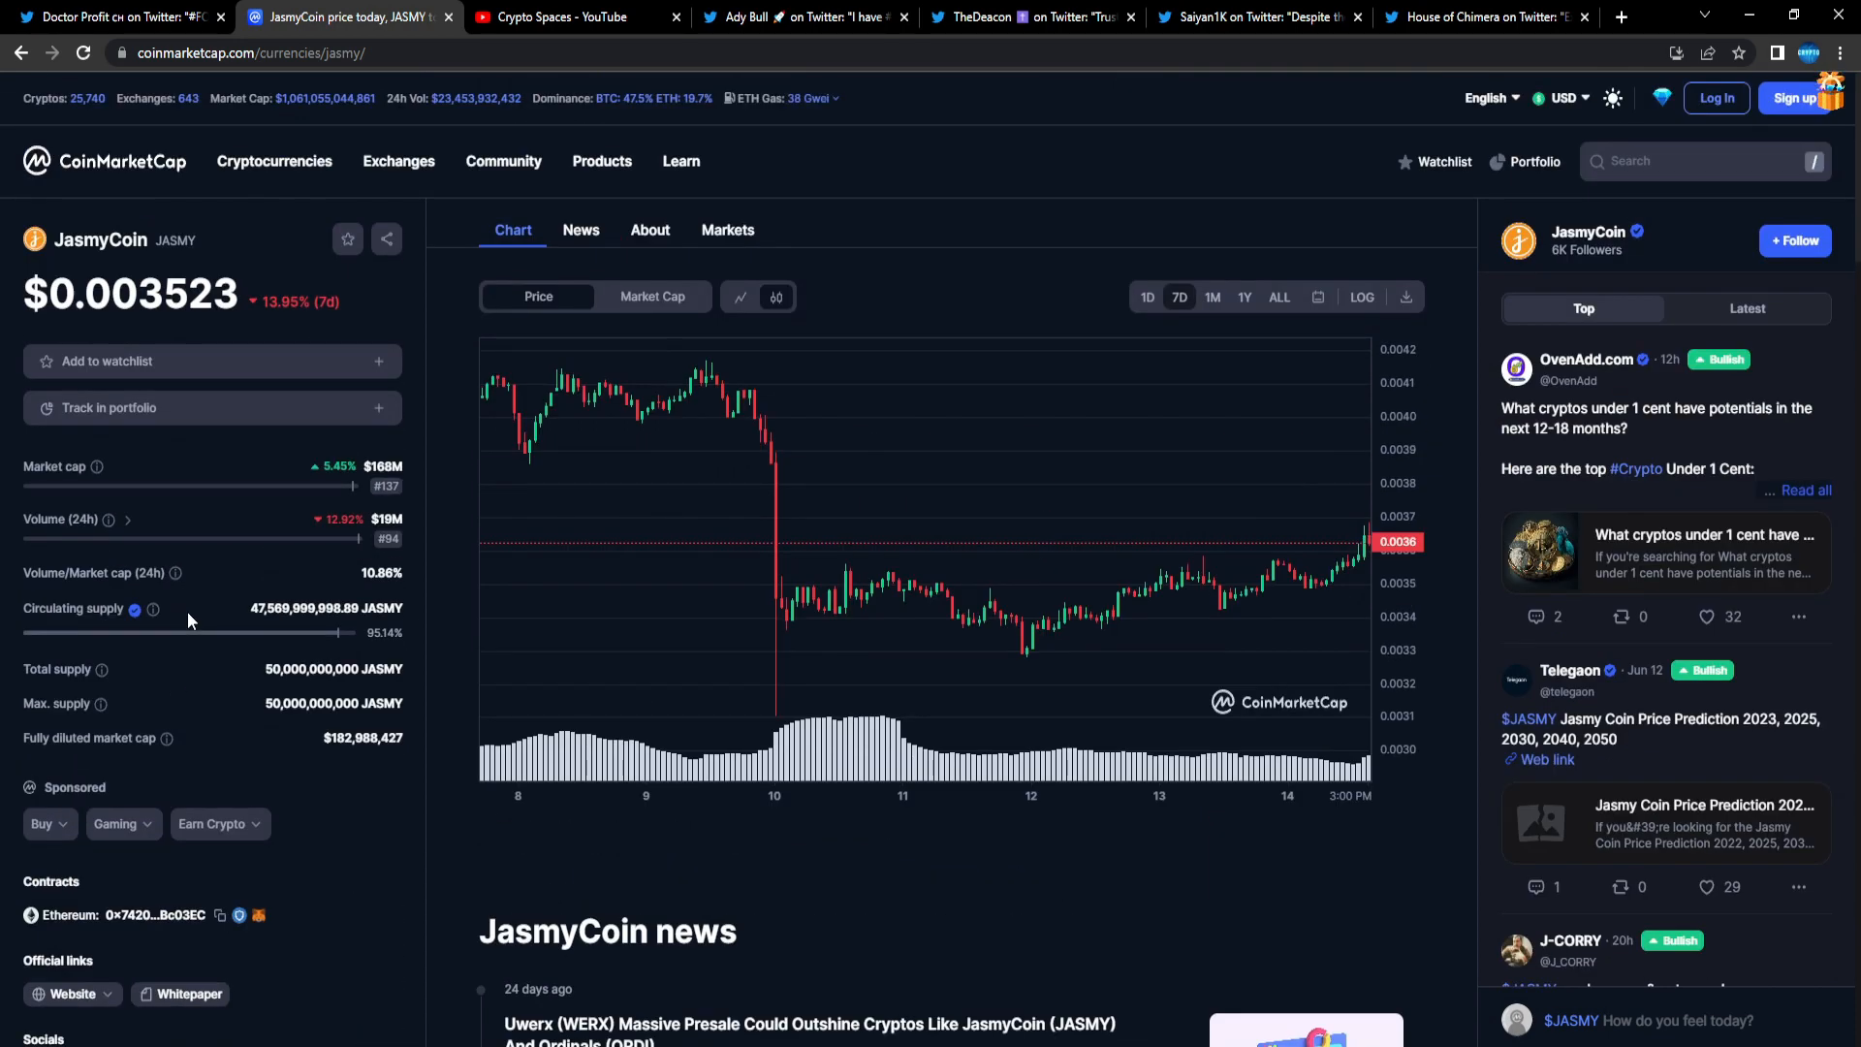
mouse_move(342, 607)
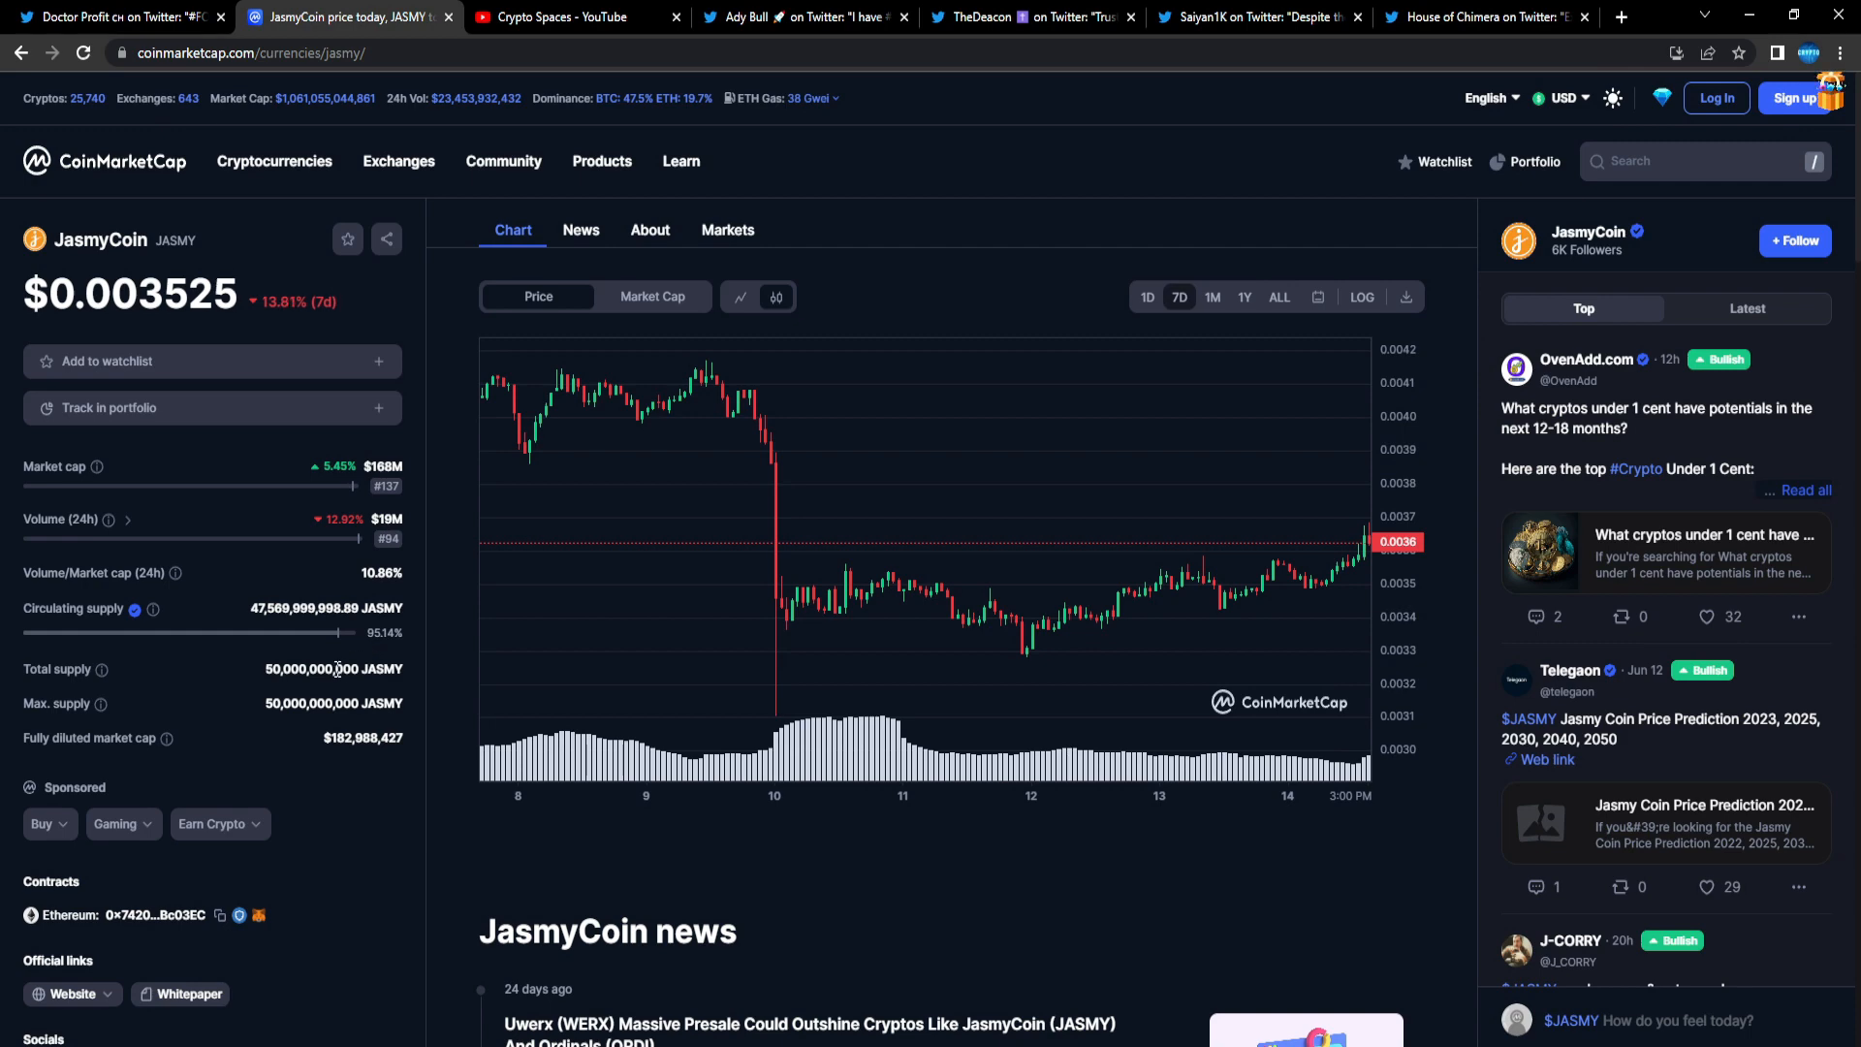
scroll(down, 3)
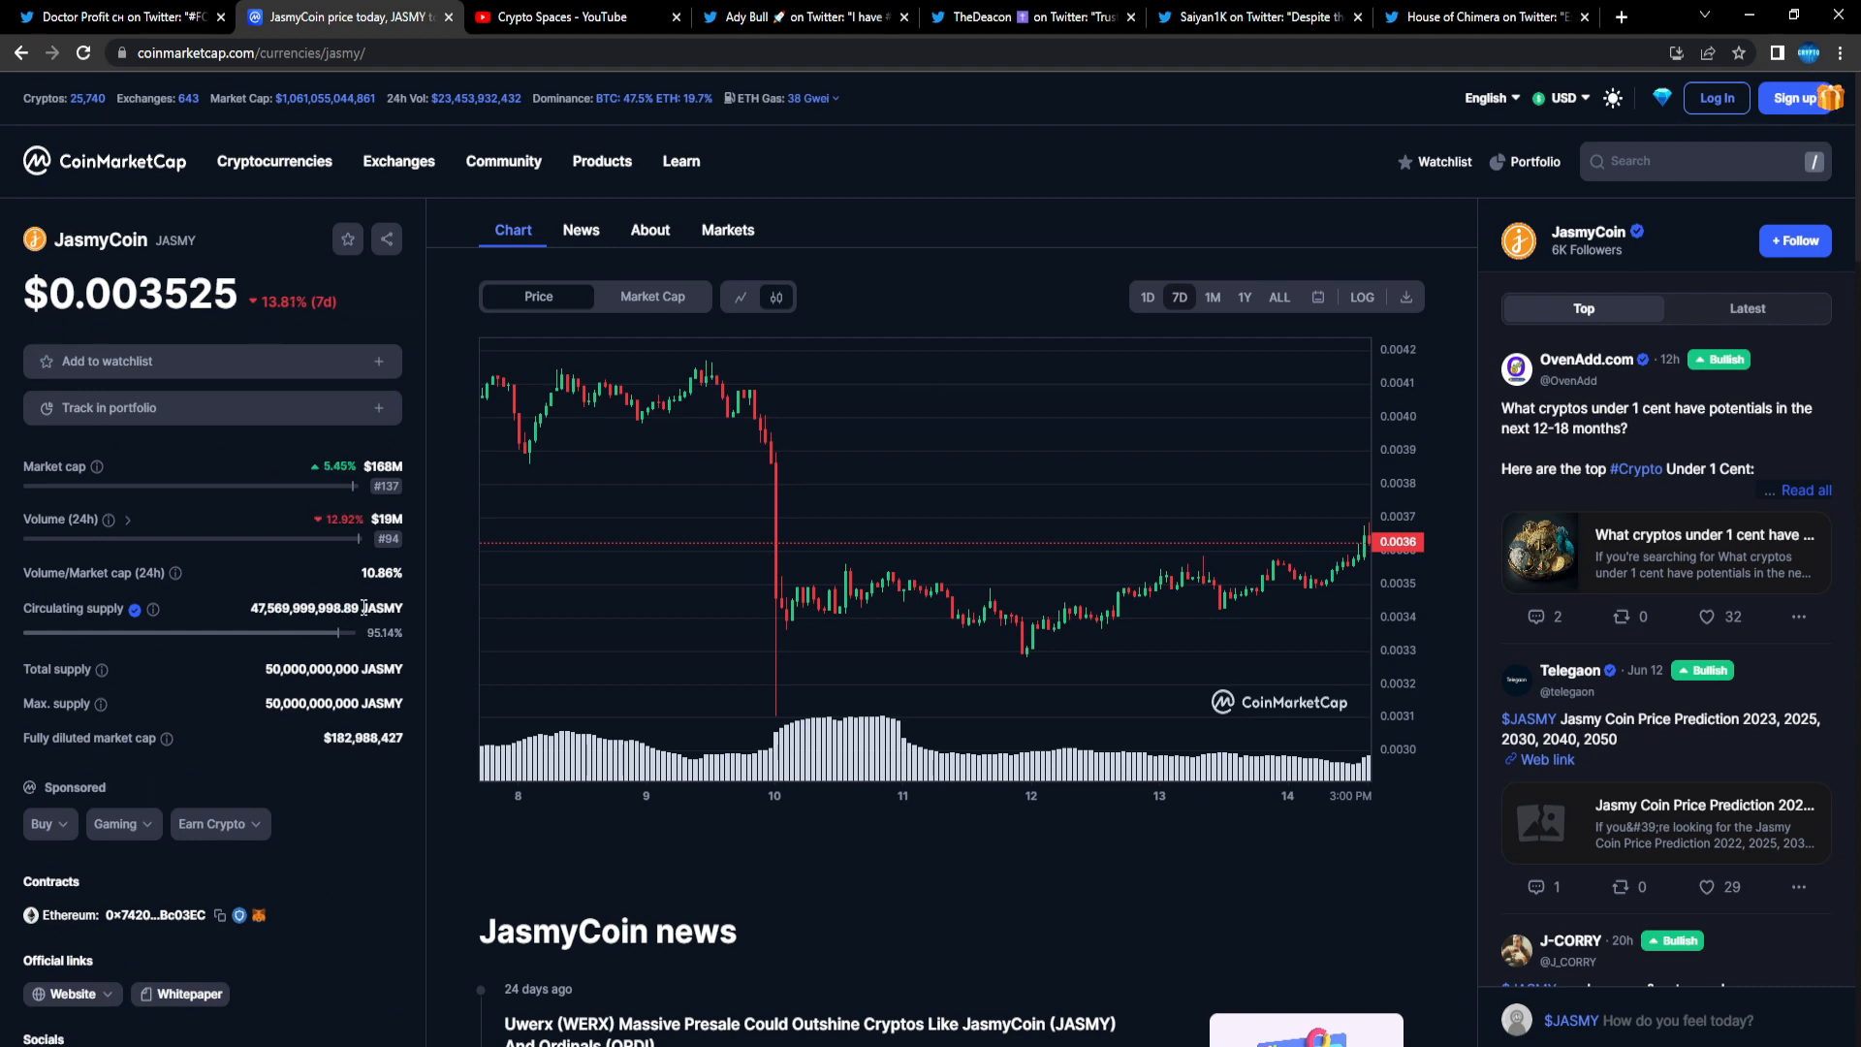
mouse_move(380, 571)
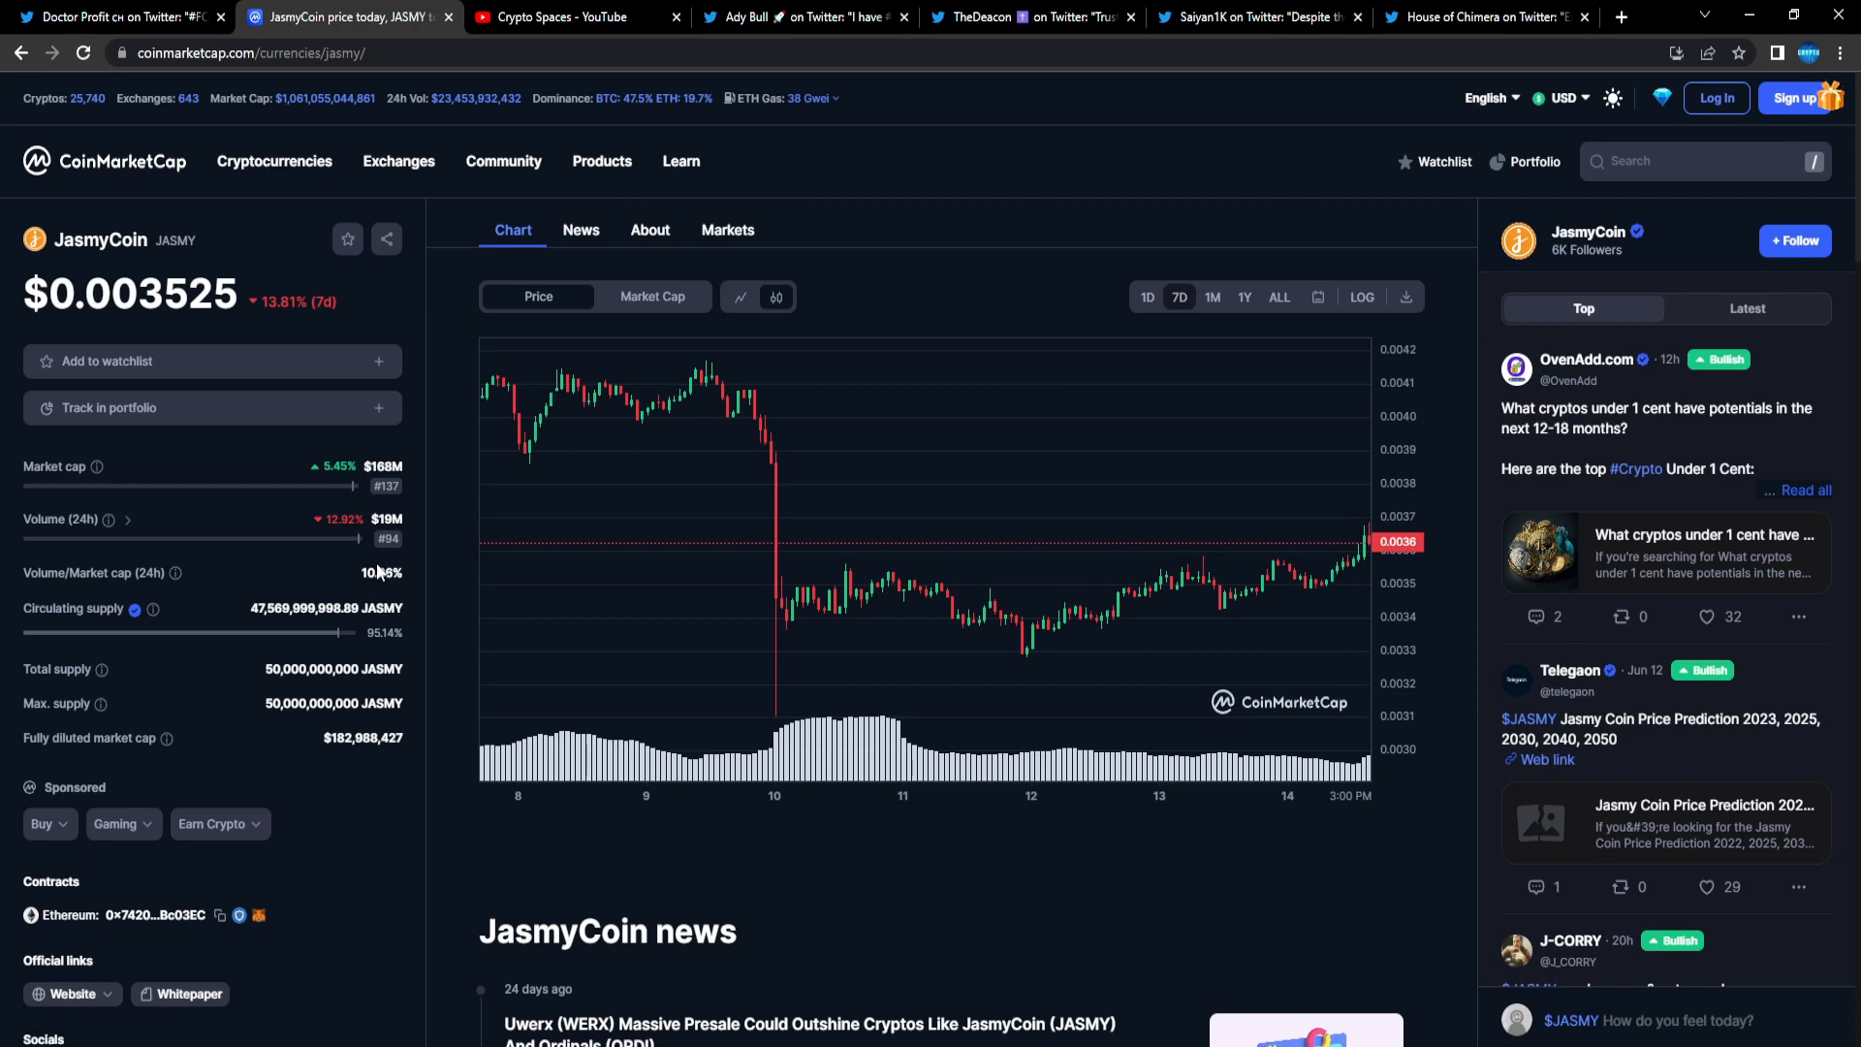
mouse_move(381, 566)
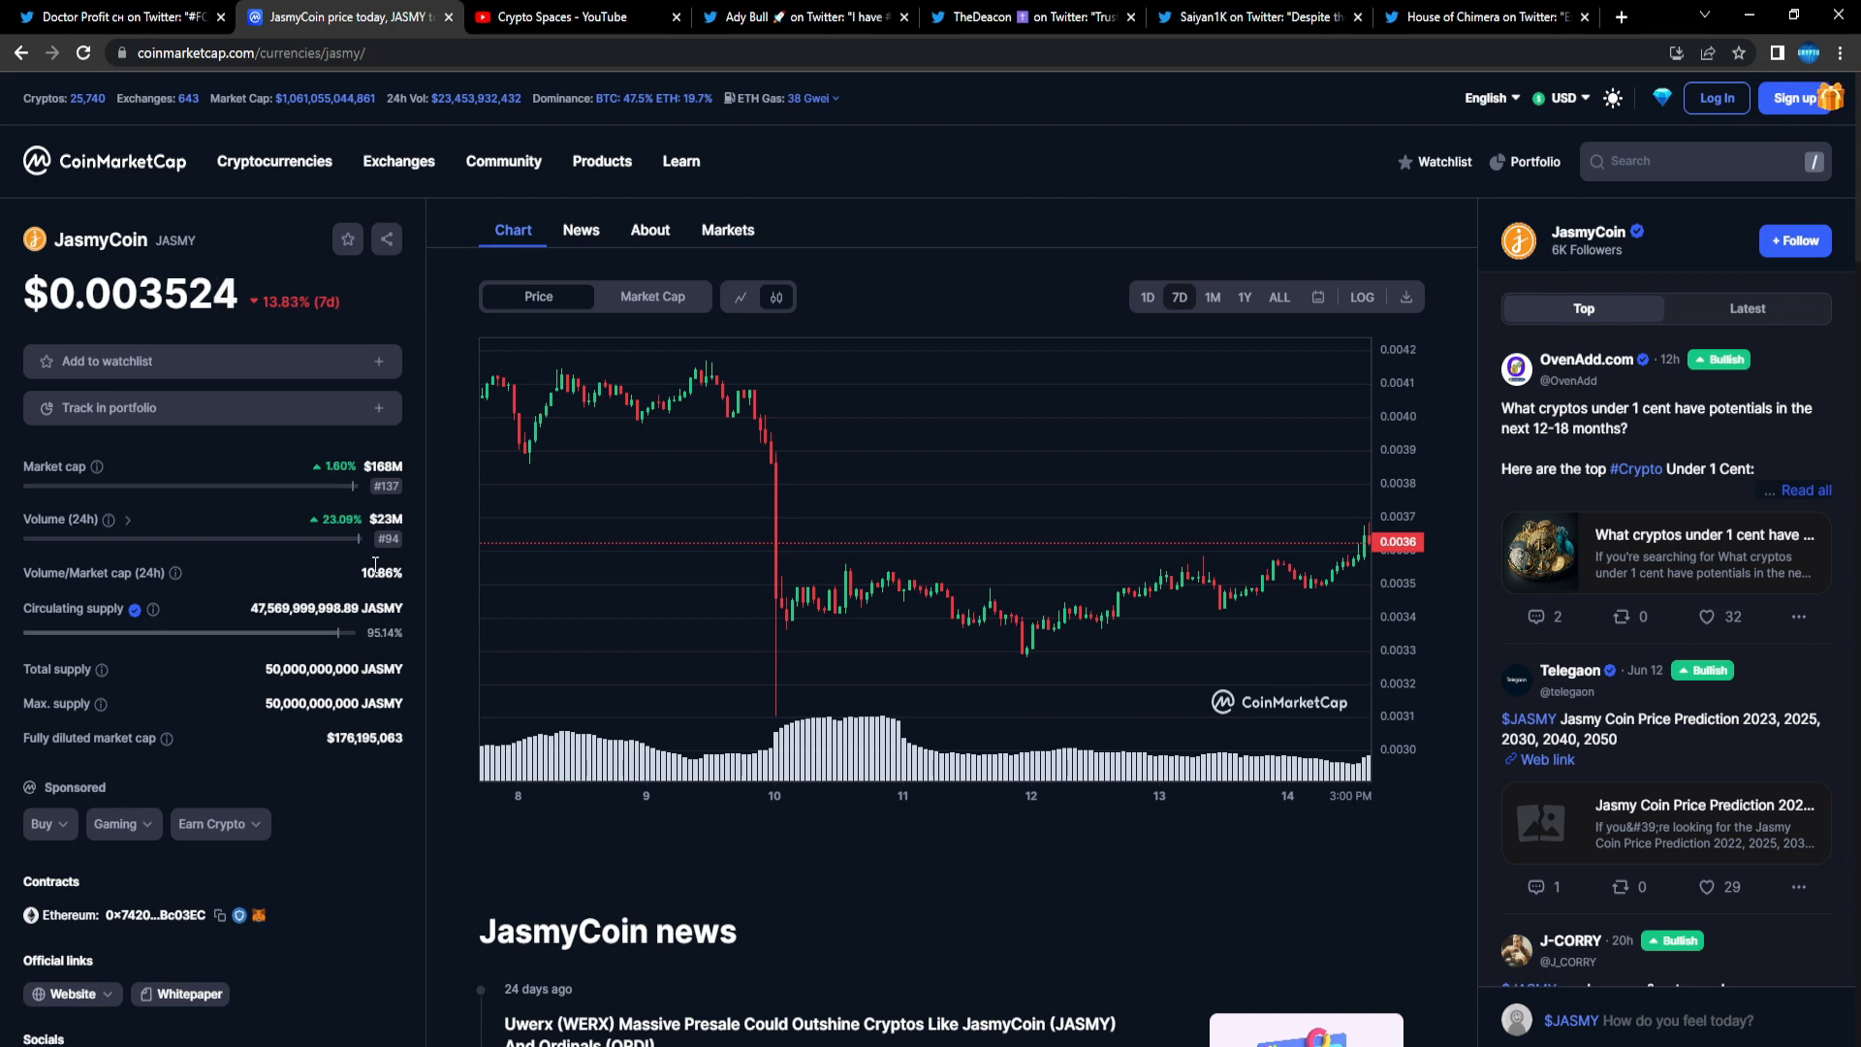
Step: Switch to the Crypto Spaces YouTube tab listing its recent JASMY videos
click(558, 16)
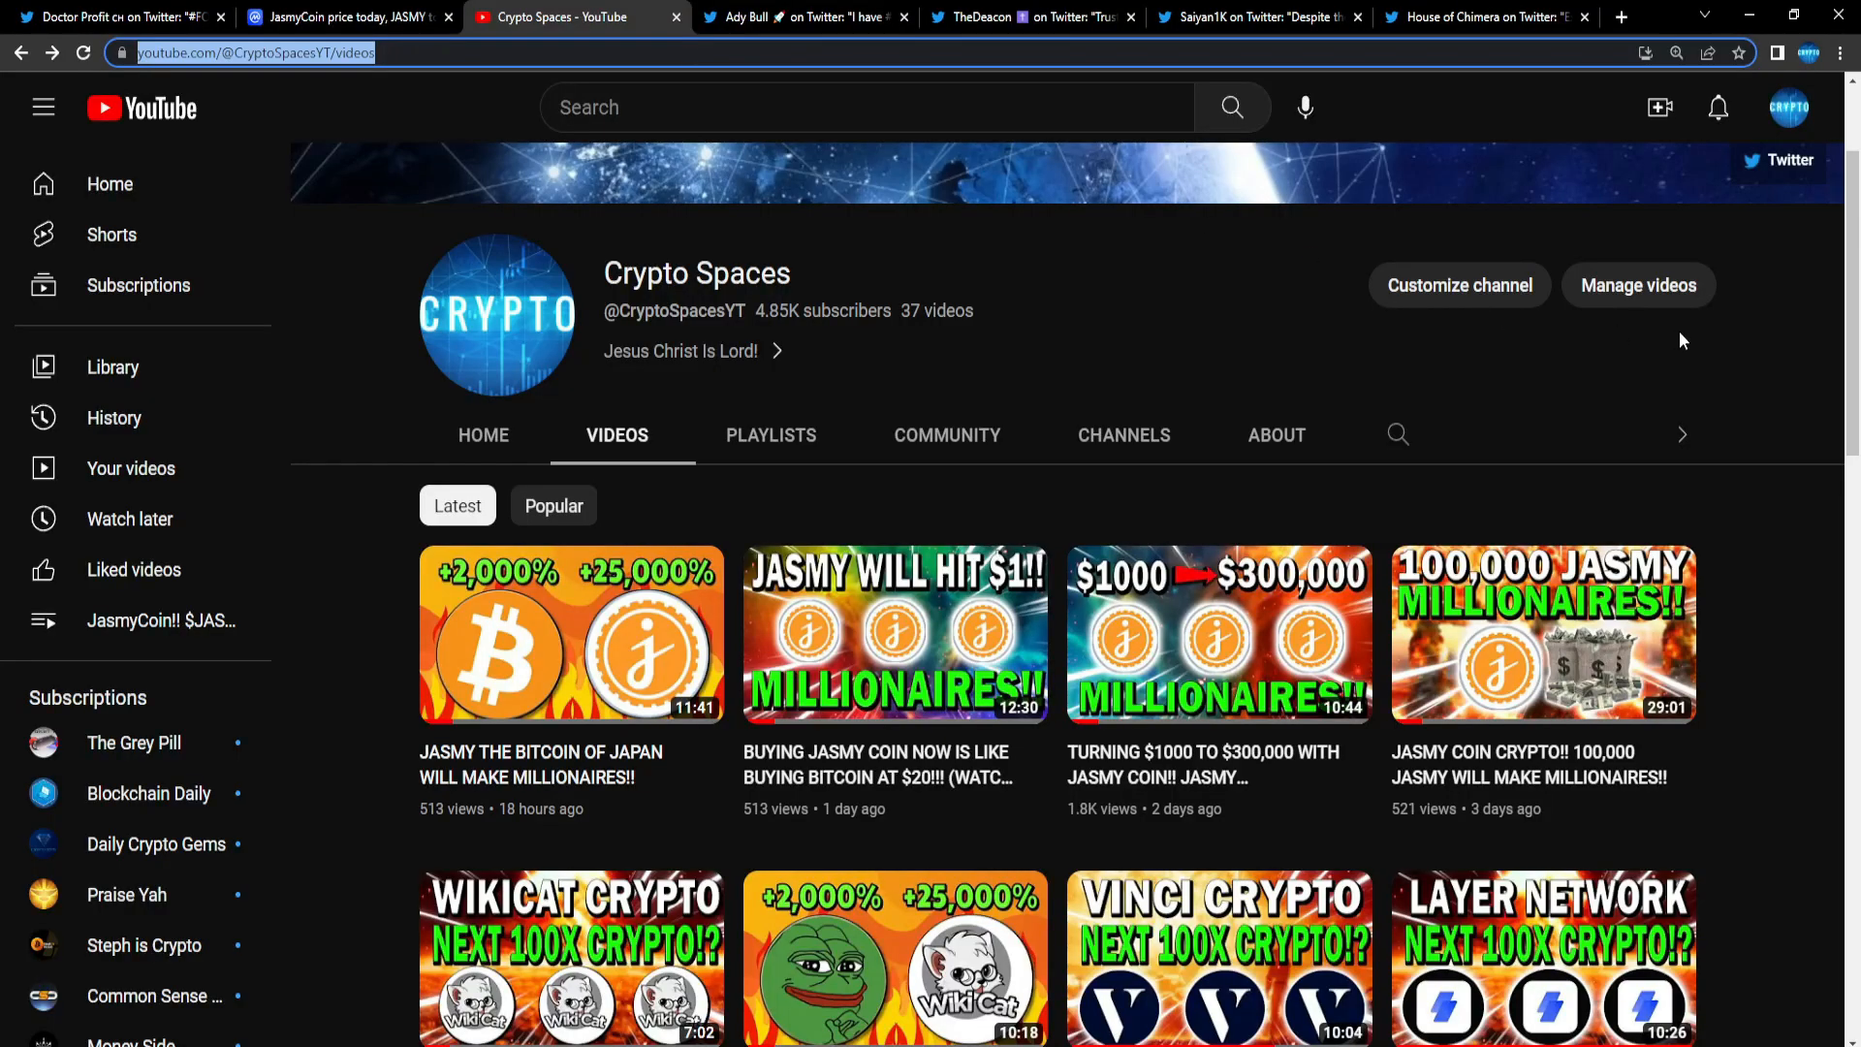
mouse_move(1686, 423)
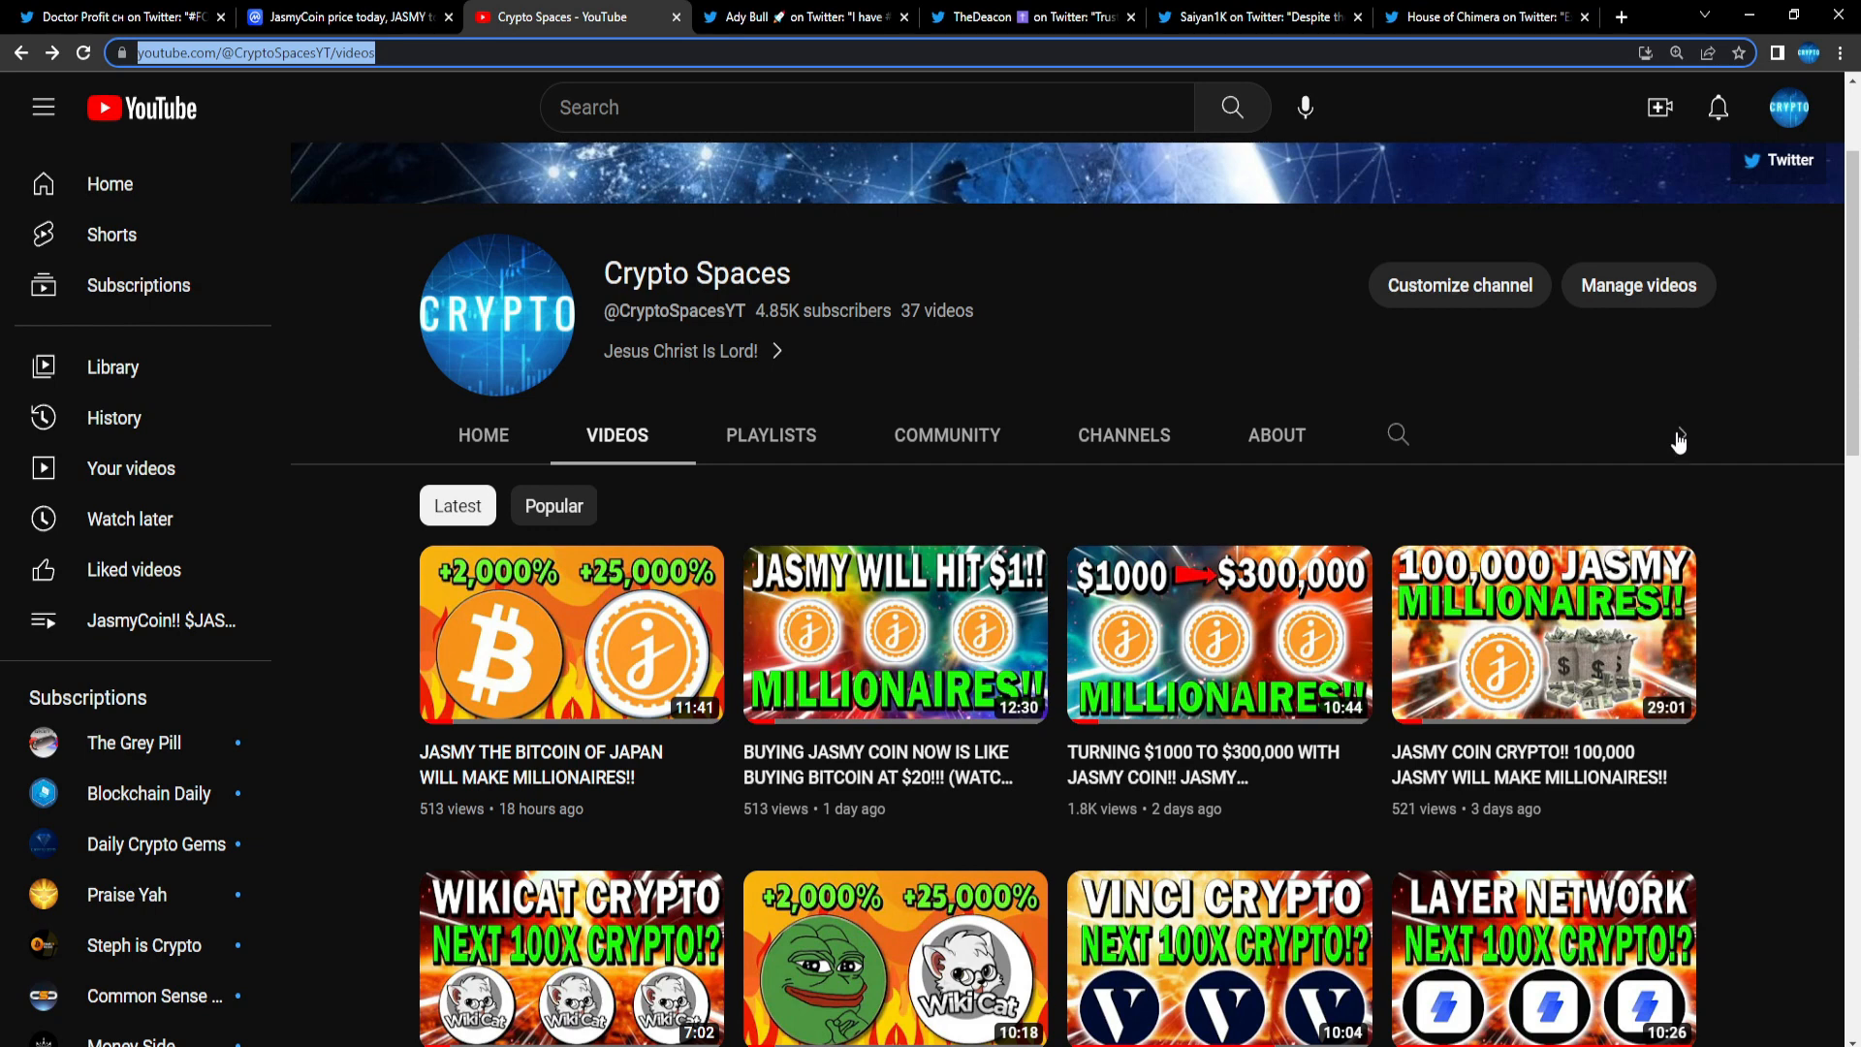
mouse_move(1675, 434)
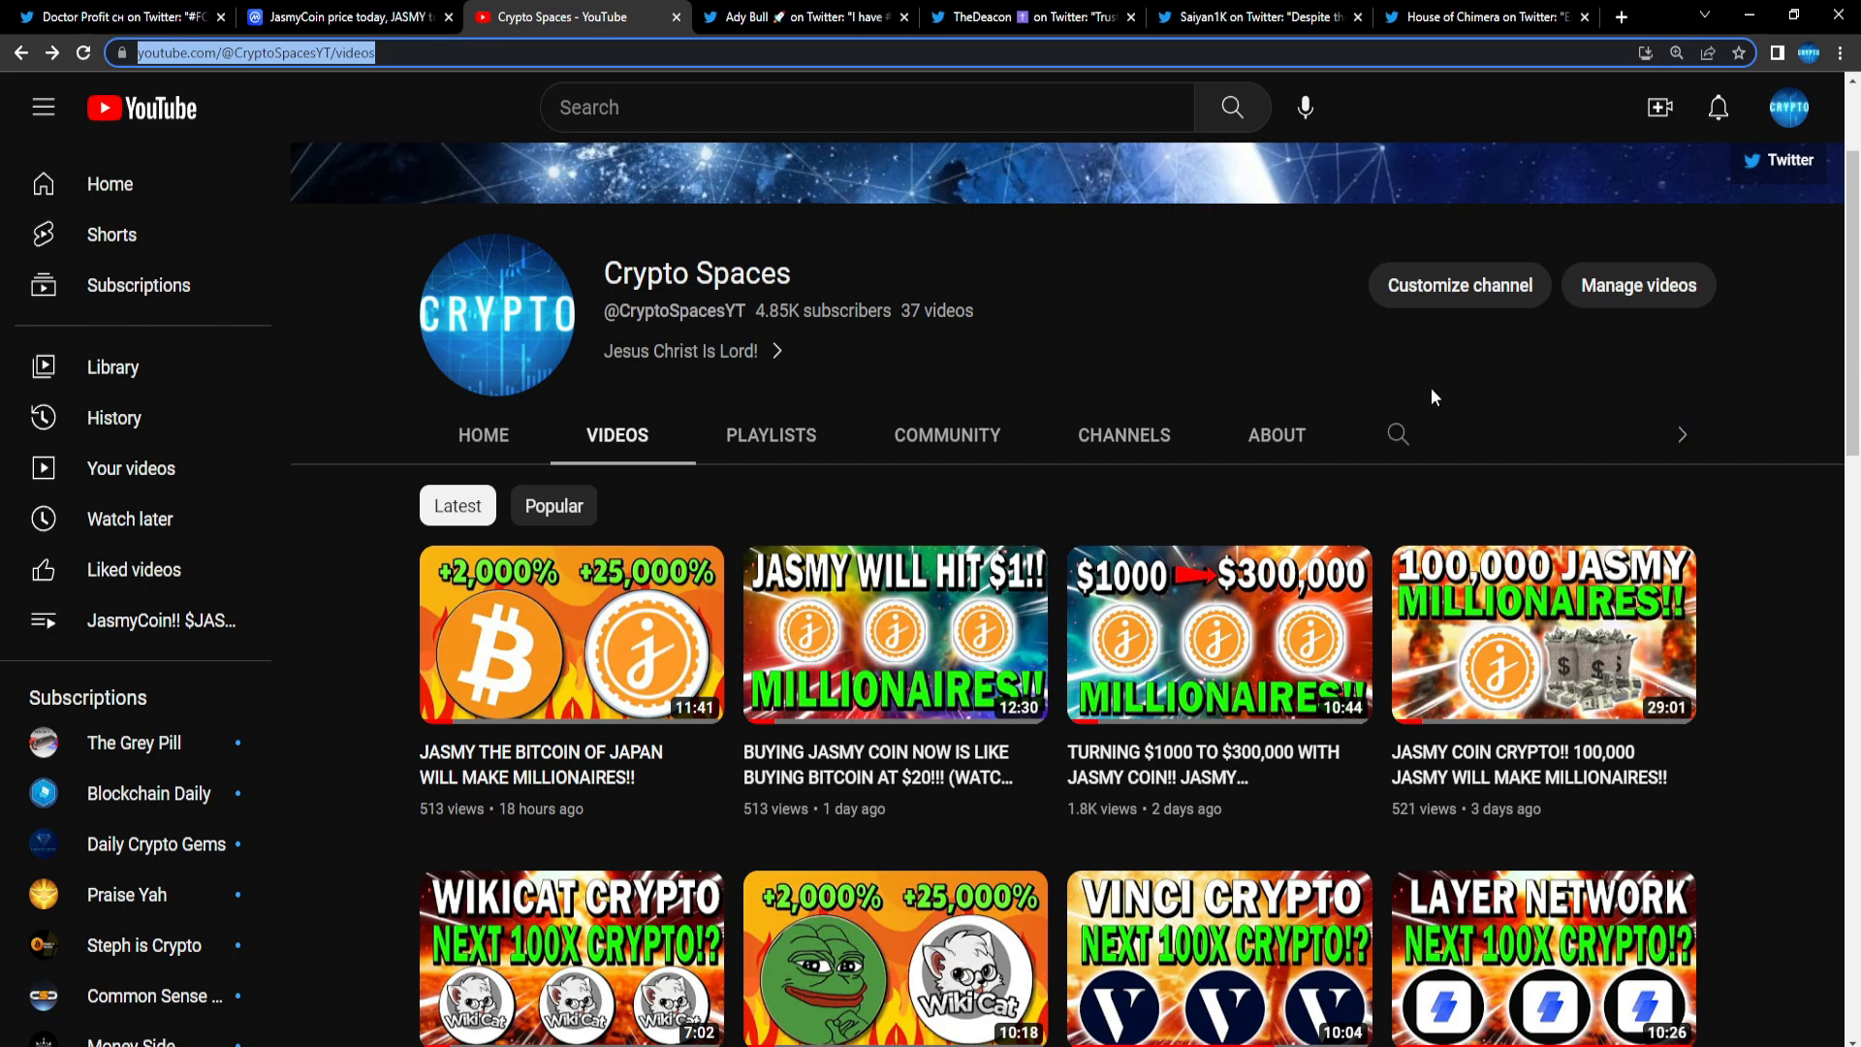
mouse_move(500, 581)
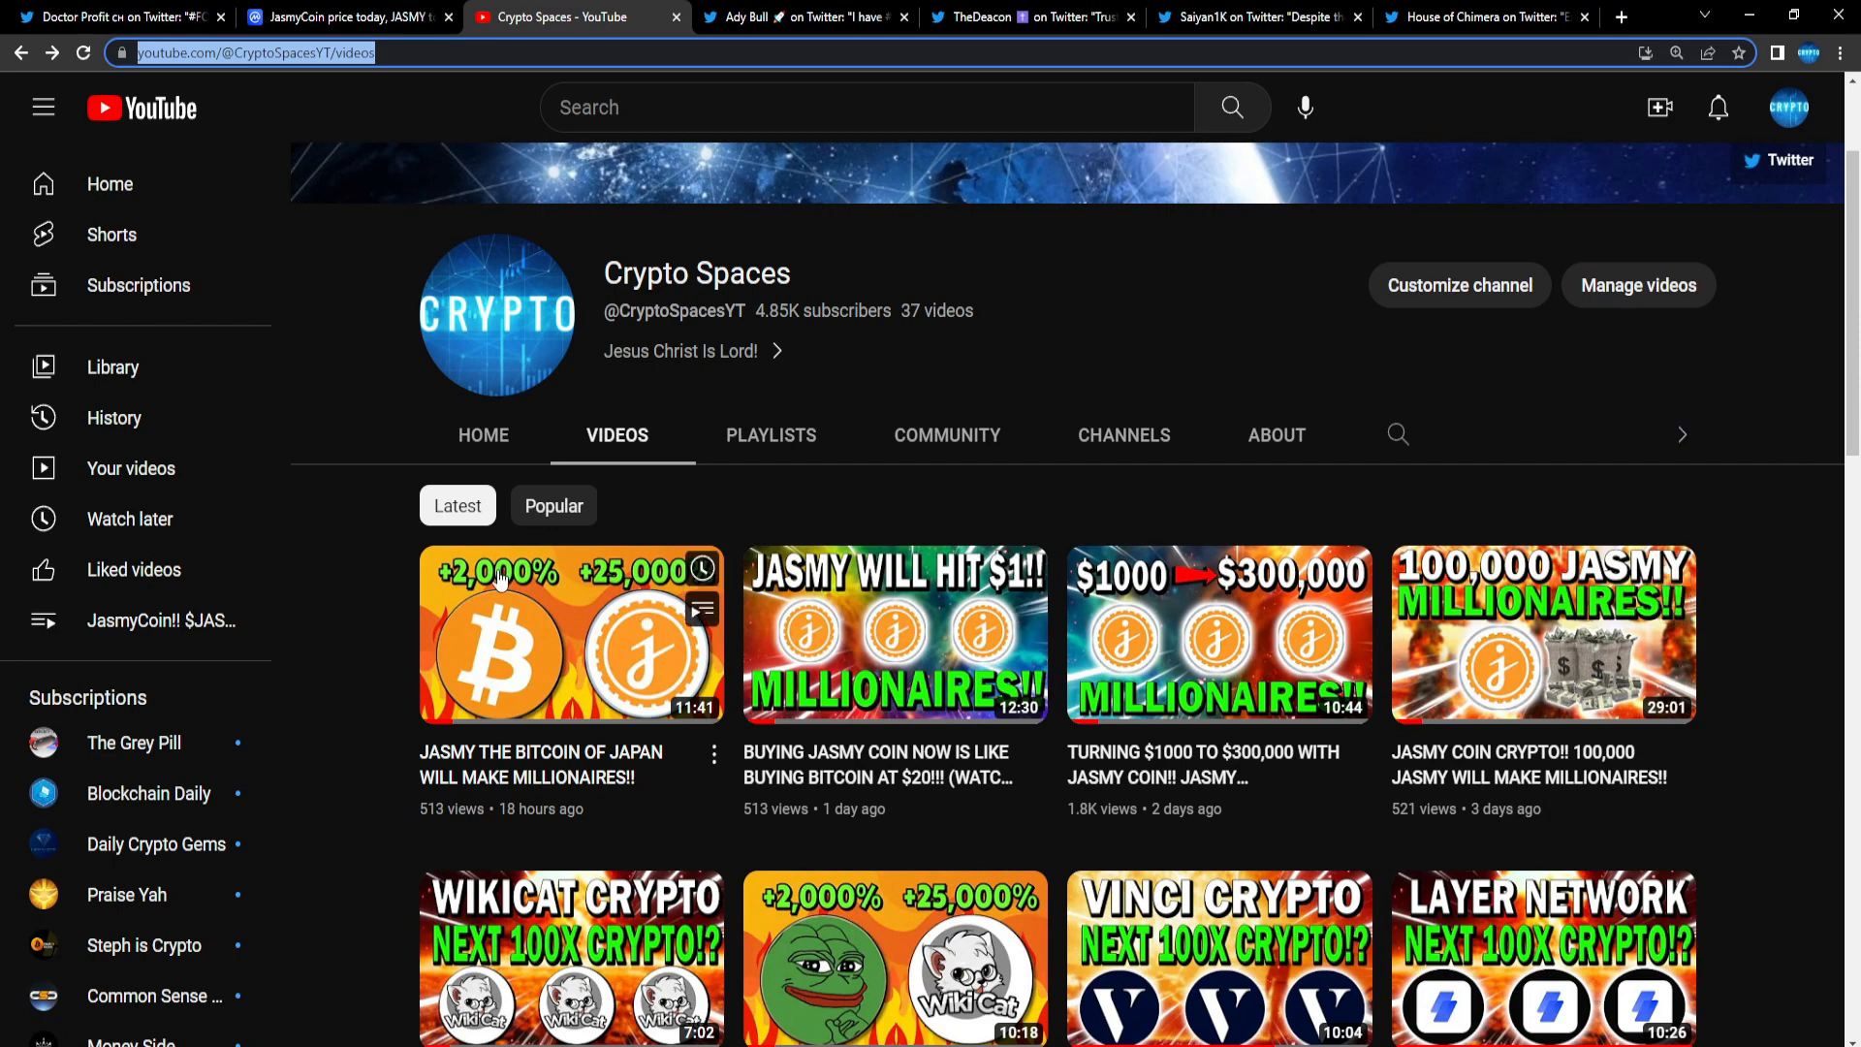
mouse_move(1547, 427)
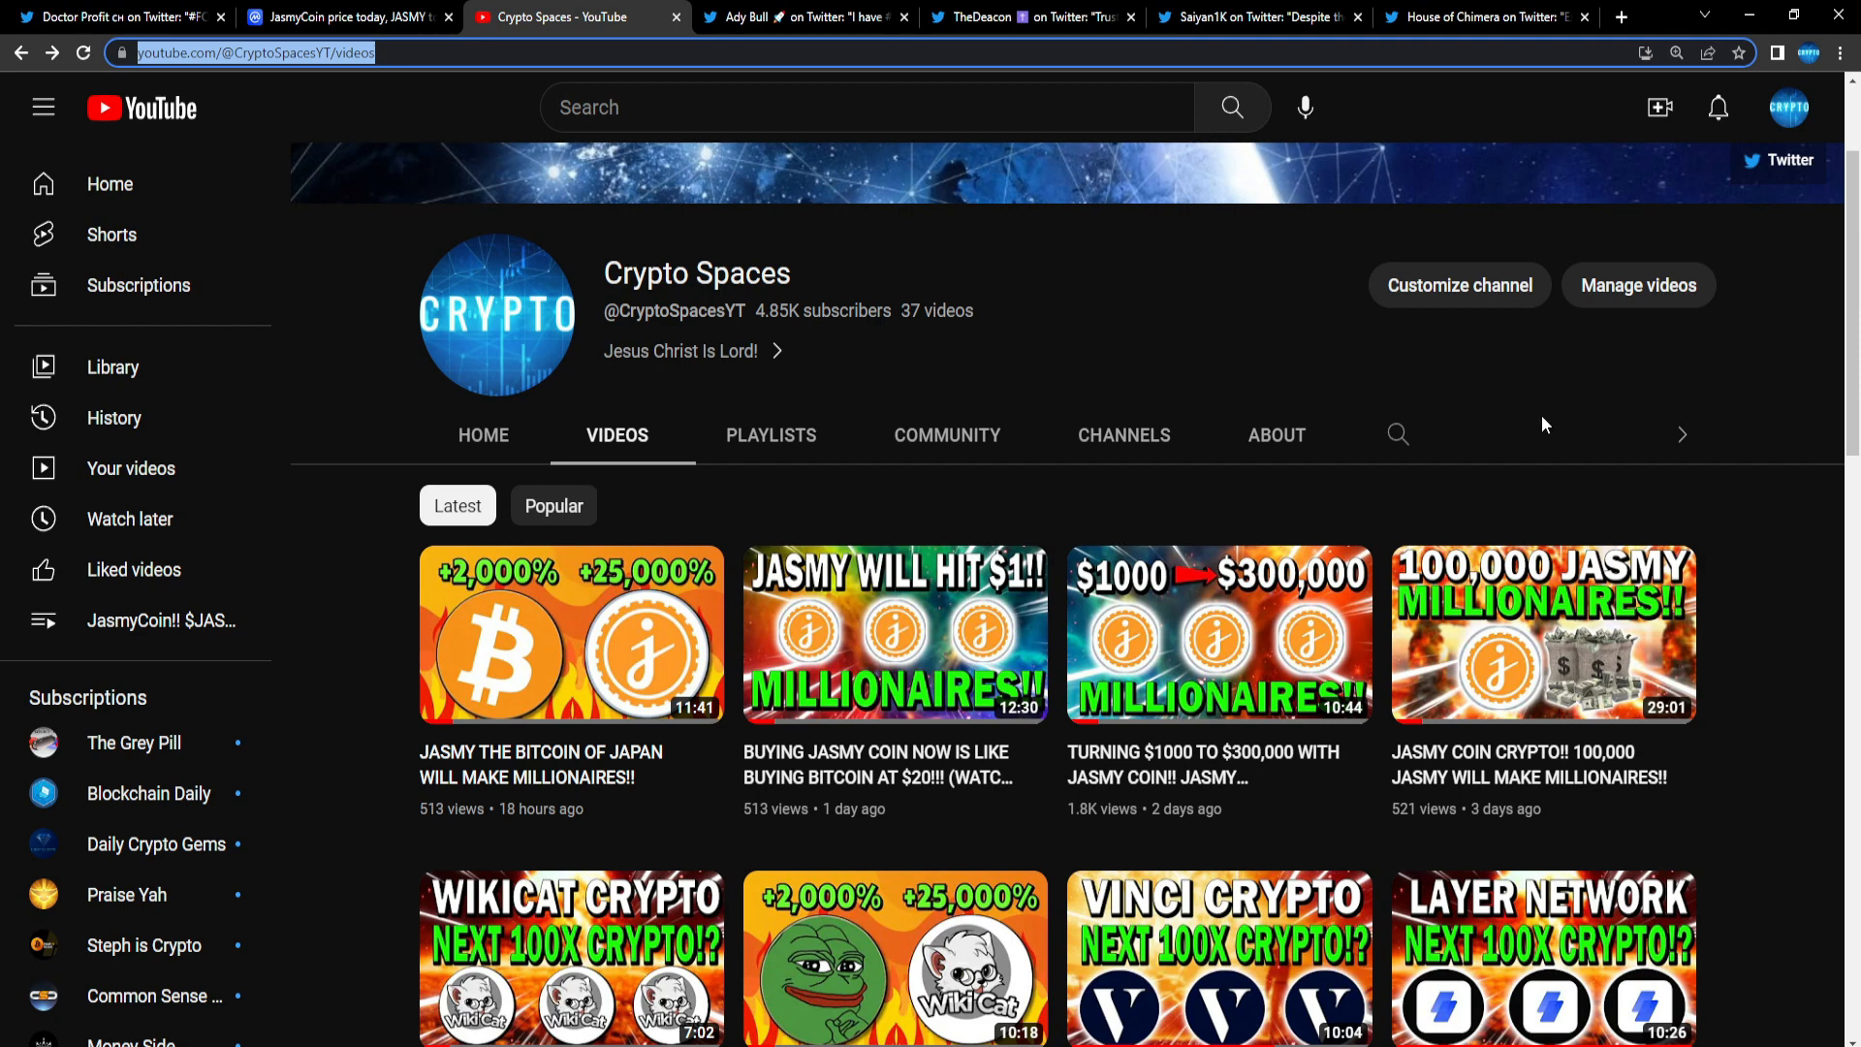
Step: Return to the JasmyCoin CoinMarketCap tab showing the 7-day candlestick chart
click(344, 17)
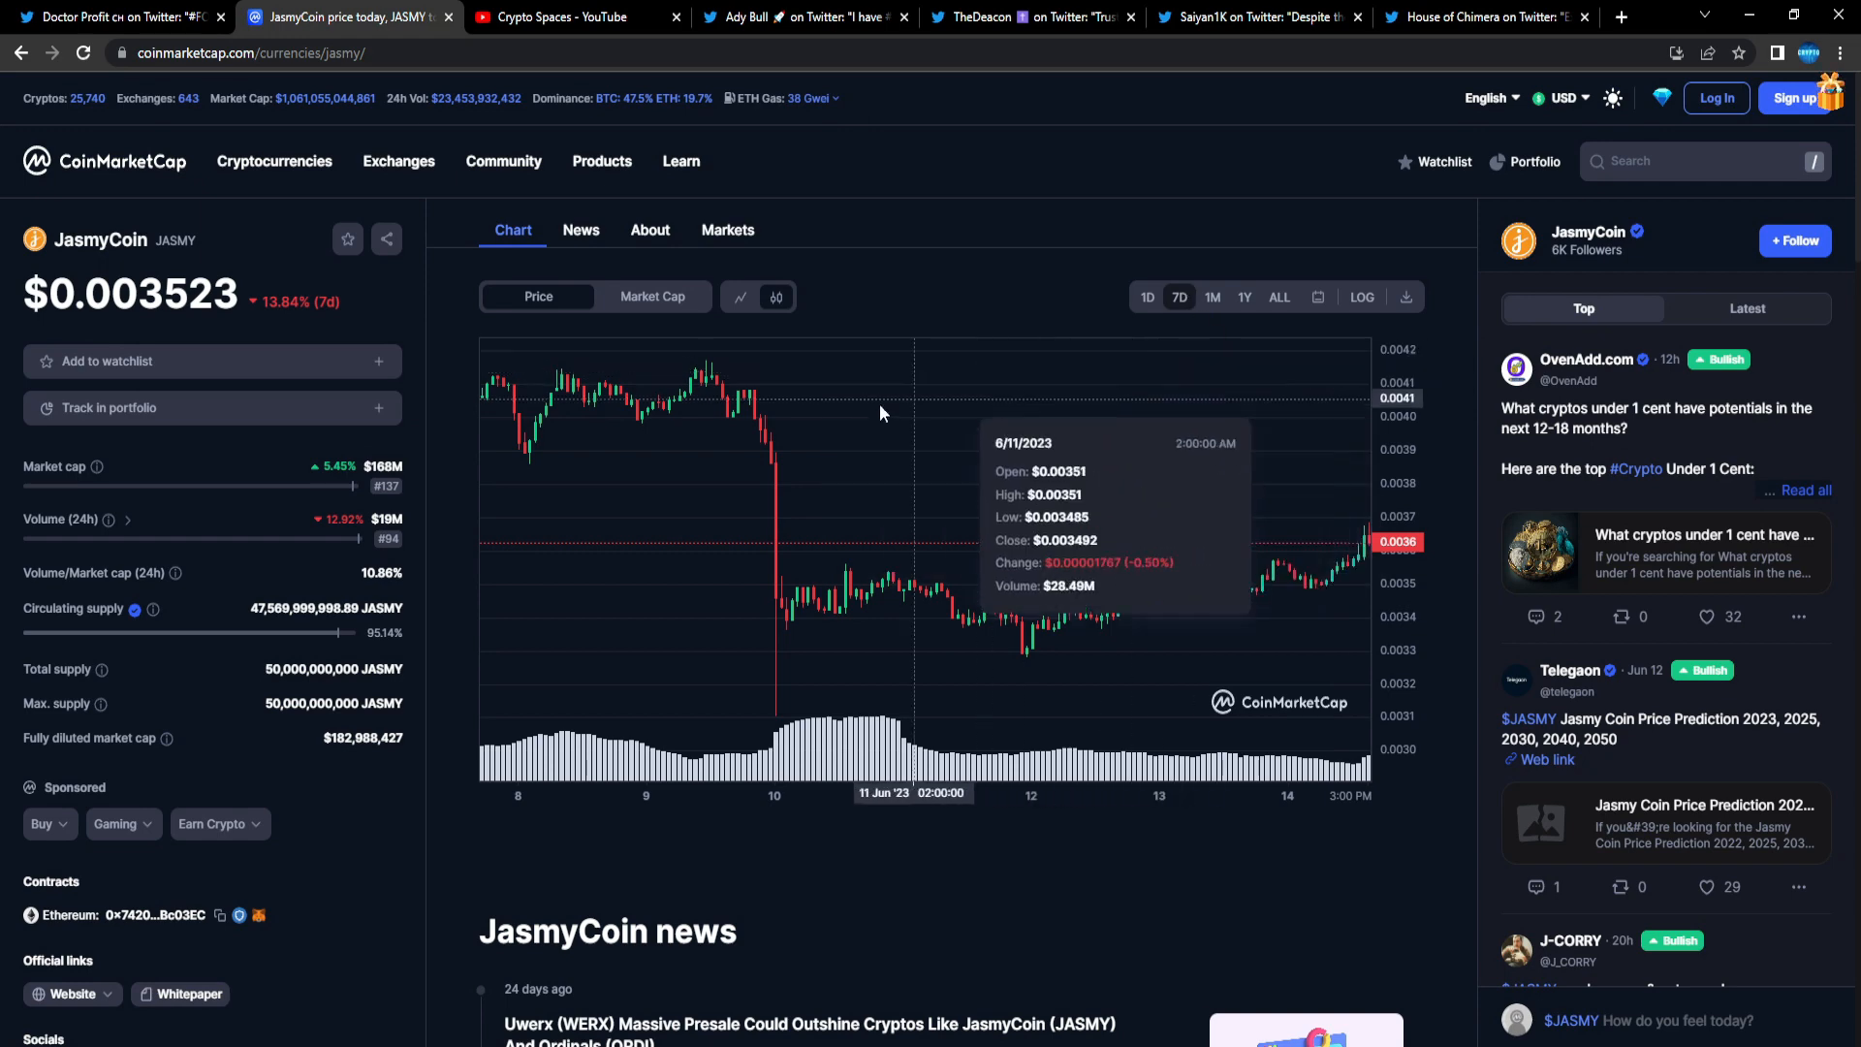
mouse_move(1025, 391)
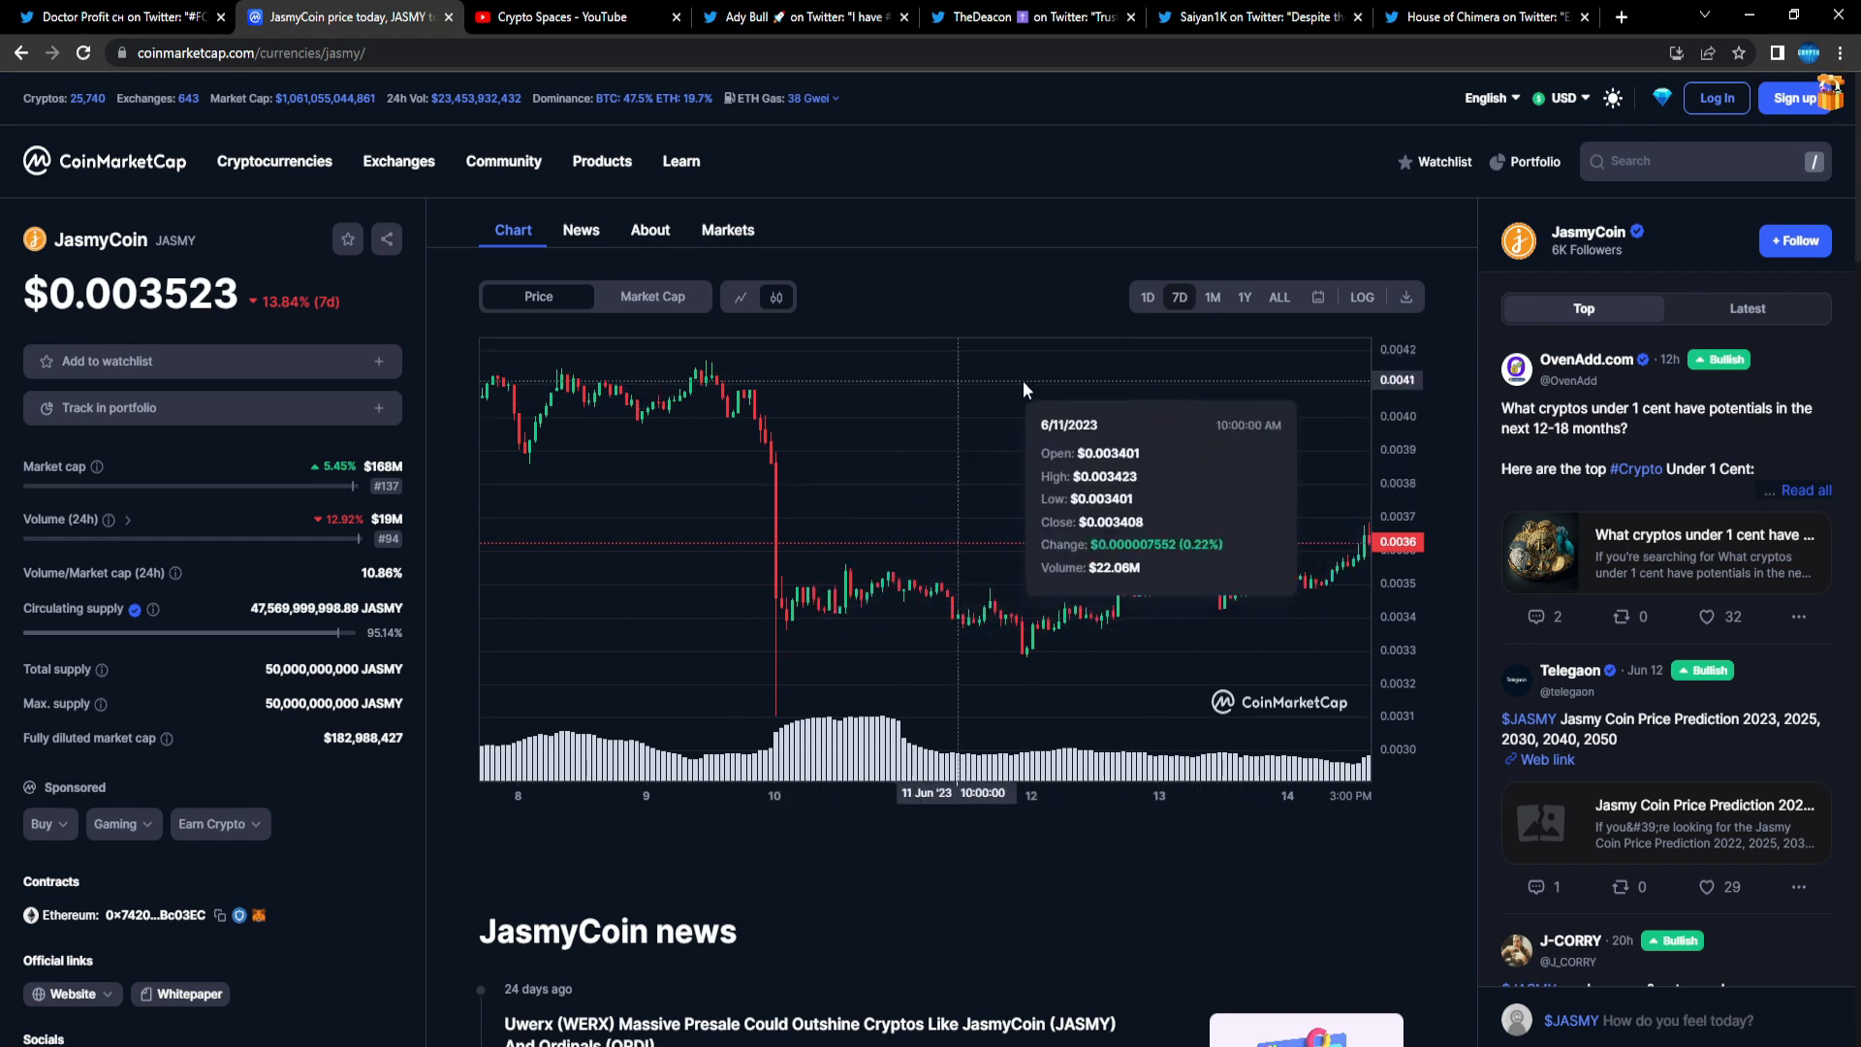
mouse_move(1254, 602)
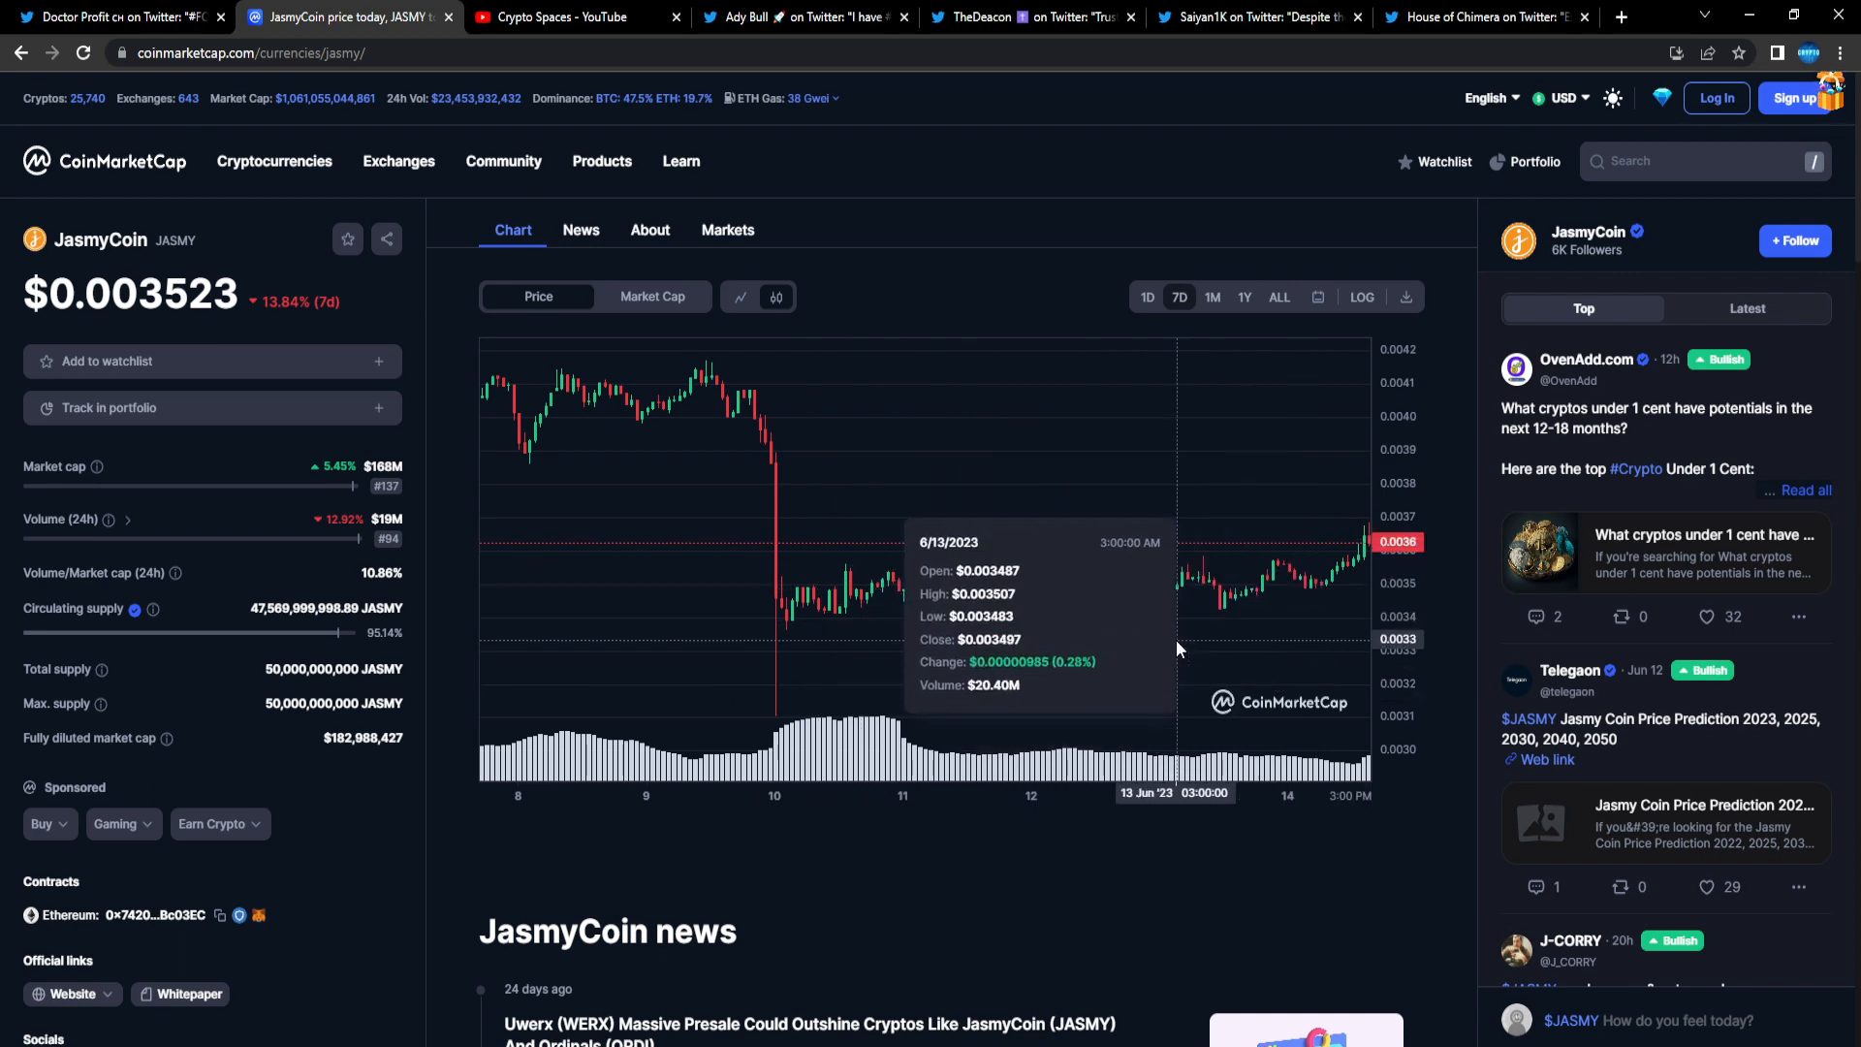
mouse_move(1018, 634)
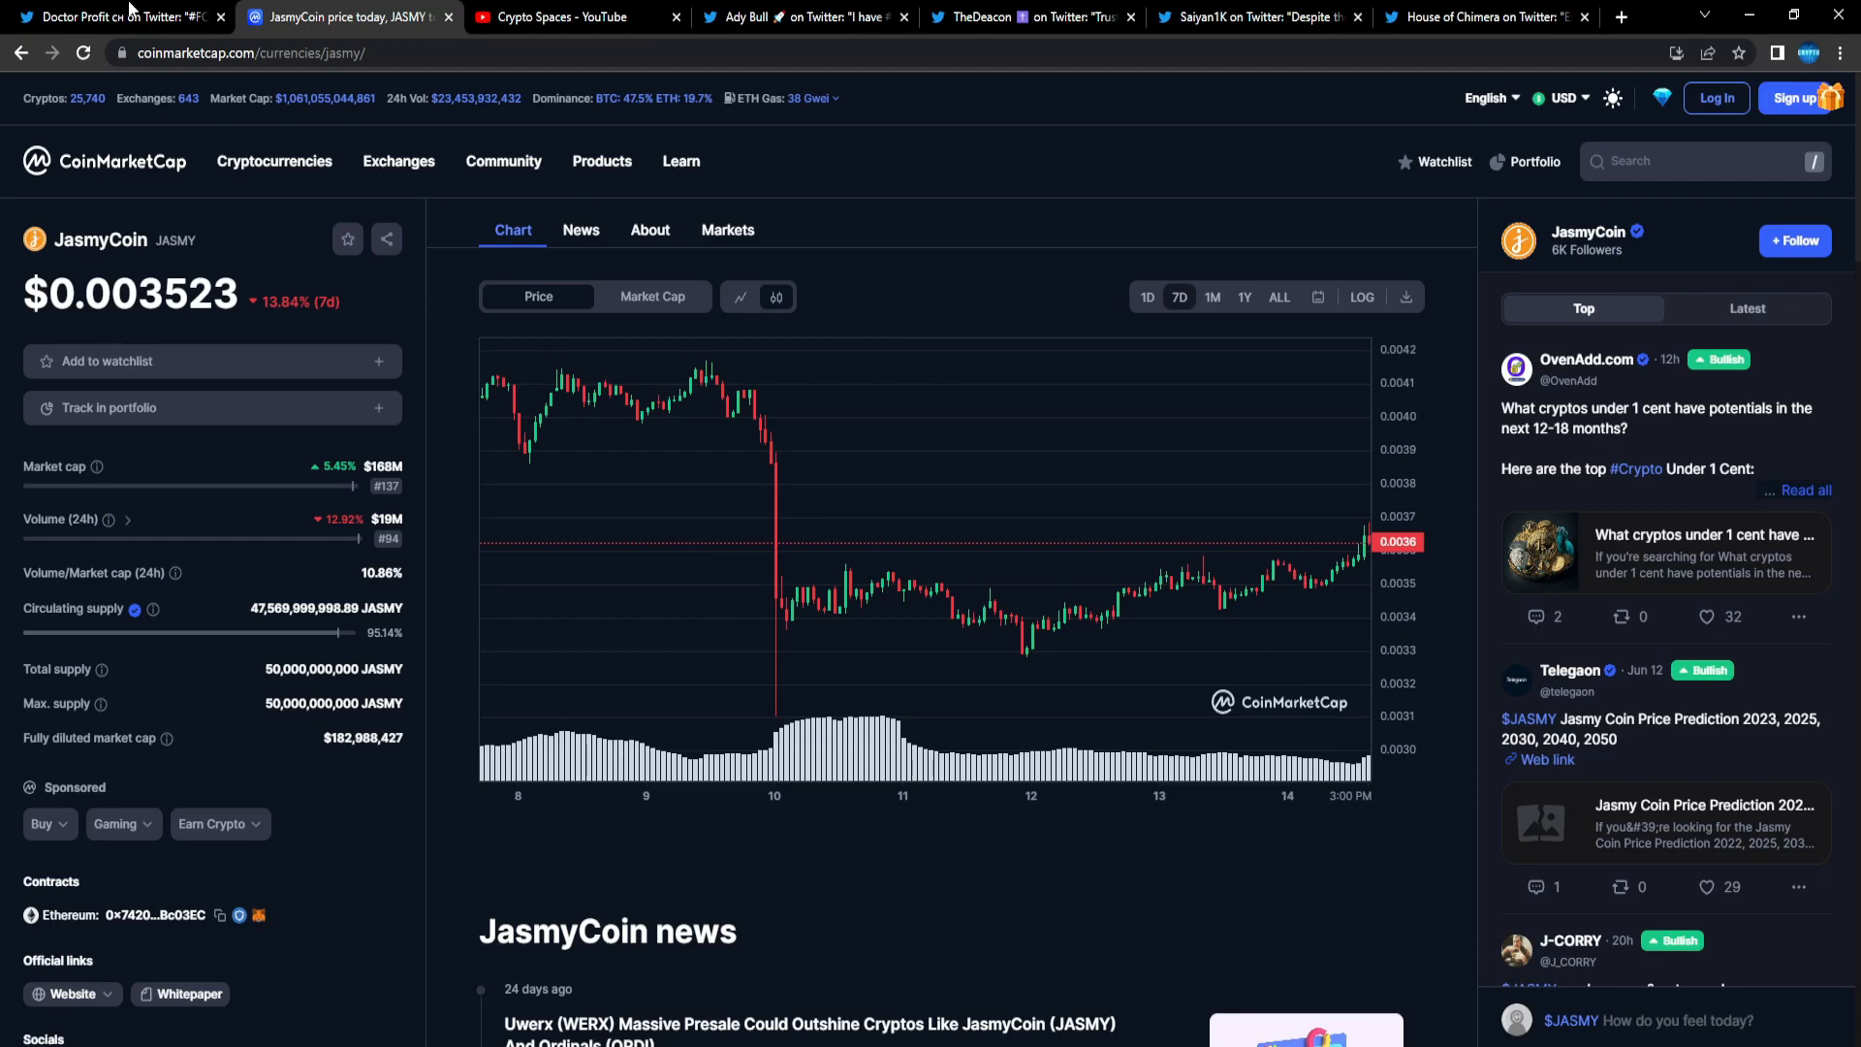
Step: Switch to Doctor Profit's FOMC summary tweet stating no rate hike this month
click(112, 16)
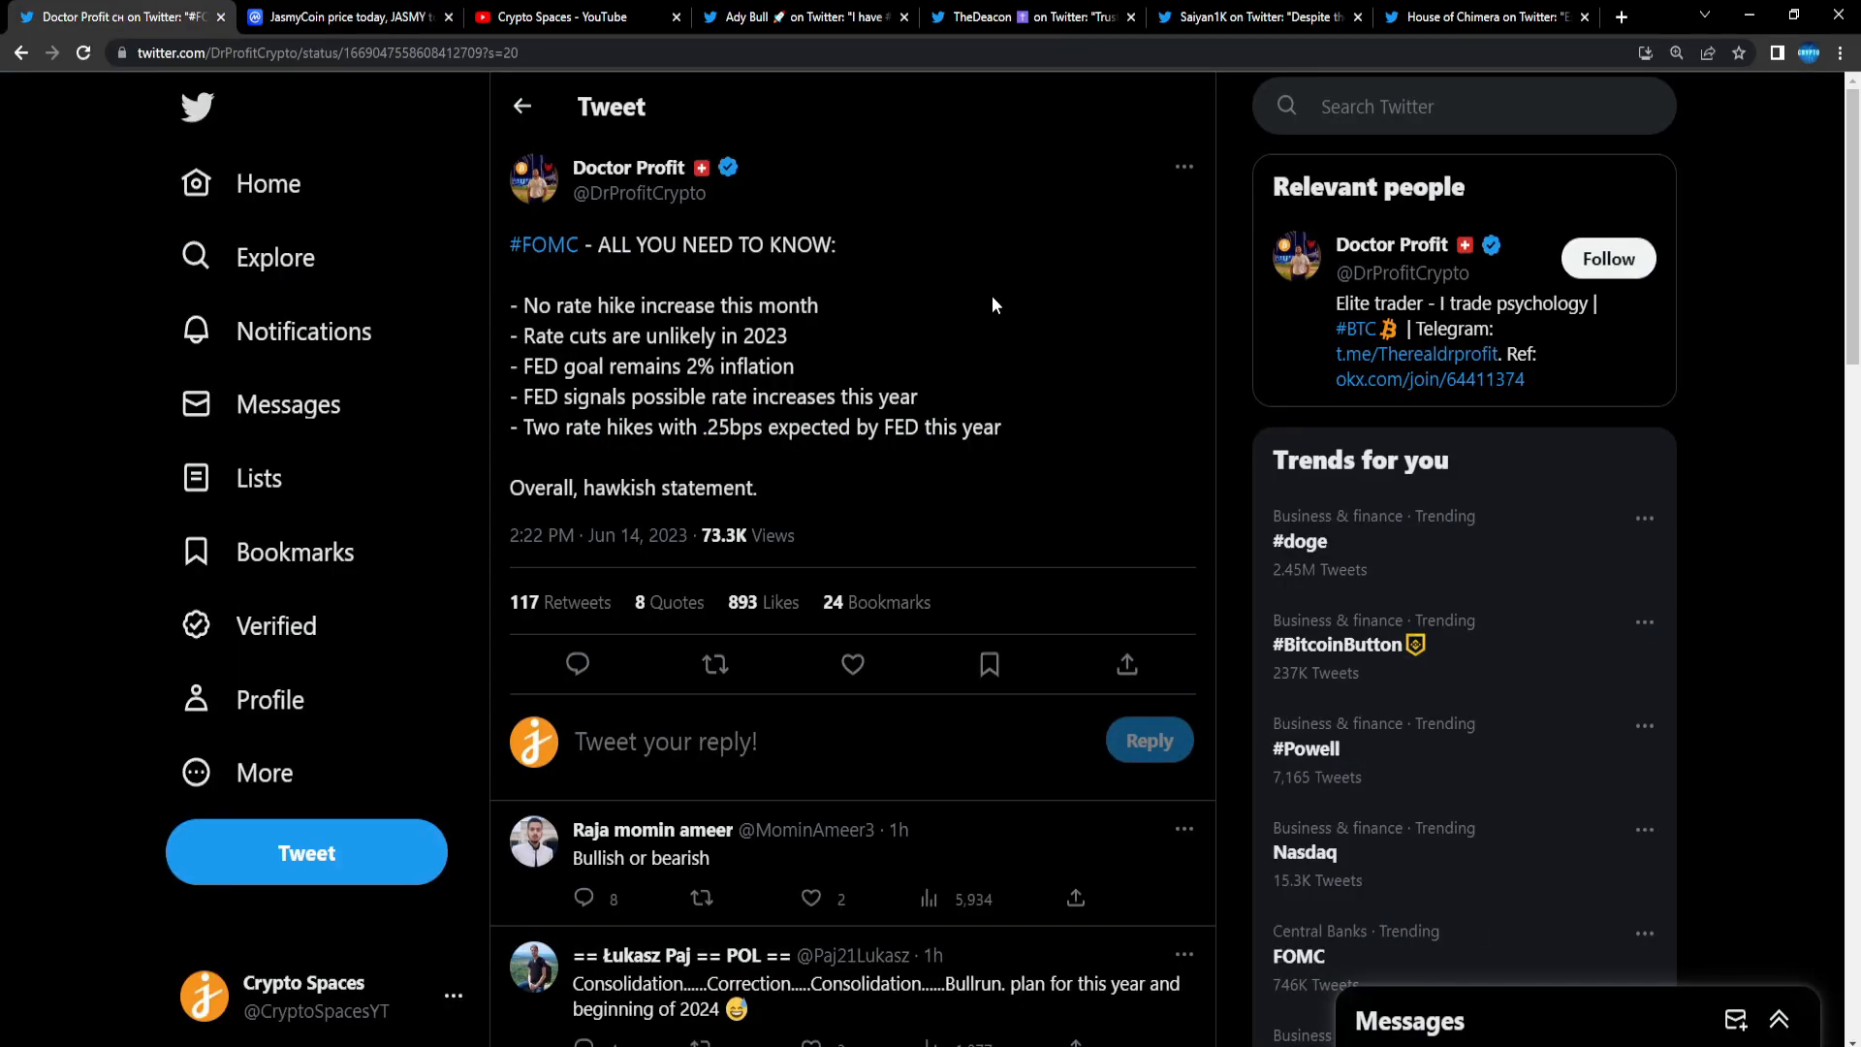
mouse_move(756, 291)
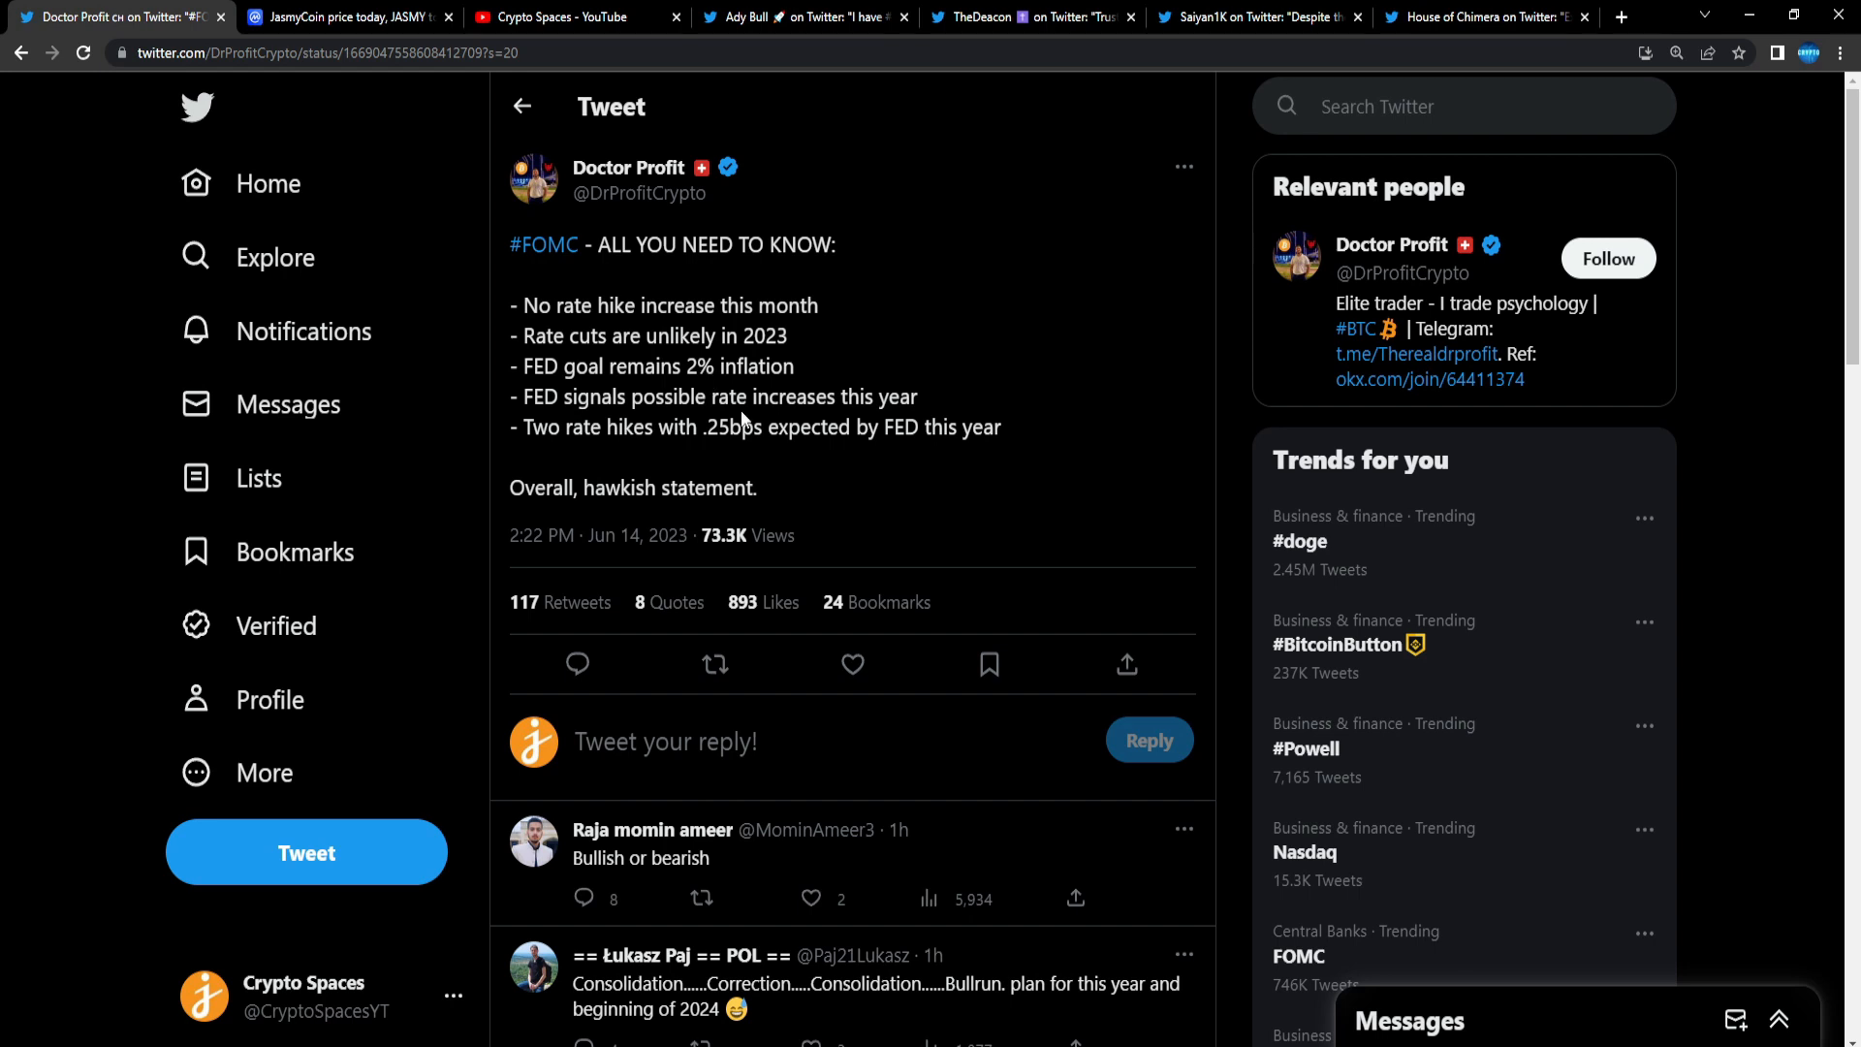
mouse_move(534, 301)
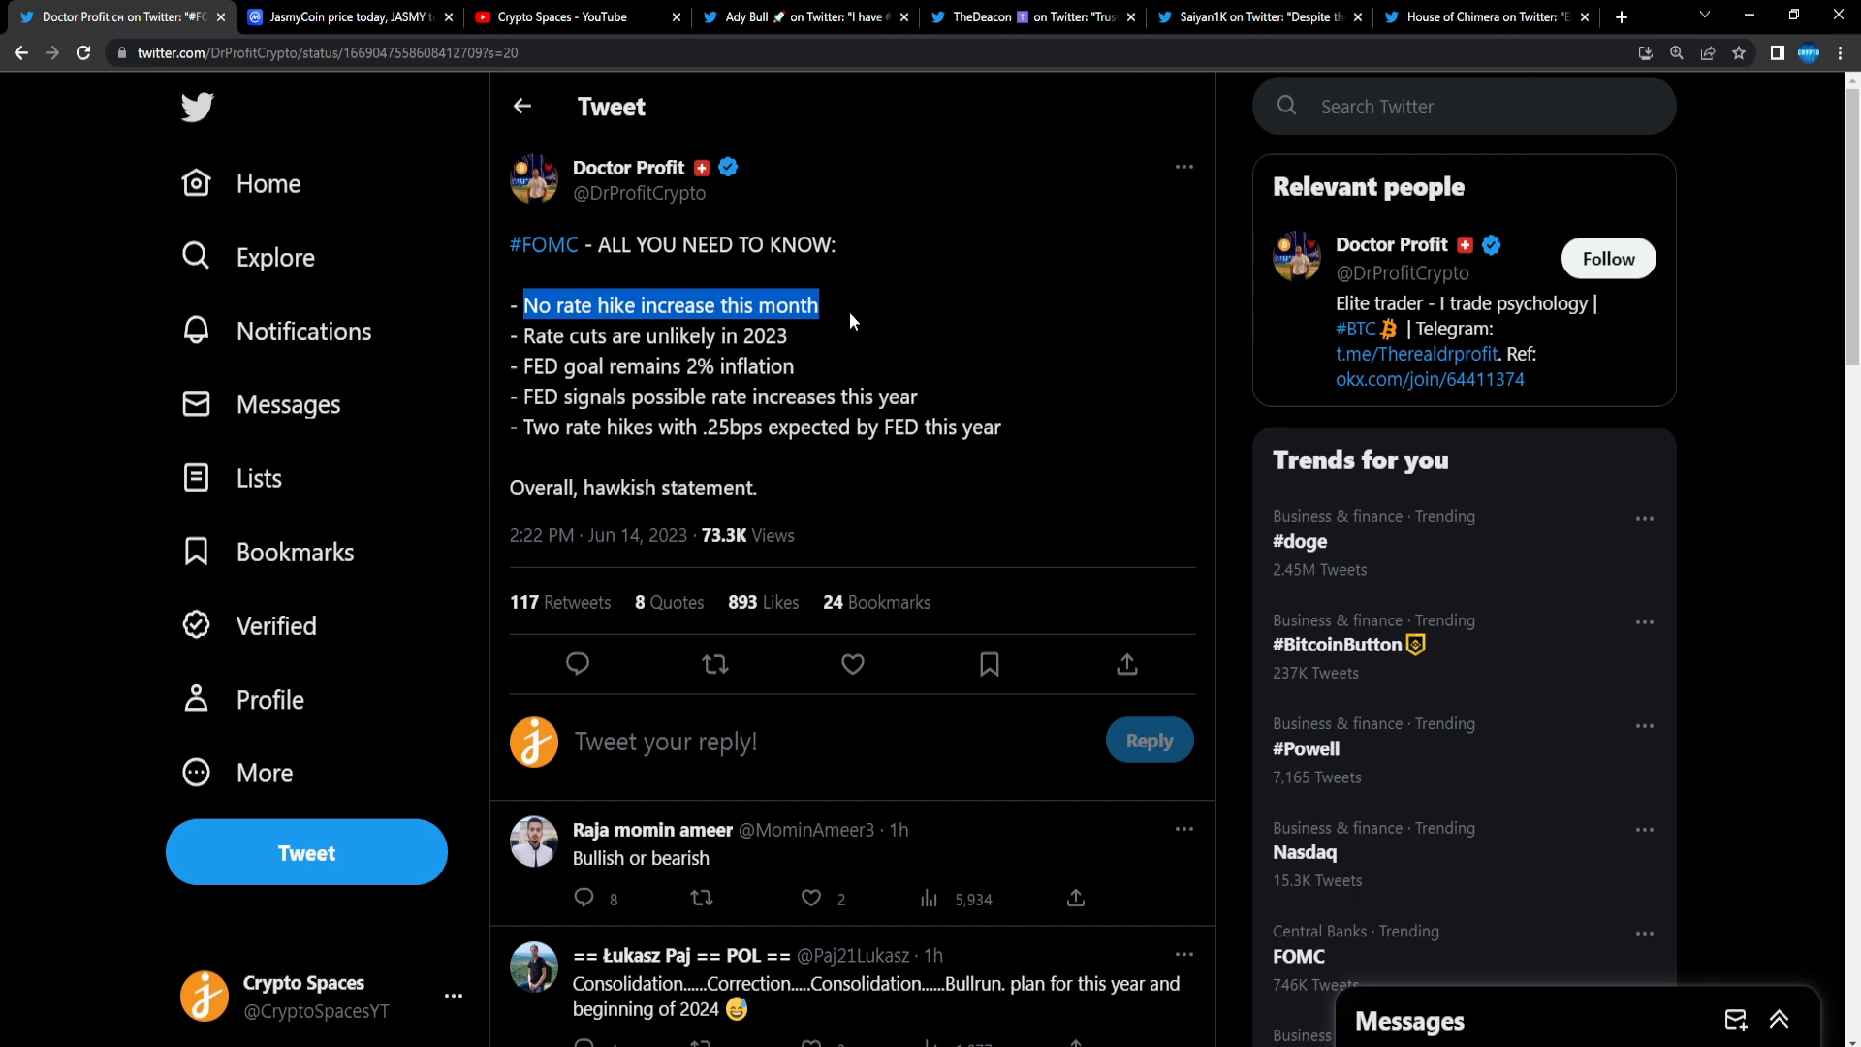
mouse_move(836, 326)
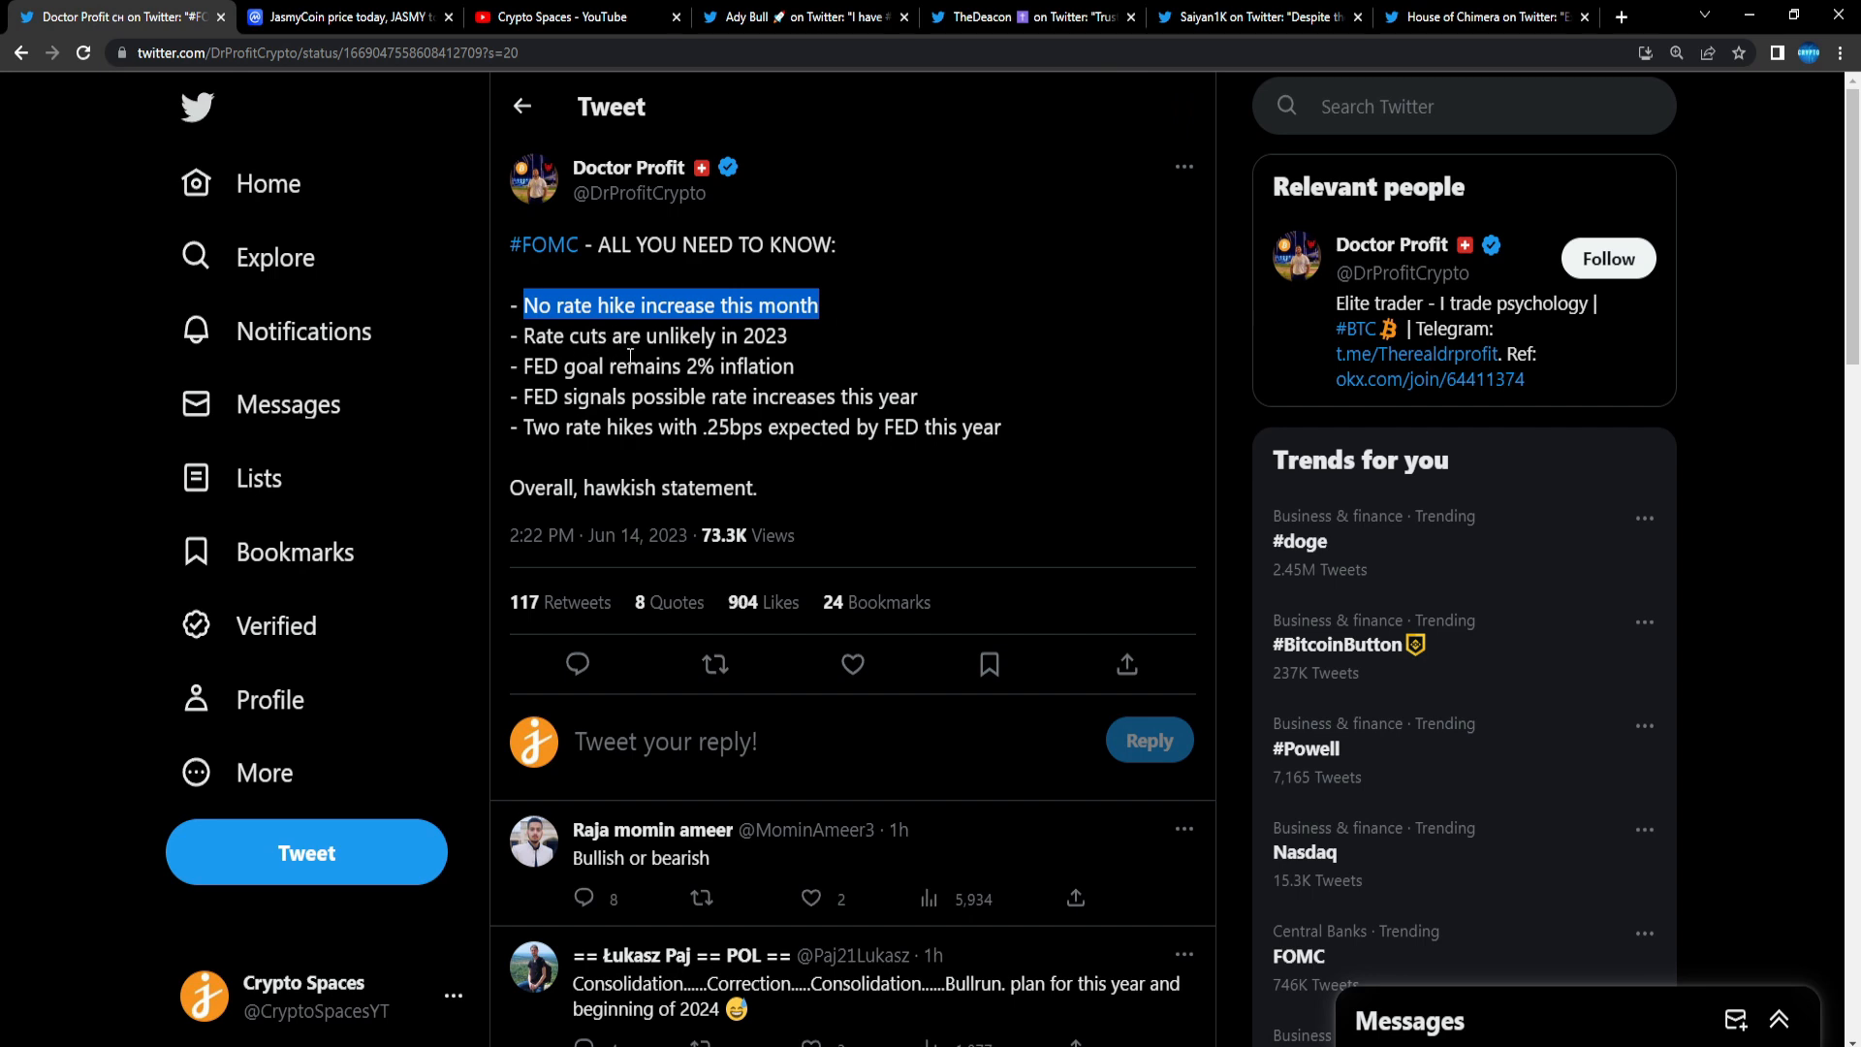
mouse_move(784, 359)
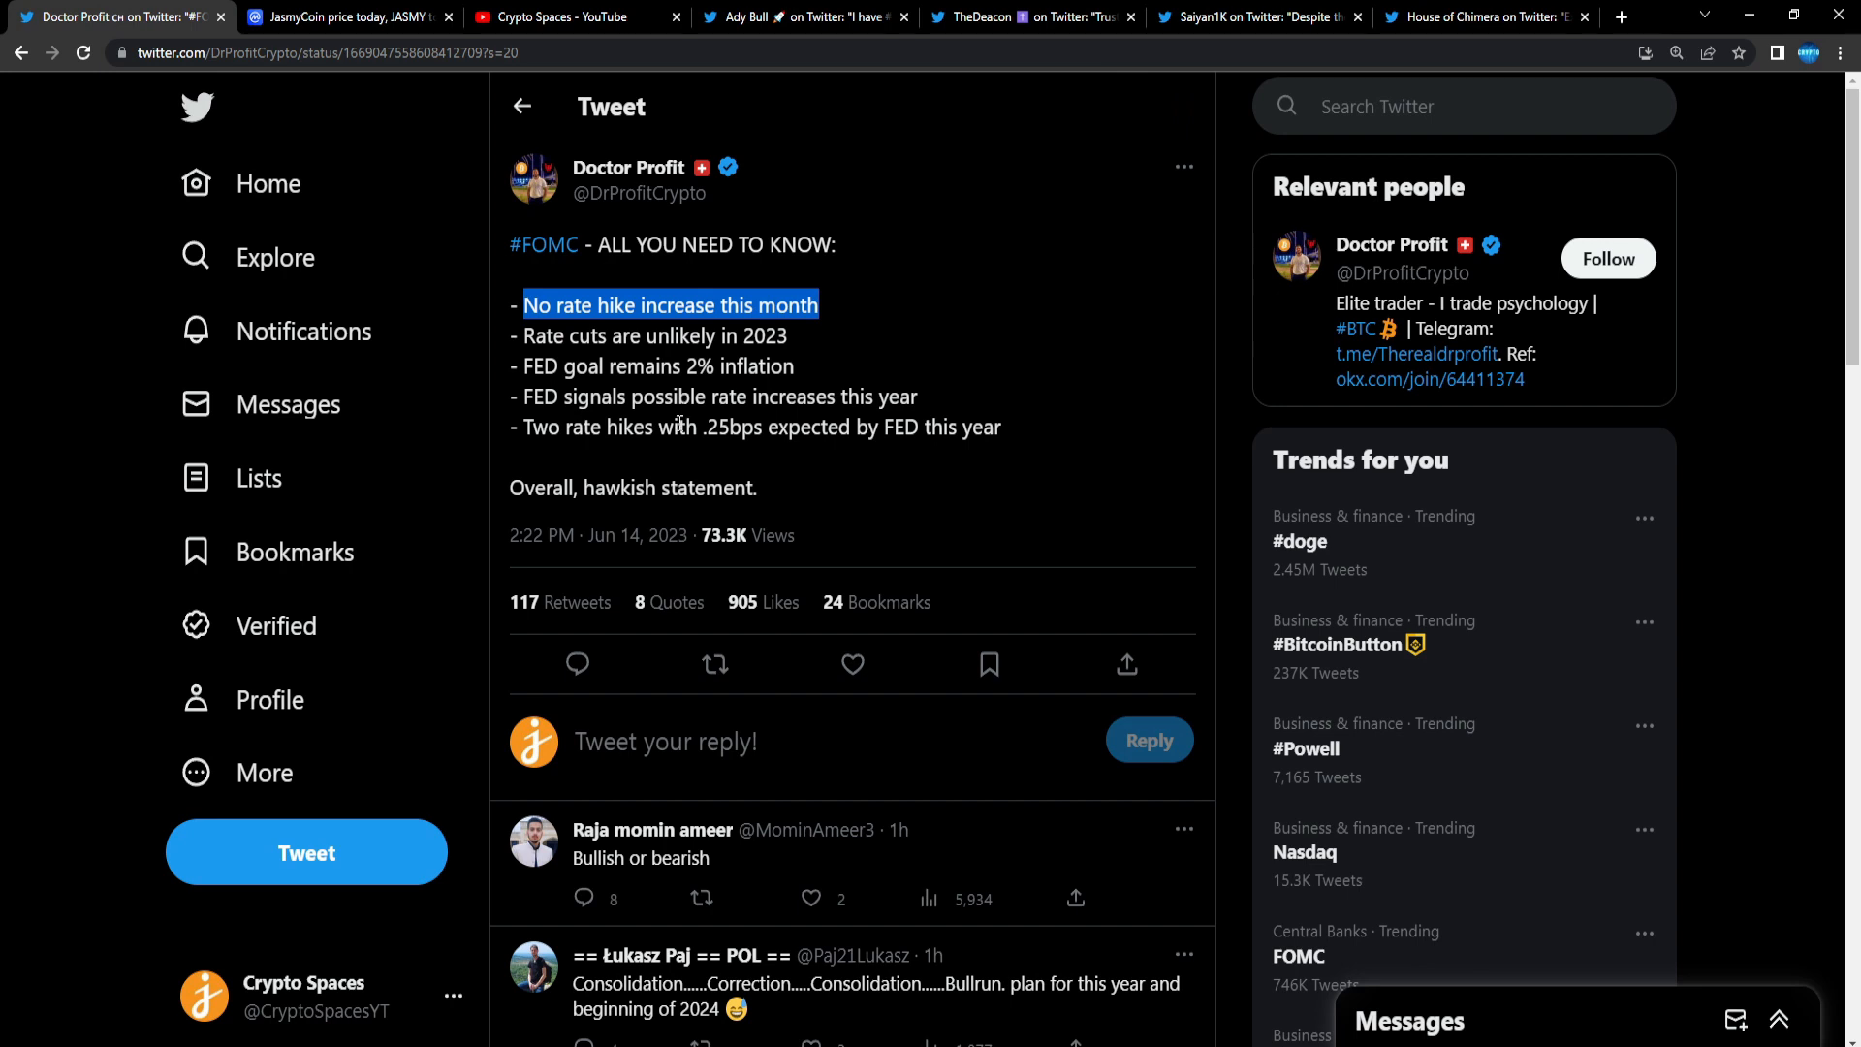
mouse_move(680, 418)
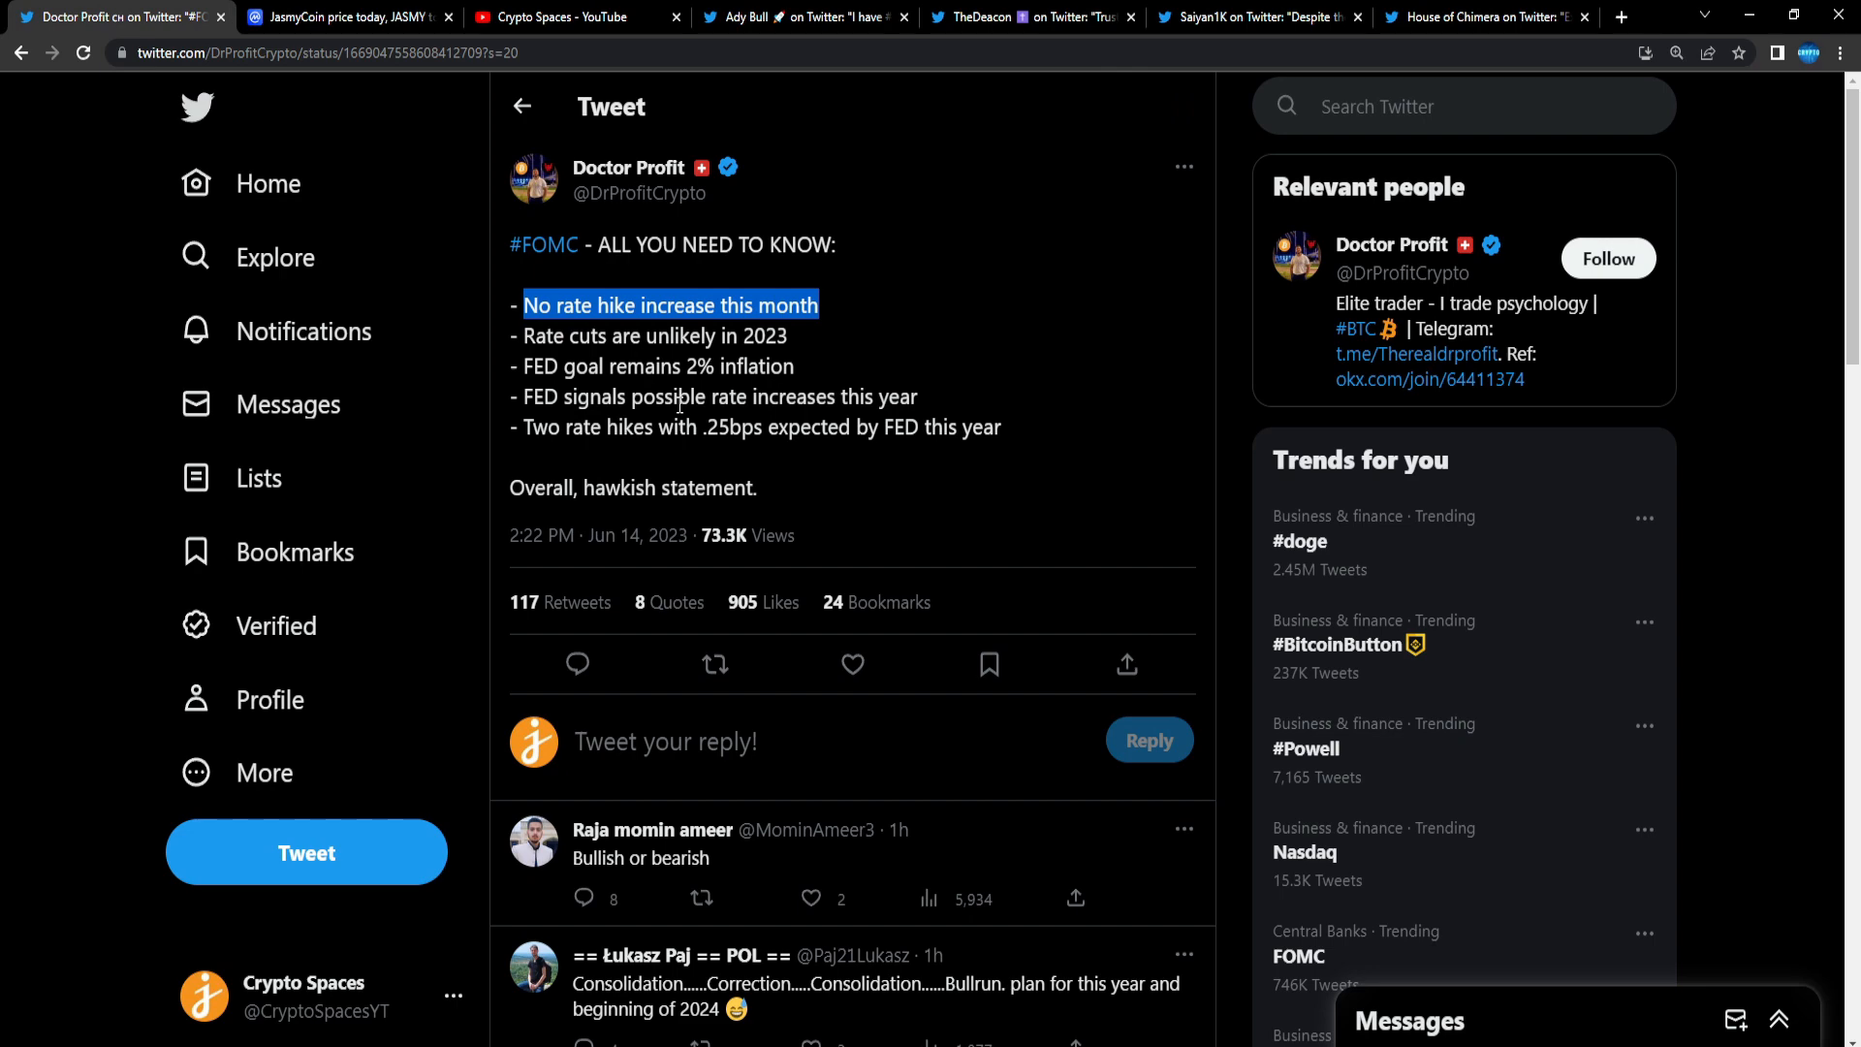
Step: Cycle JasmyCoin's price chart through 1M, 7D and 1D ranges, ending on 7D candles
click(344, 16)
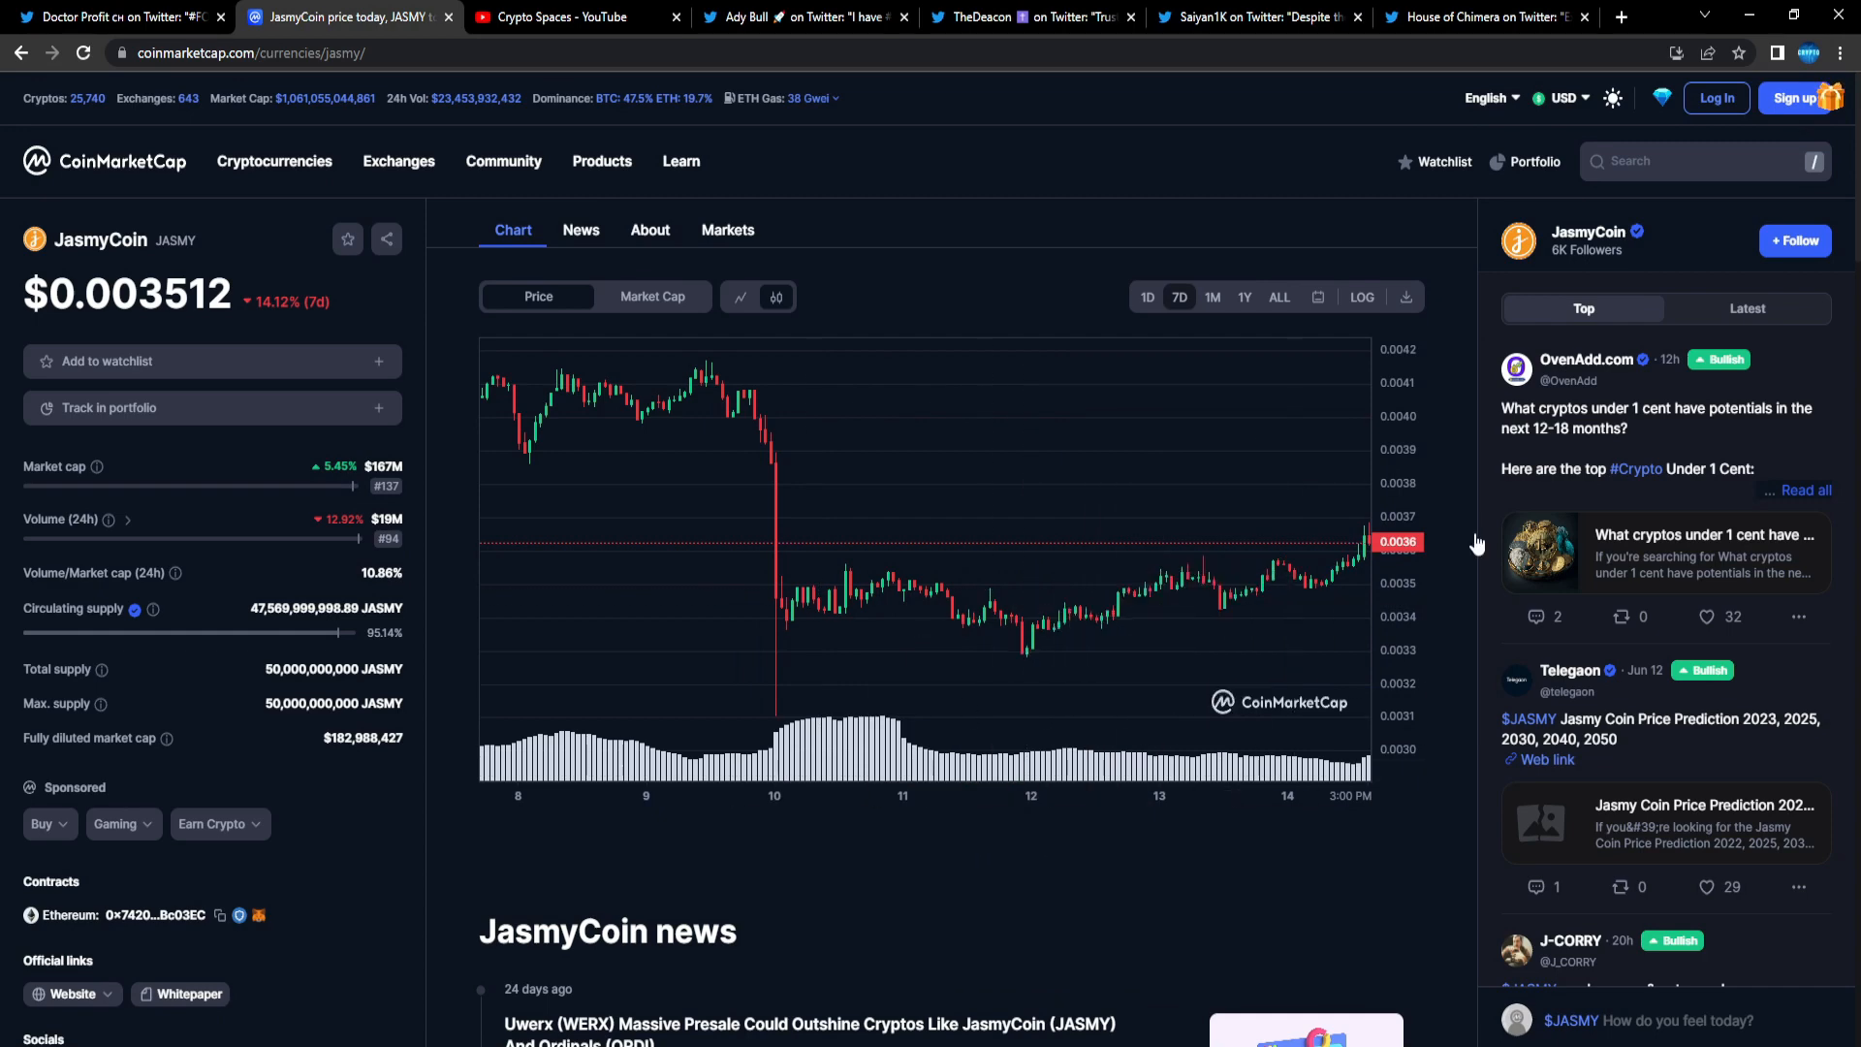
click(1212, 296)
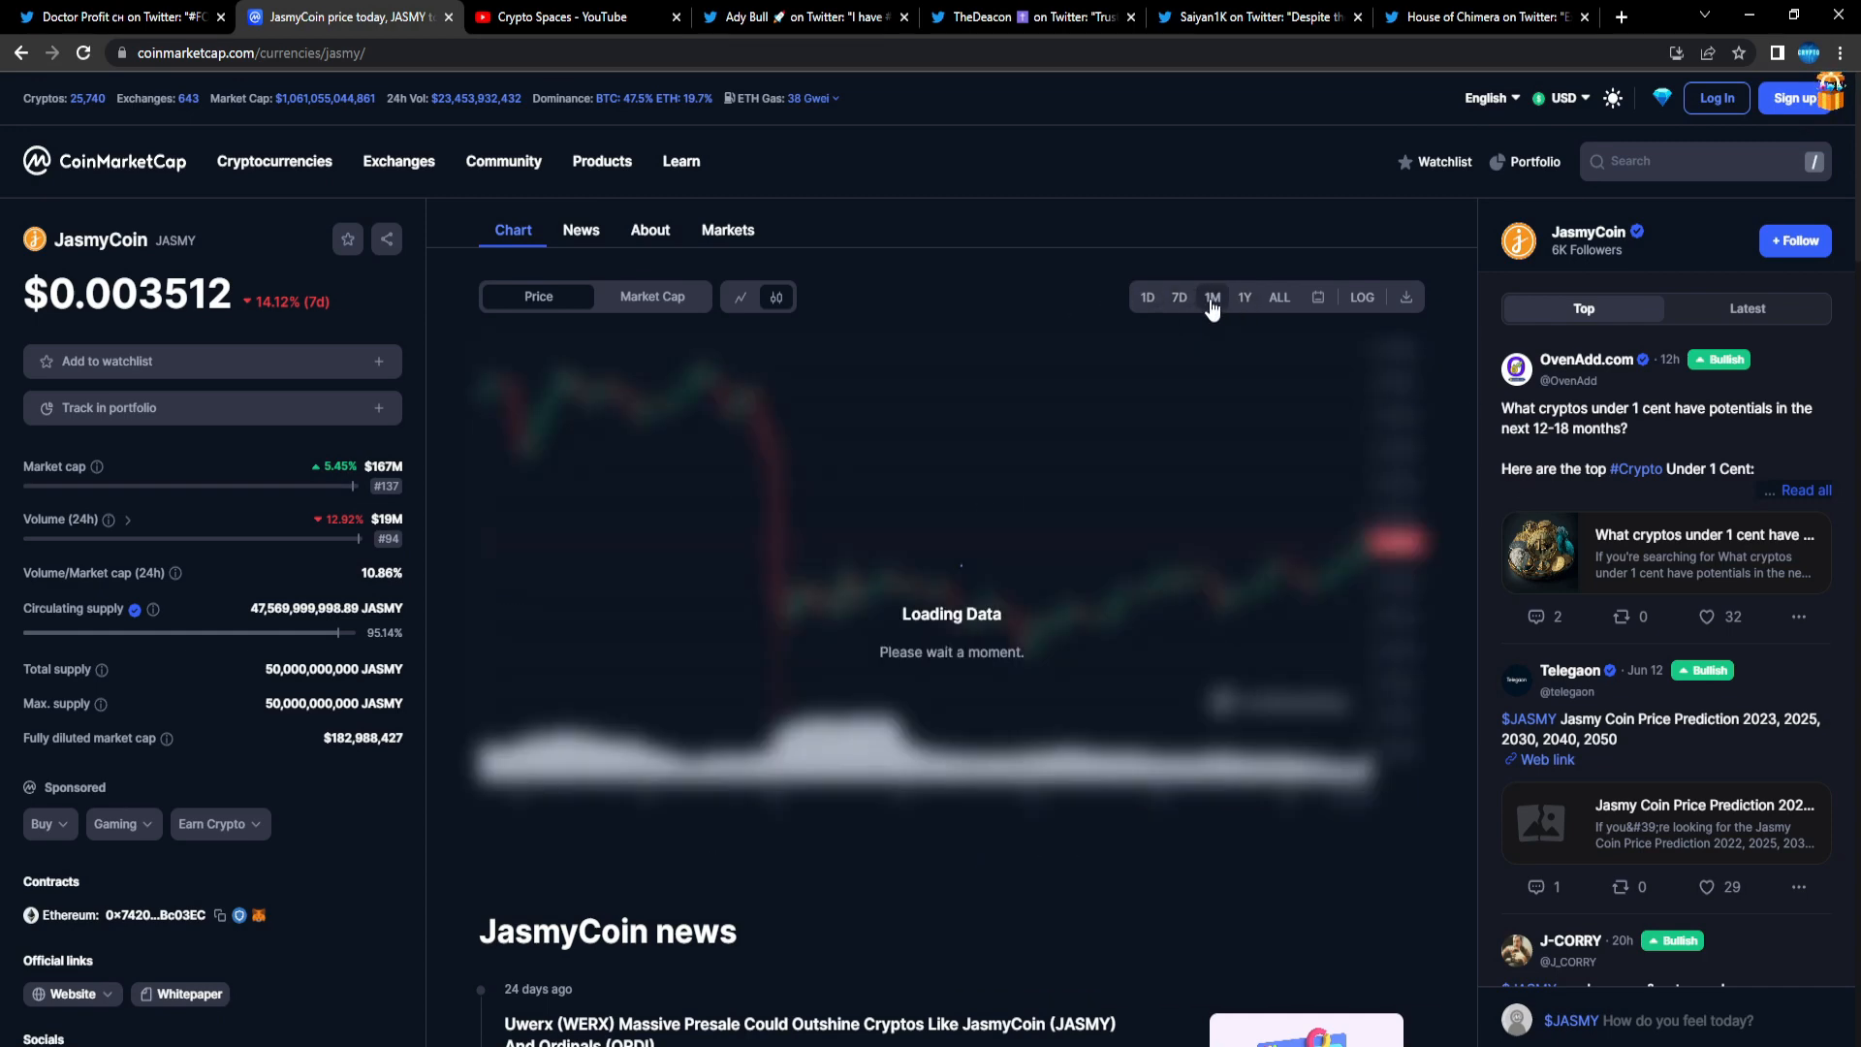
click(1211, 297)
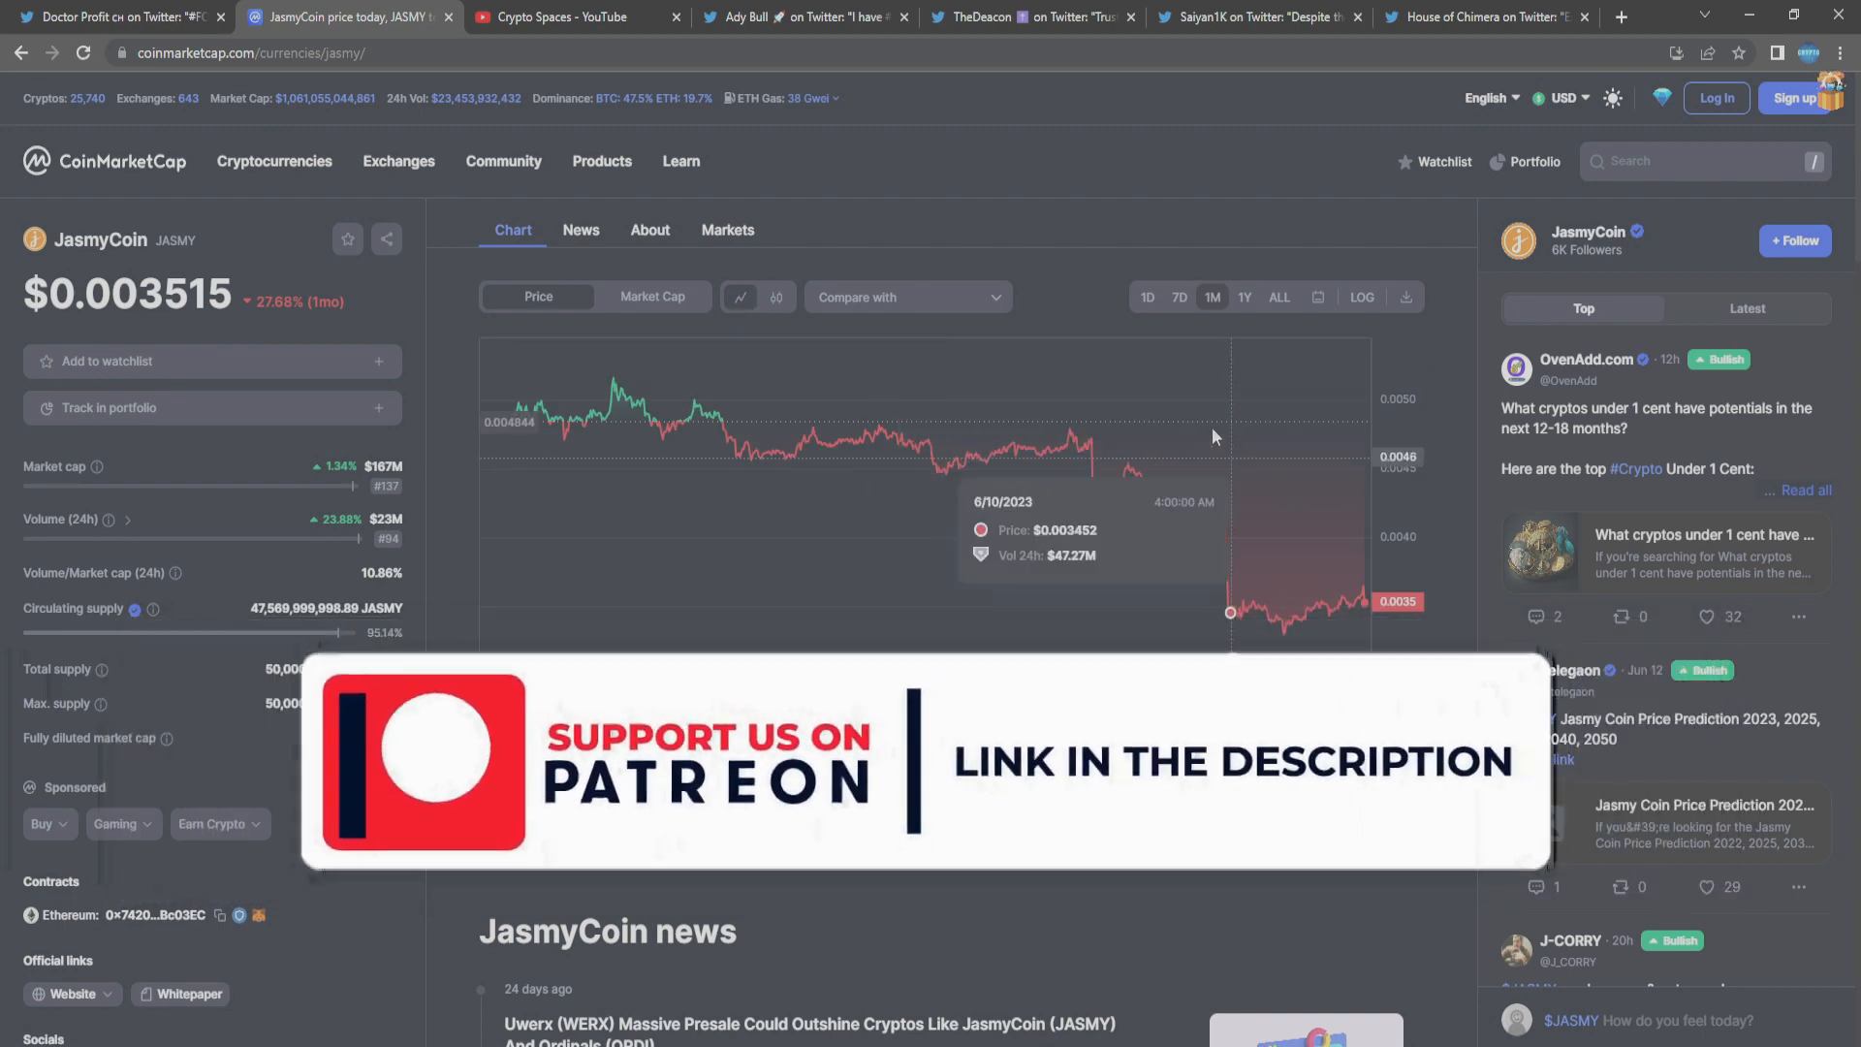
click(1179, 297)
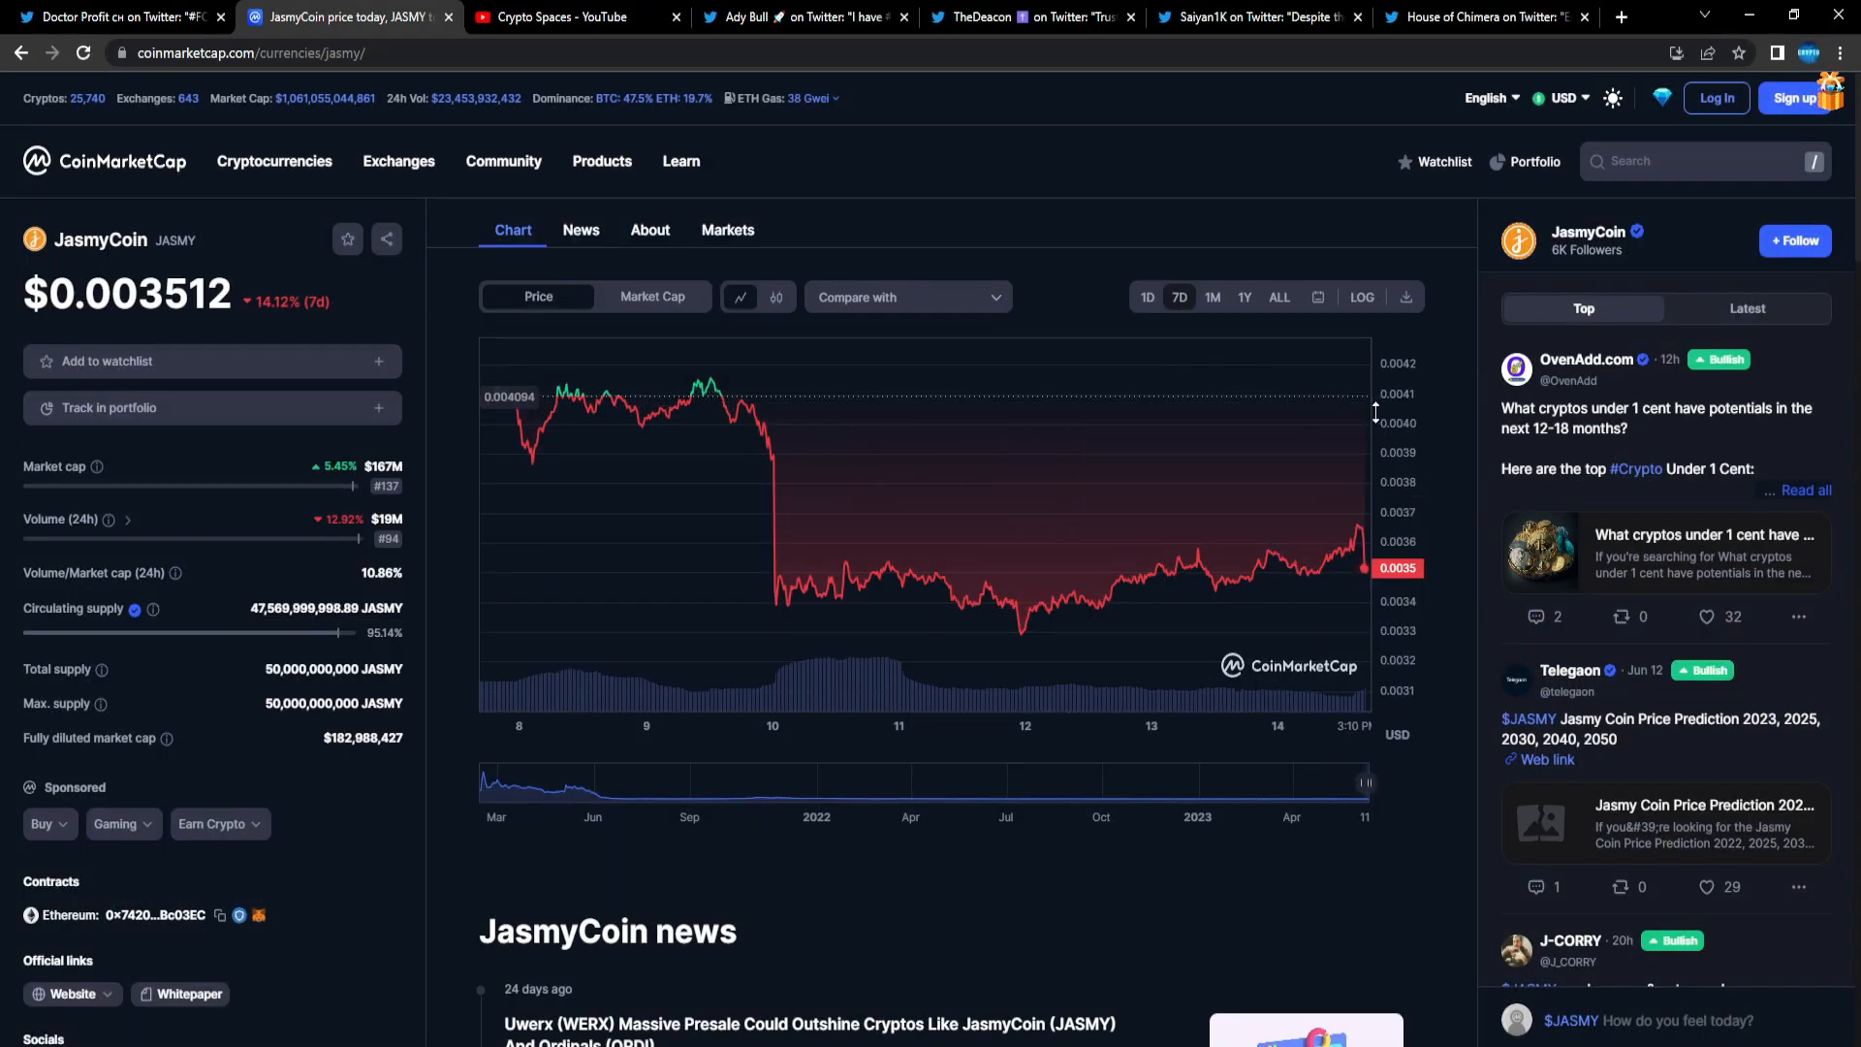
click(1146, 296)
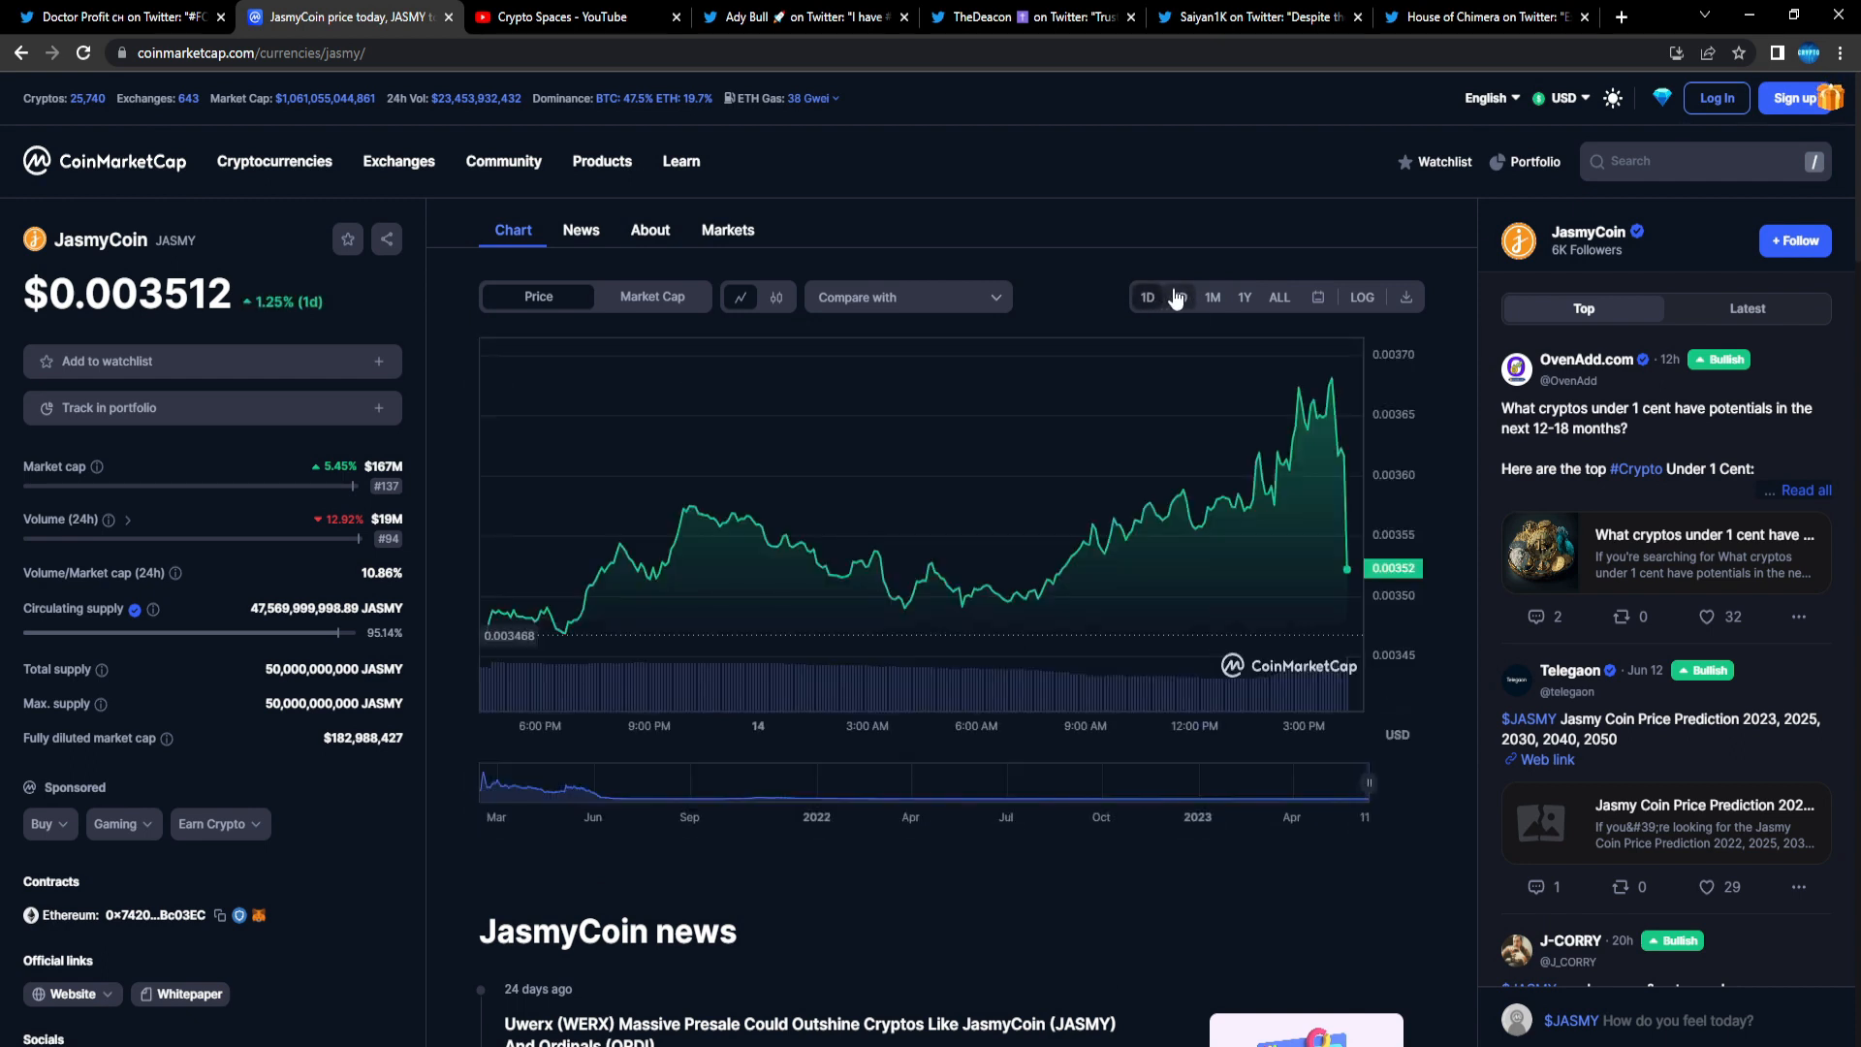
click(1178, 296)
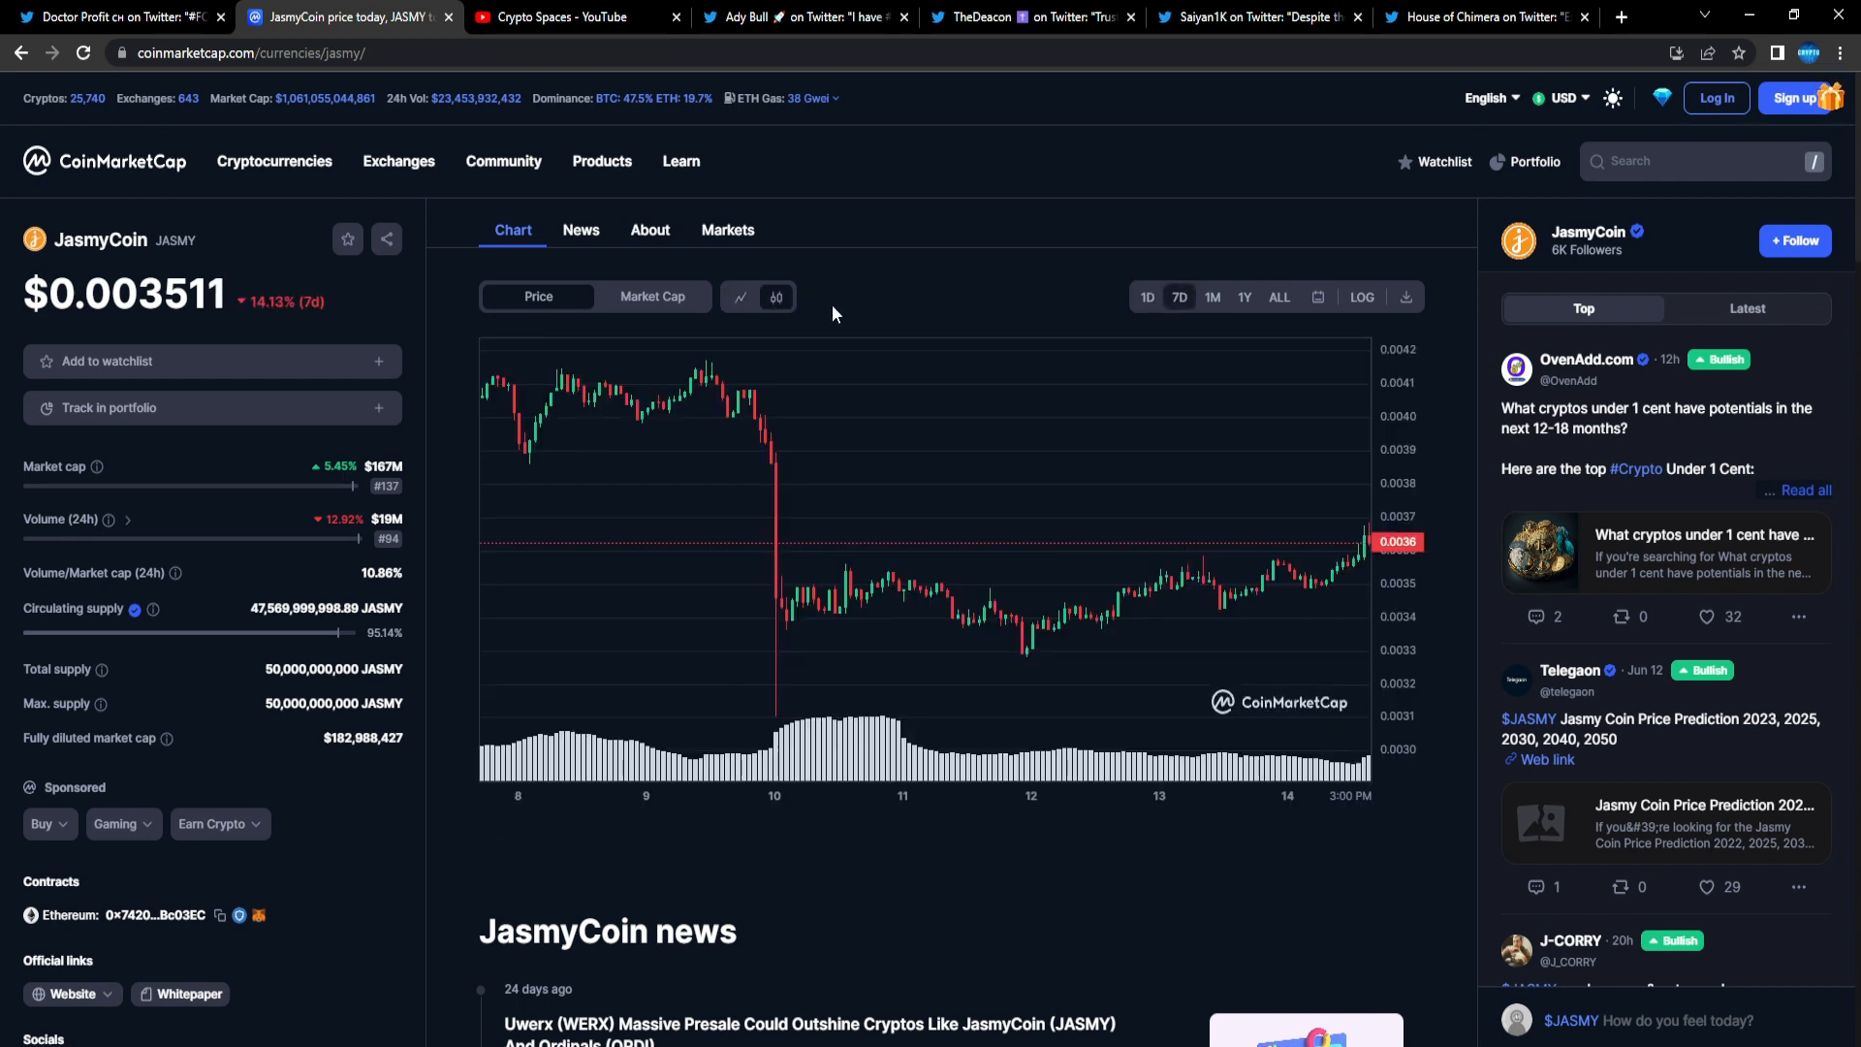
mouse_move(1190, 374)
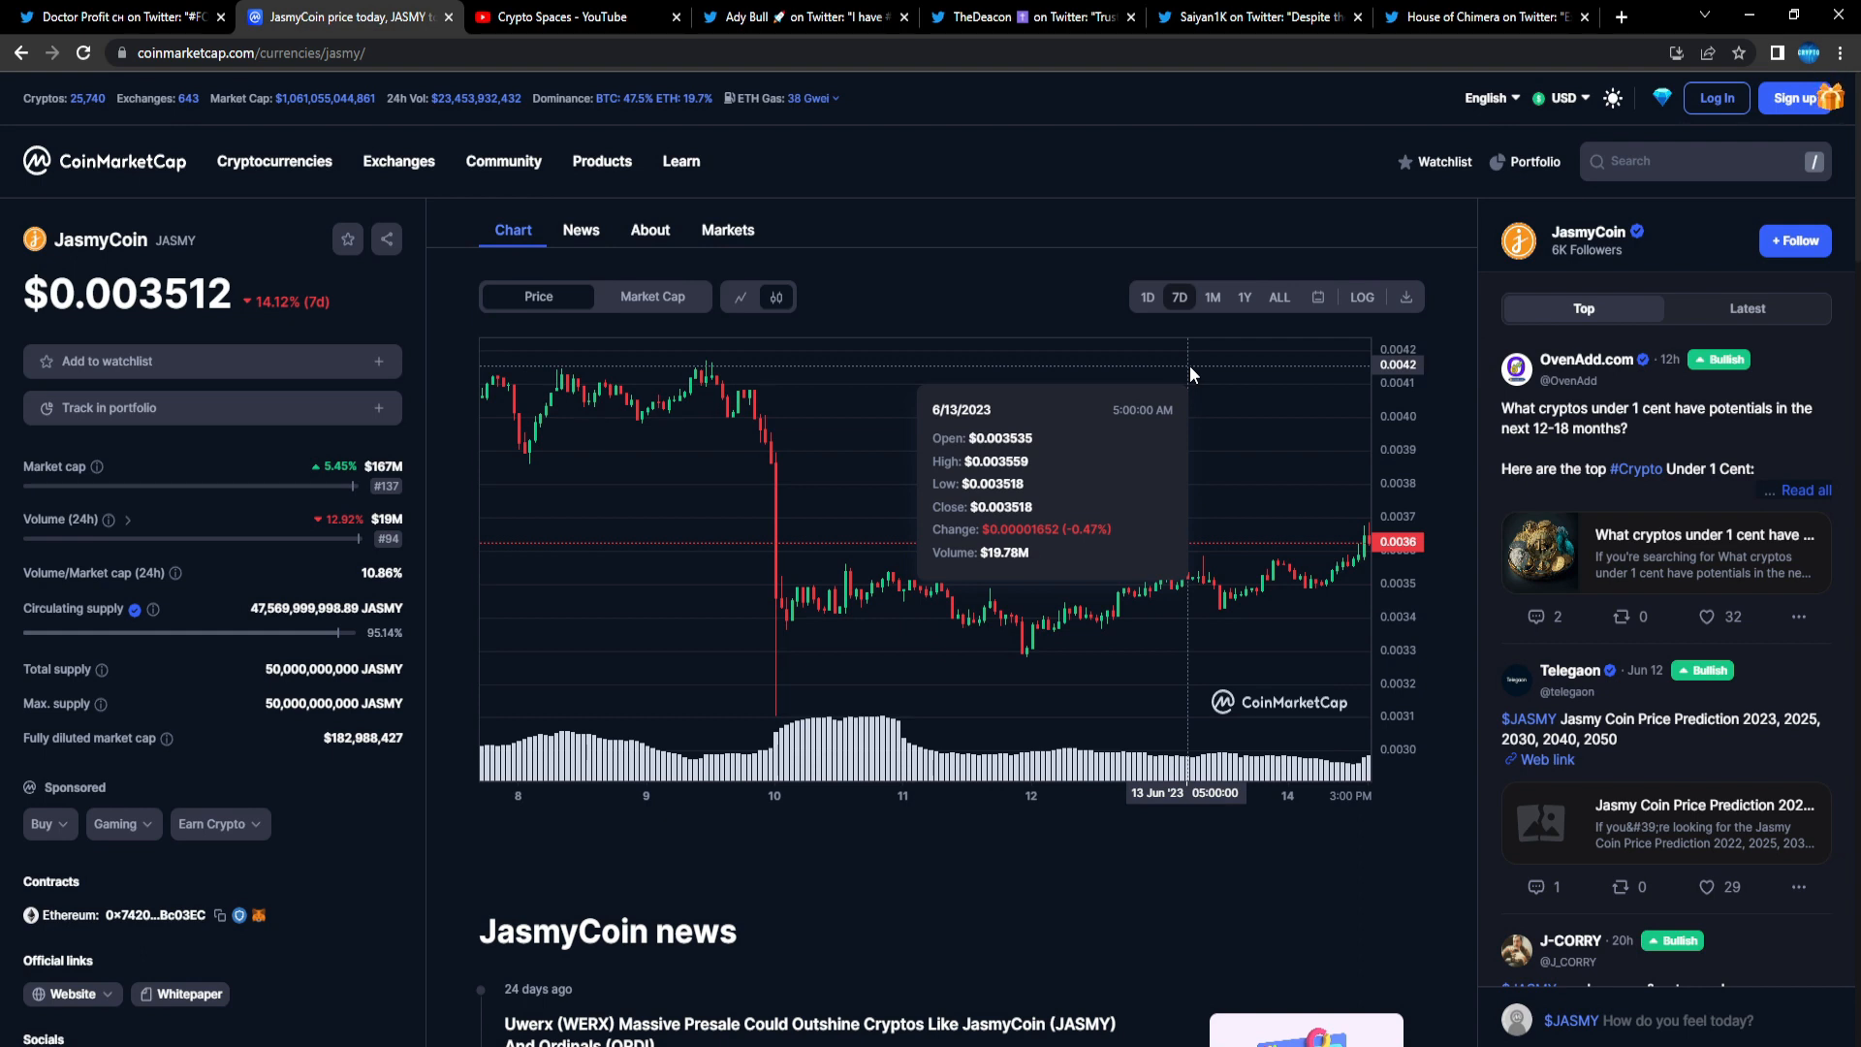
mouse_move(147, 973)
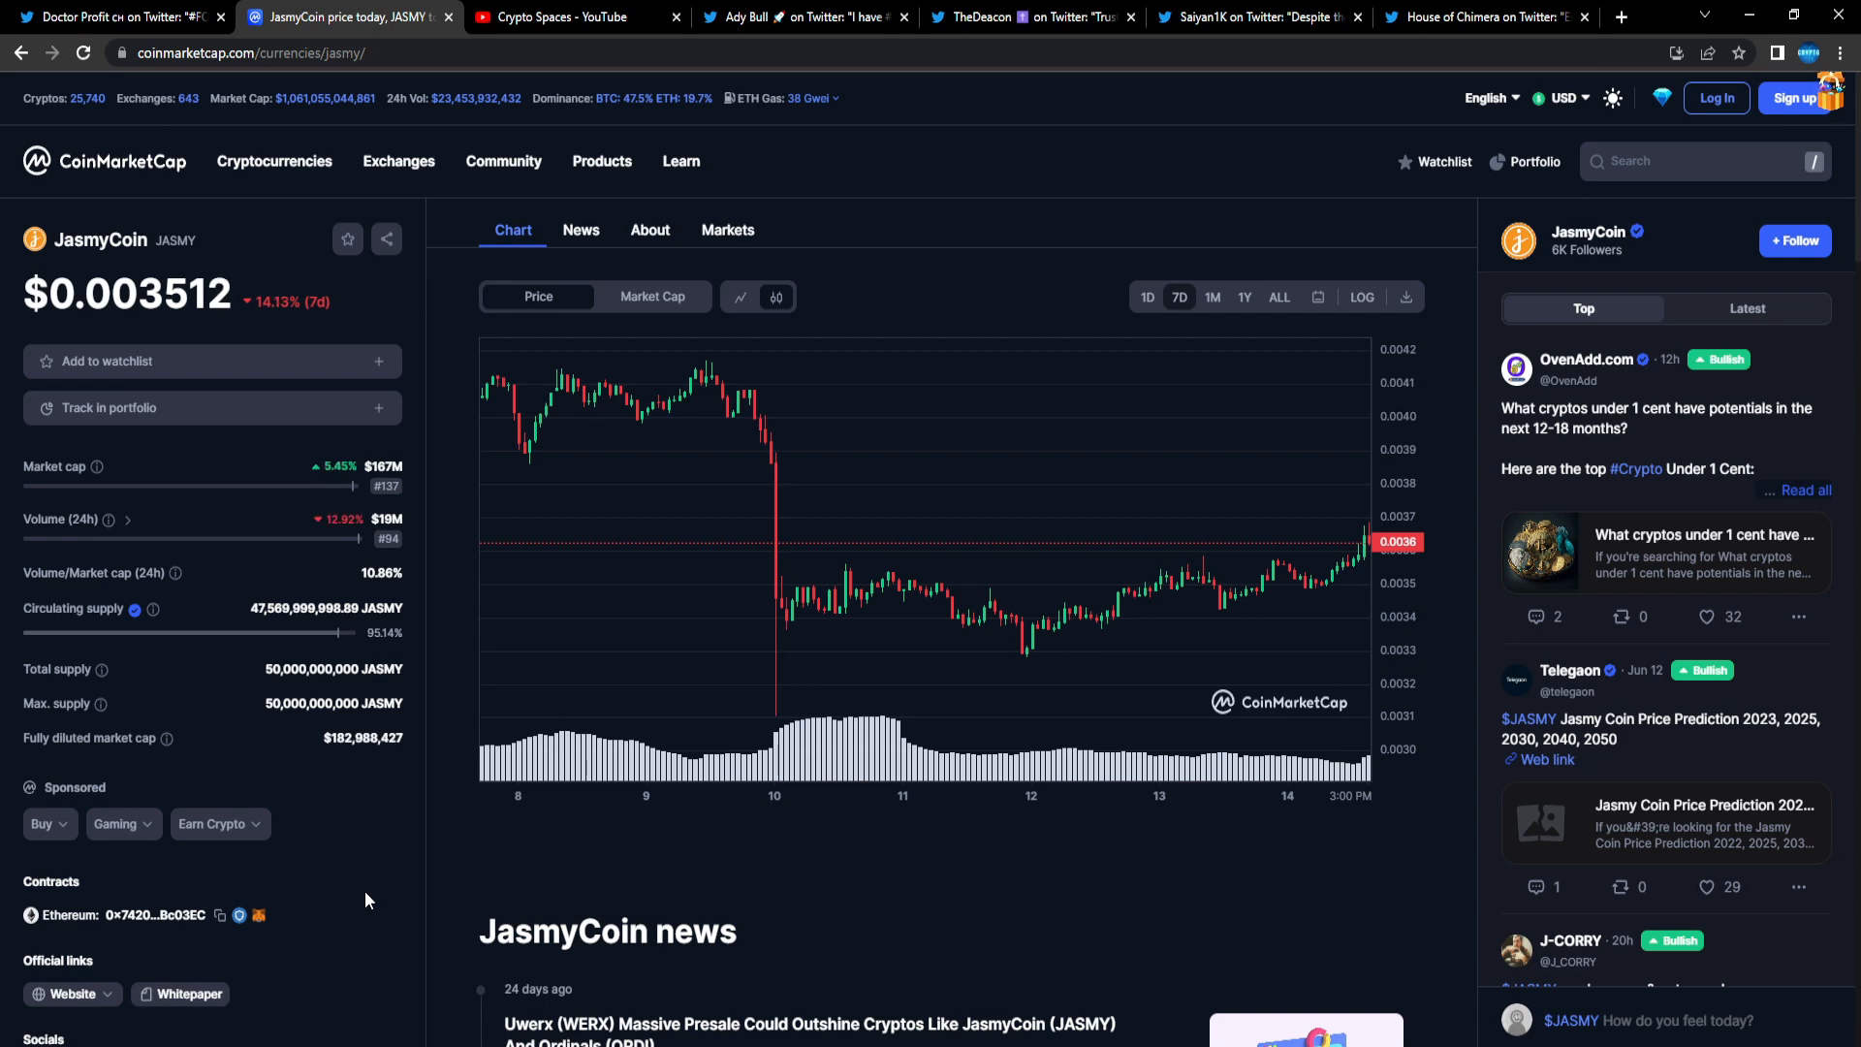
Step: Return to Doctor Profit's FOMC tweet and highlight its first two bullet points
click(112, 17)
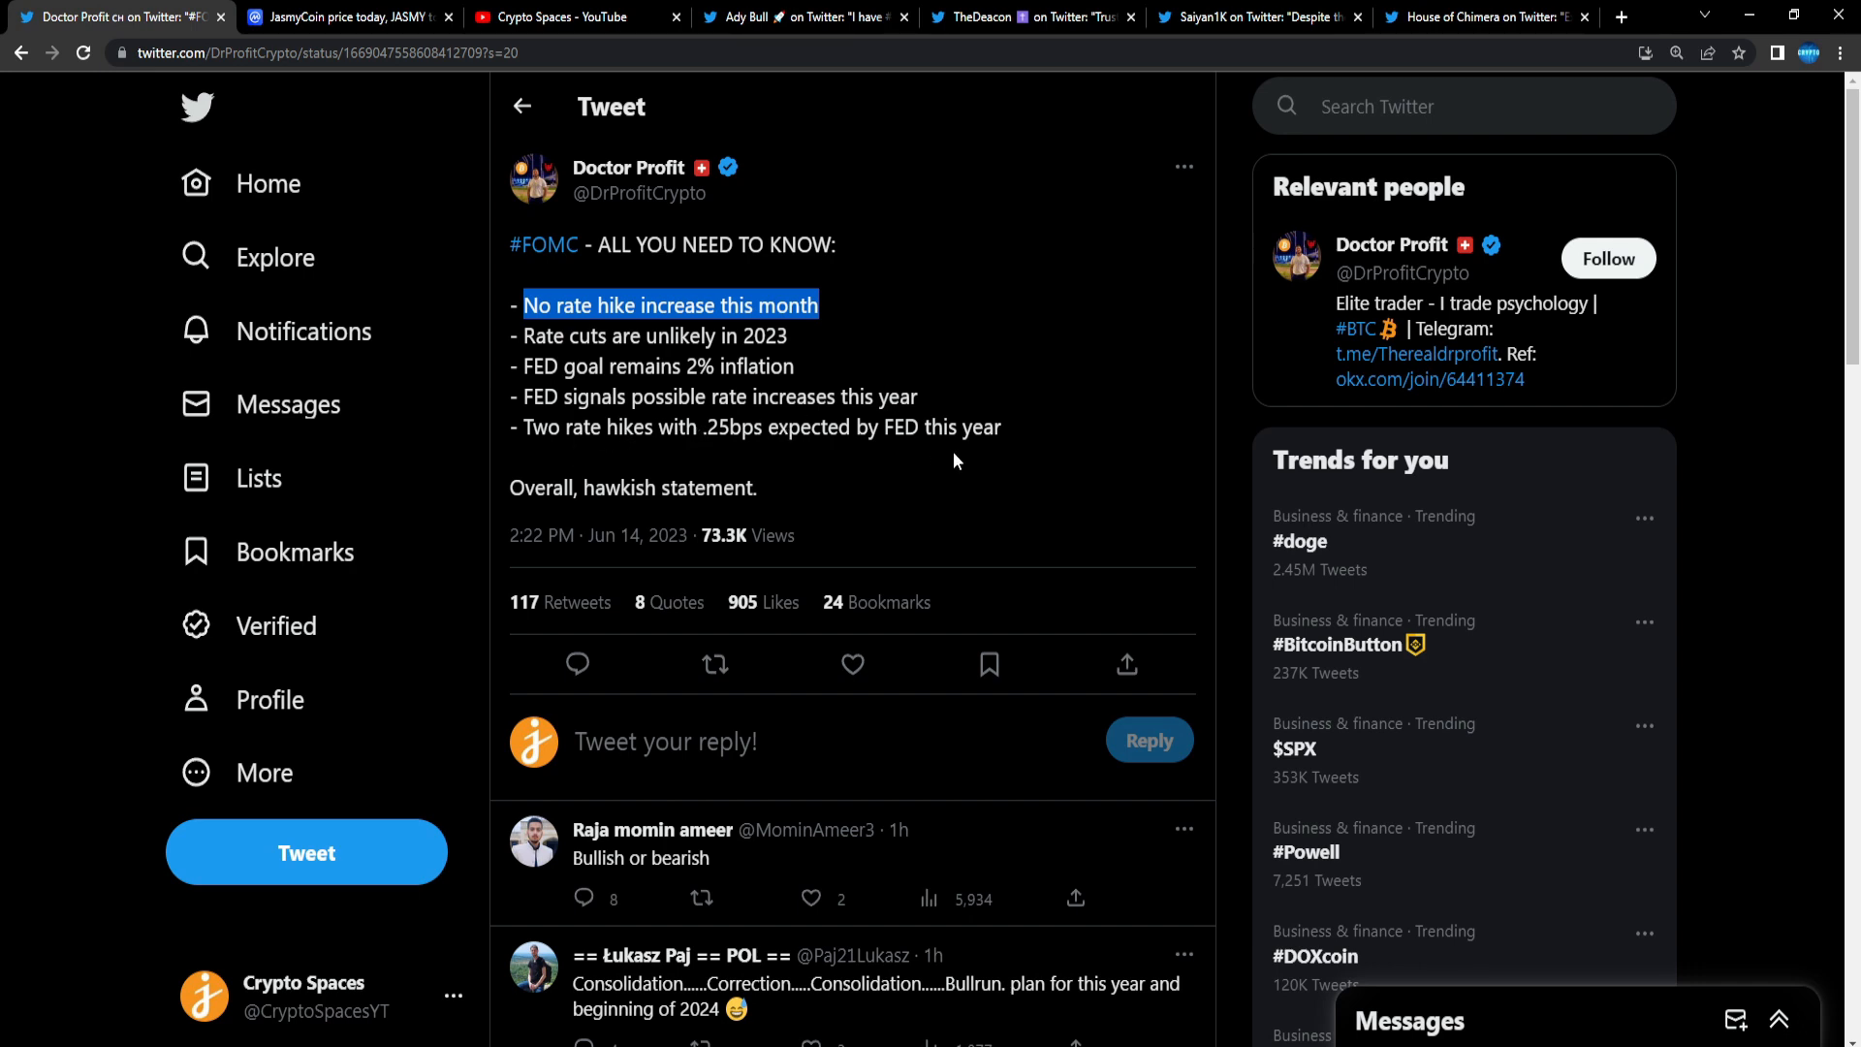
mouse_move(581, 488)
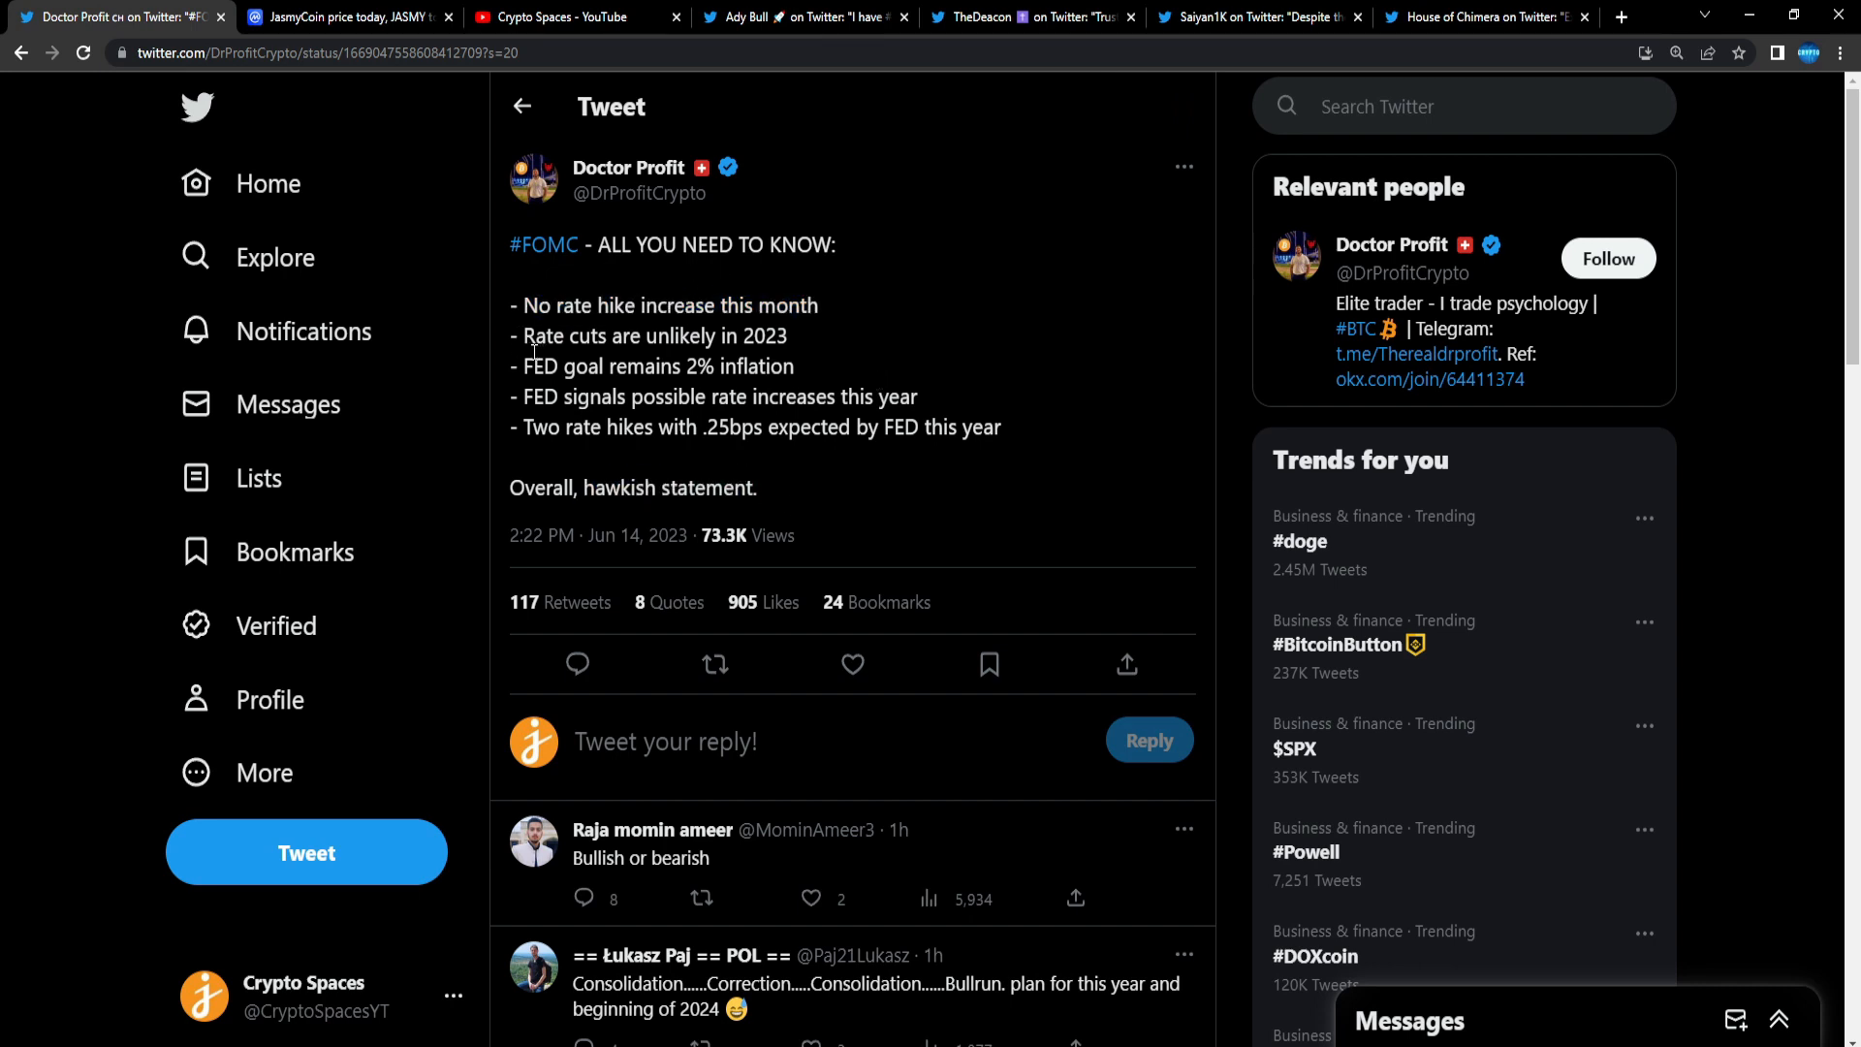
drag(524, 306, 784, 336)
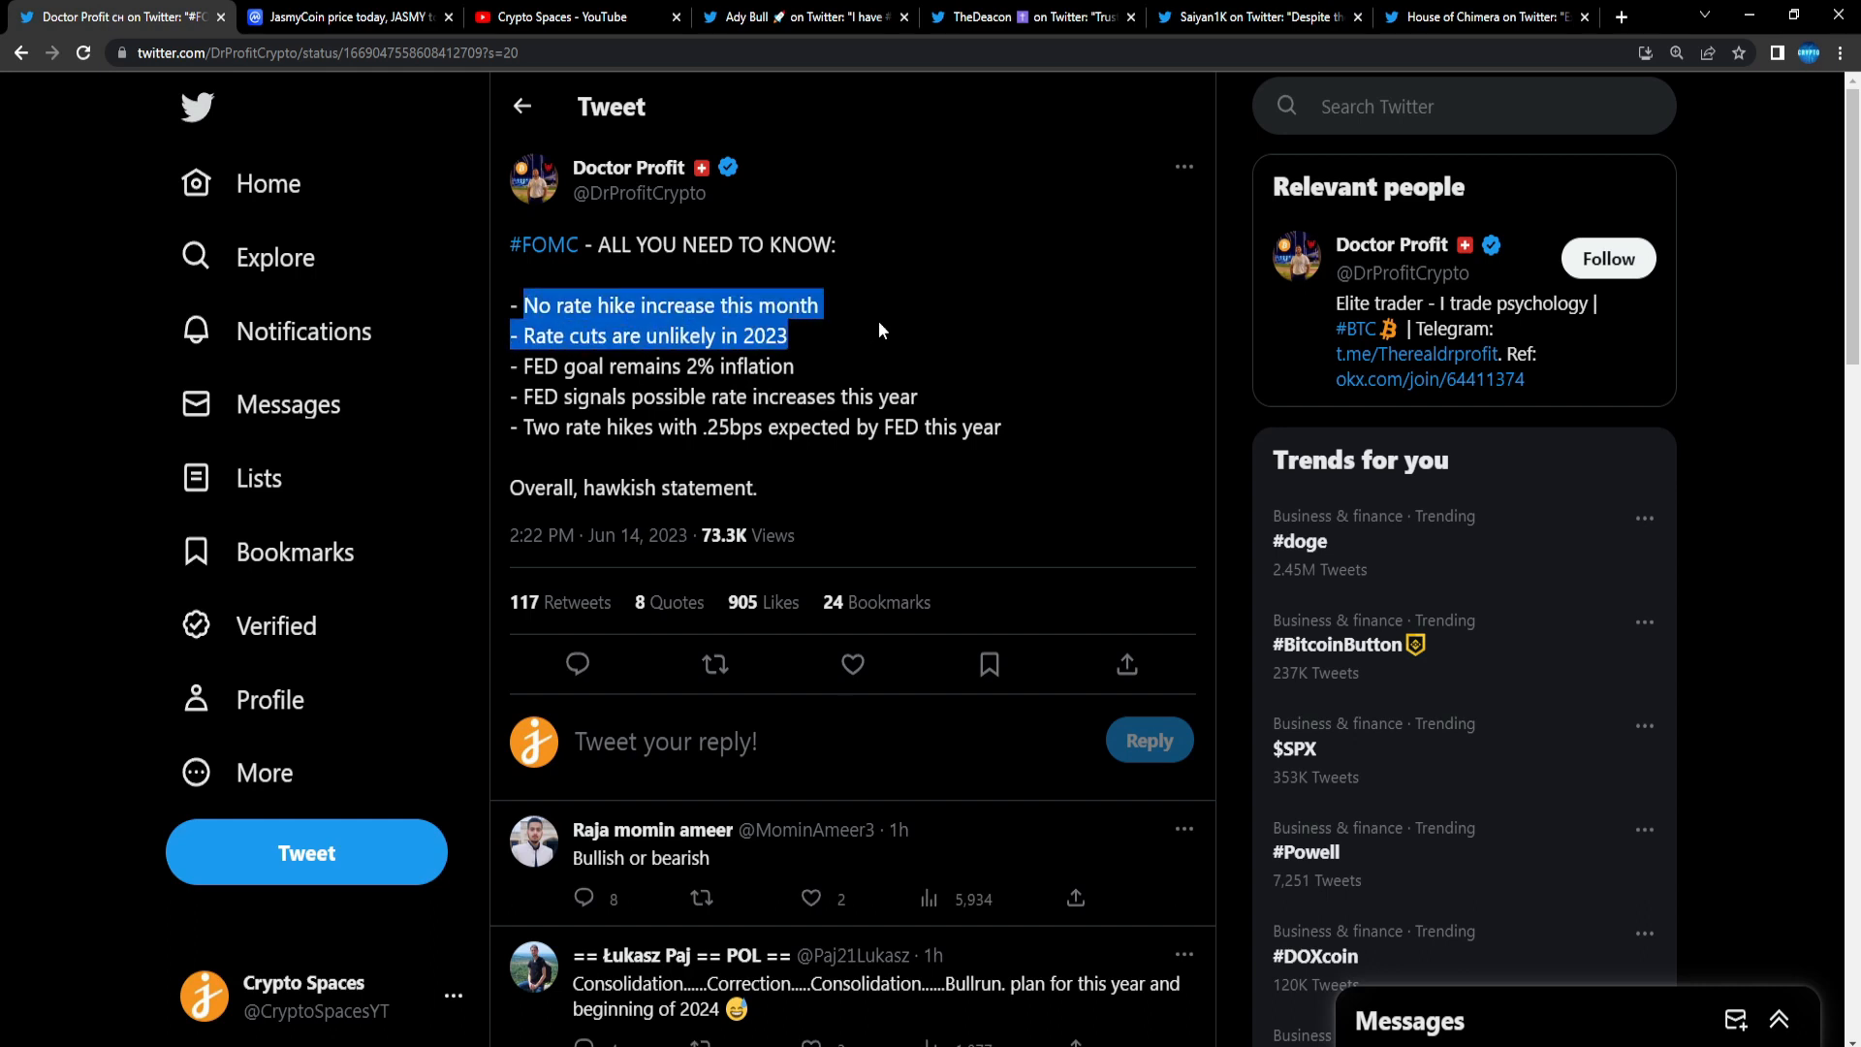
click(881, 330)
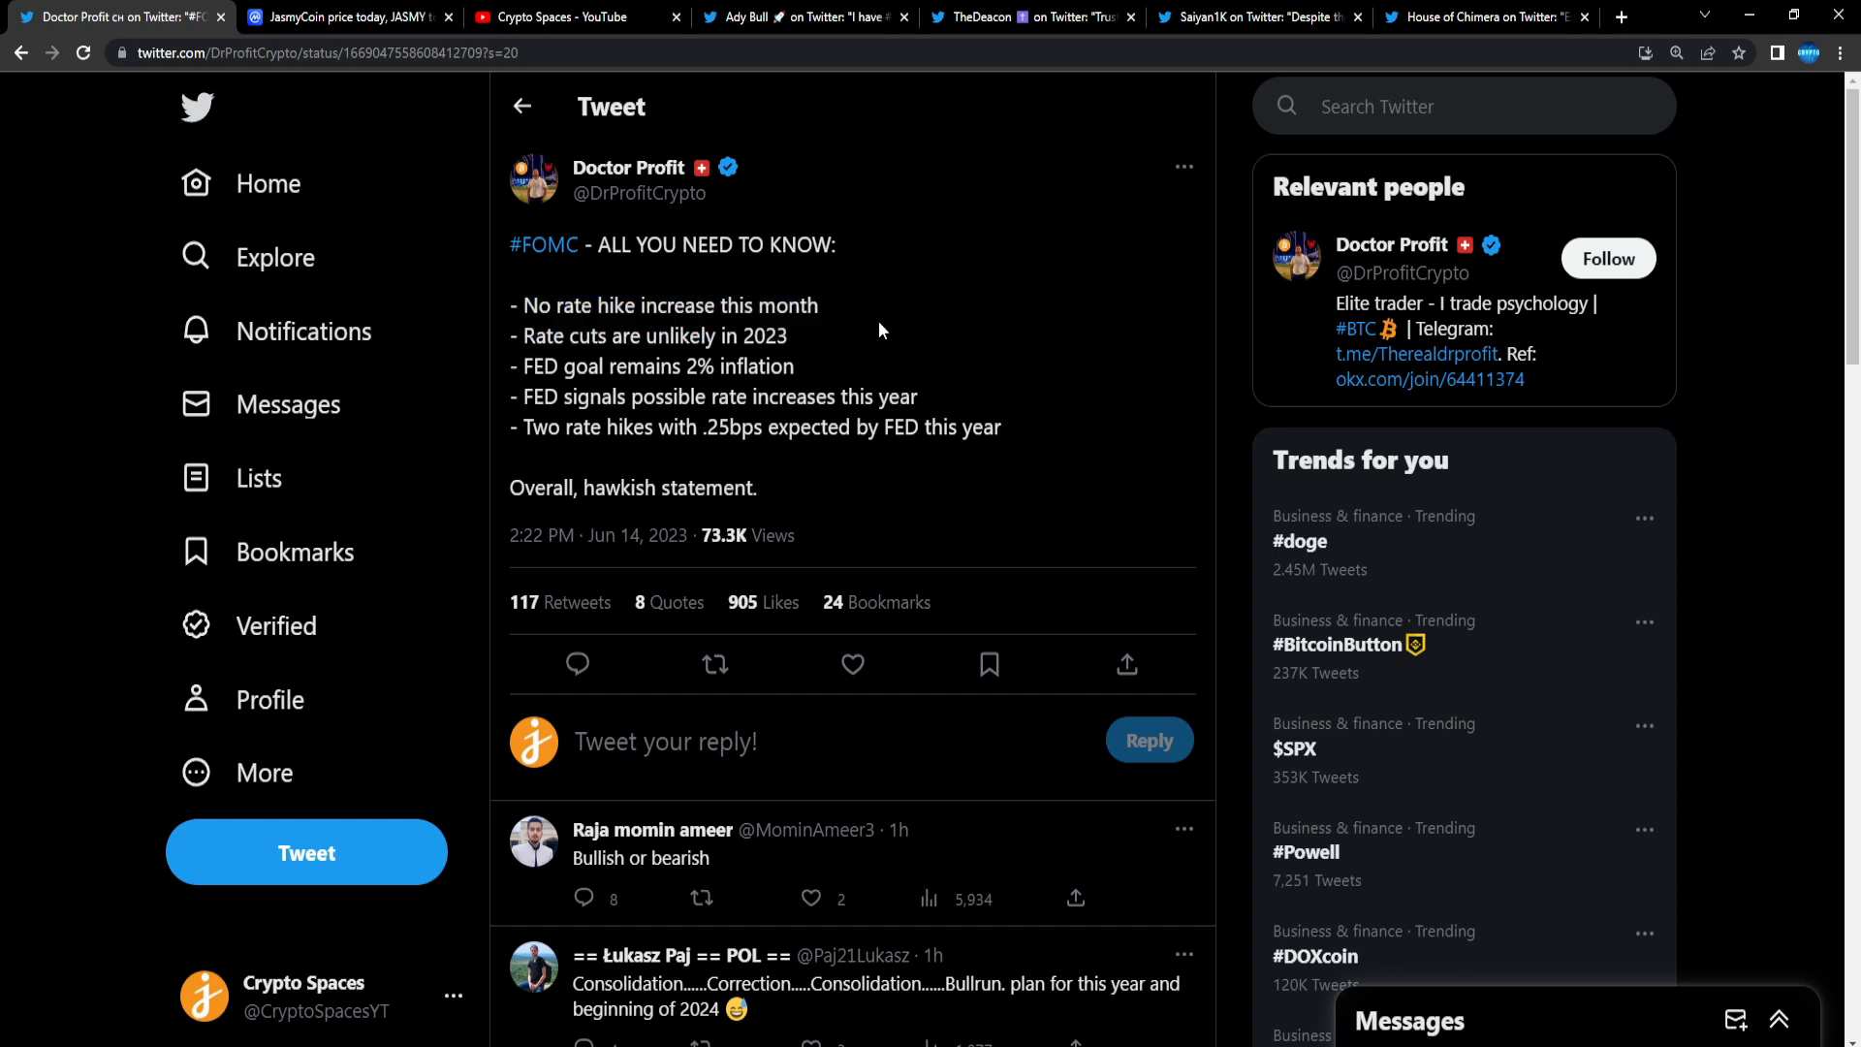
click(852, 665)
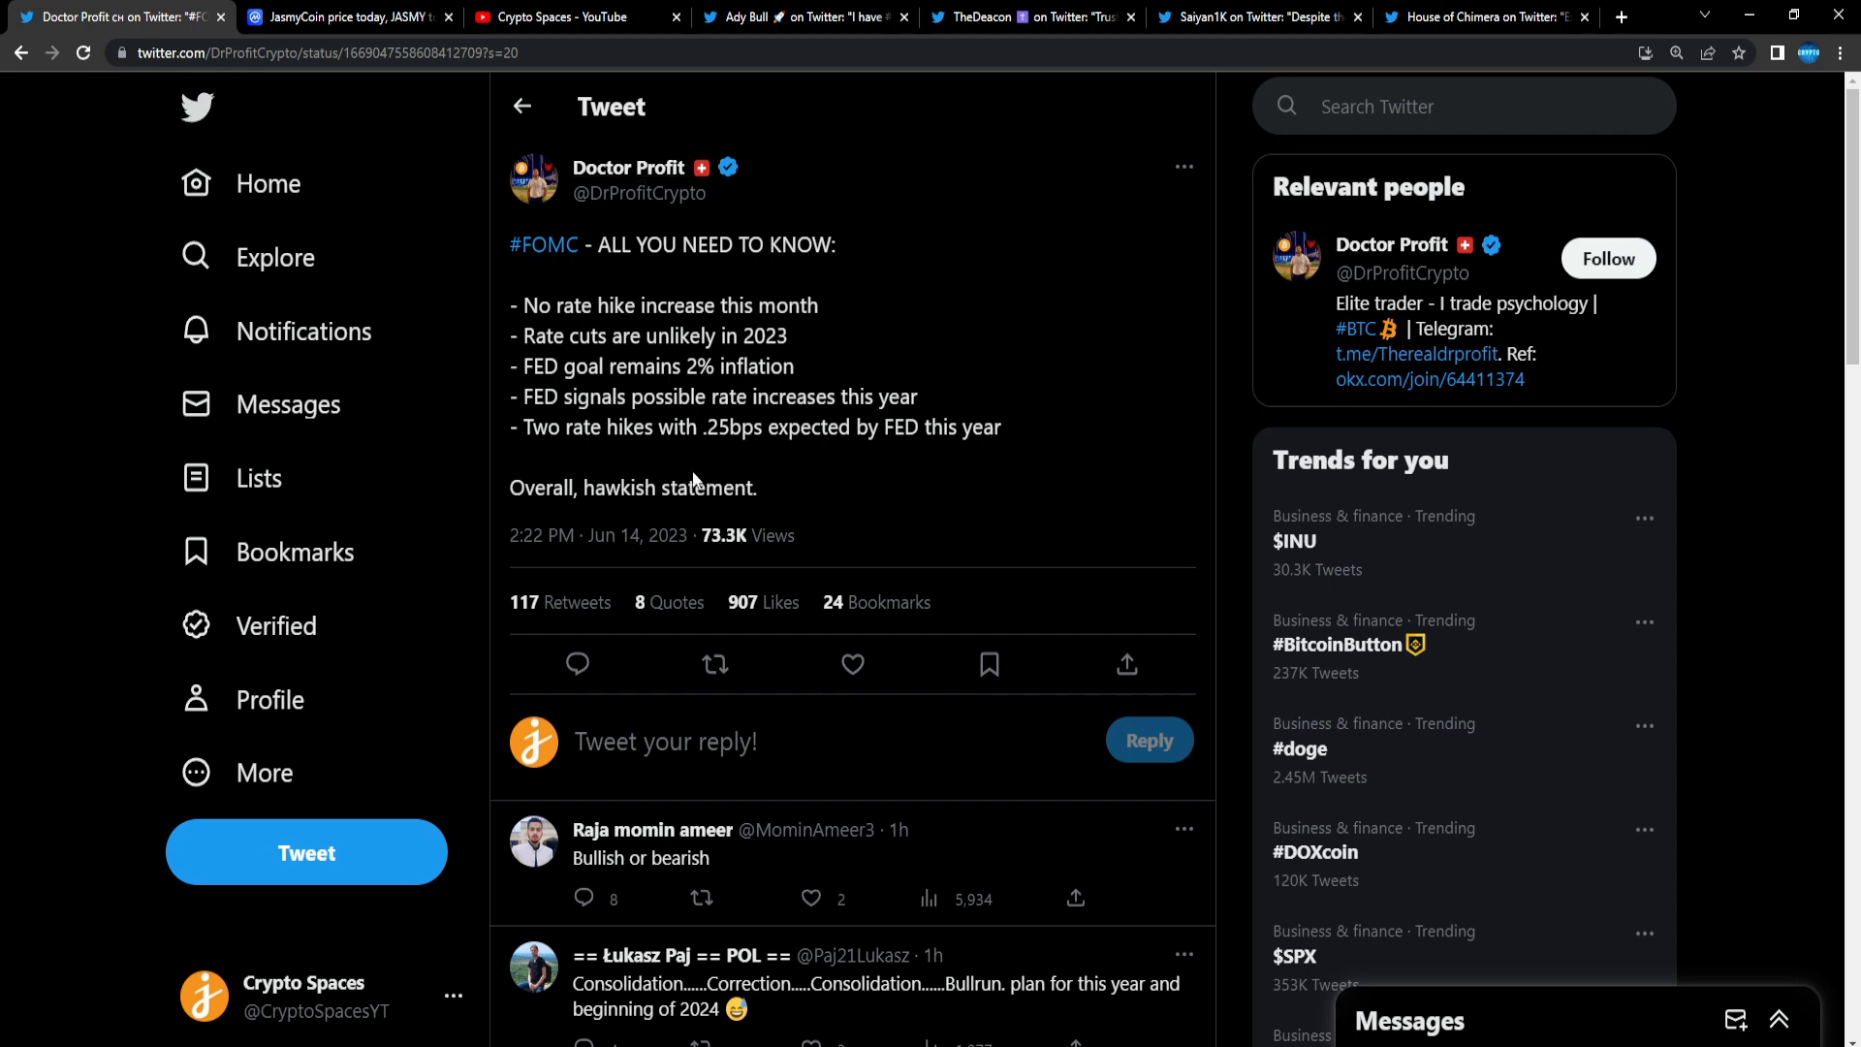
Step: Open Ady Bull's tweet calling Jasmy the best investment and scroll to its chip image
click(344, 16)
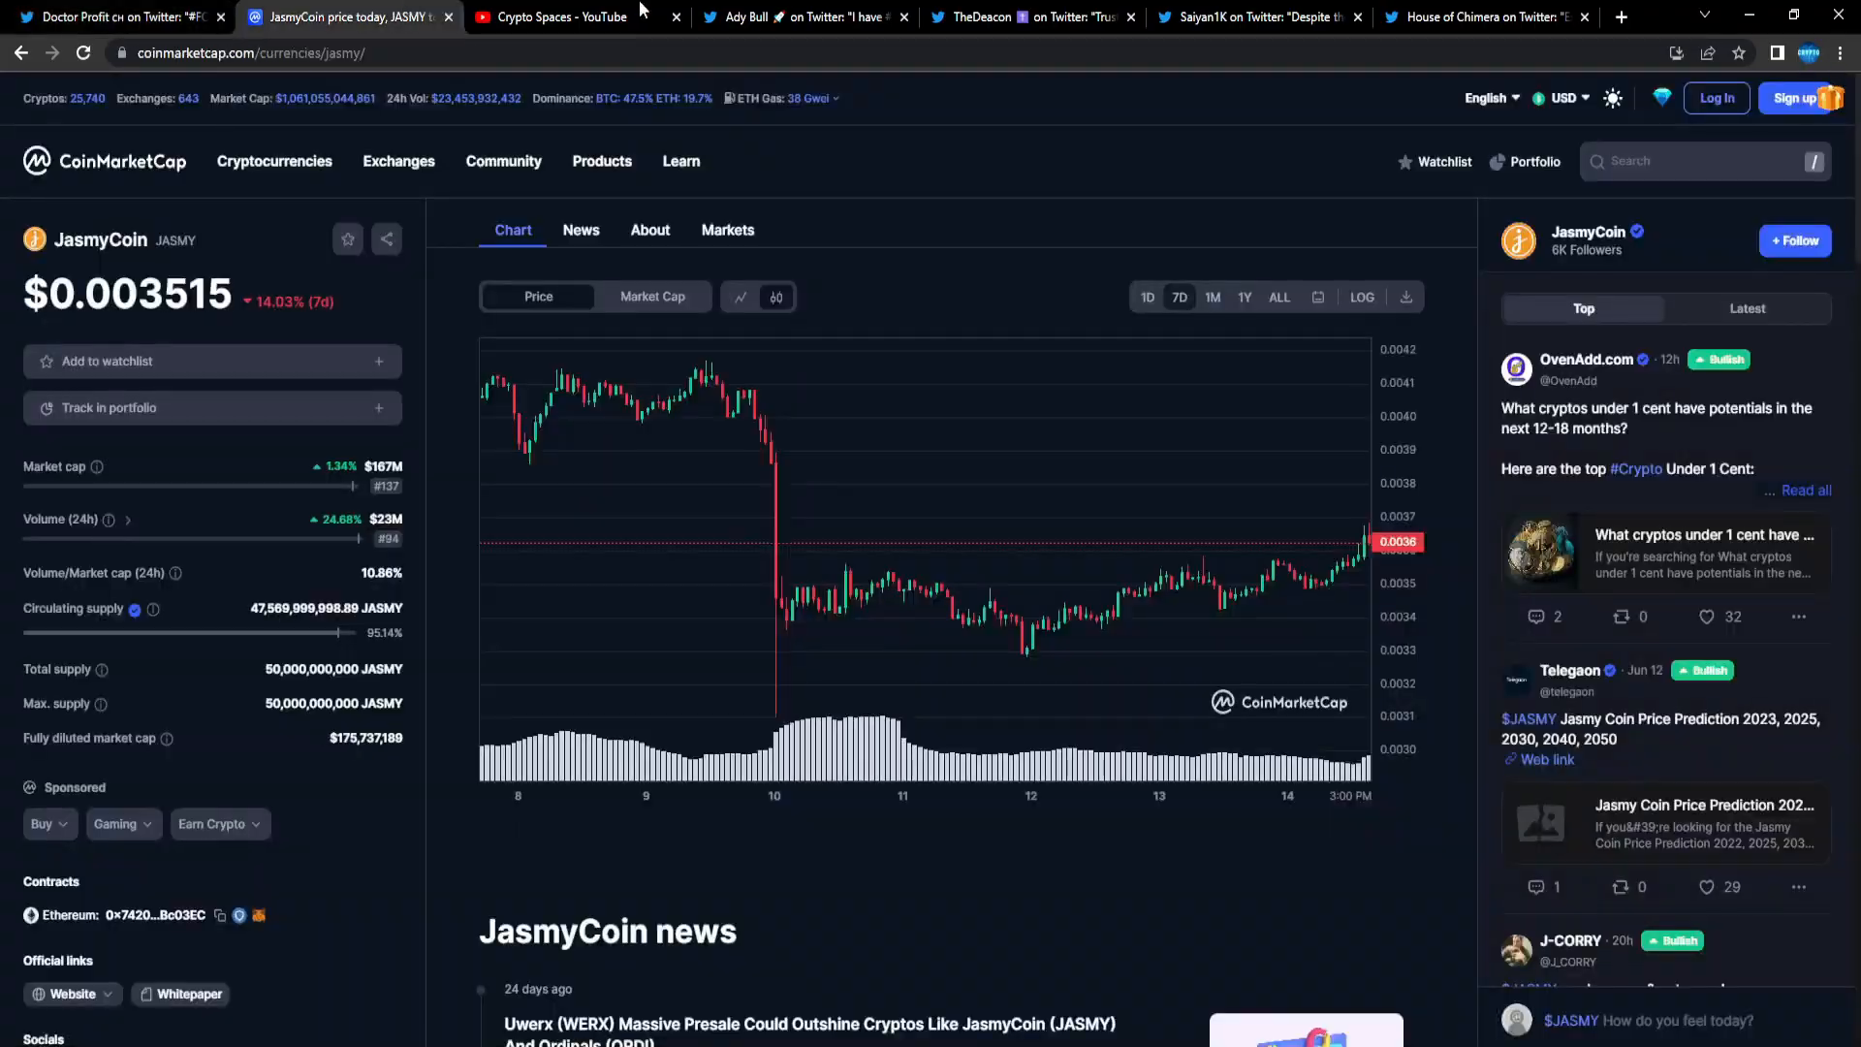
click(804, 16)
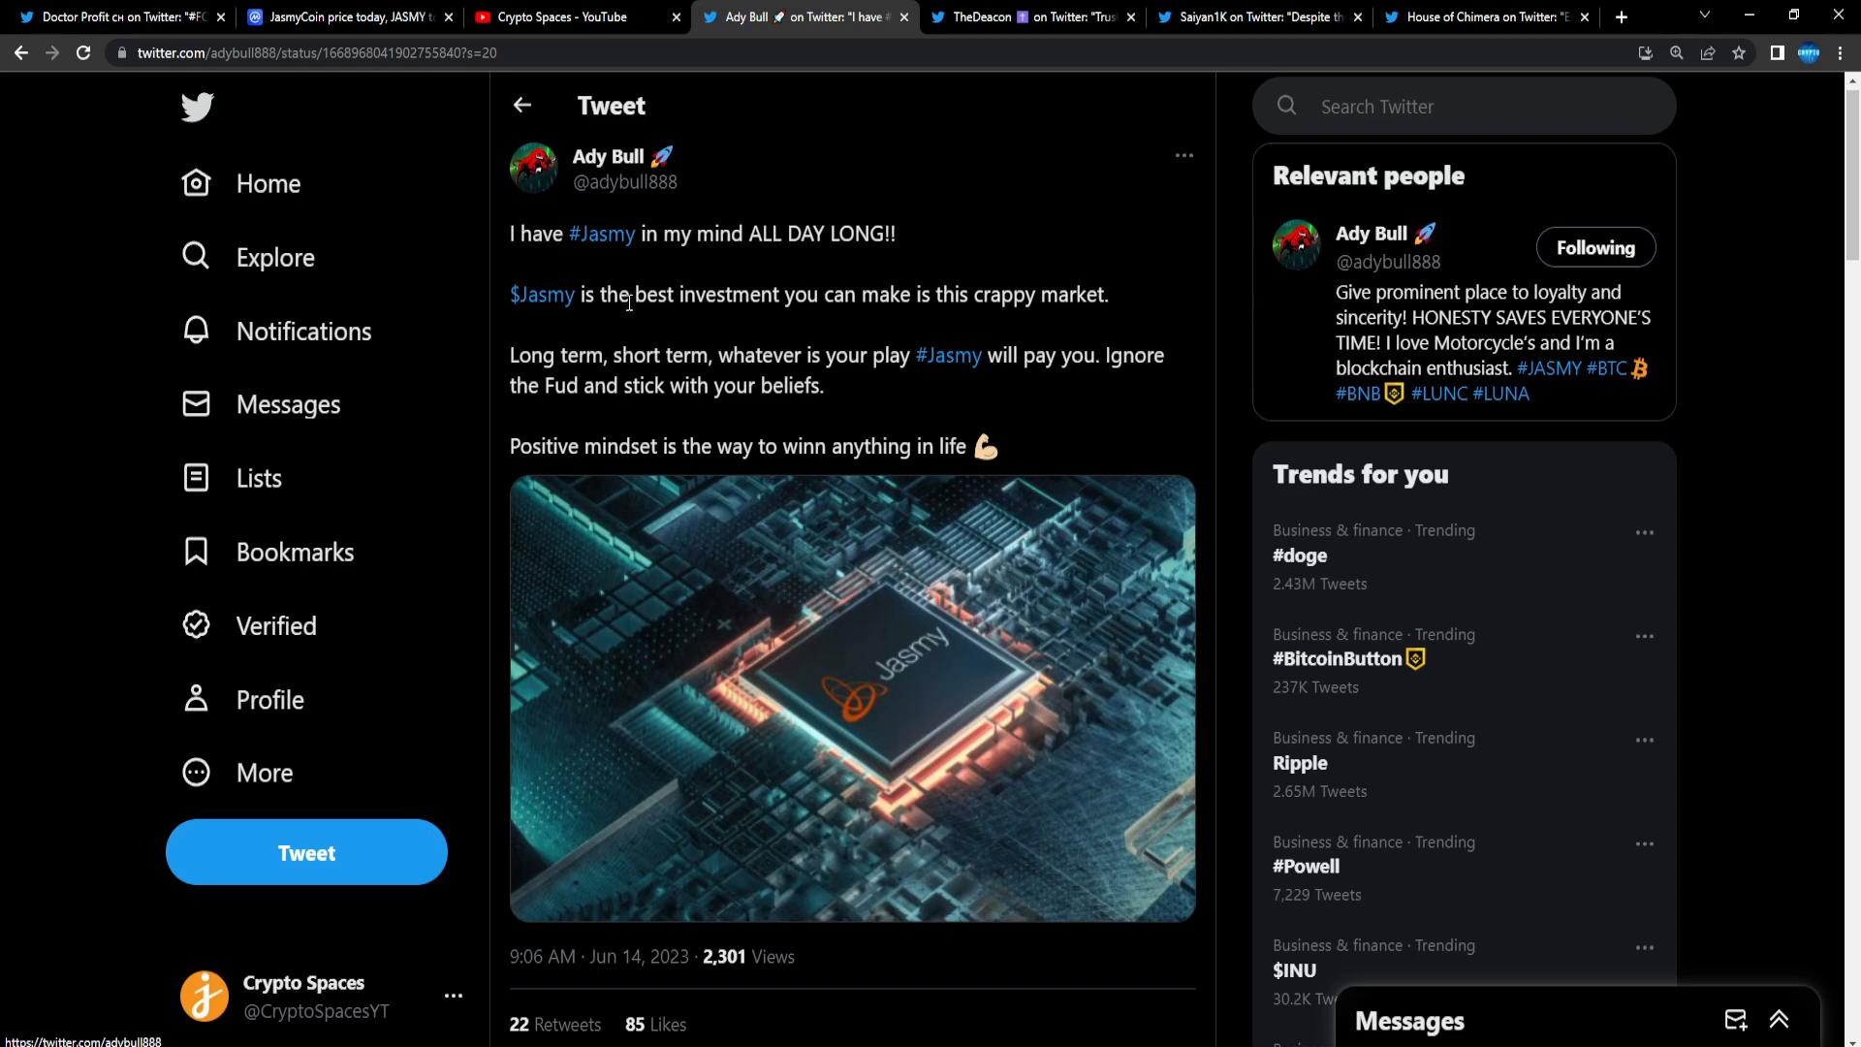
mouse_move(797, 330)
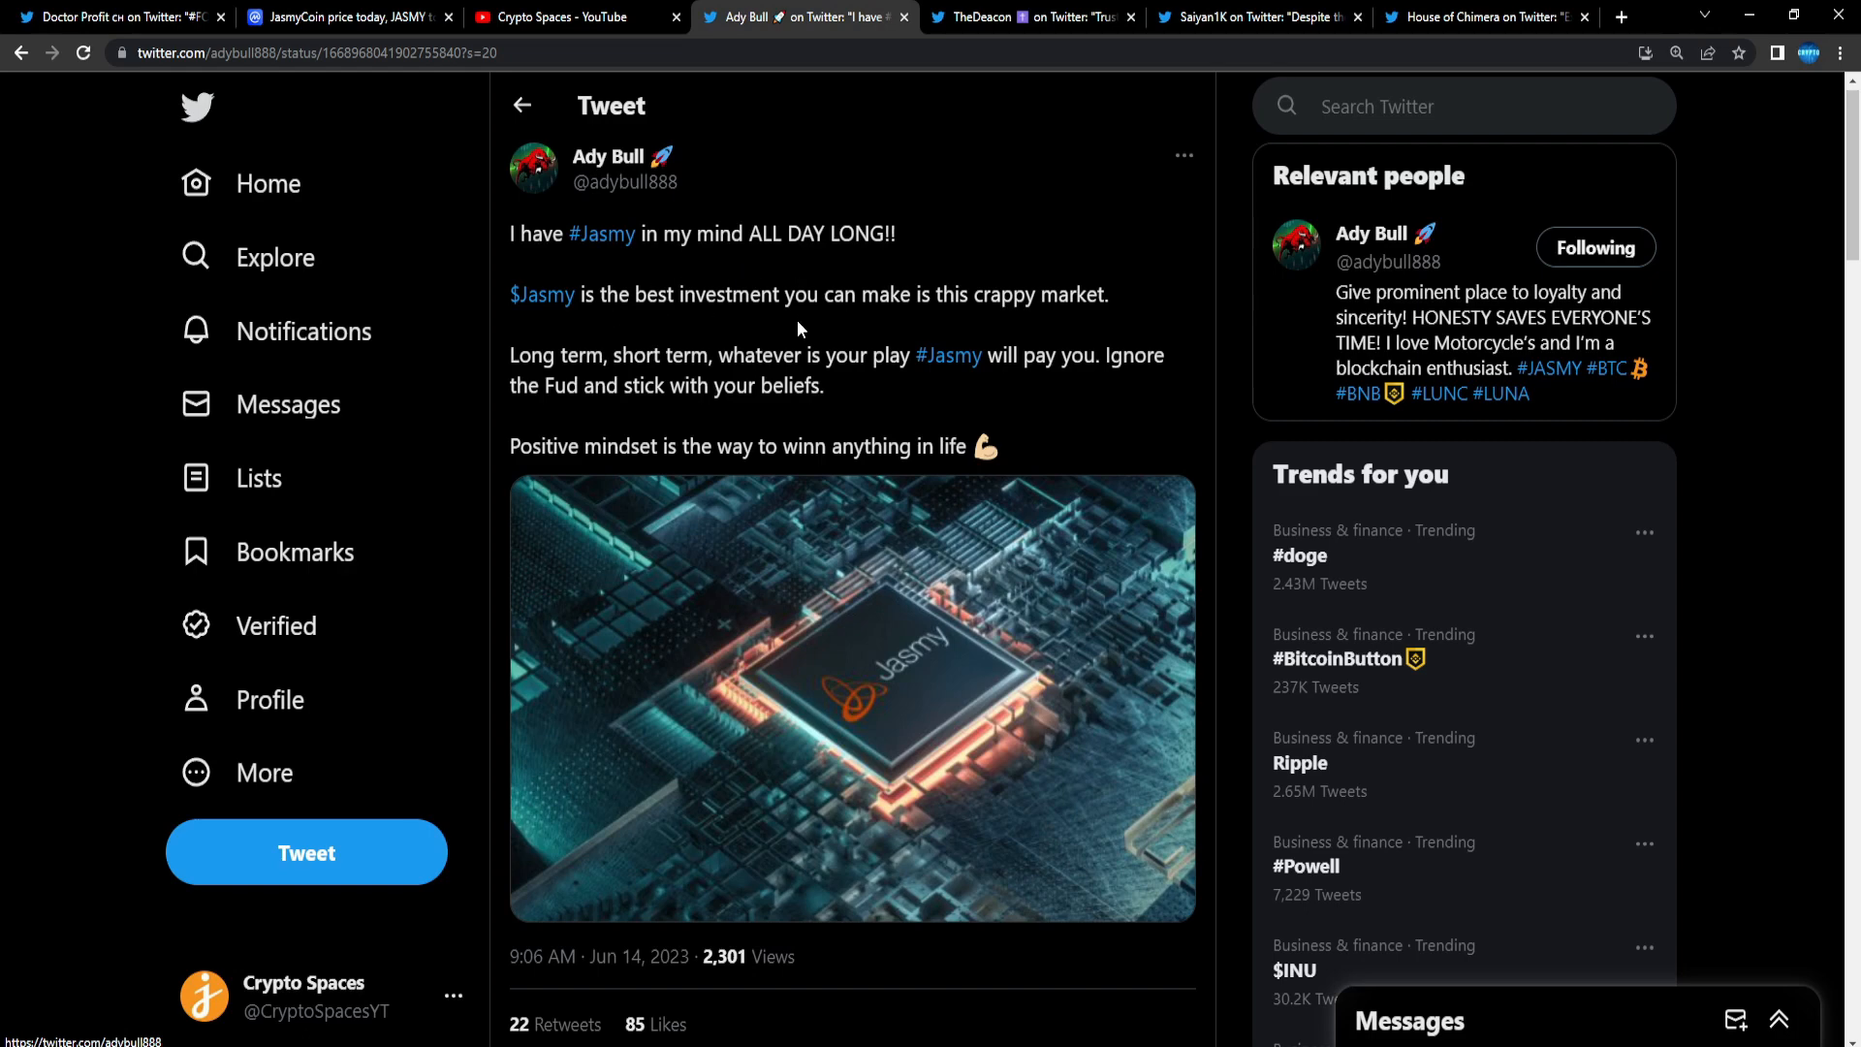
mouse_move(561, 380)
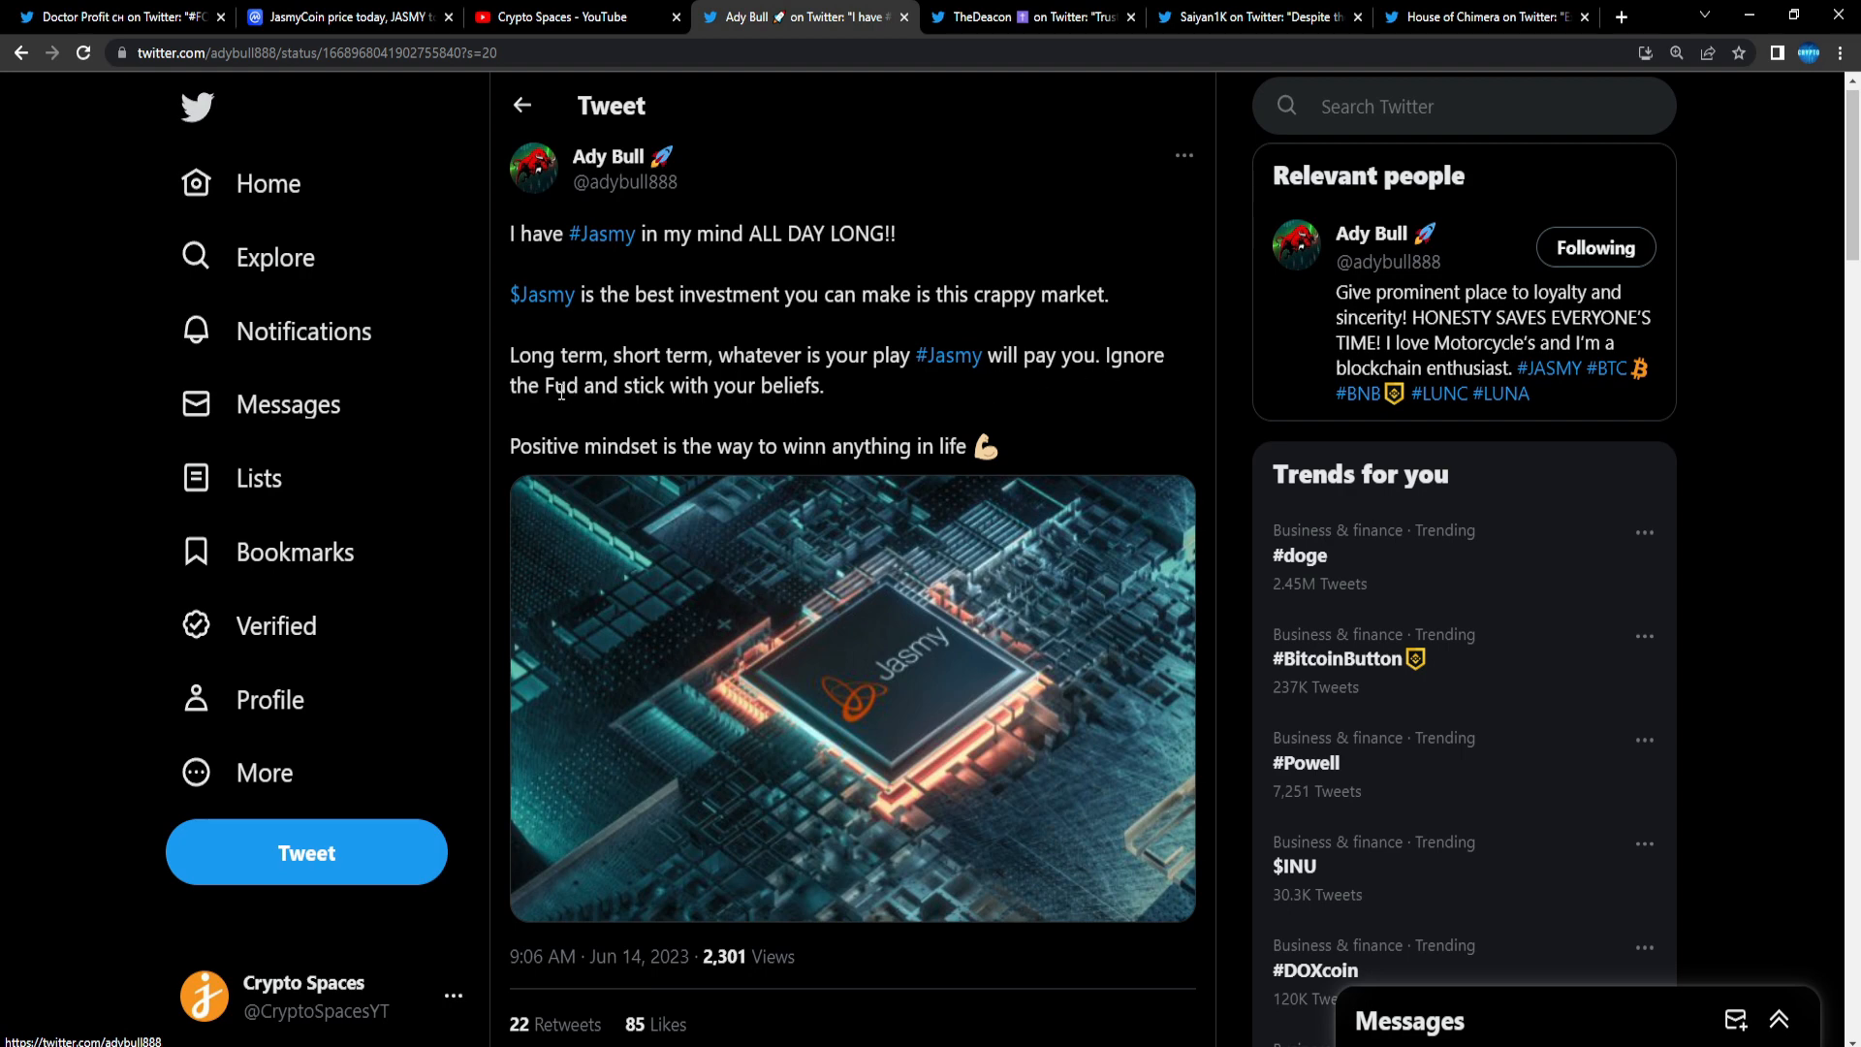
mouse_move(635, 449)
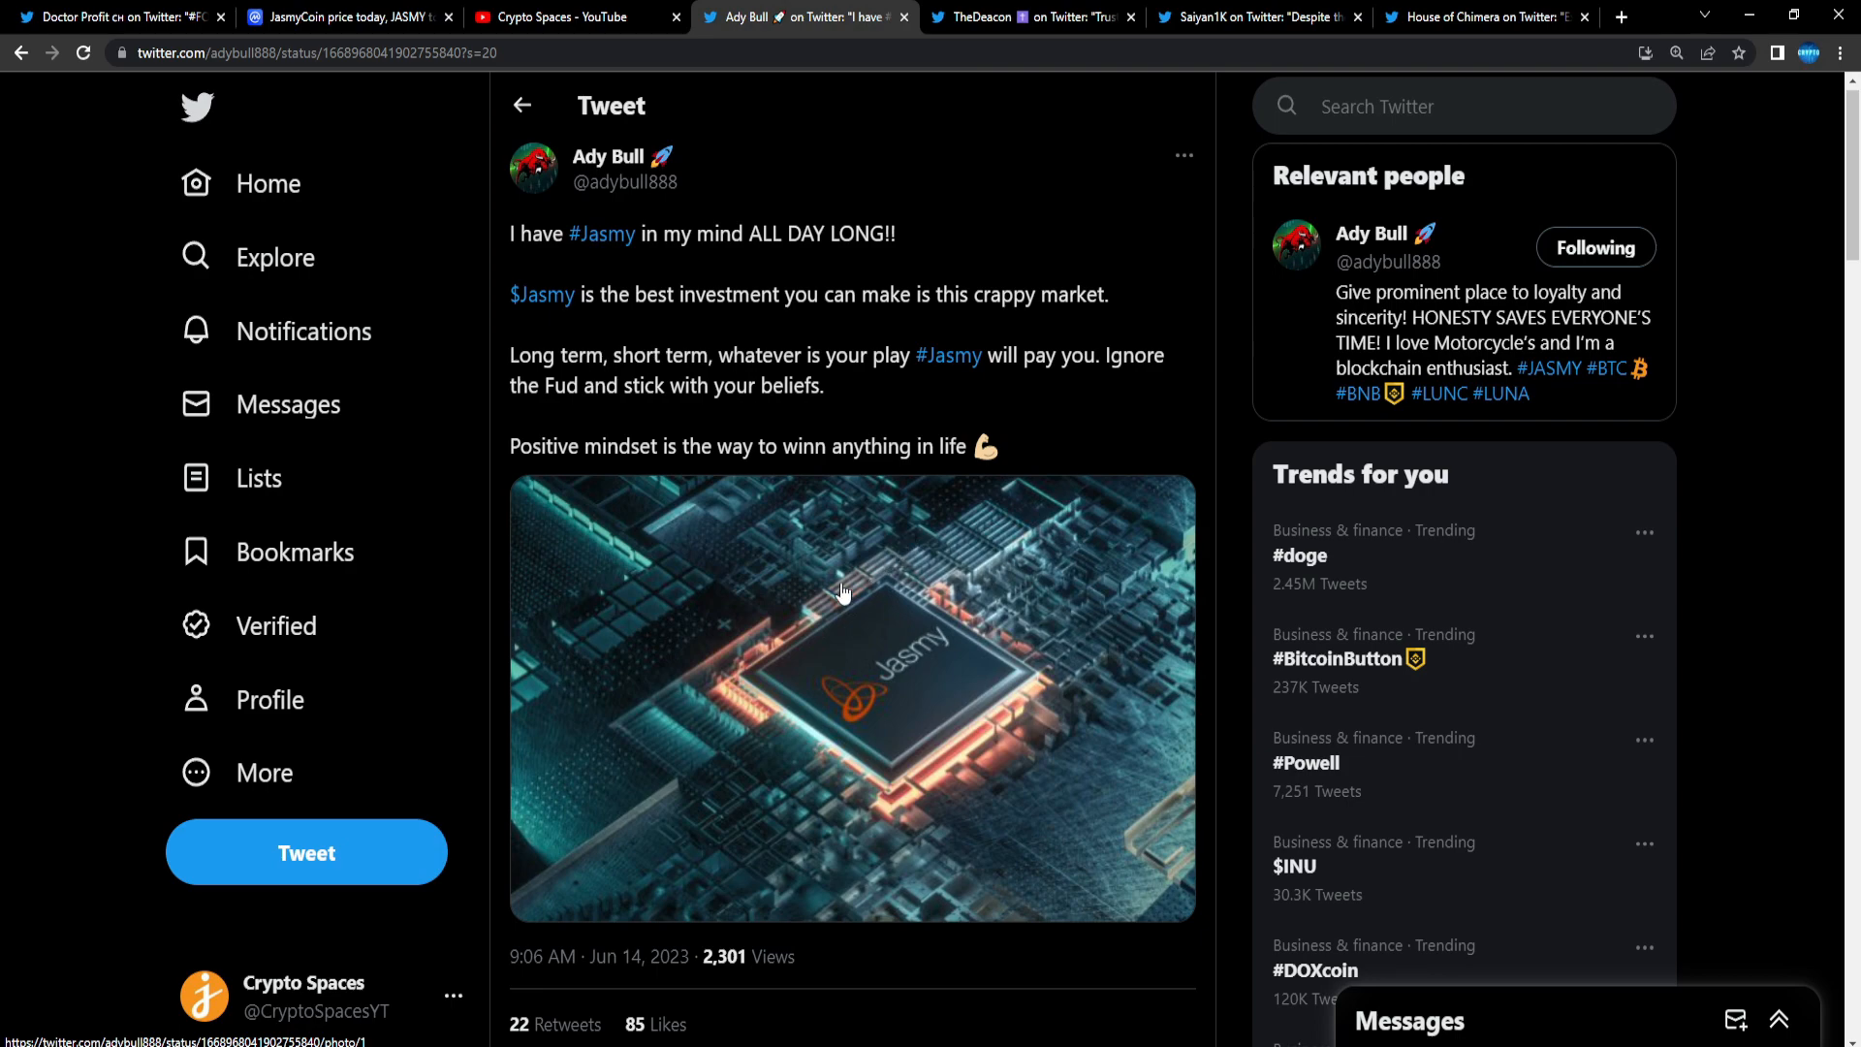
scroll(down, 3)
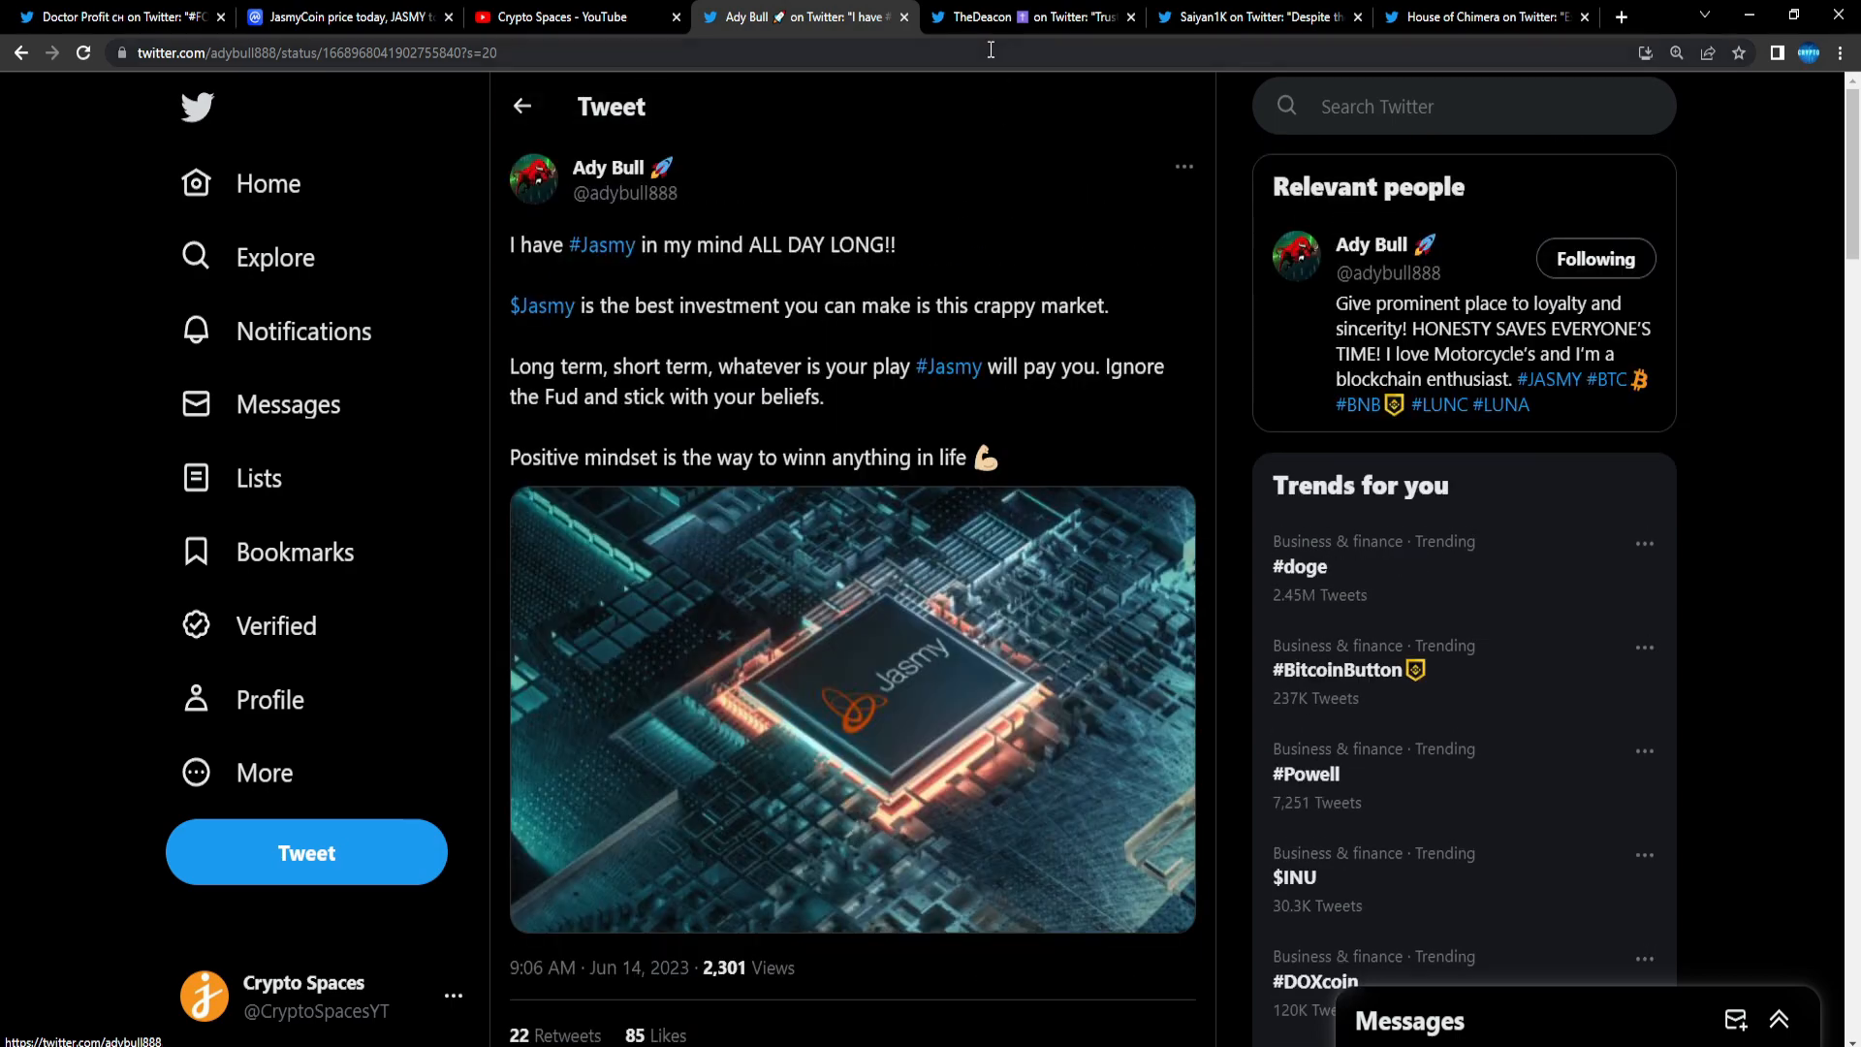
Step: Open TheDeacon's 'team still building' tweet and select its 2024-2026 timeline
click(1030, 17)
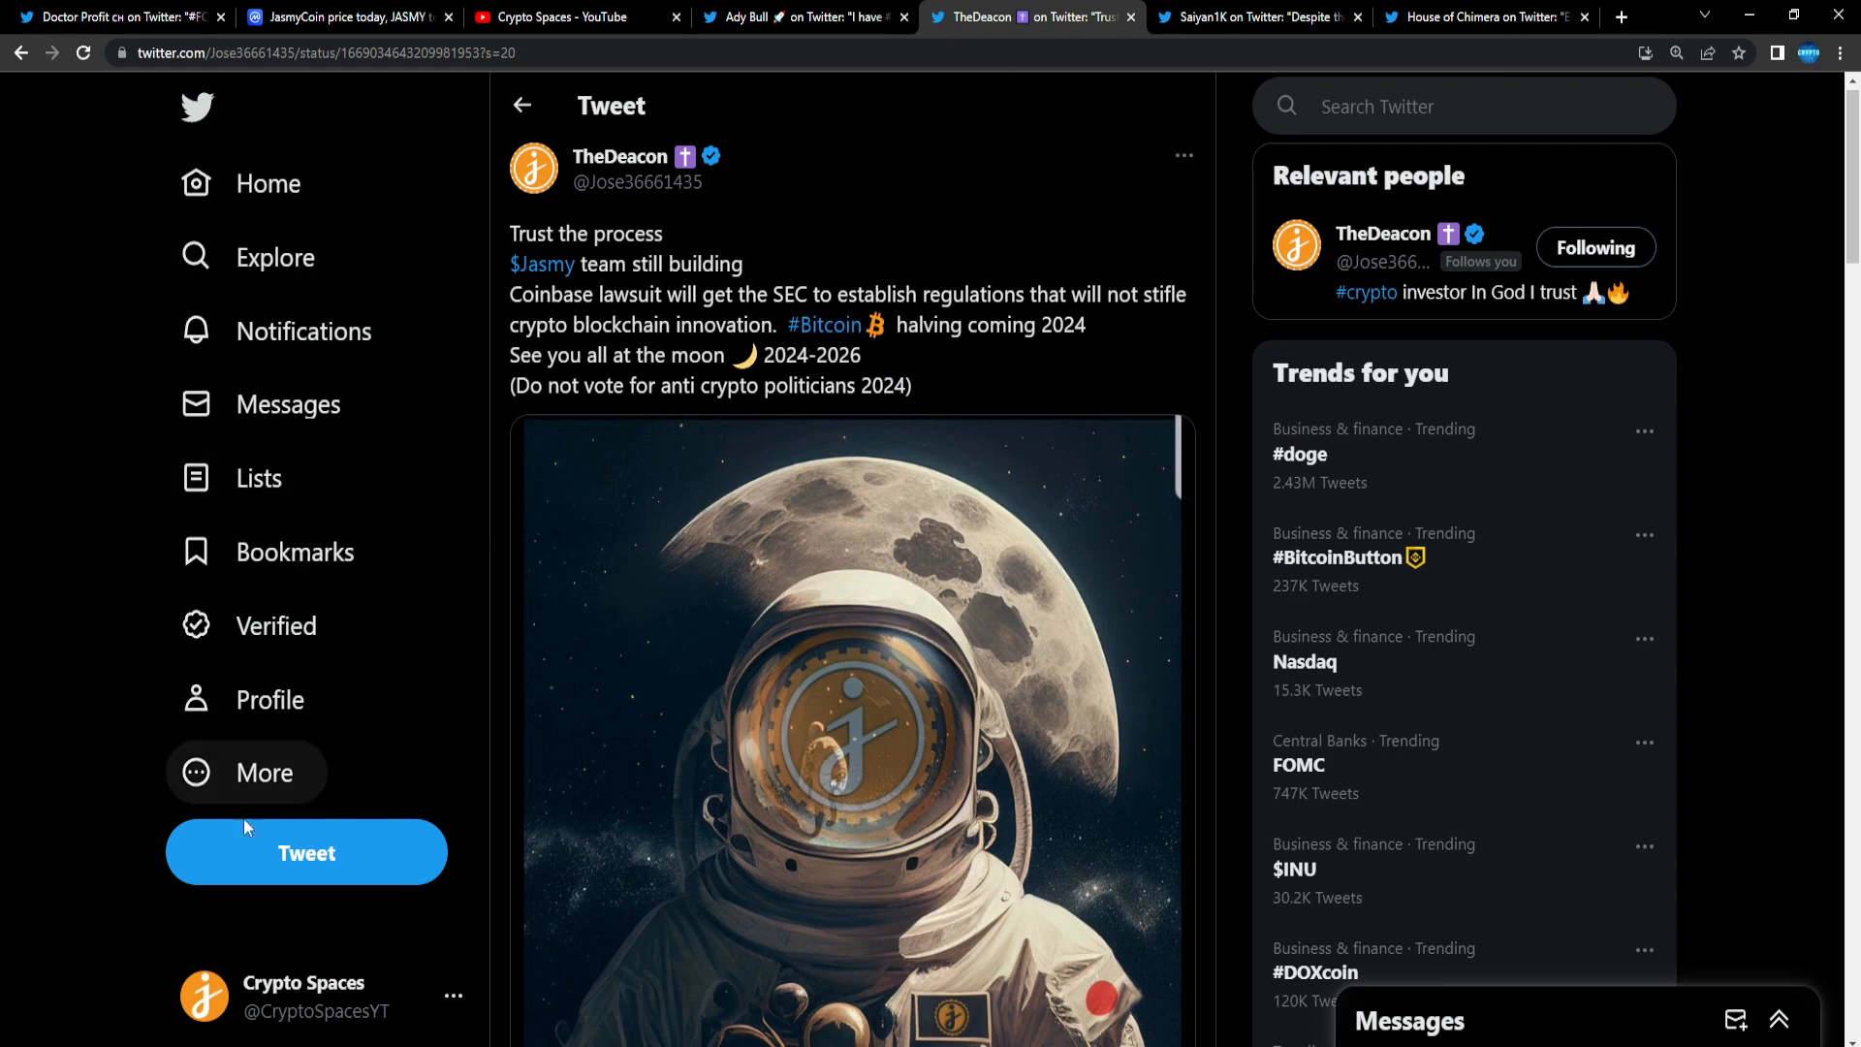
mouse_move(247, 949)
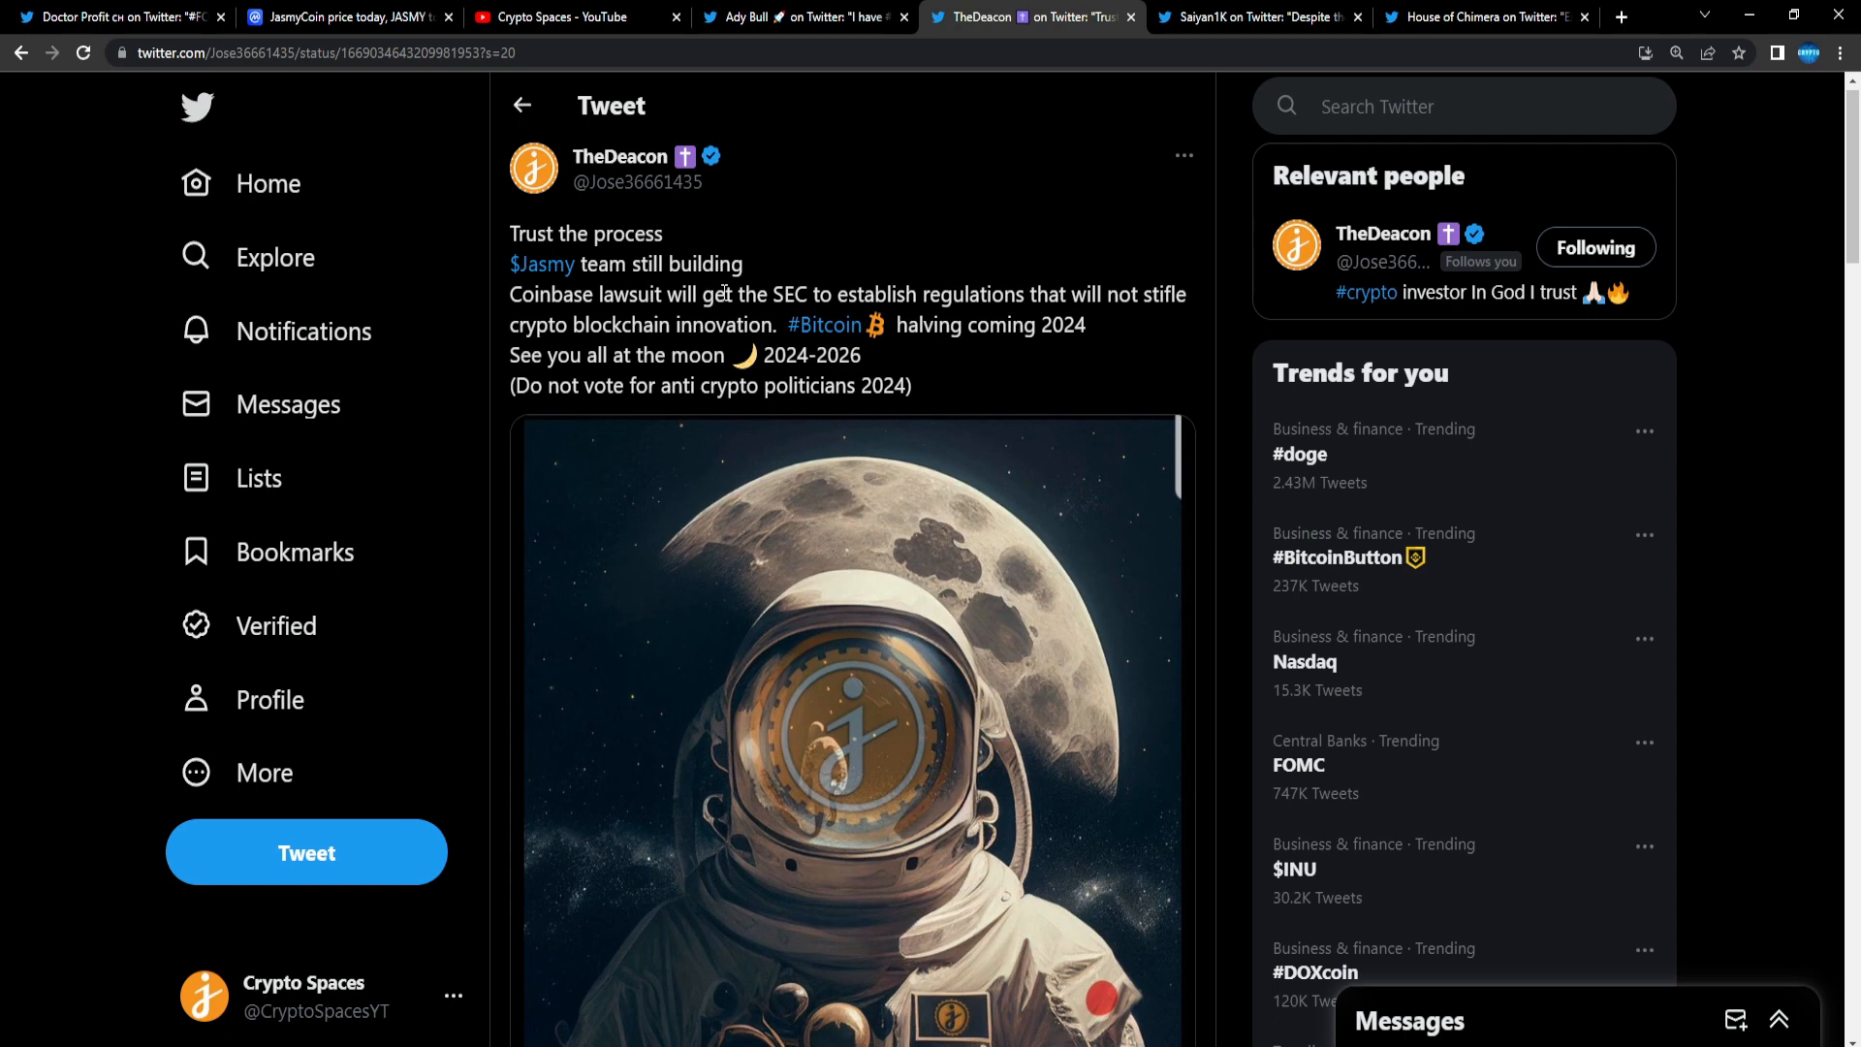
mouse_move(1064, 291)
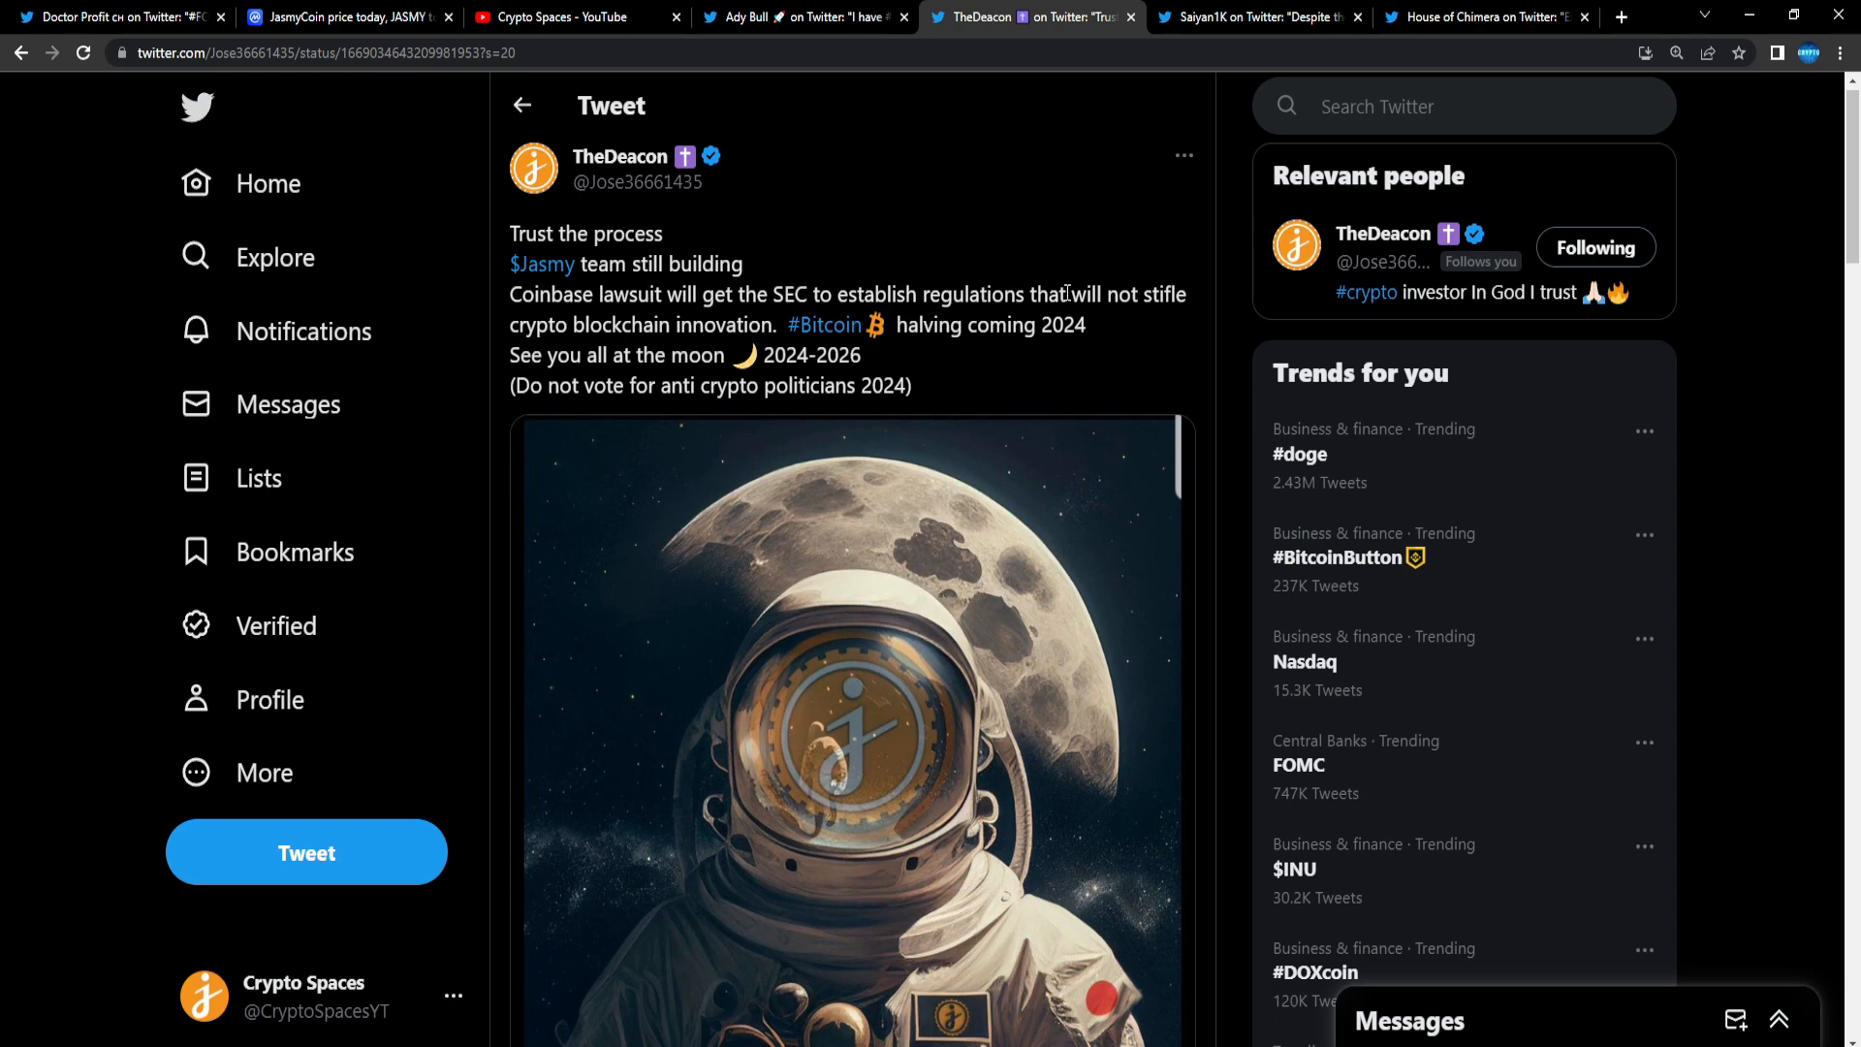
mouse_move(698, 329)
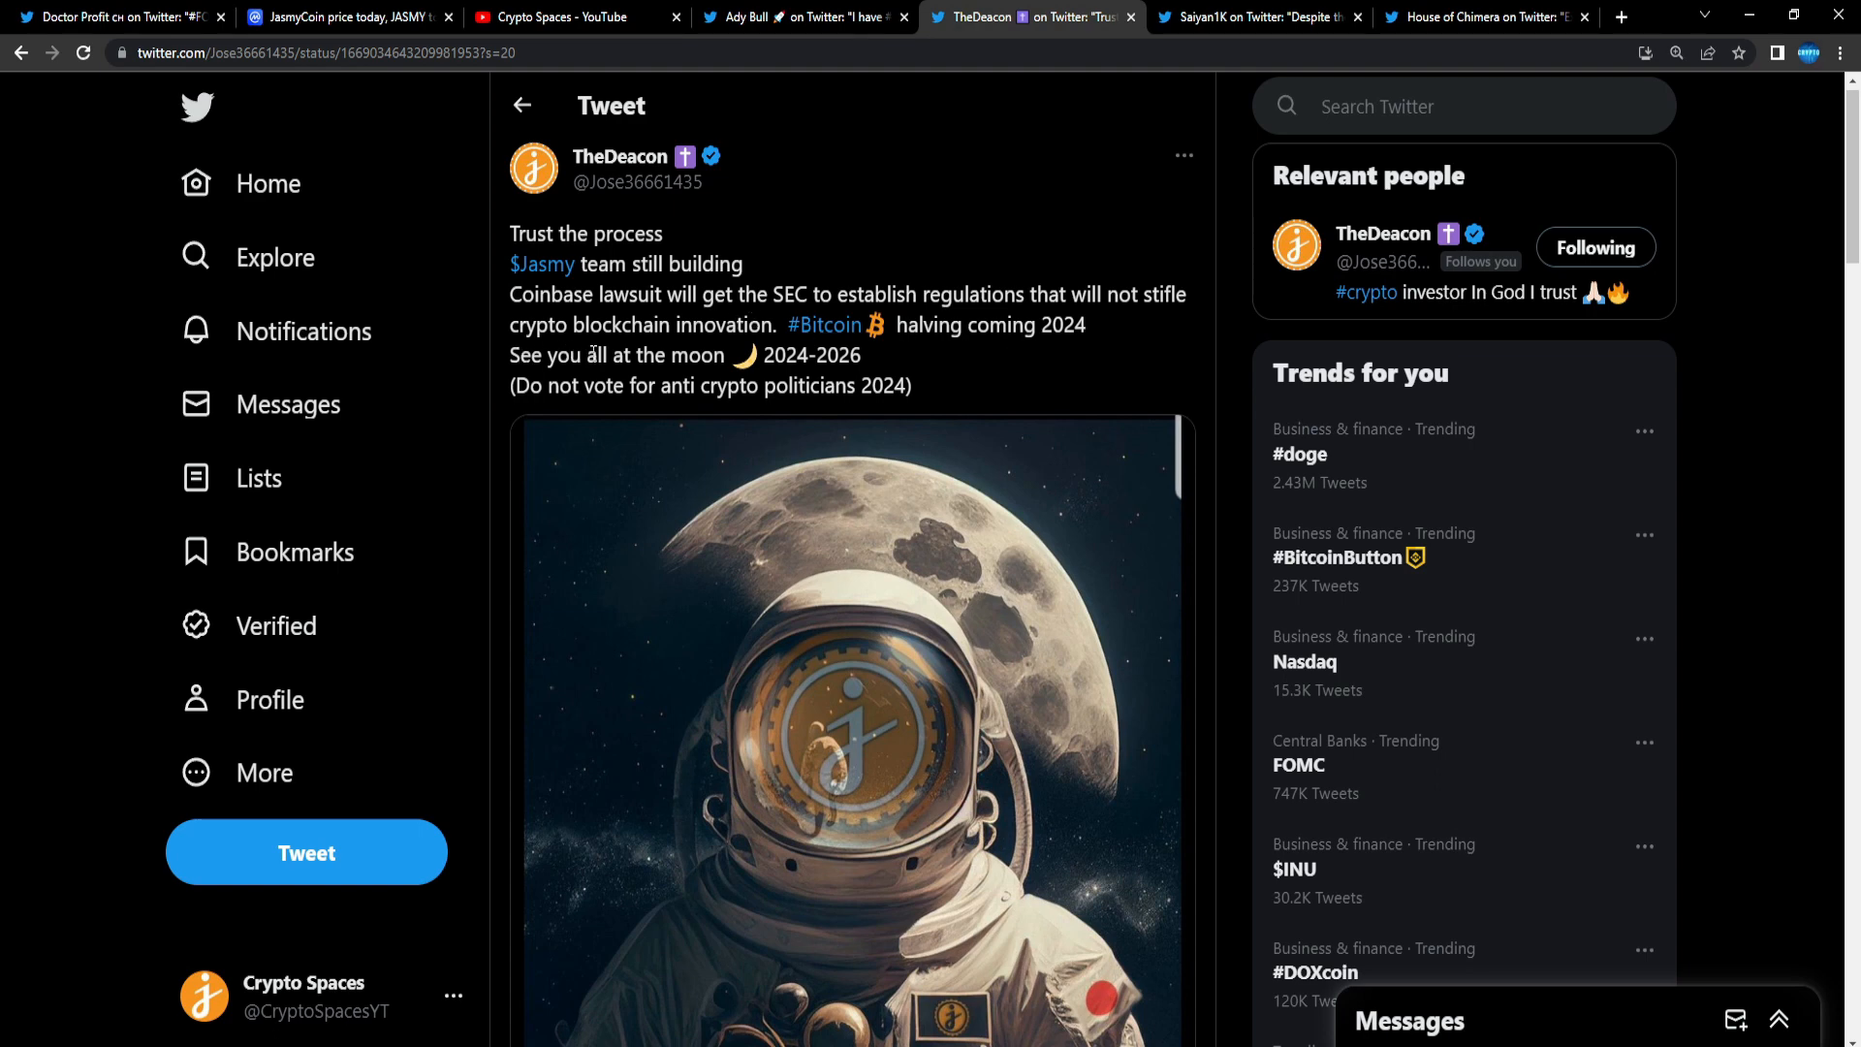
double_click(811, 355)
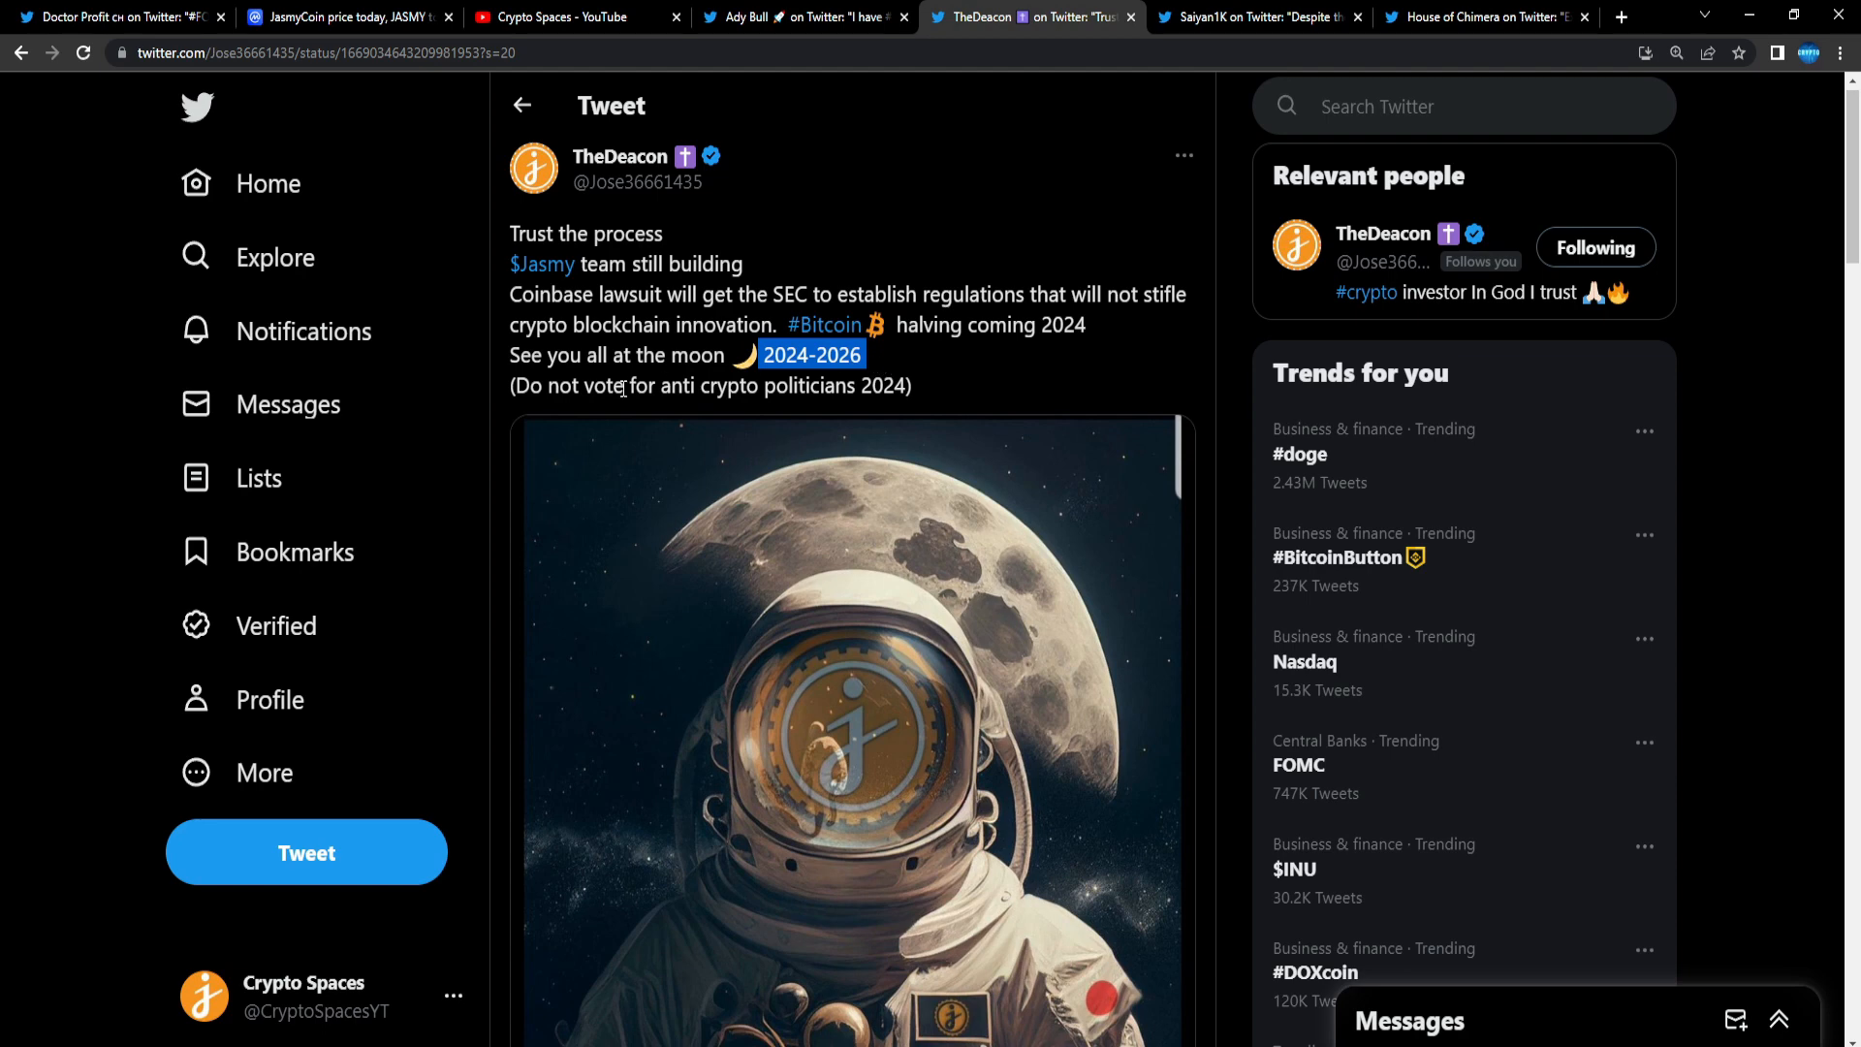
mouse_move(928, 390)
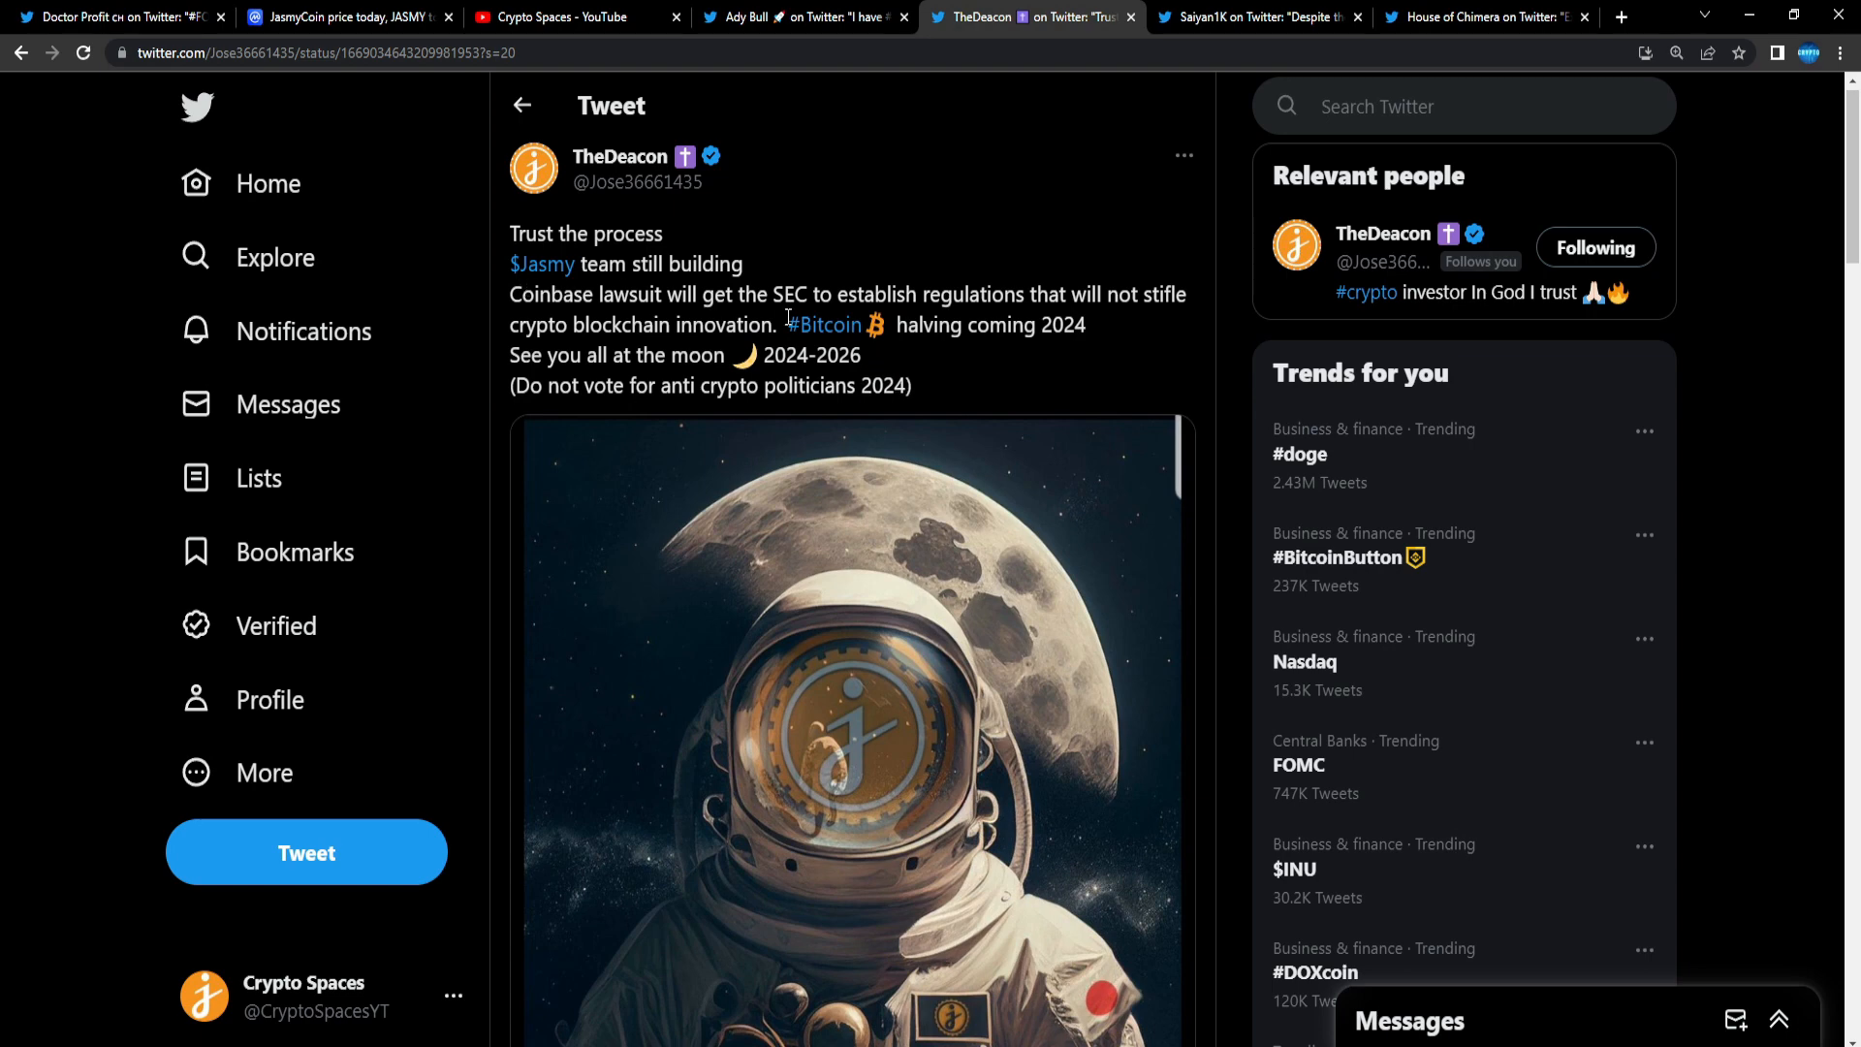
mouse_move(1101, 342)
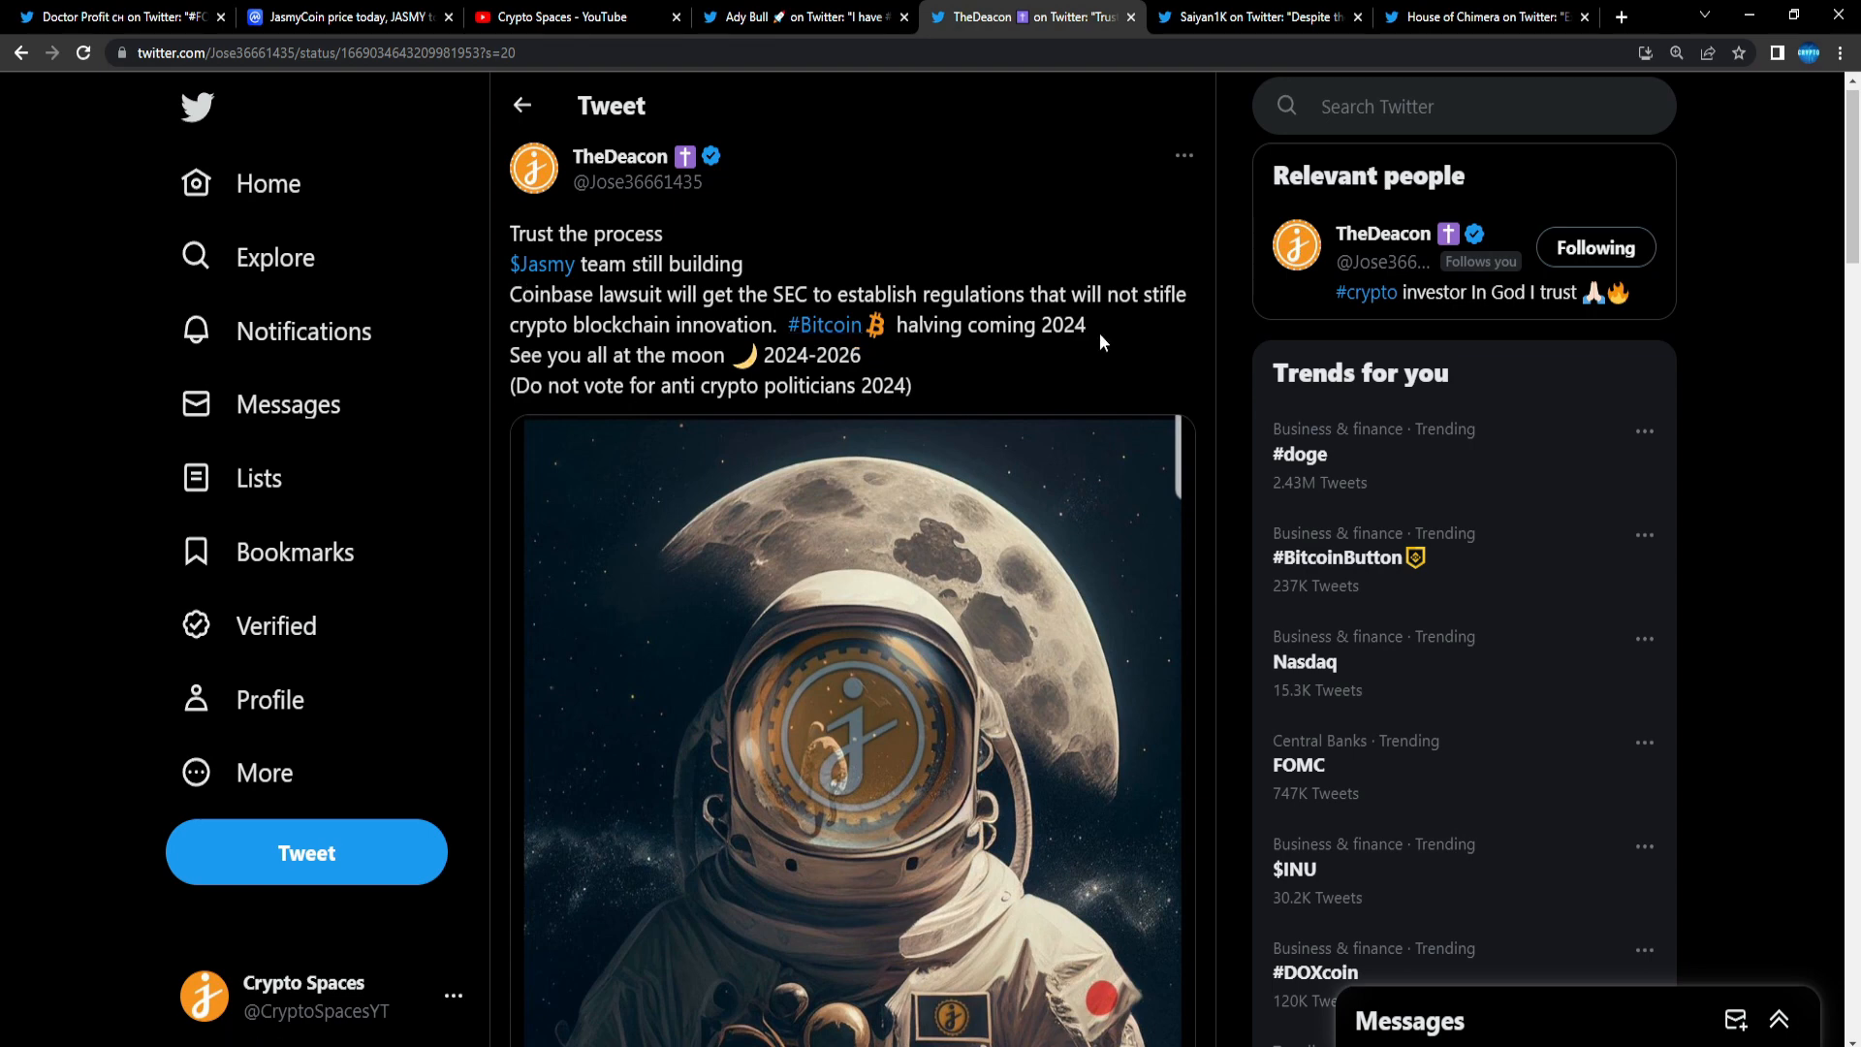
mouse_move(1117, 492)
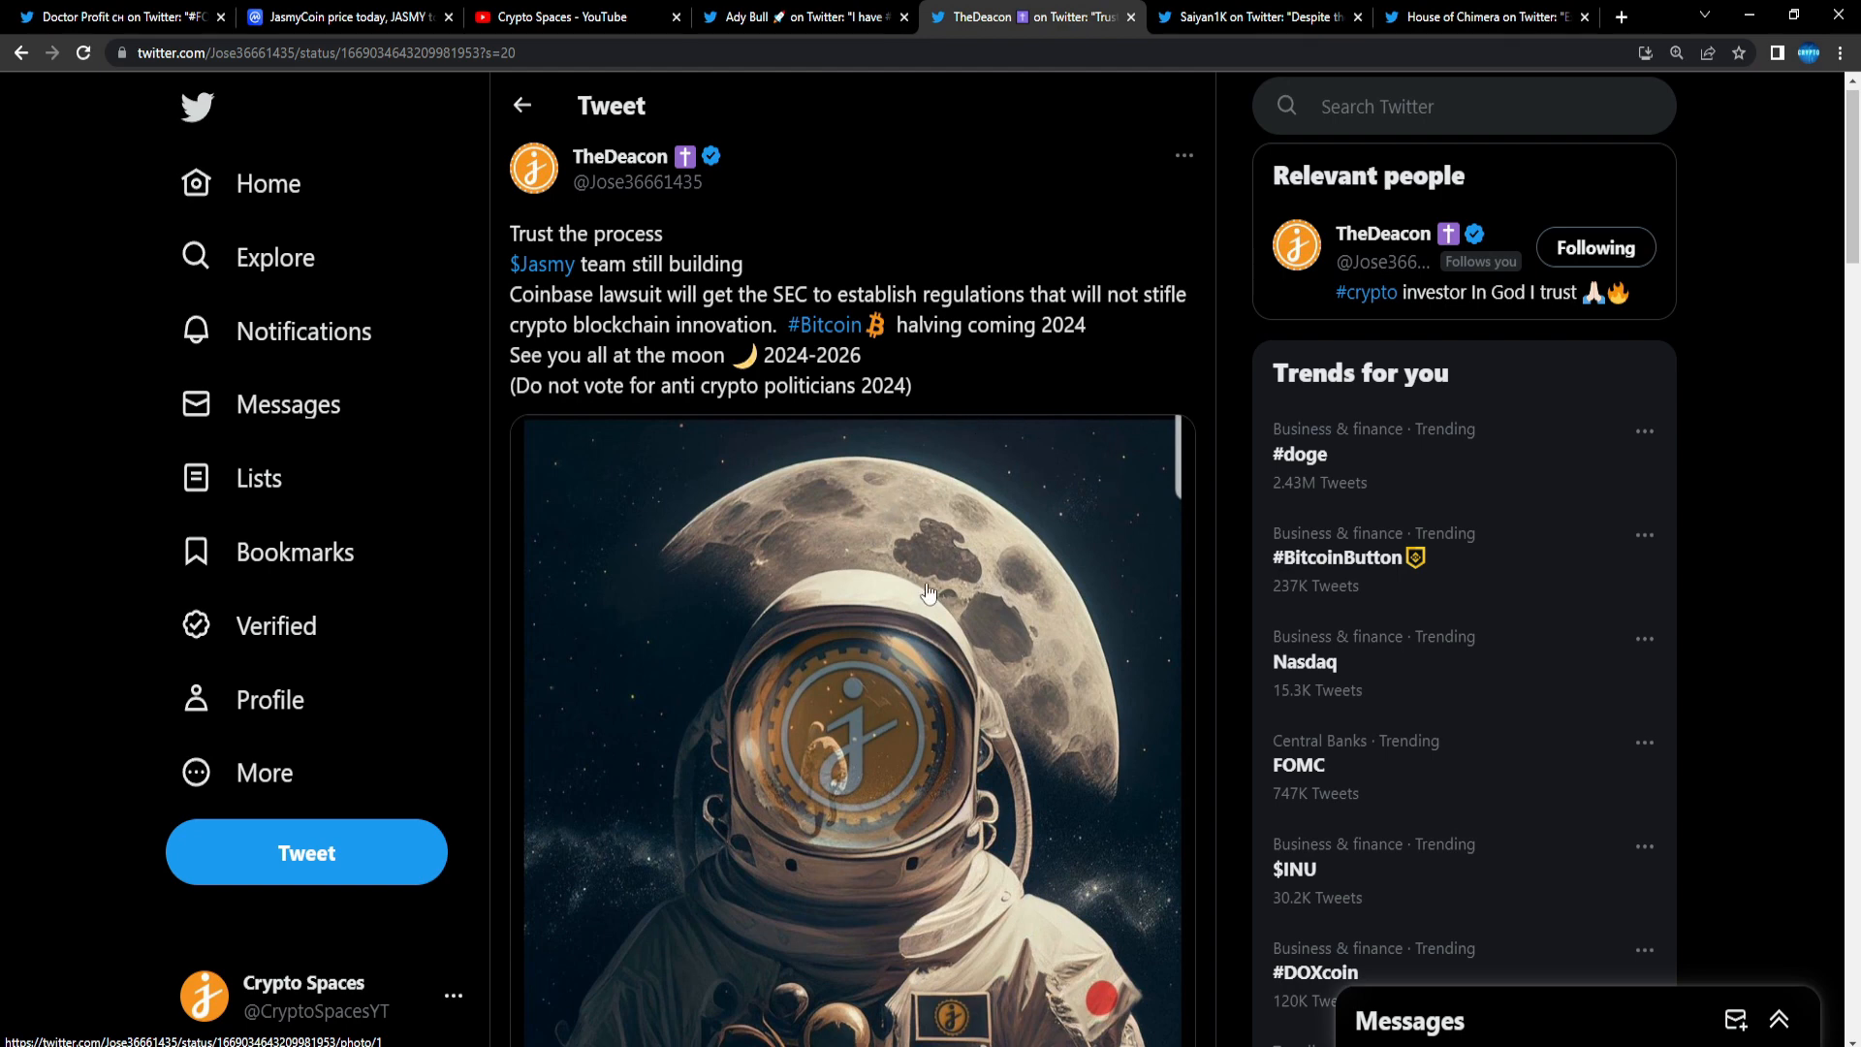
mouse_move(997, 538)
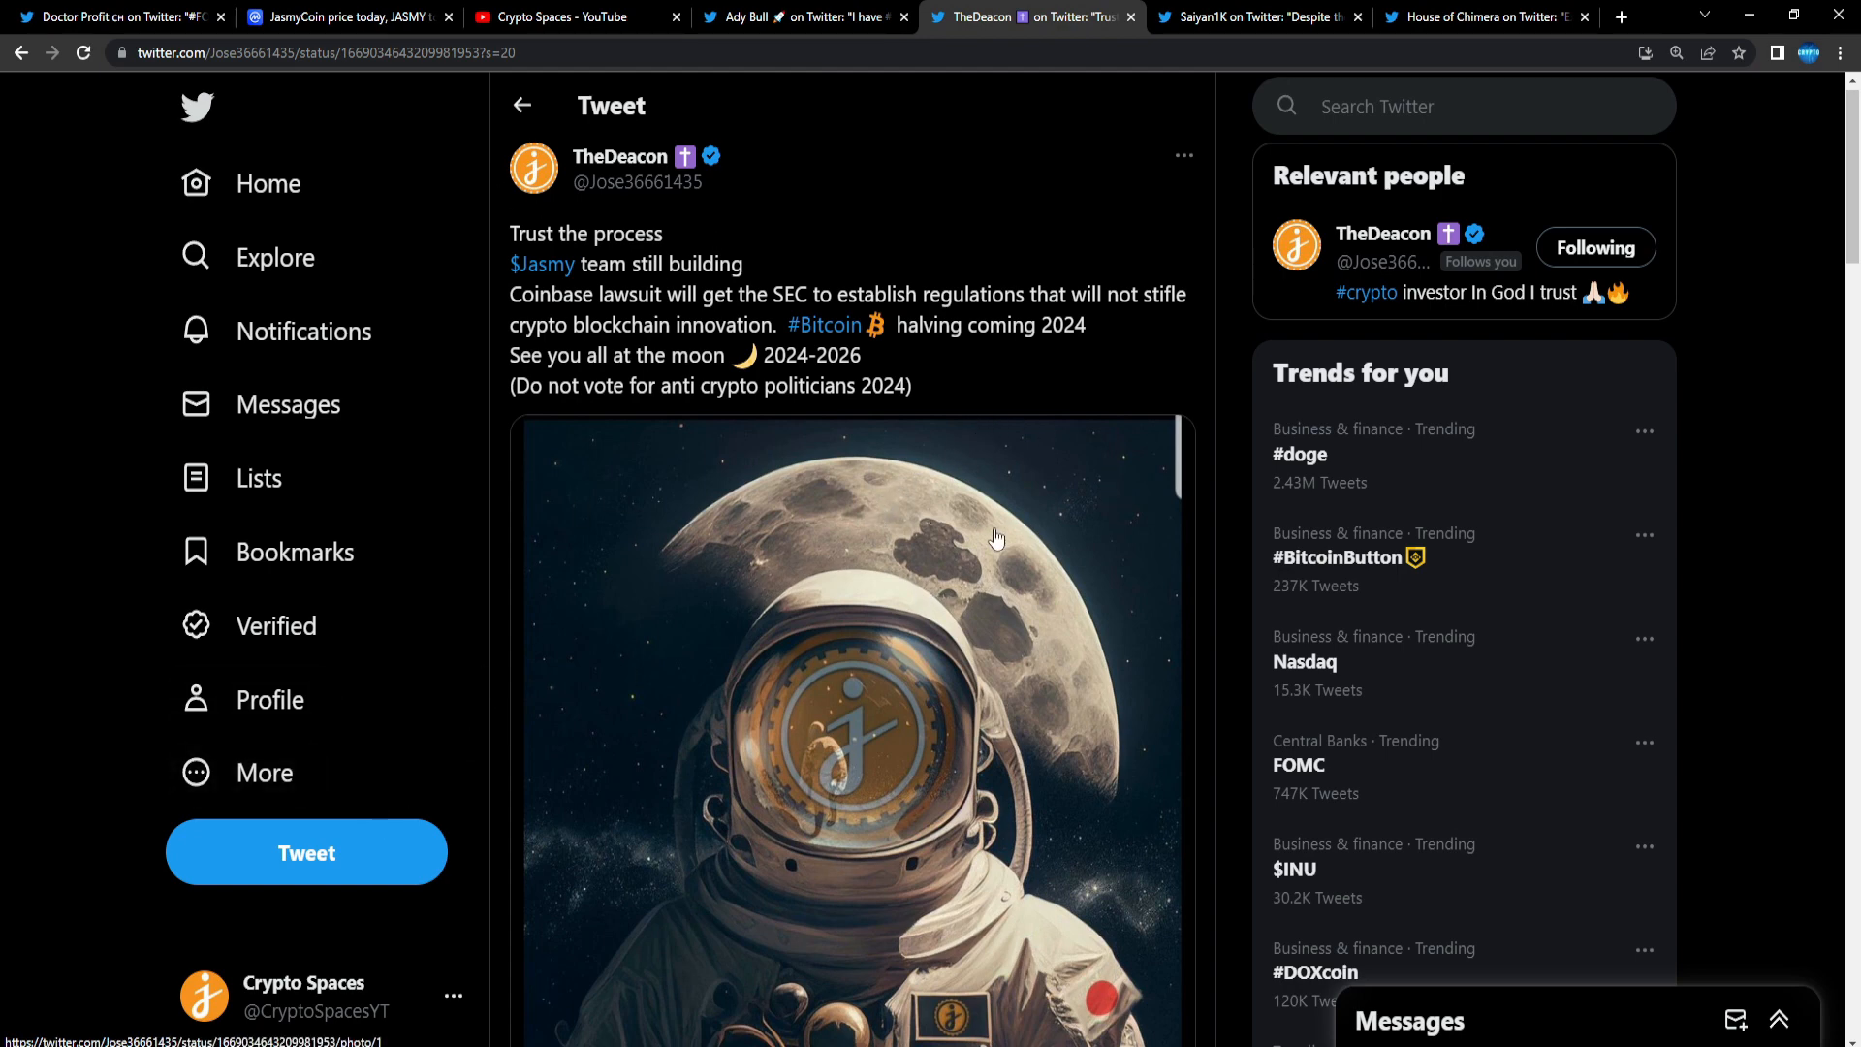
mouse_move(962, 270)
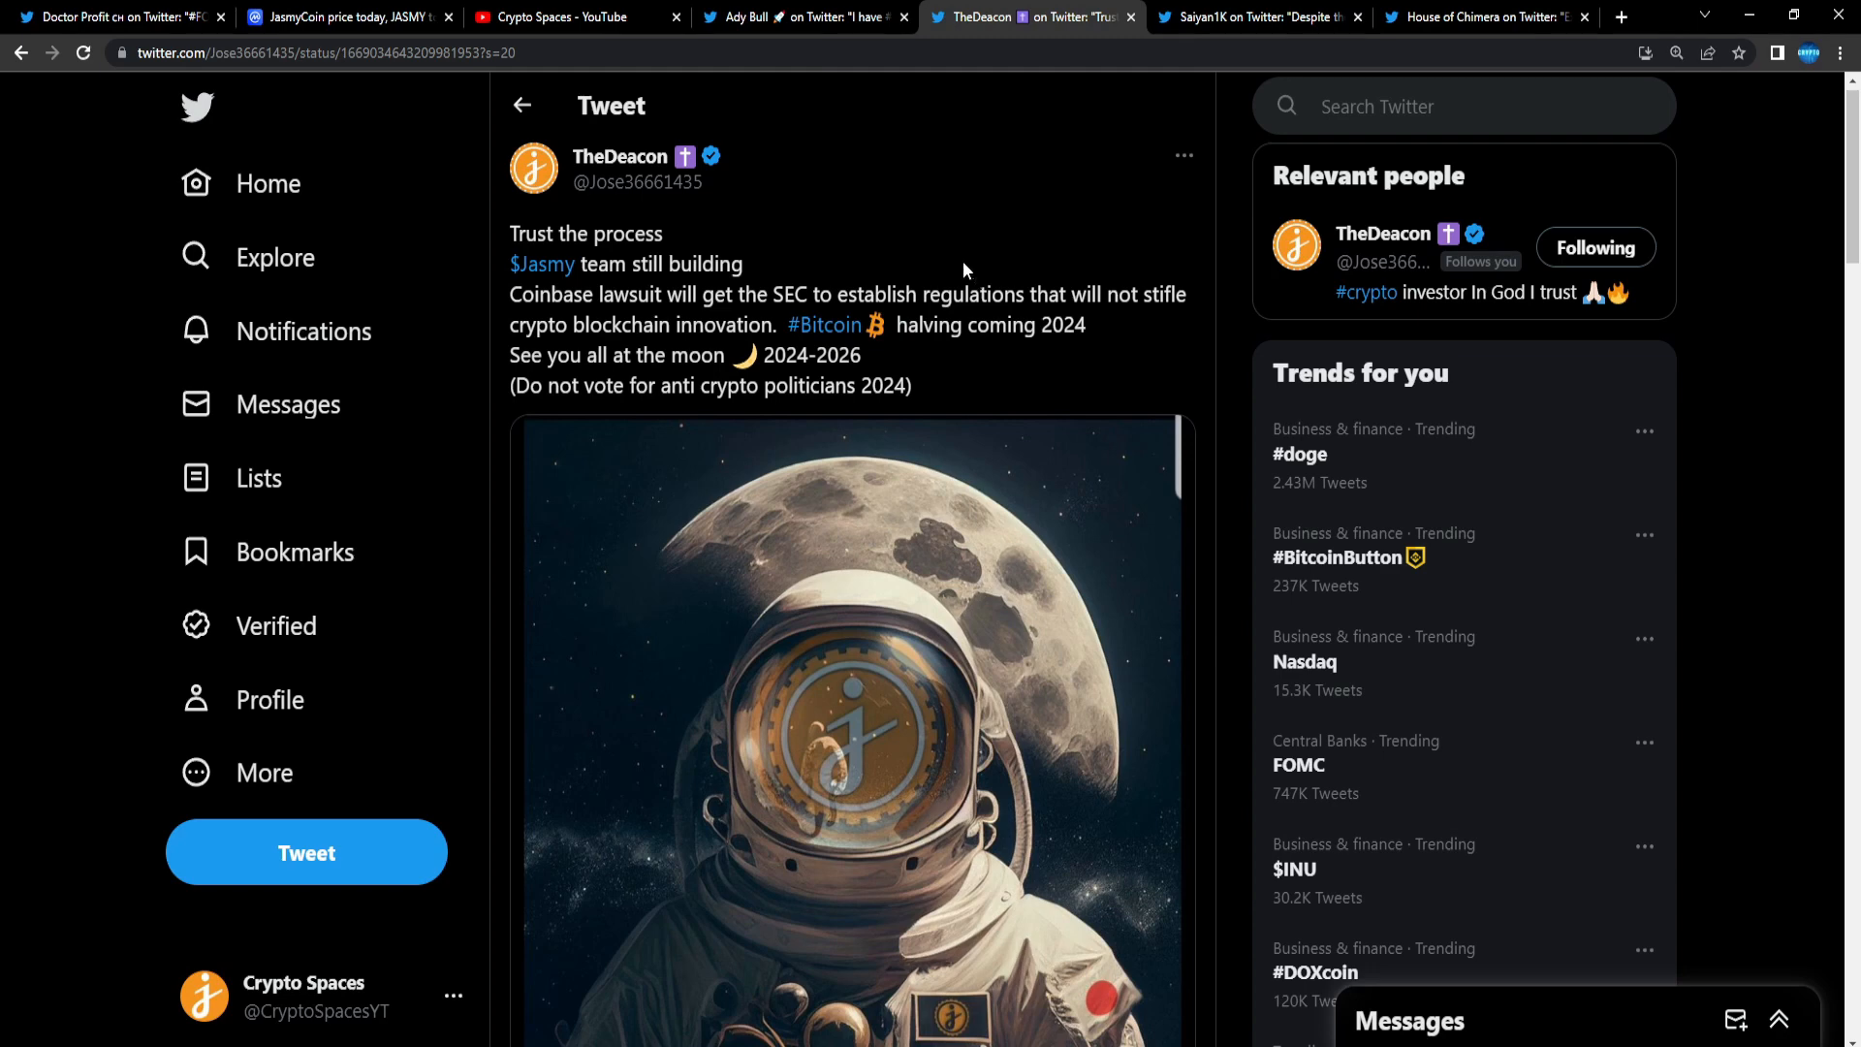
mouse_move(619, 157)
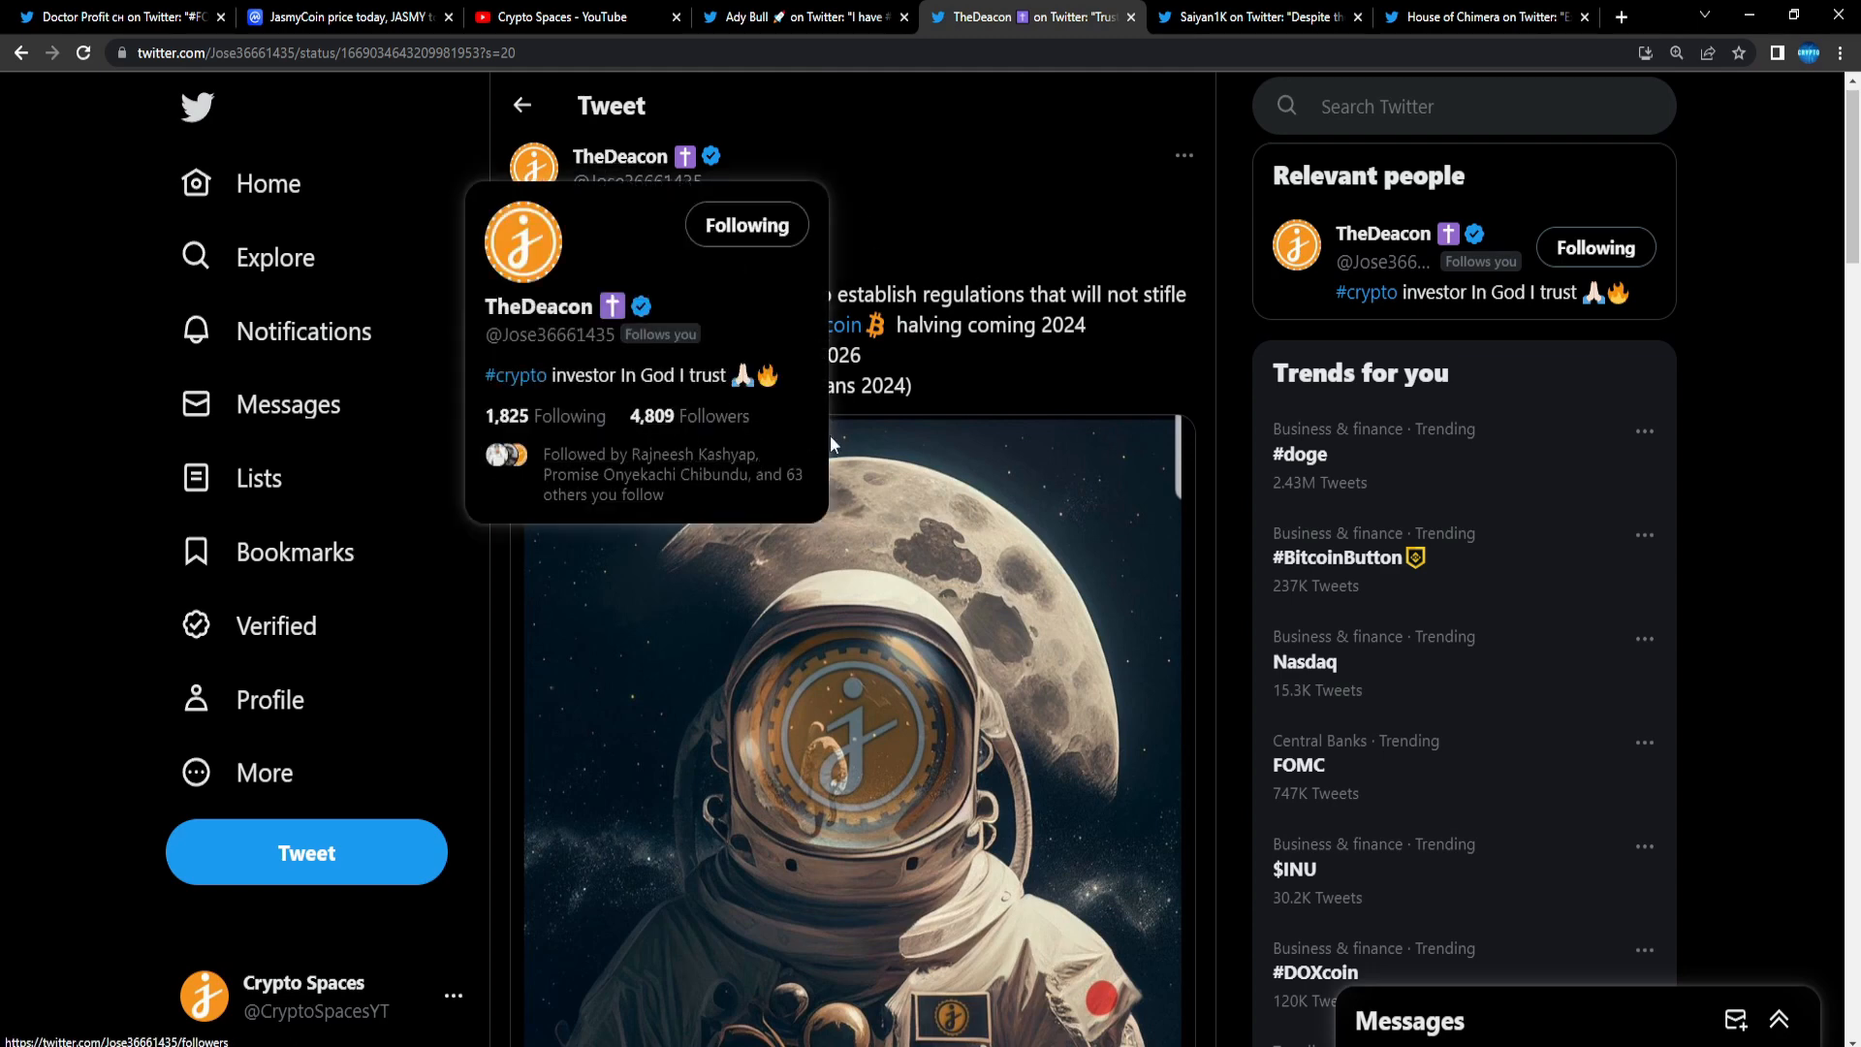
mouse_move(1113, 418)
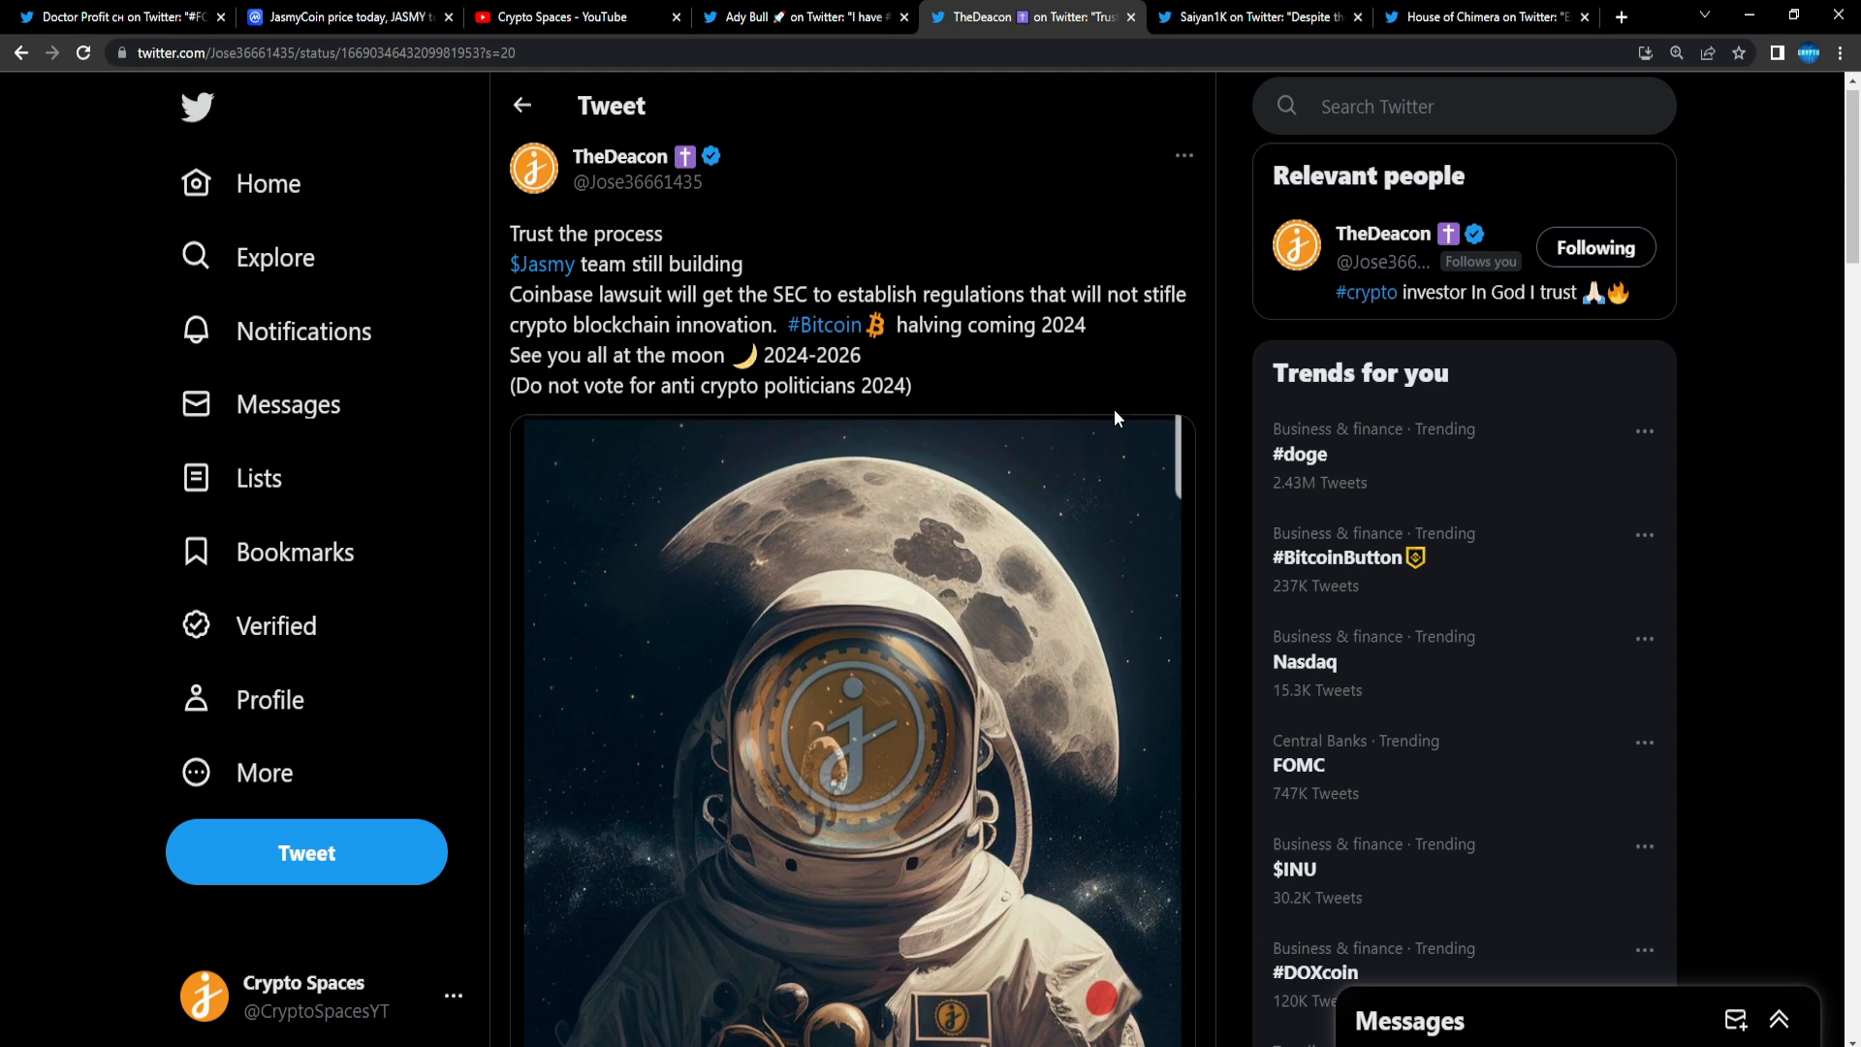
mouse_move(1069, 420)
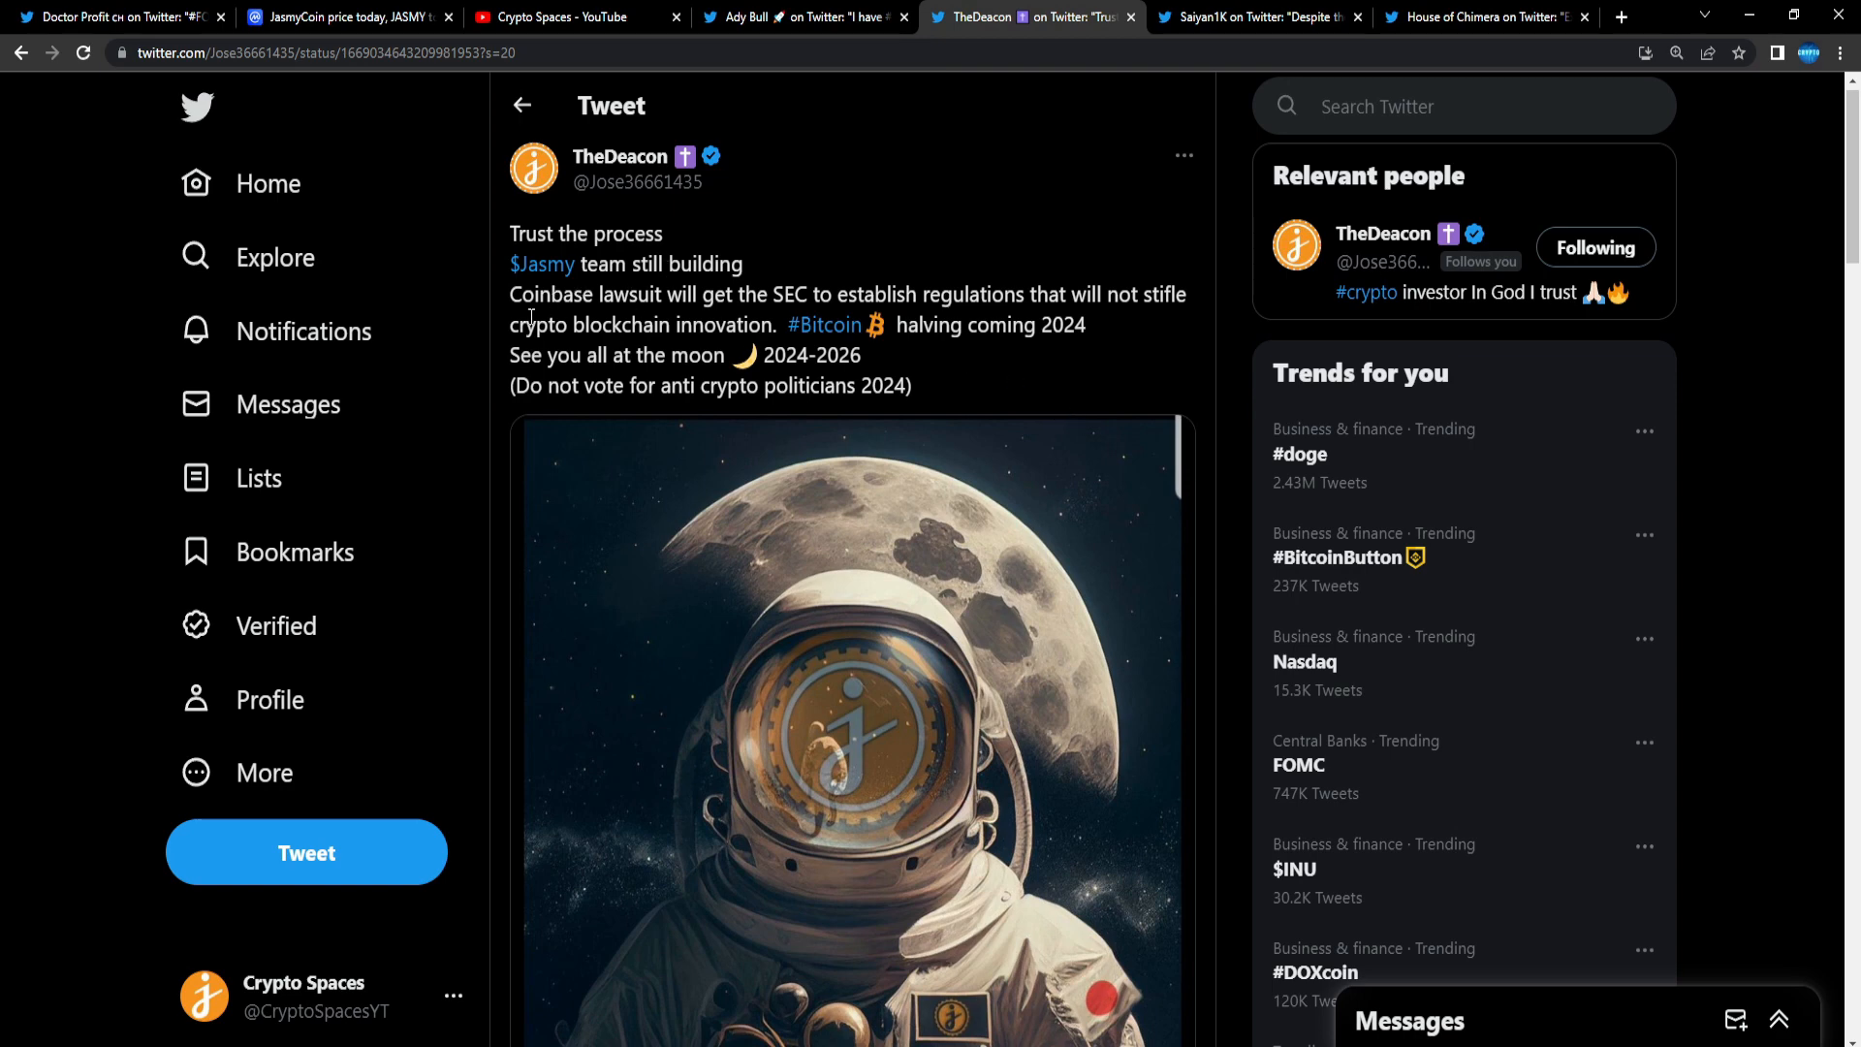
mouse_move(931, 392)
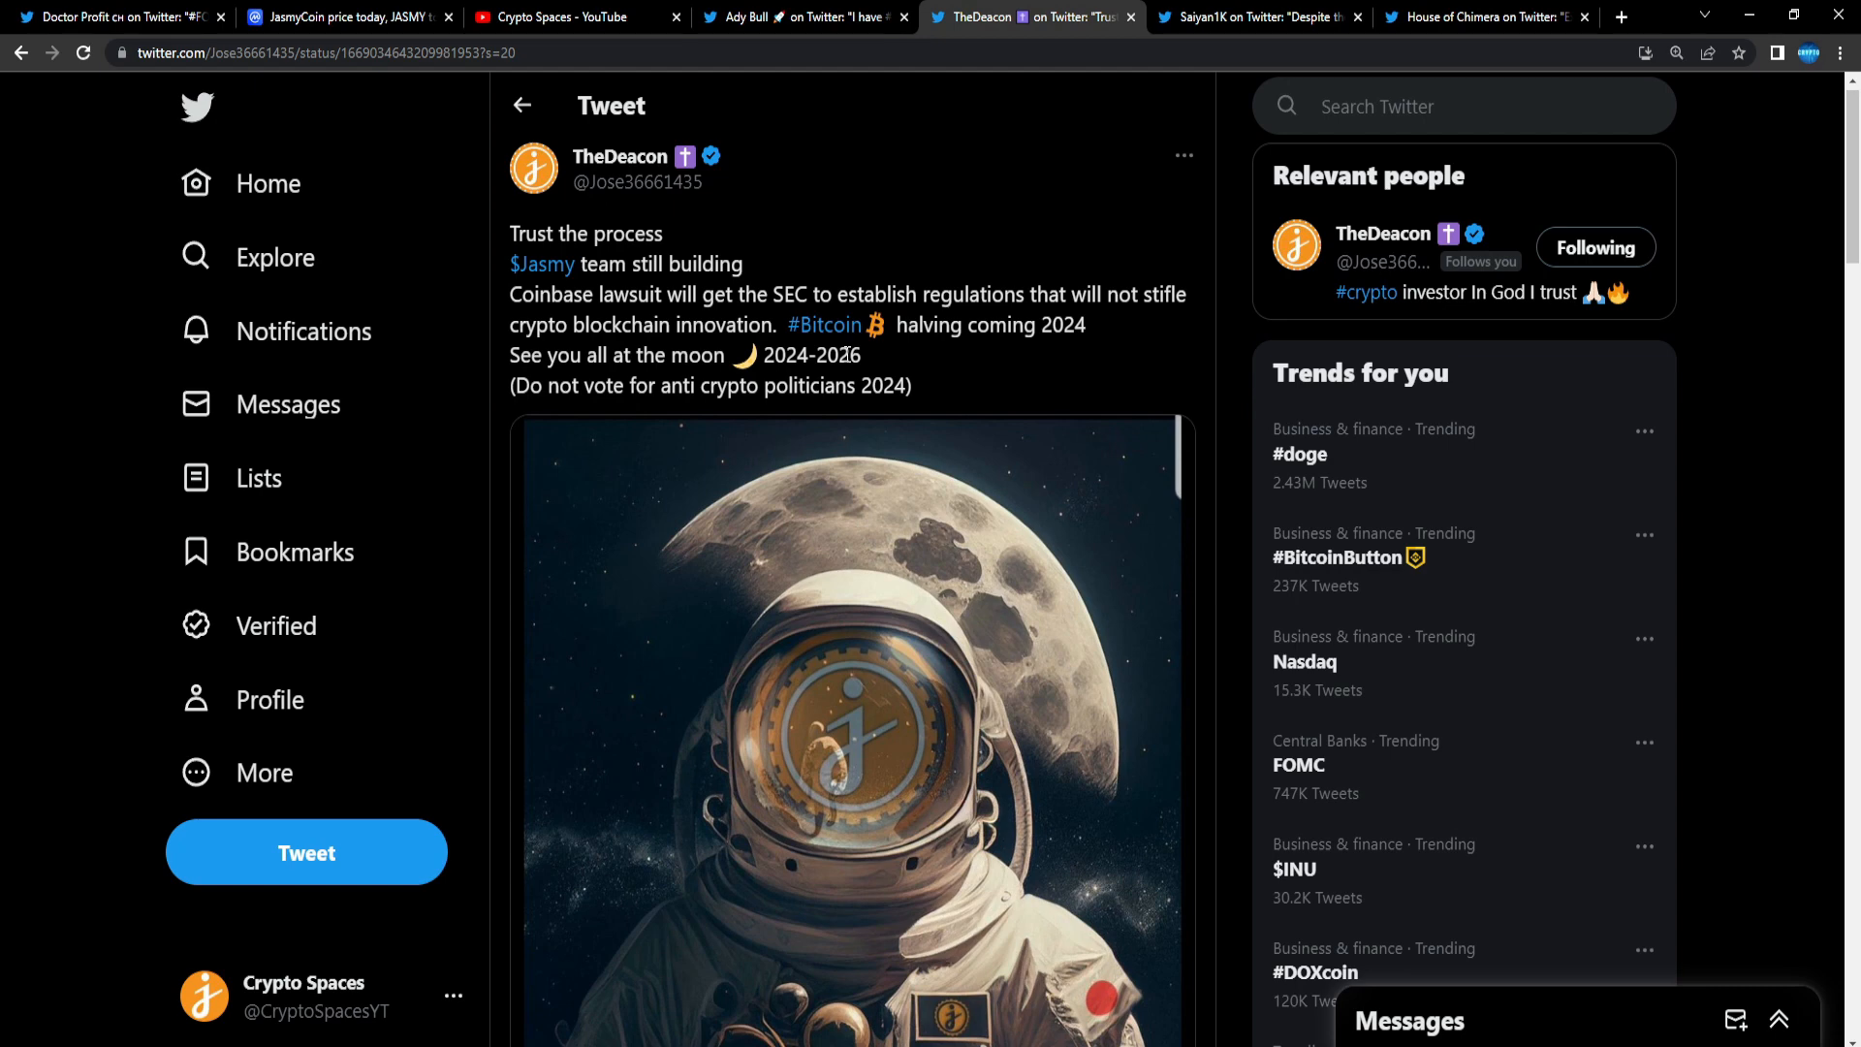
Step: Open Saiyan1K's 'secure 1M JASMY' tweet and scroll to its price chart
click(1258, 16)
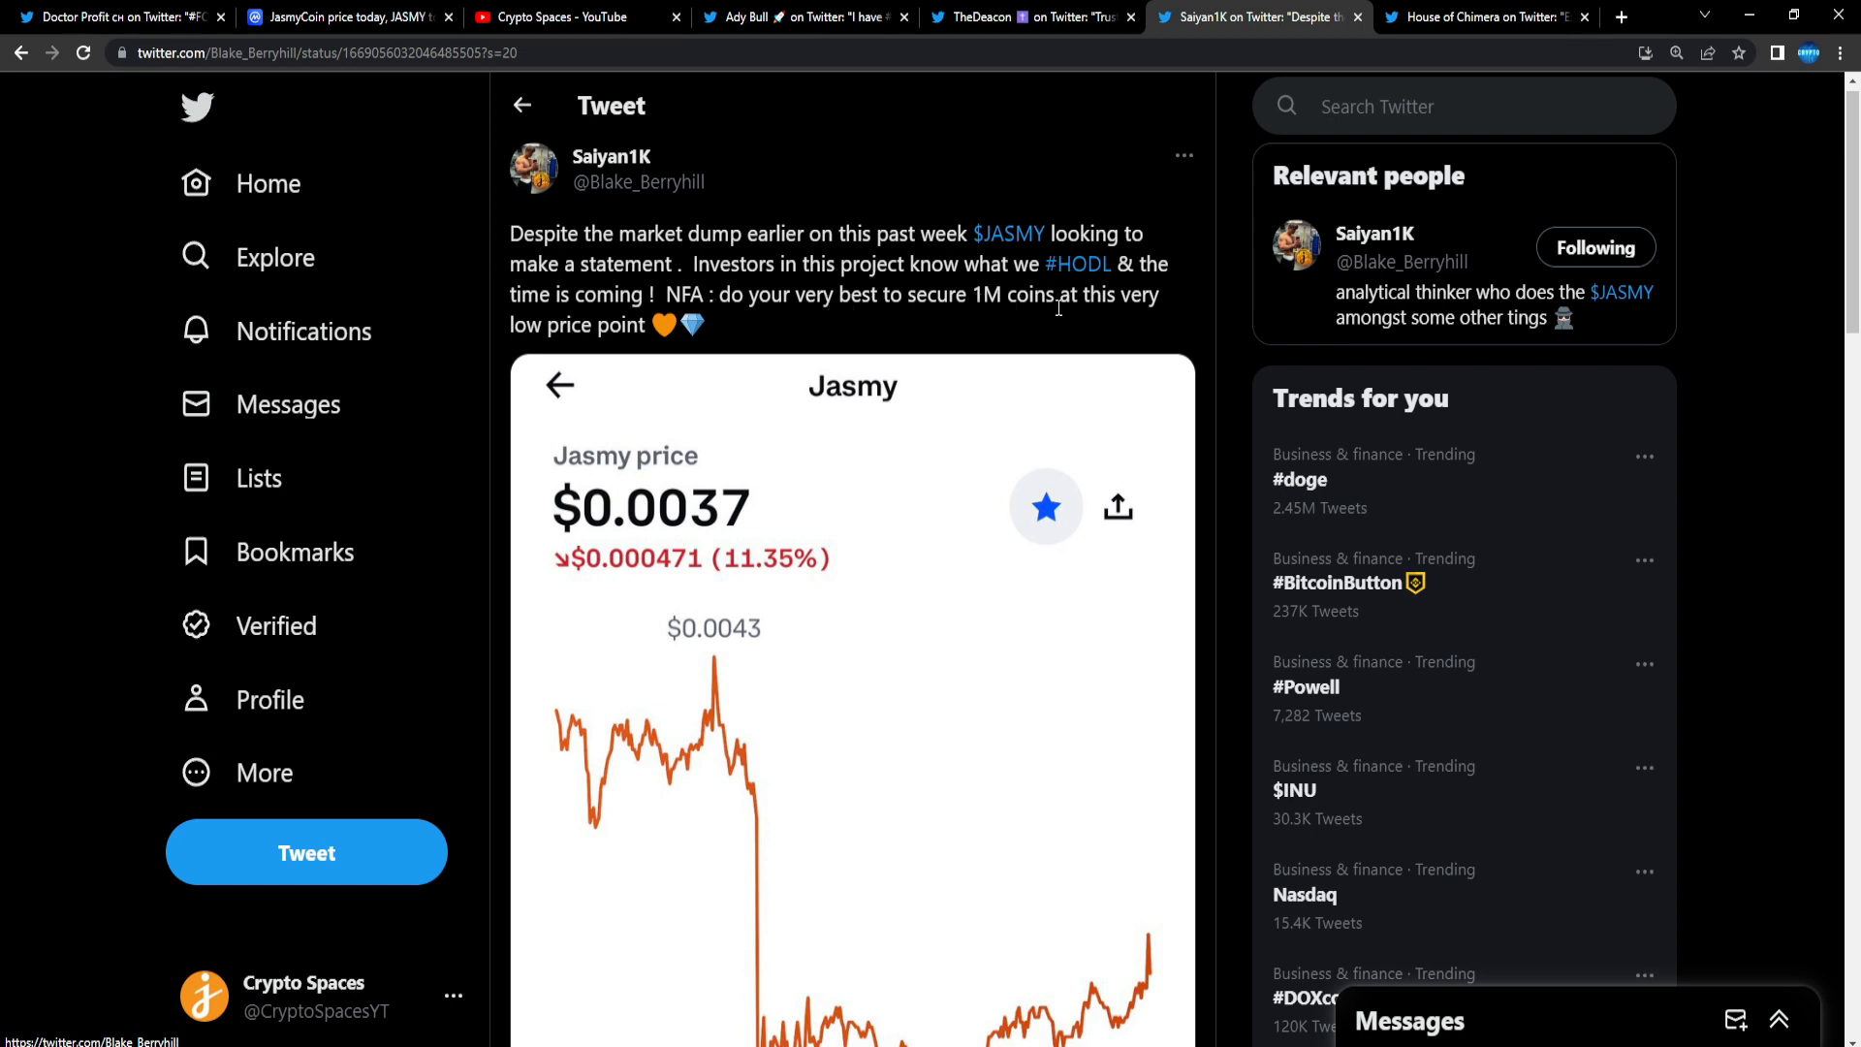
scroll(down, 3)
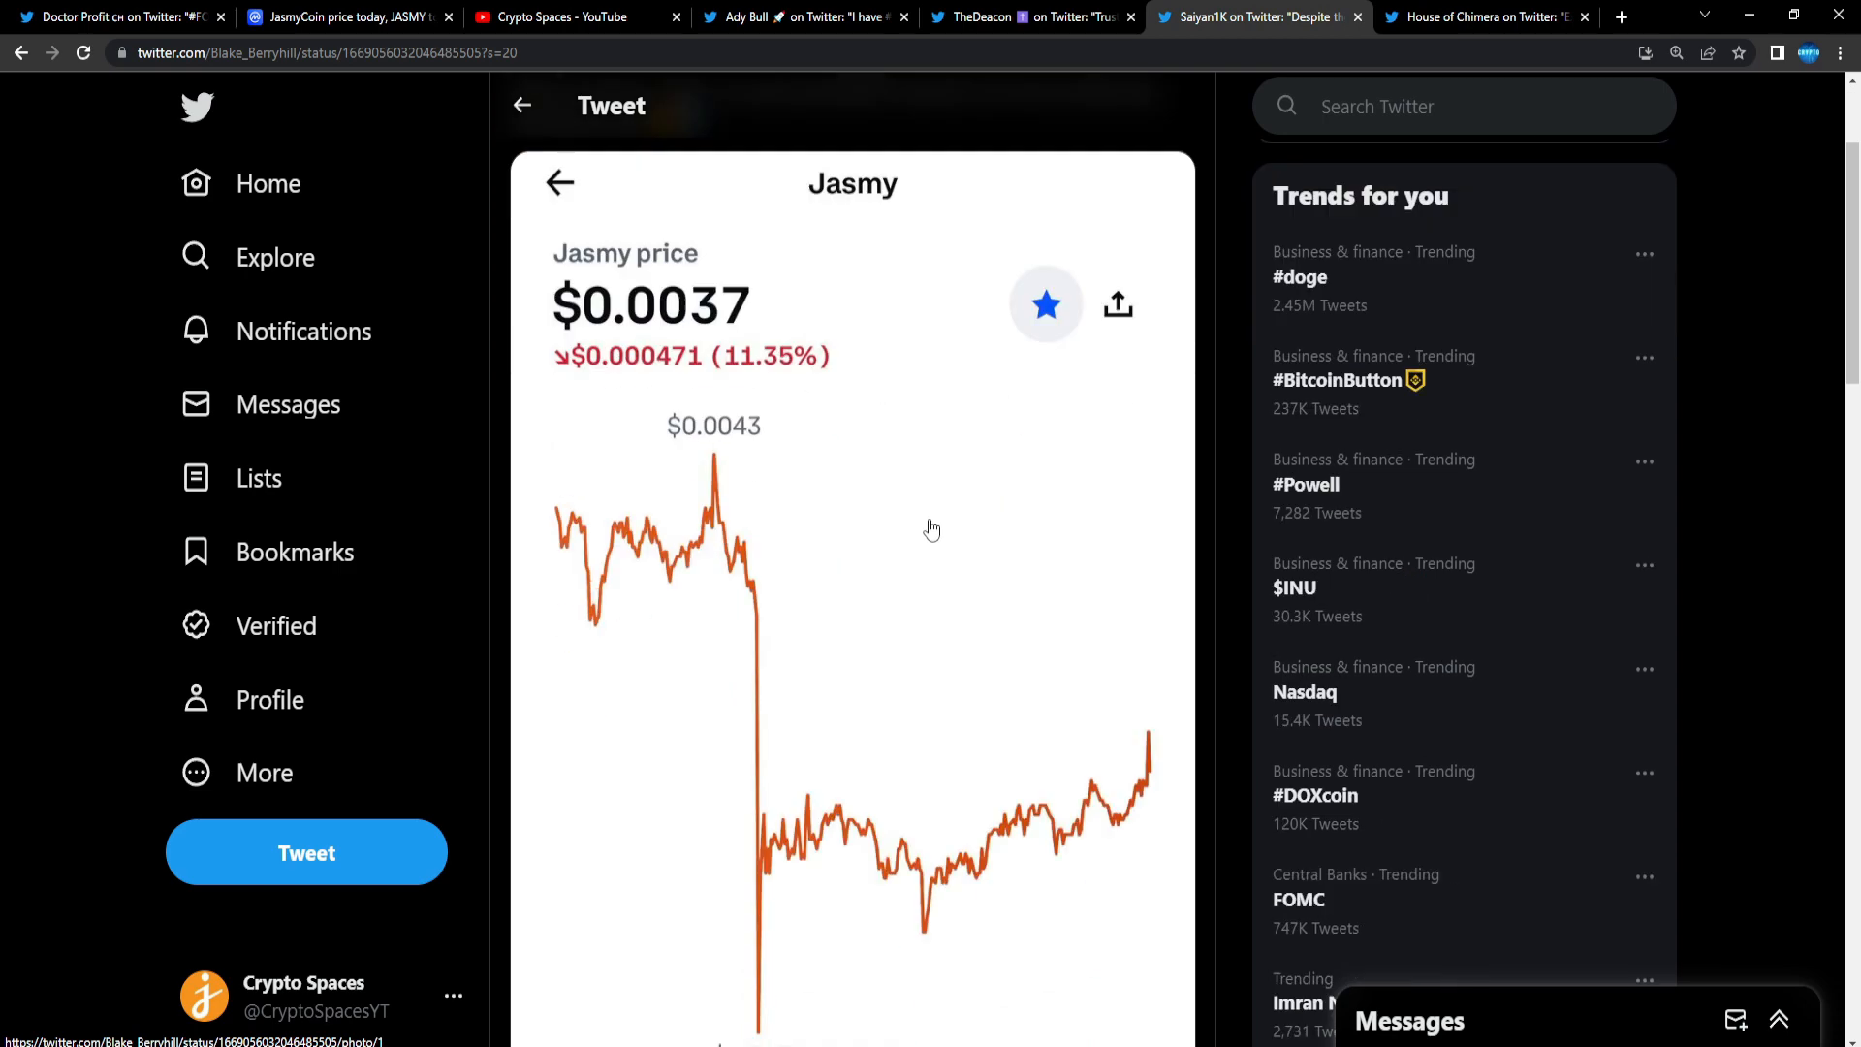
scroll(down, 3)
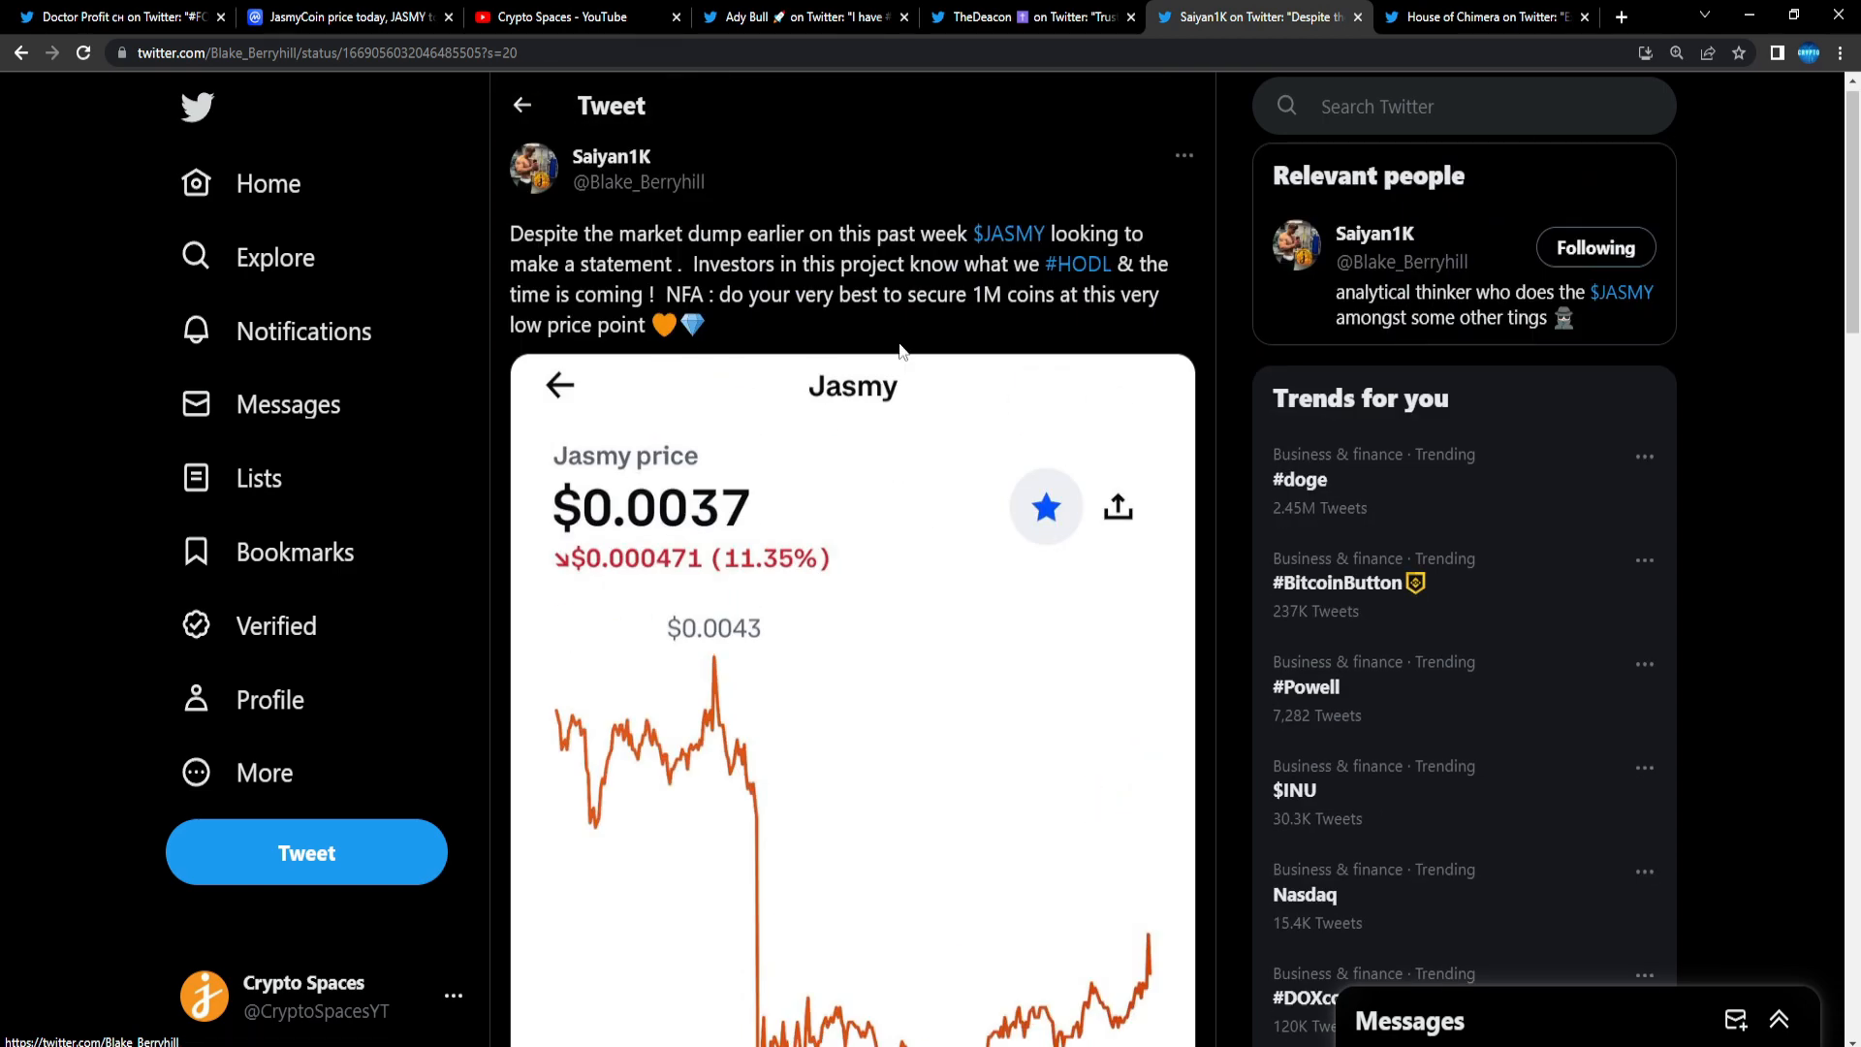
mouse_move(1115, 323)
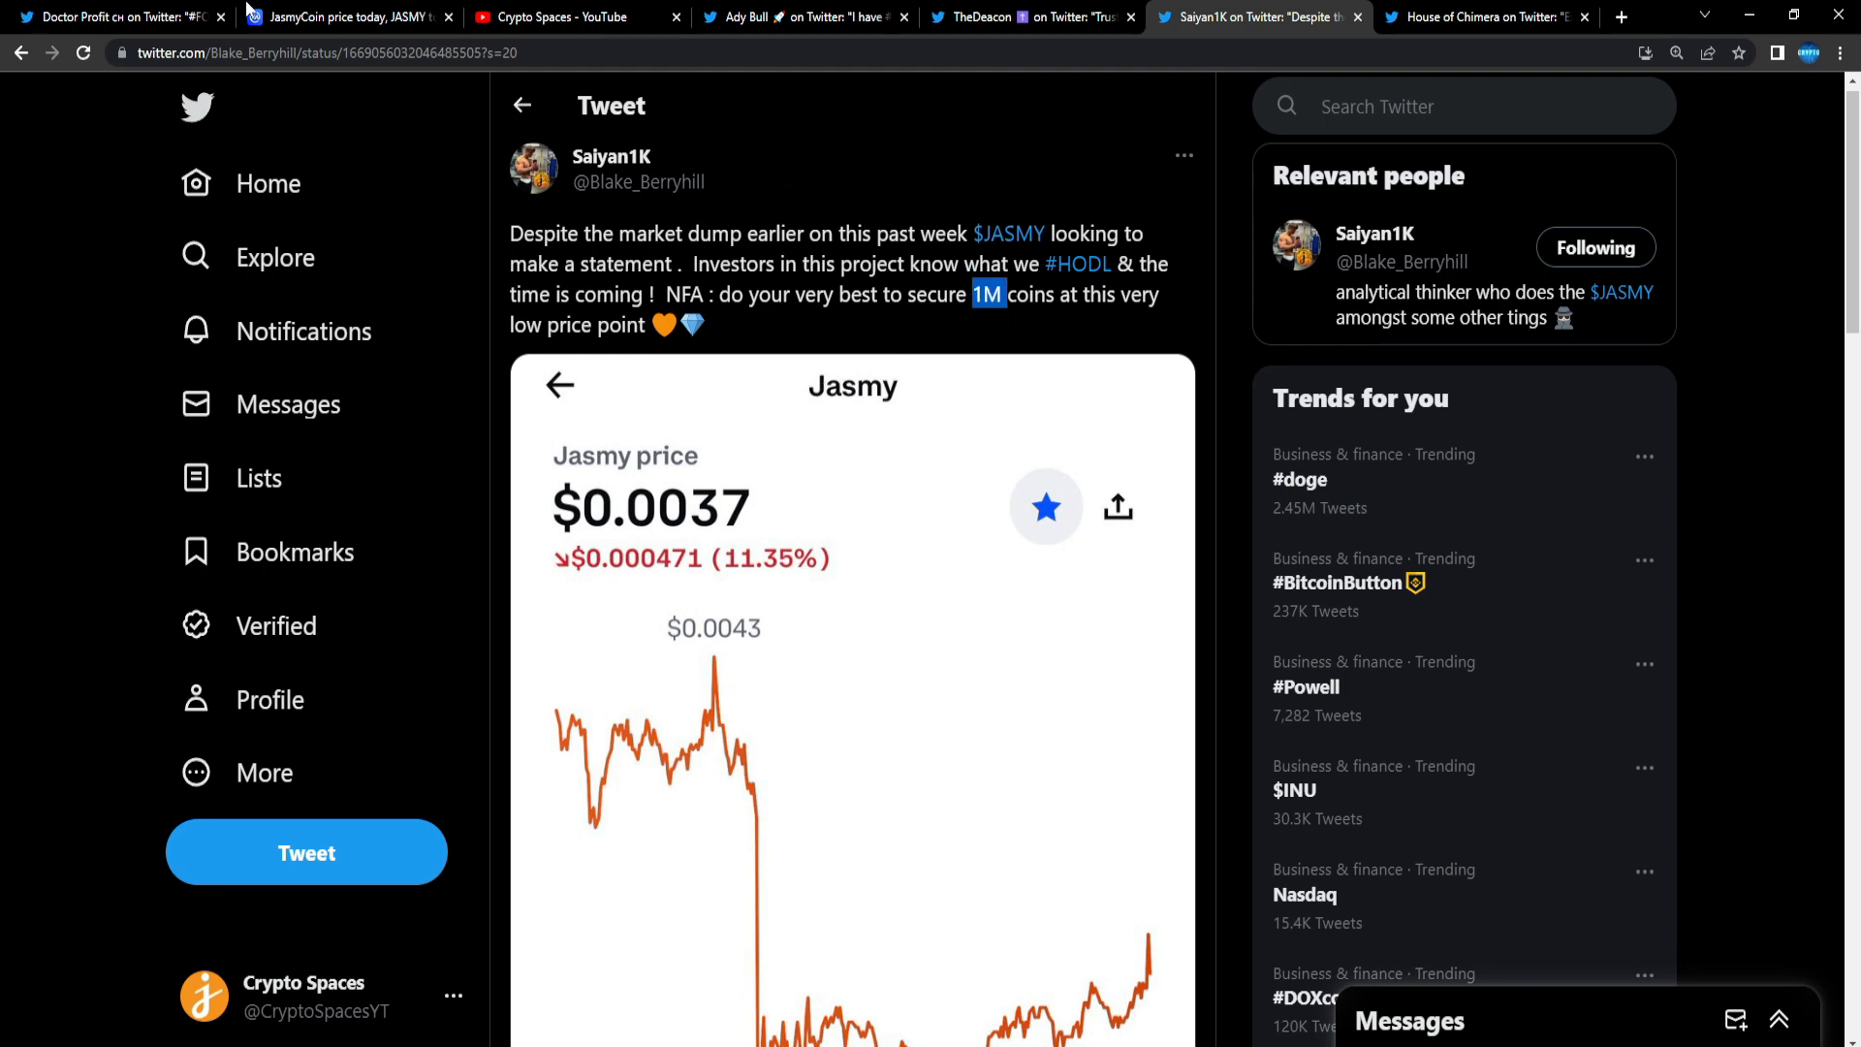
click(344, 17)
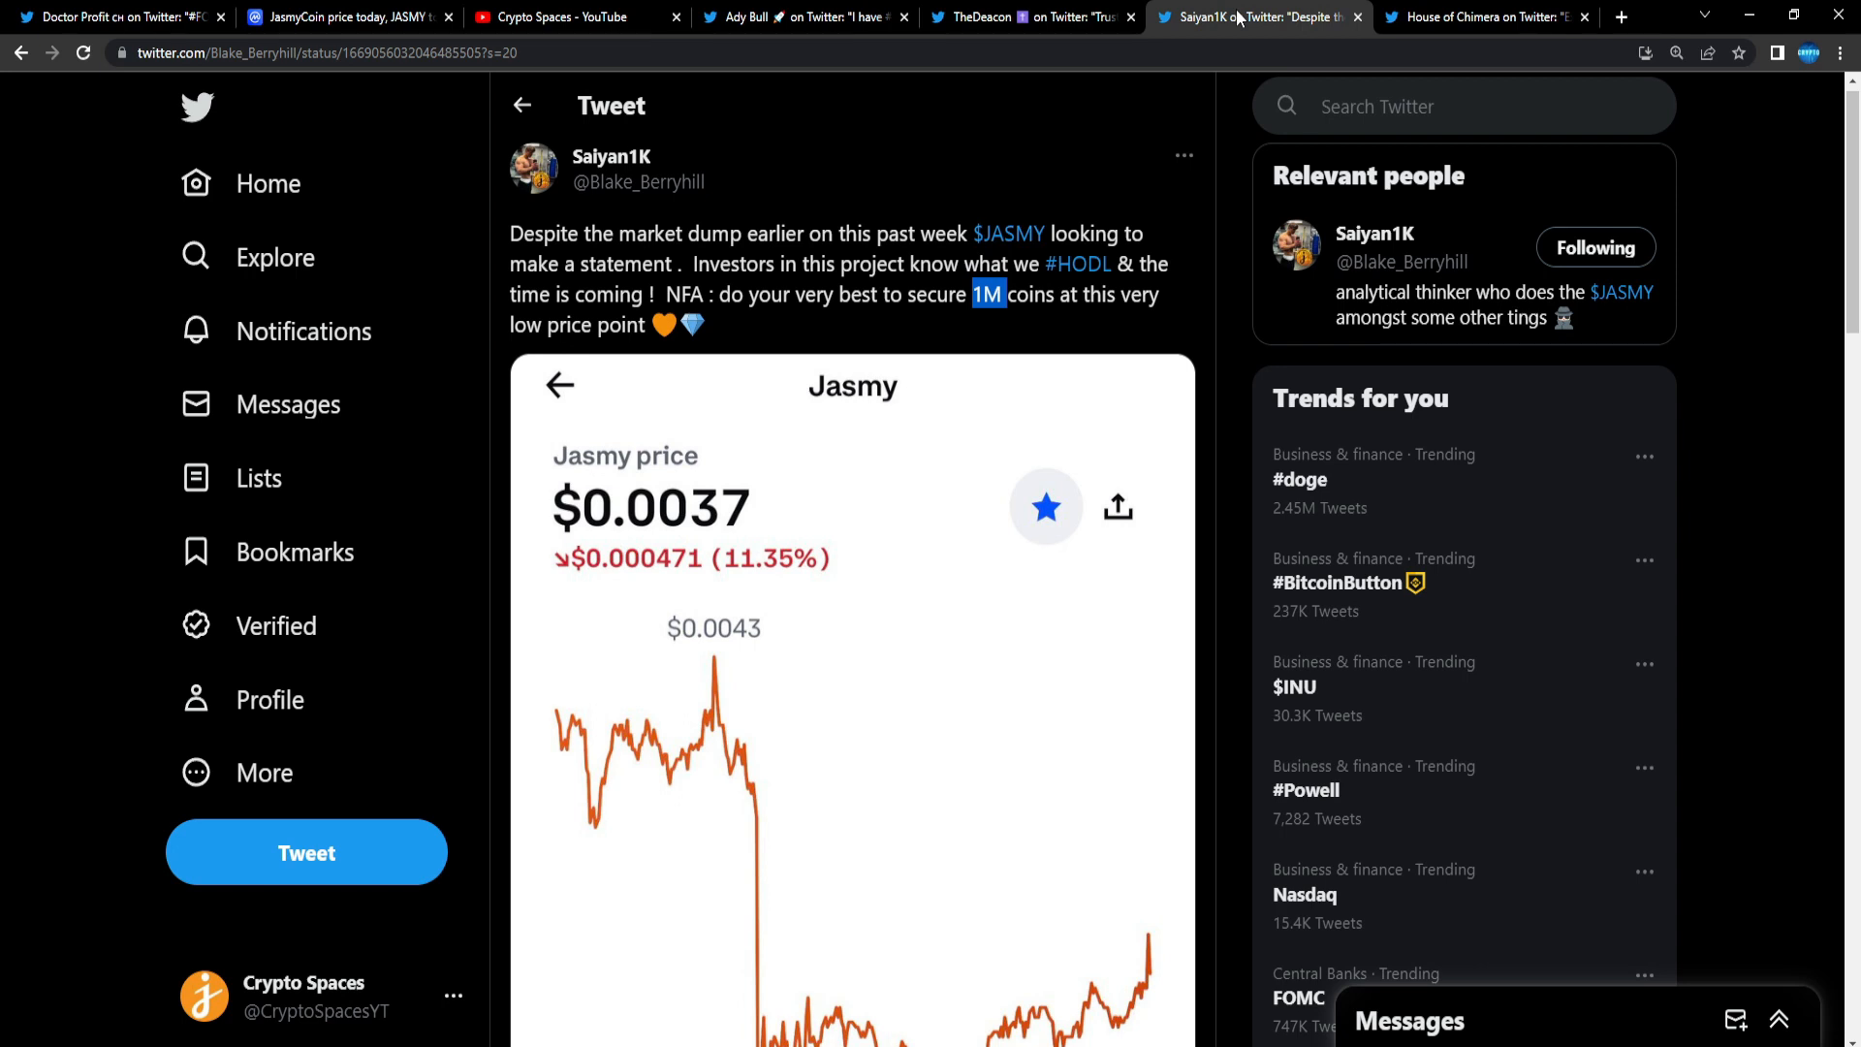
Step: Switch to House of Chimera's thread on Jasmy's metaverse and IoT uses
click(1471, 16)
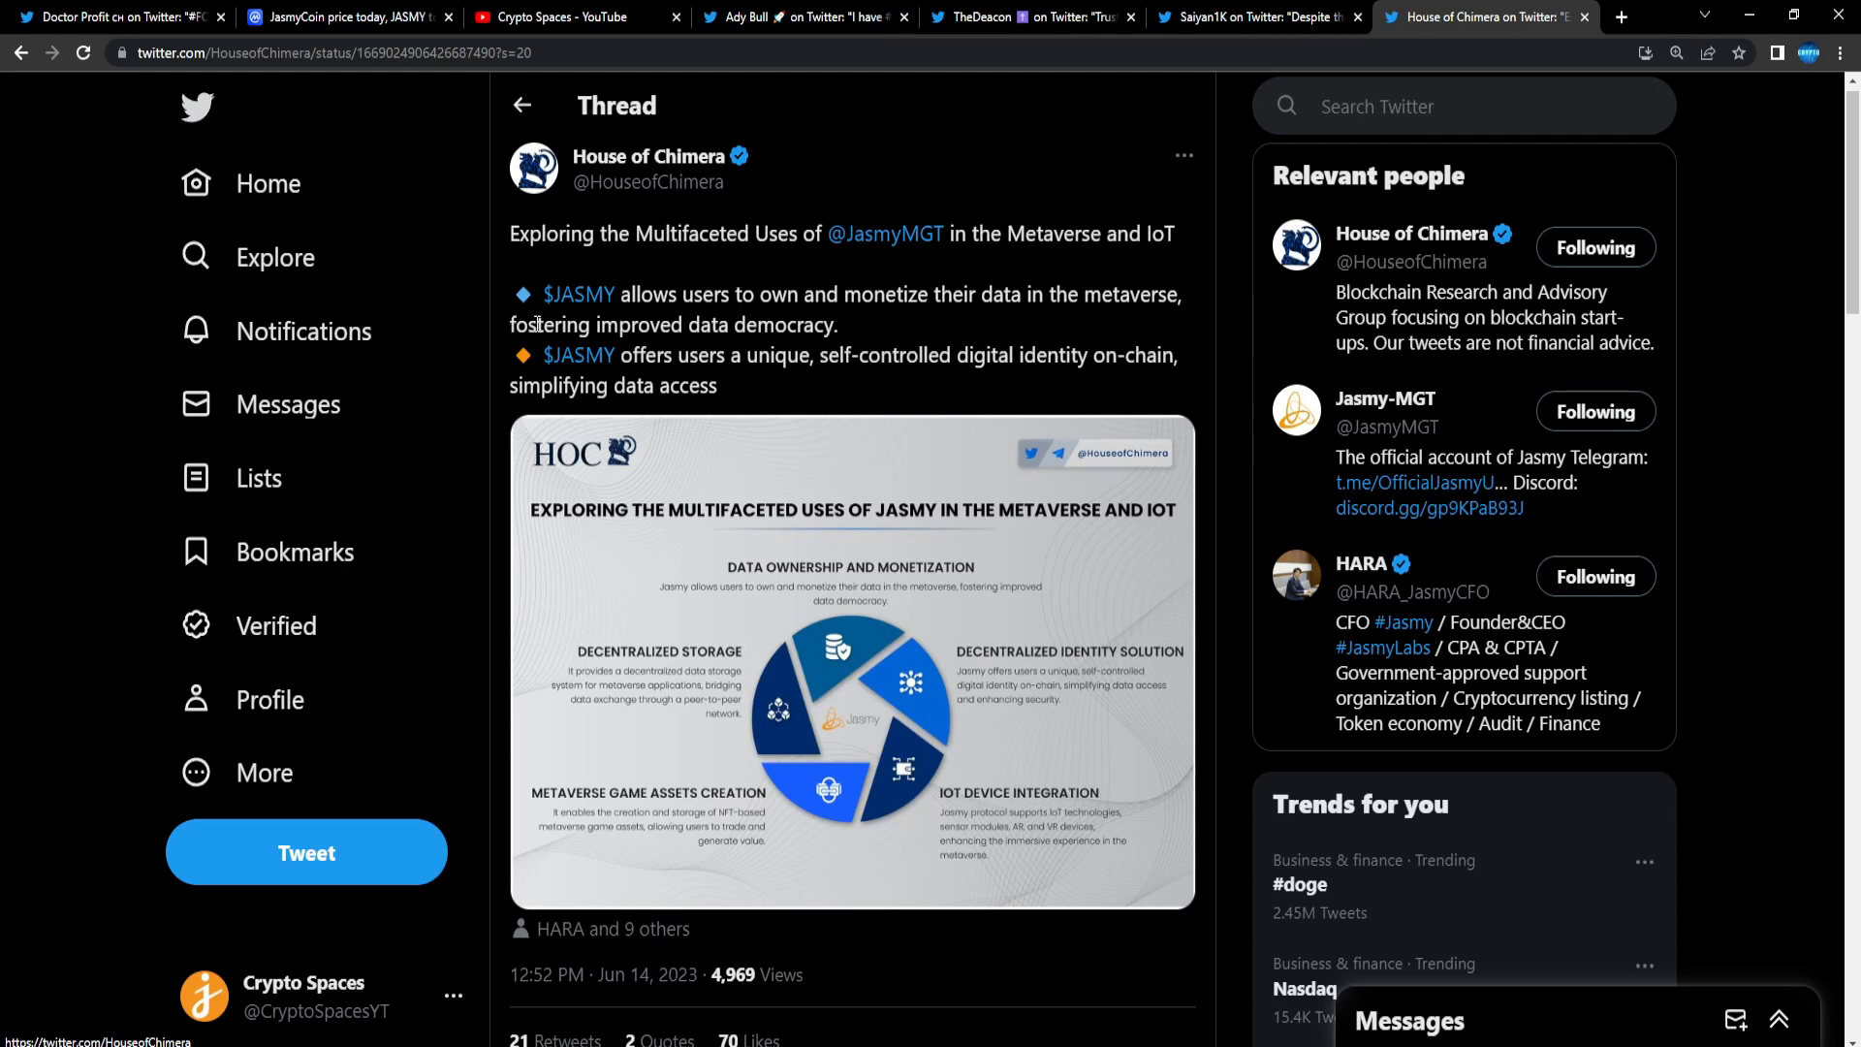
mouse_move(867, 340)
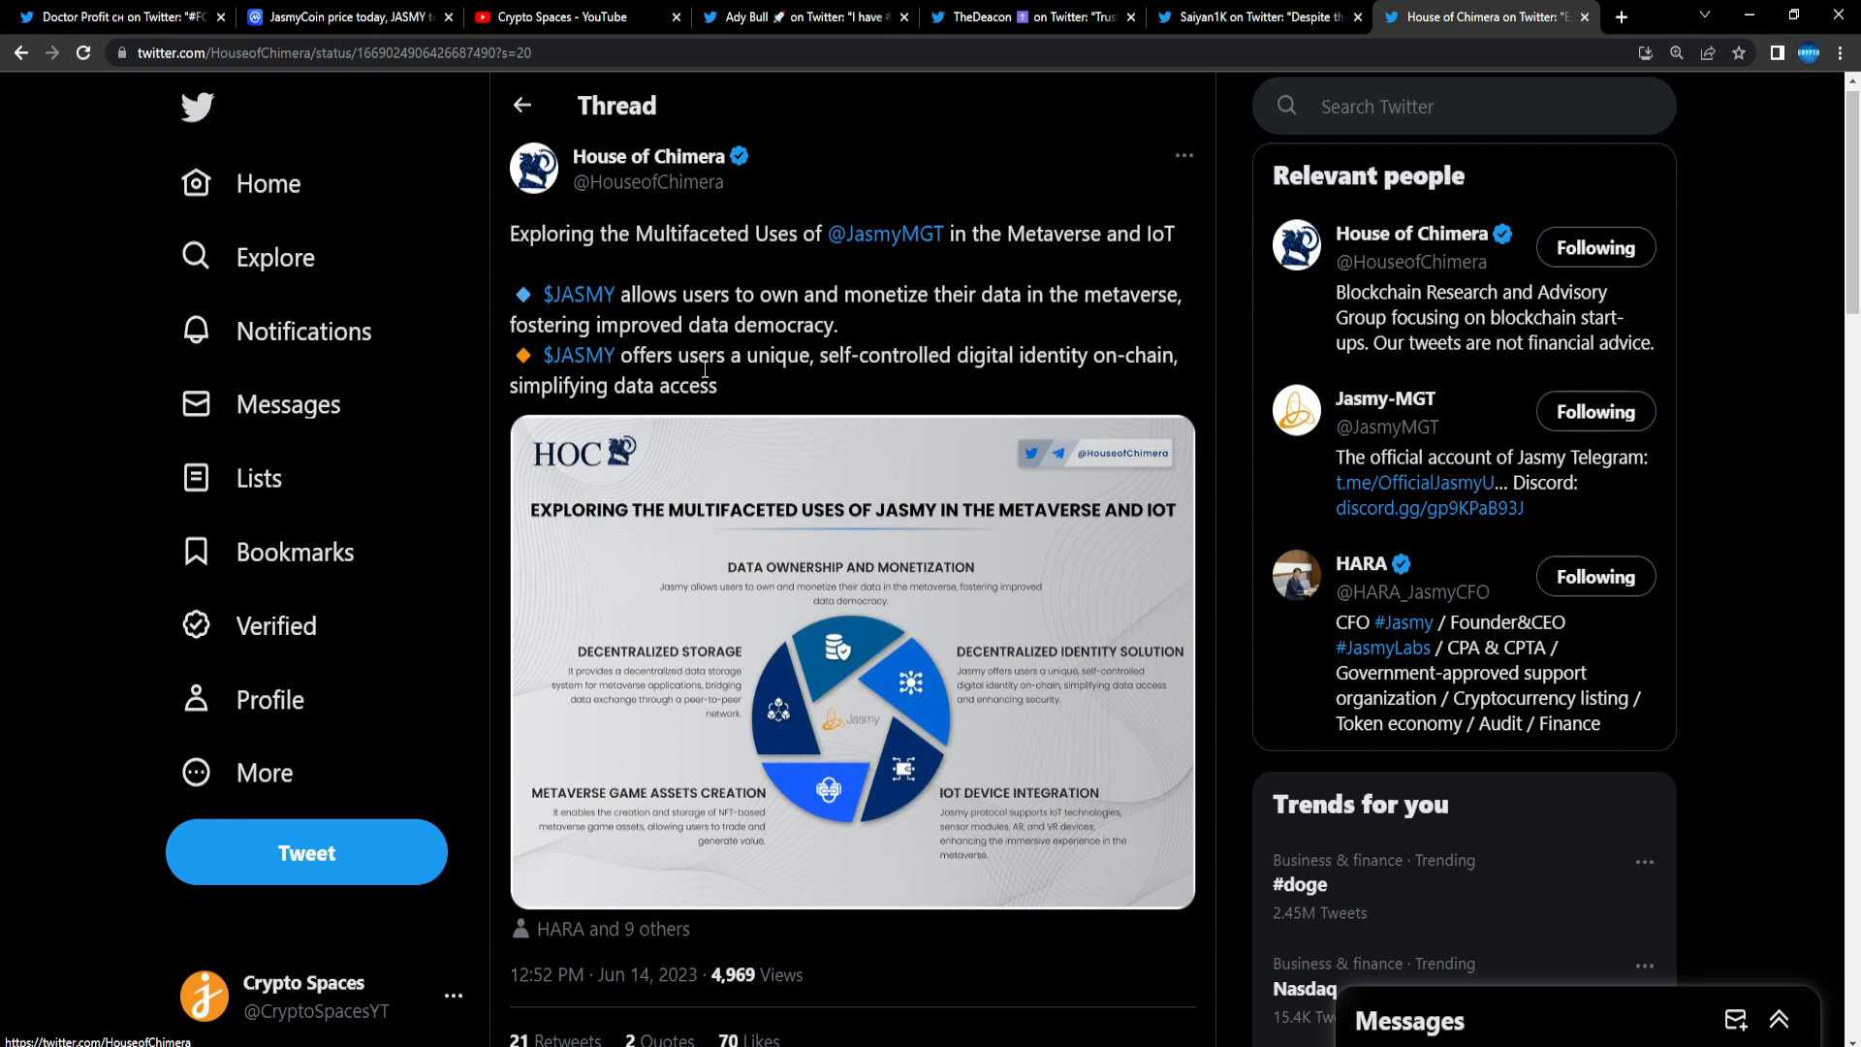
Step: Open House of Chimera's Jasmy infographic full view and scroll to read it
click(851, 661)
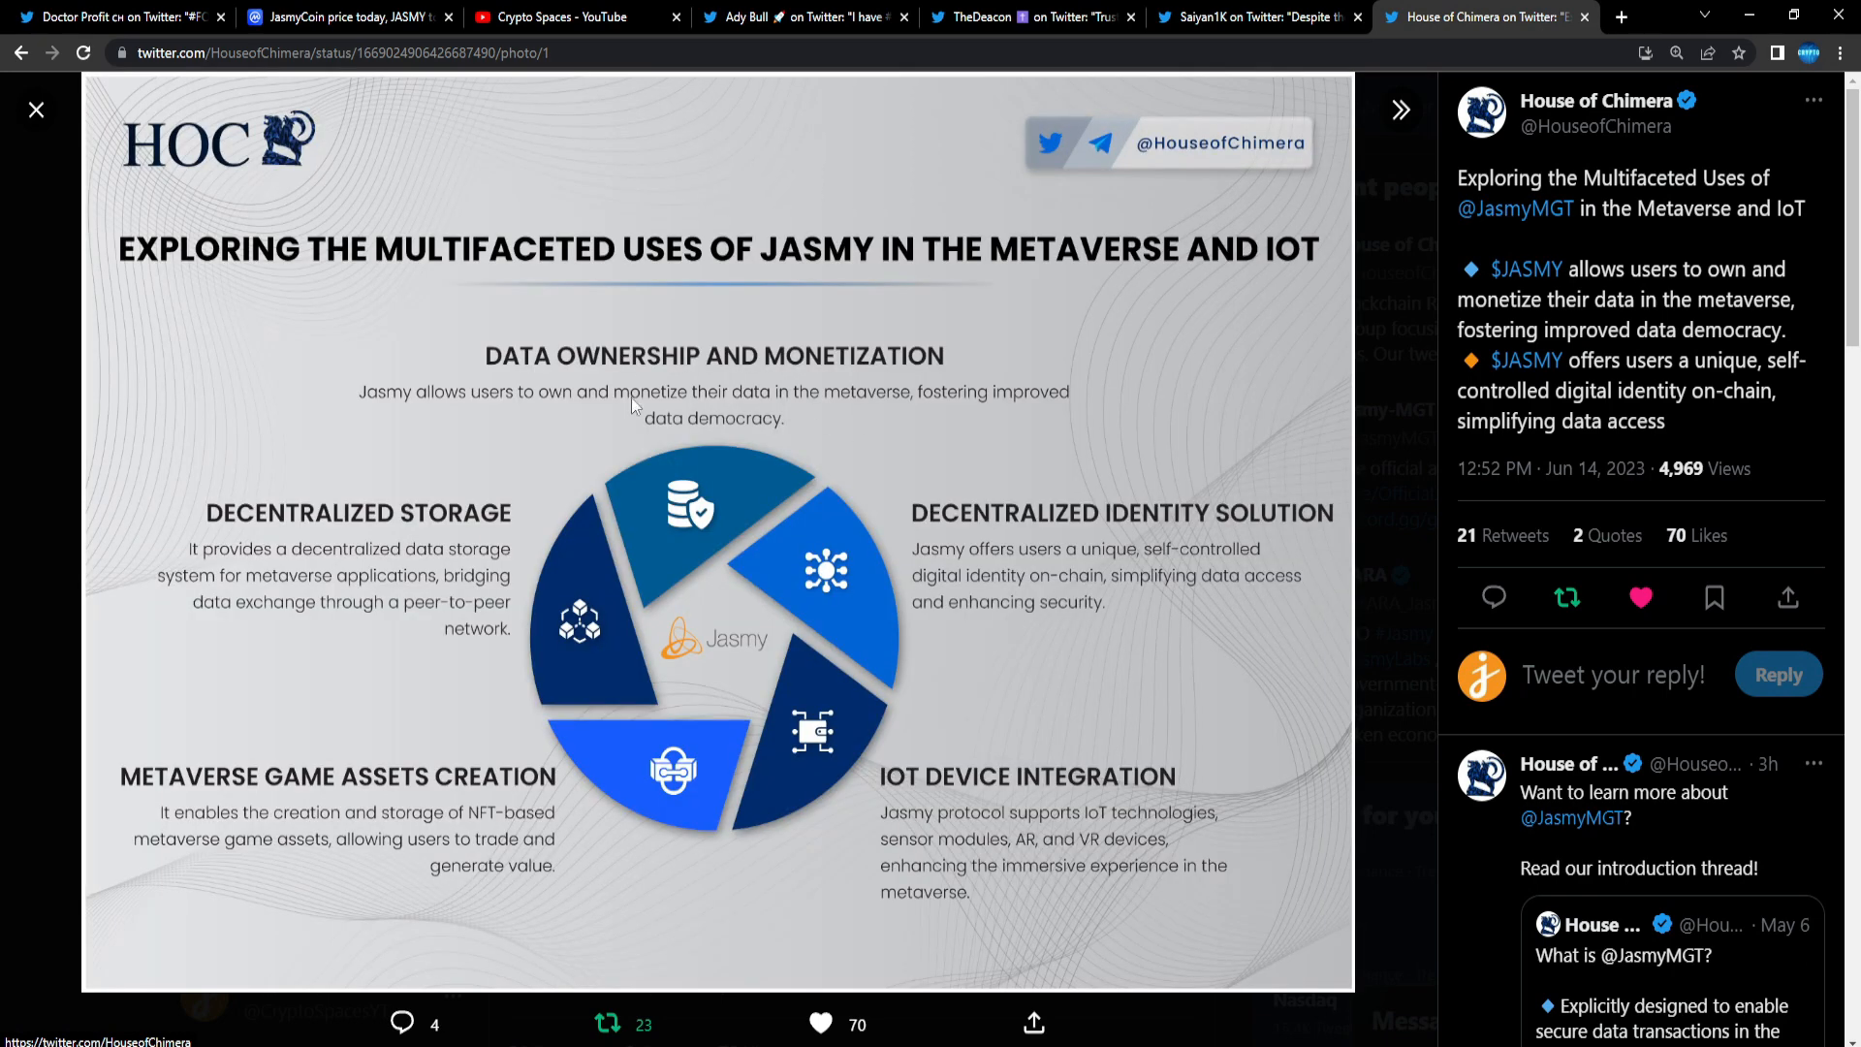
mouse_move(851, 398)
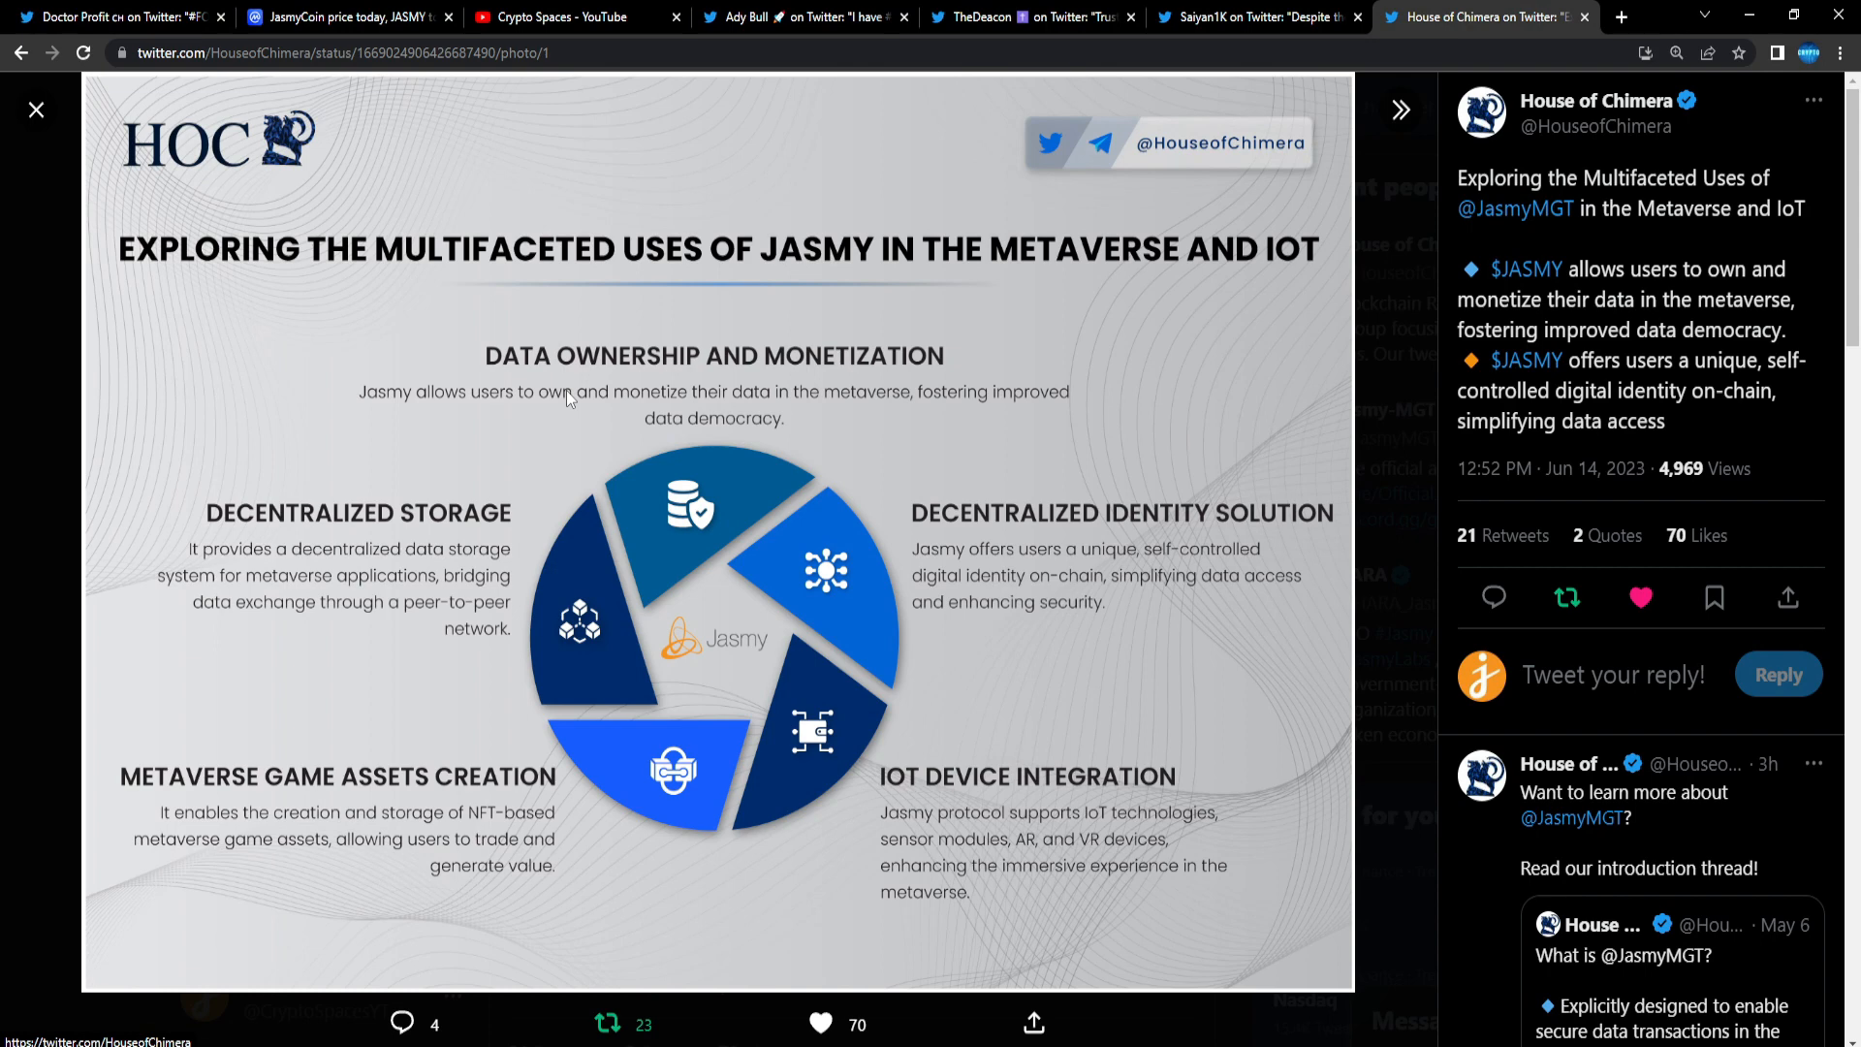
mouse_move(955, 409)
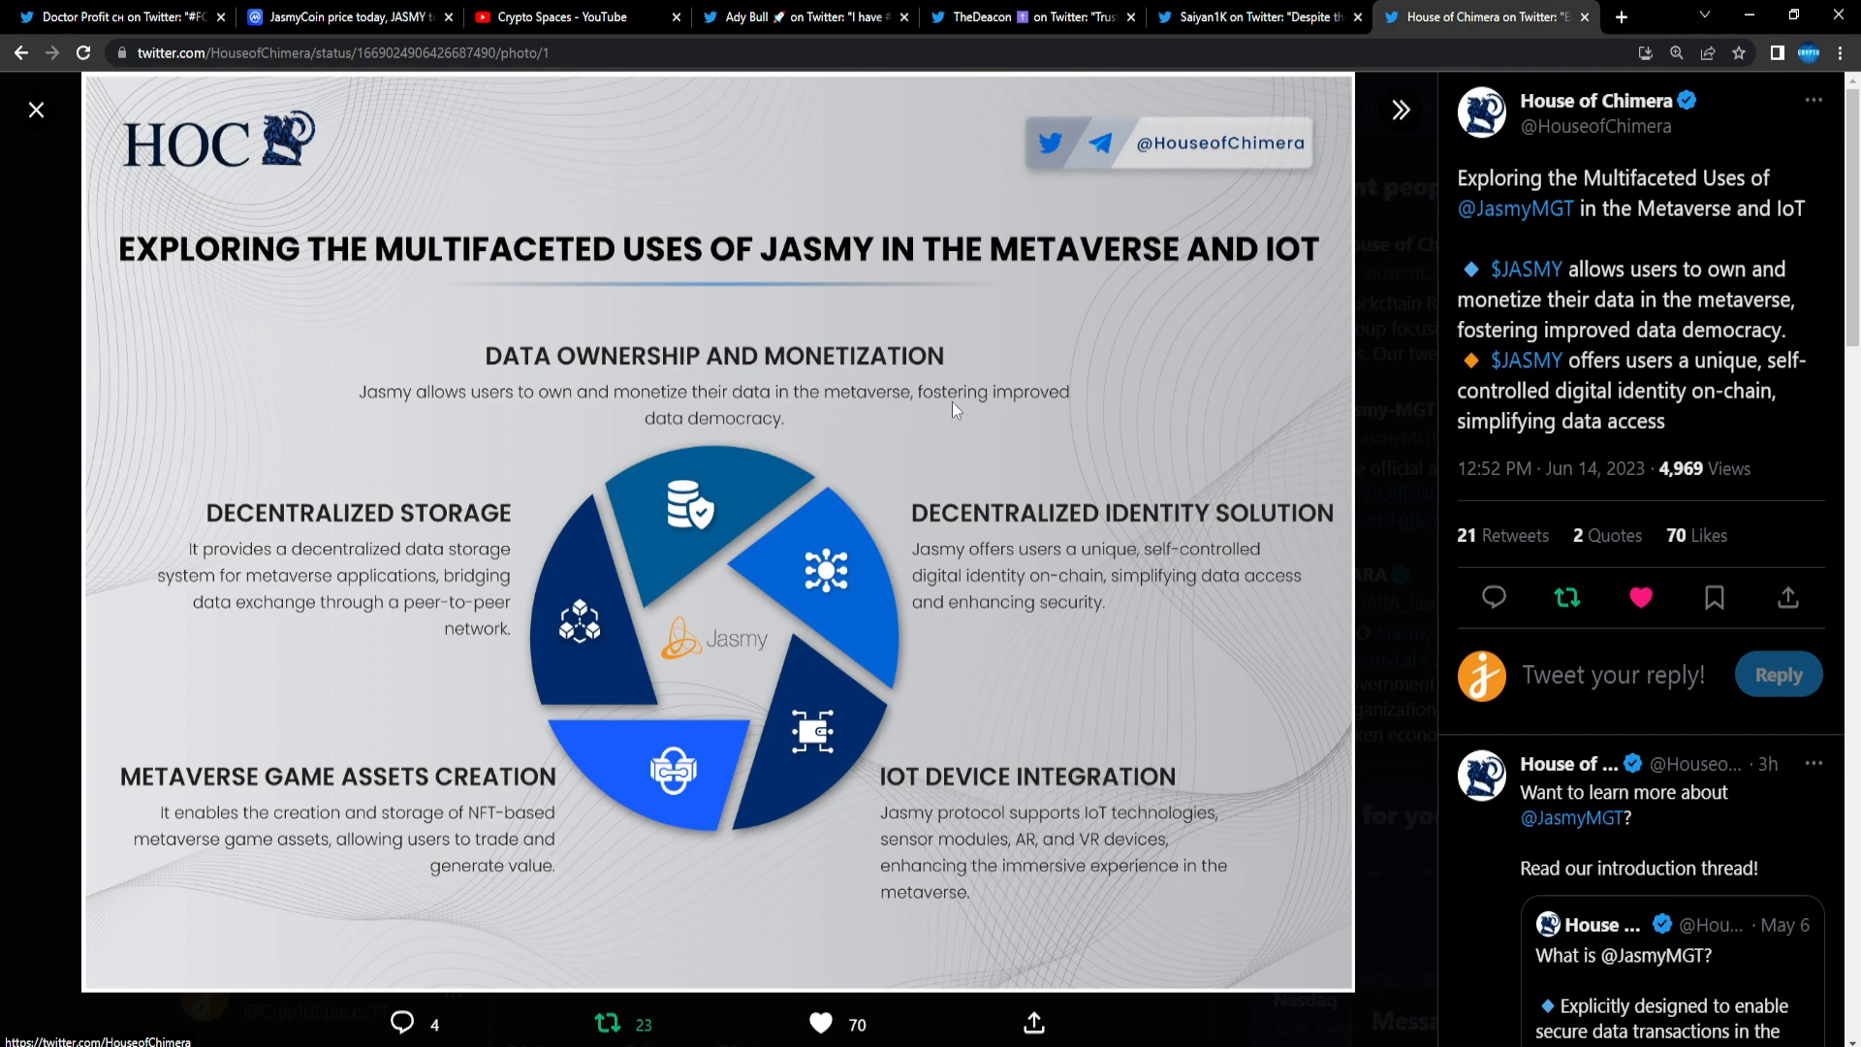
mouse_move(384, 545)
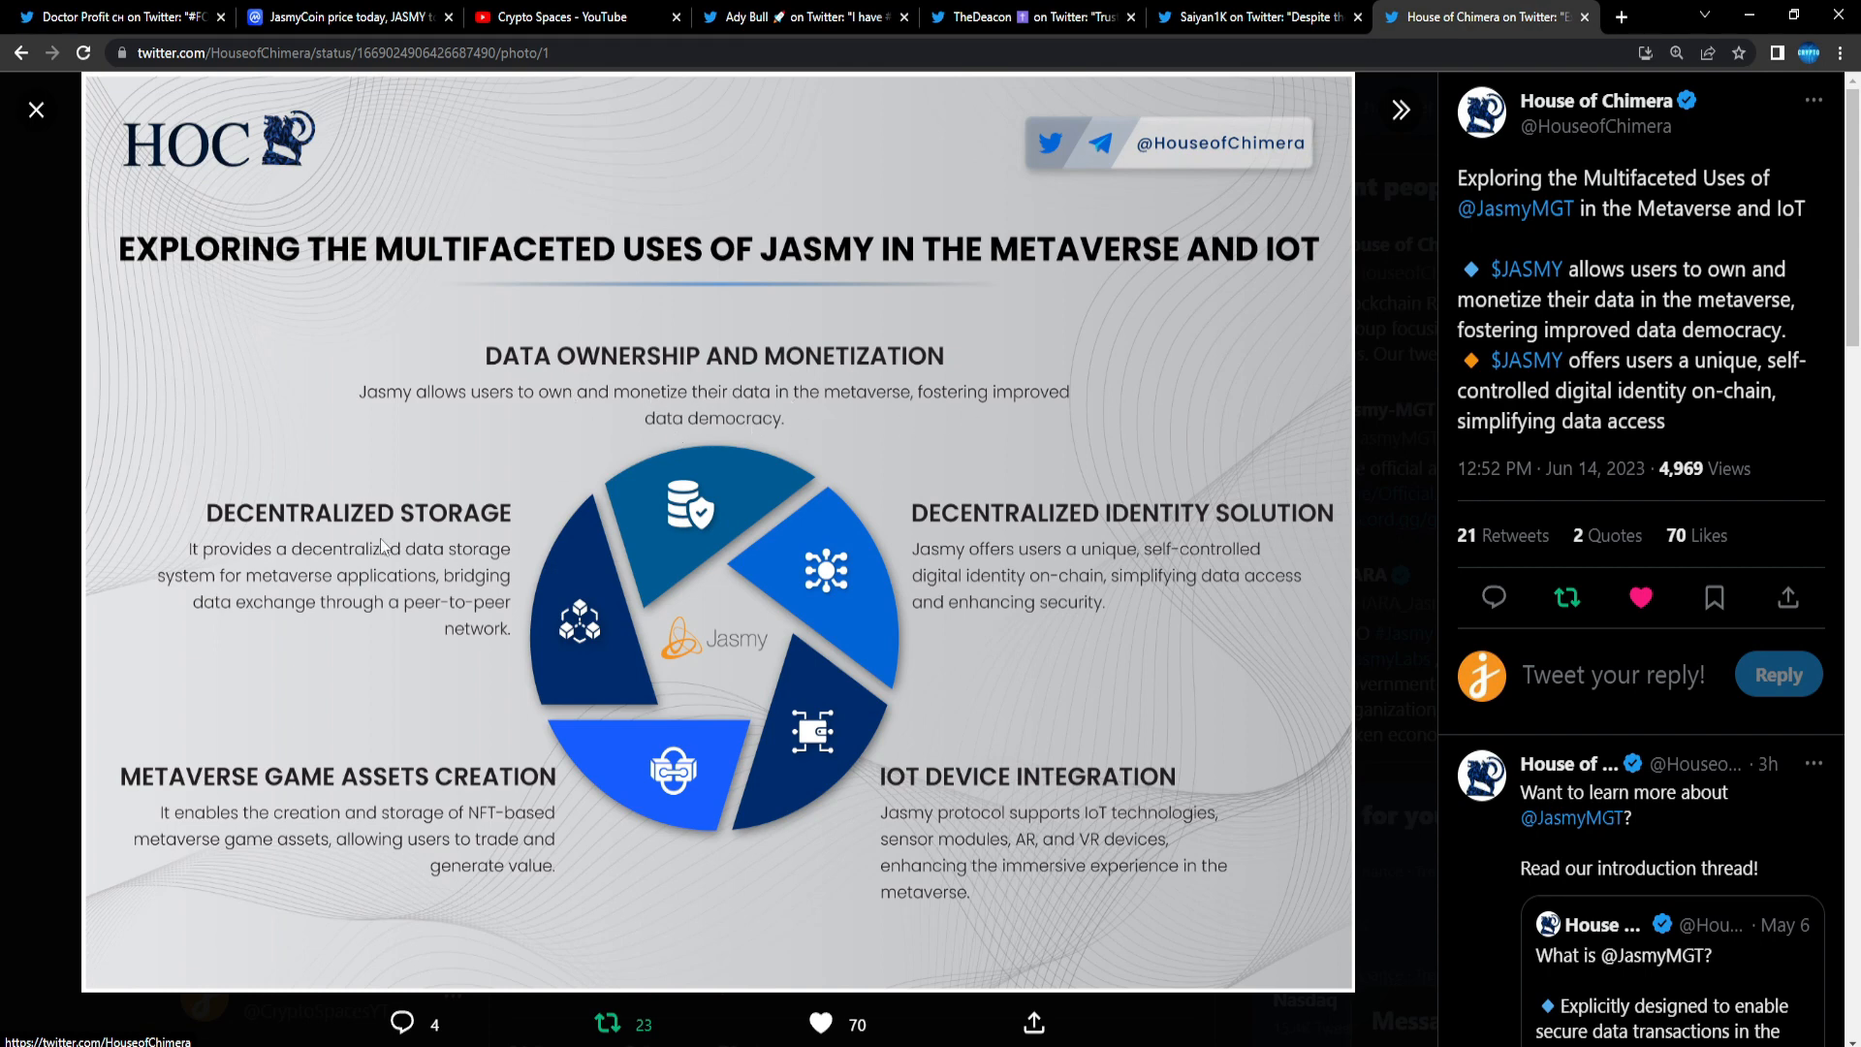
mouse_move(198, 566)
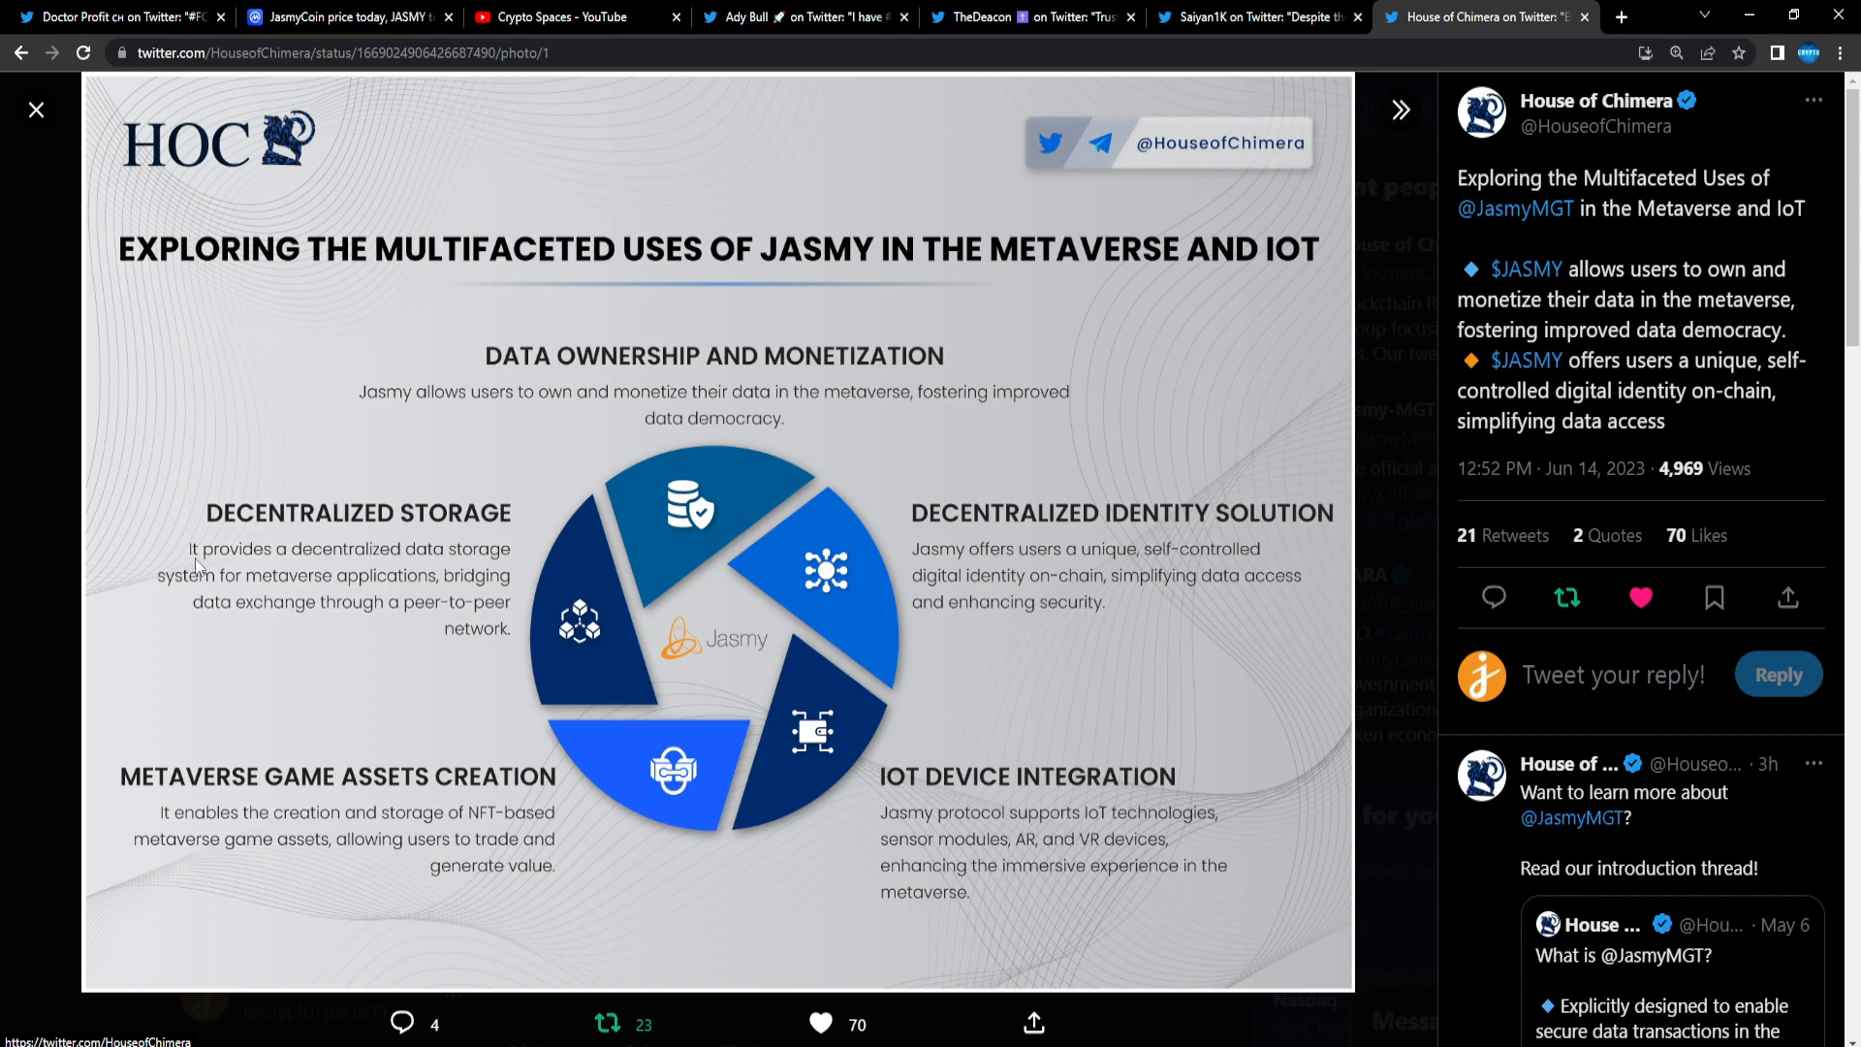
mouse_move(190, 591)
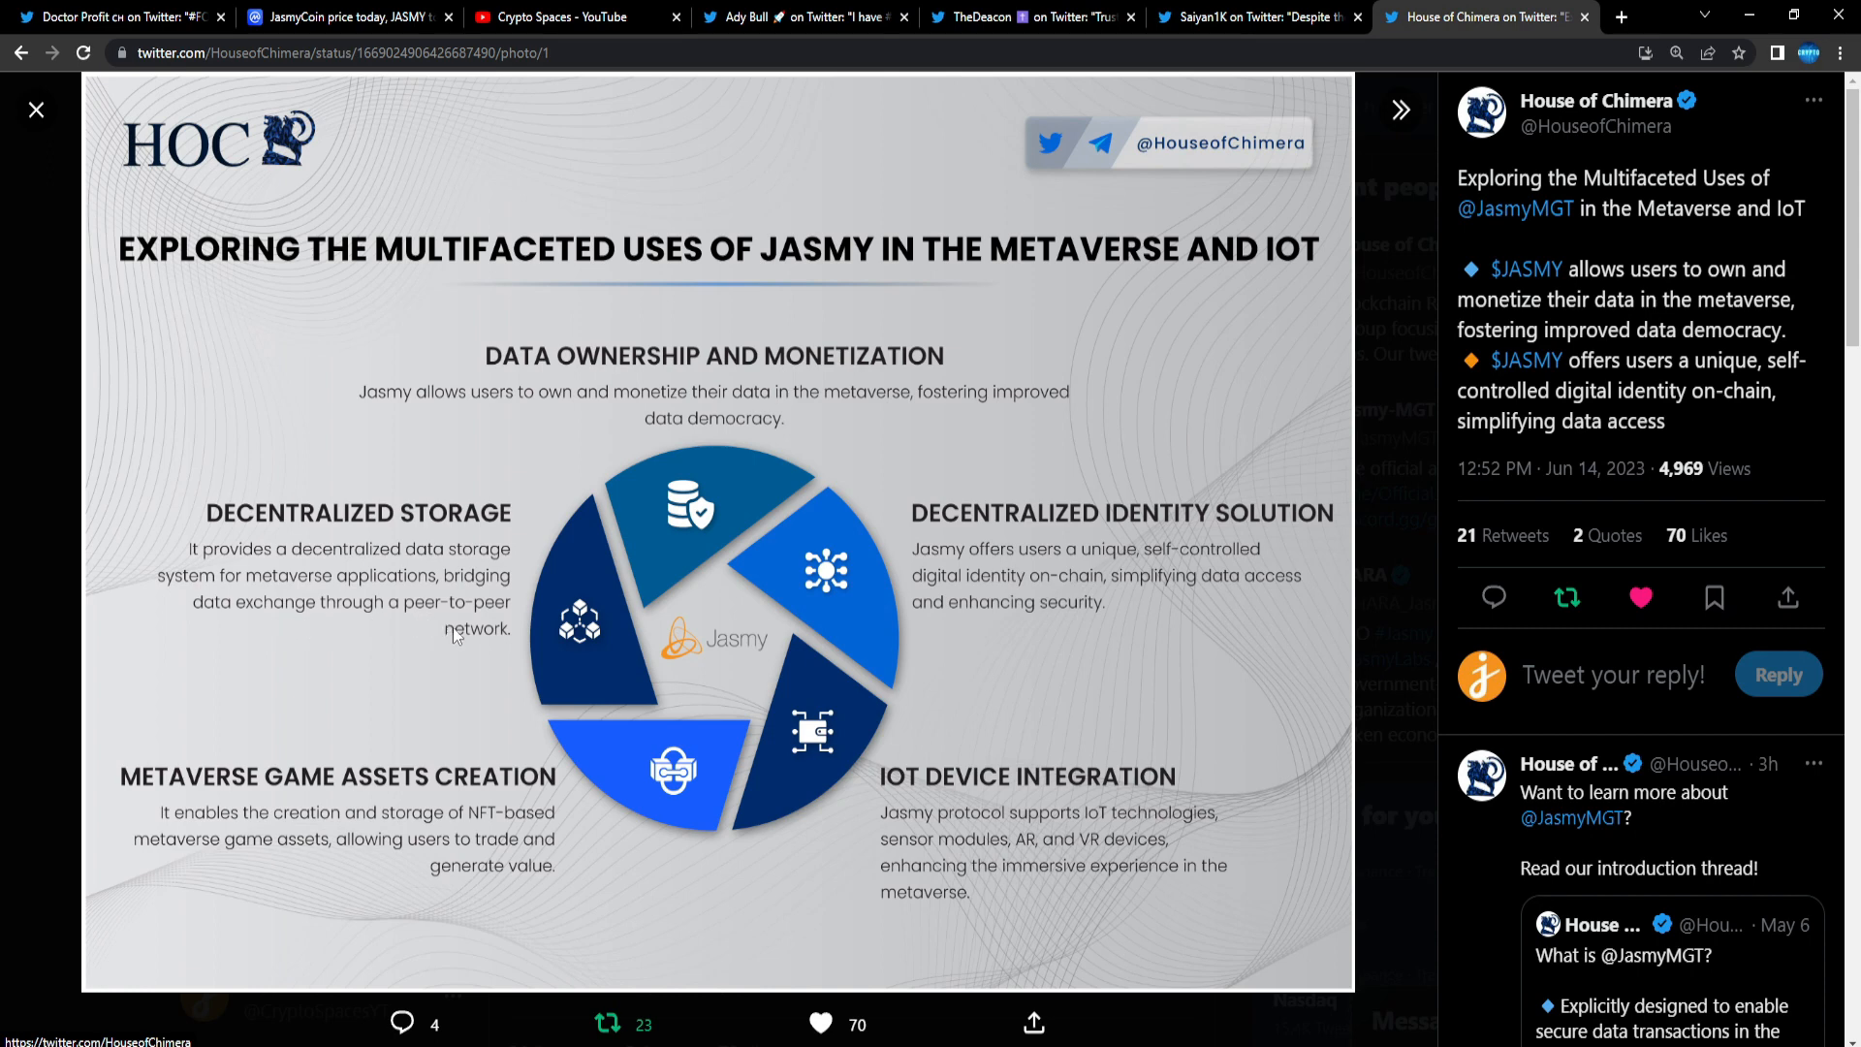
mouse_move(429, 617)
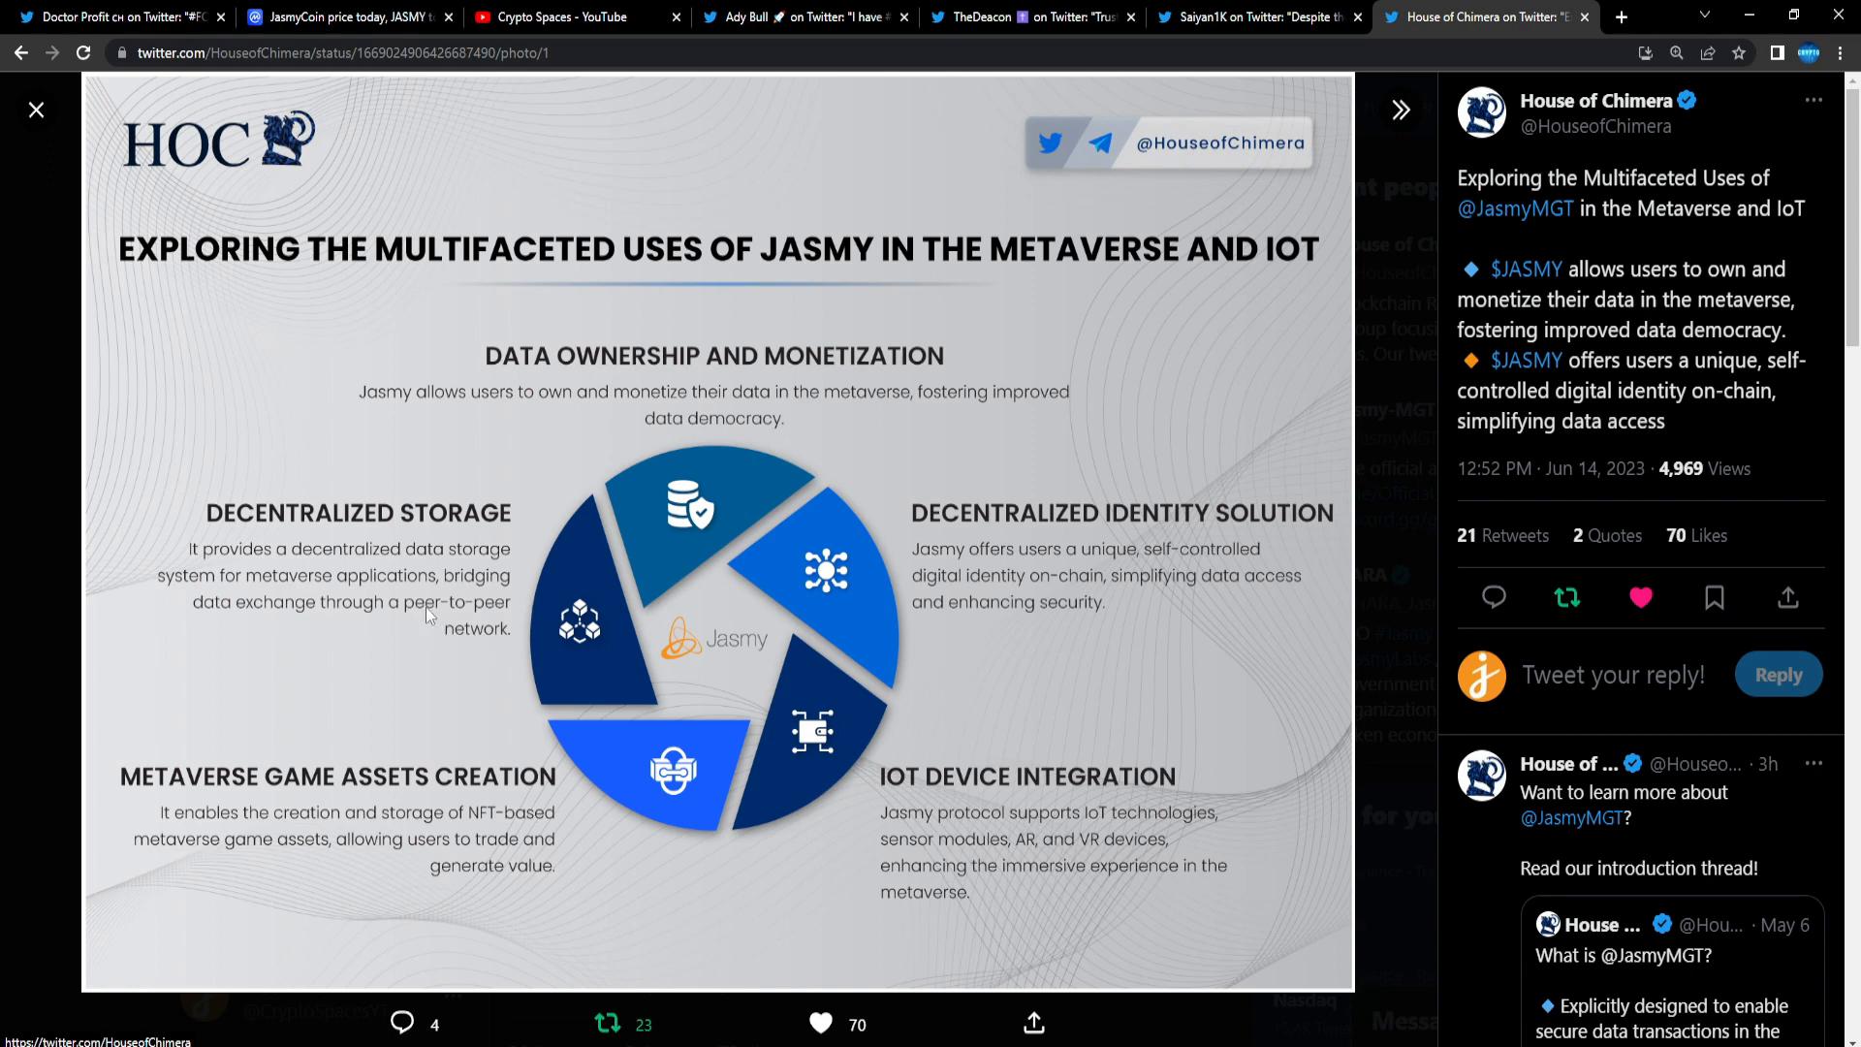
mouse_move(281, 846)
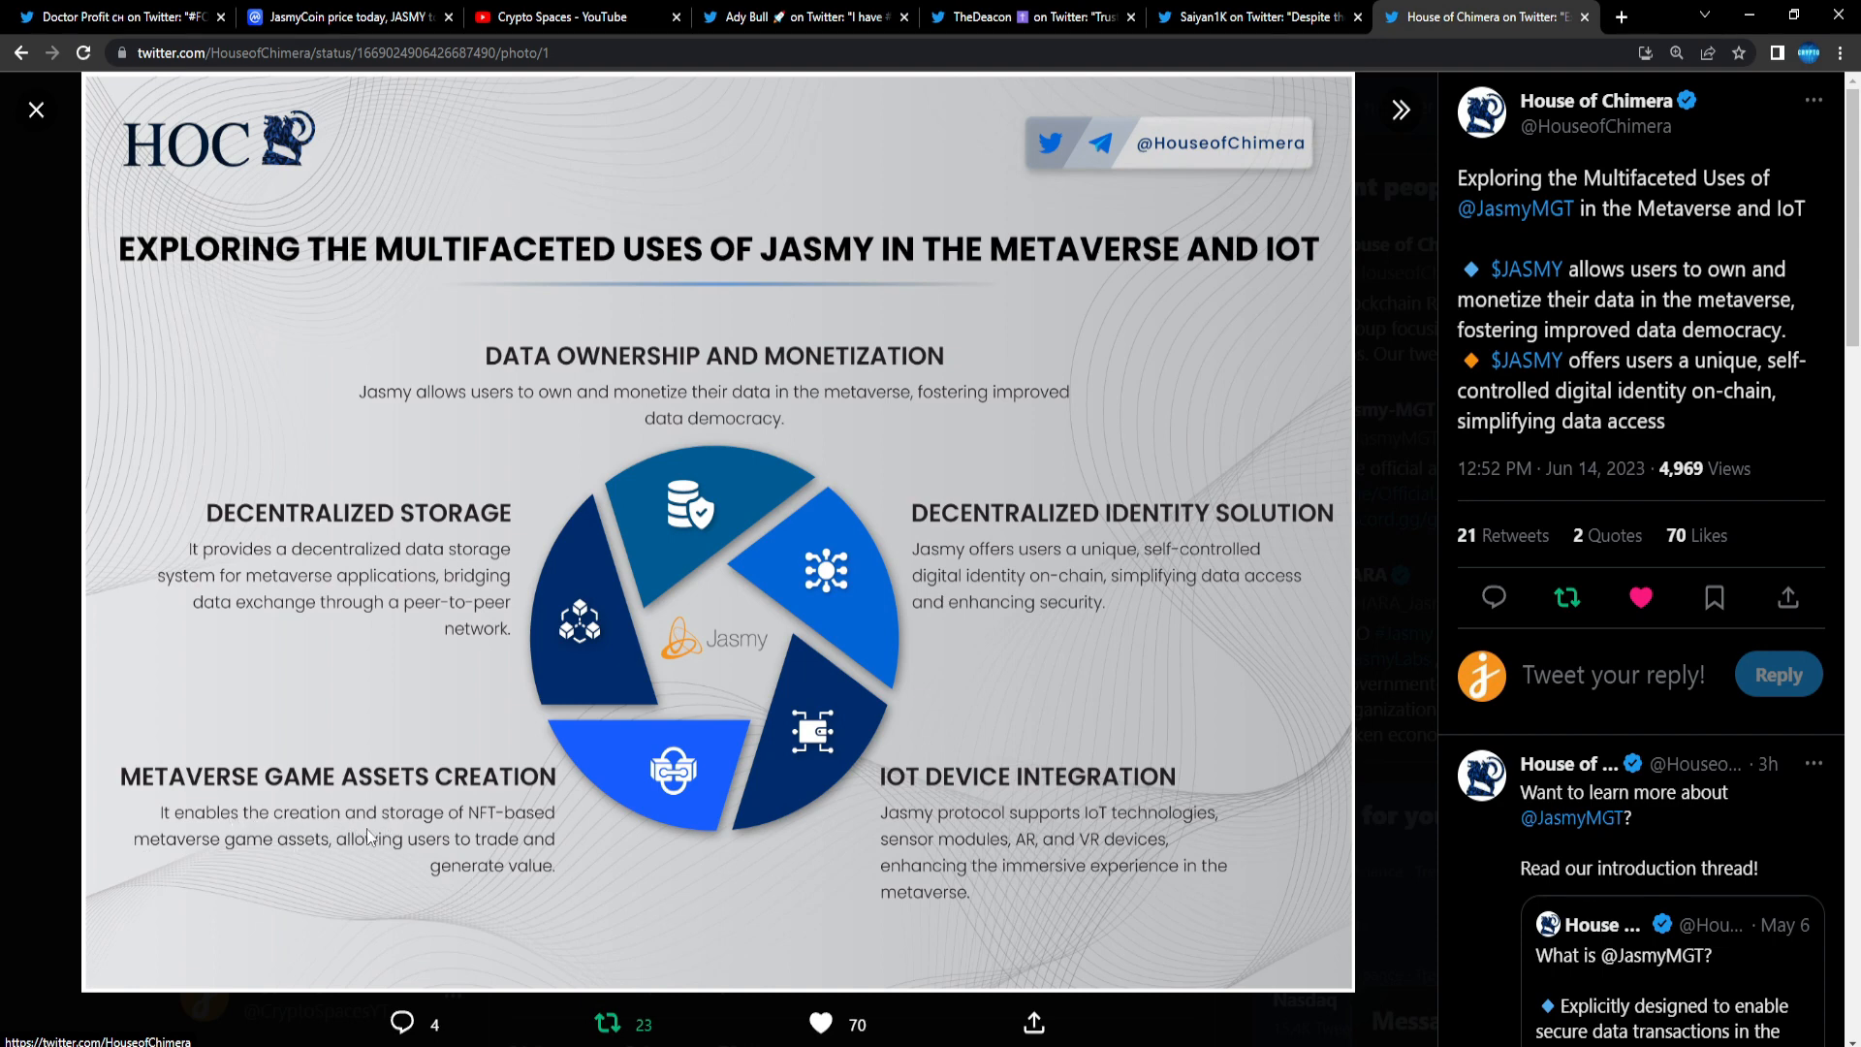
mouse_move(295, 862)
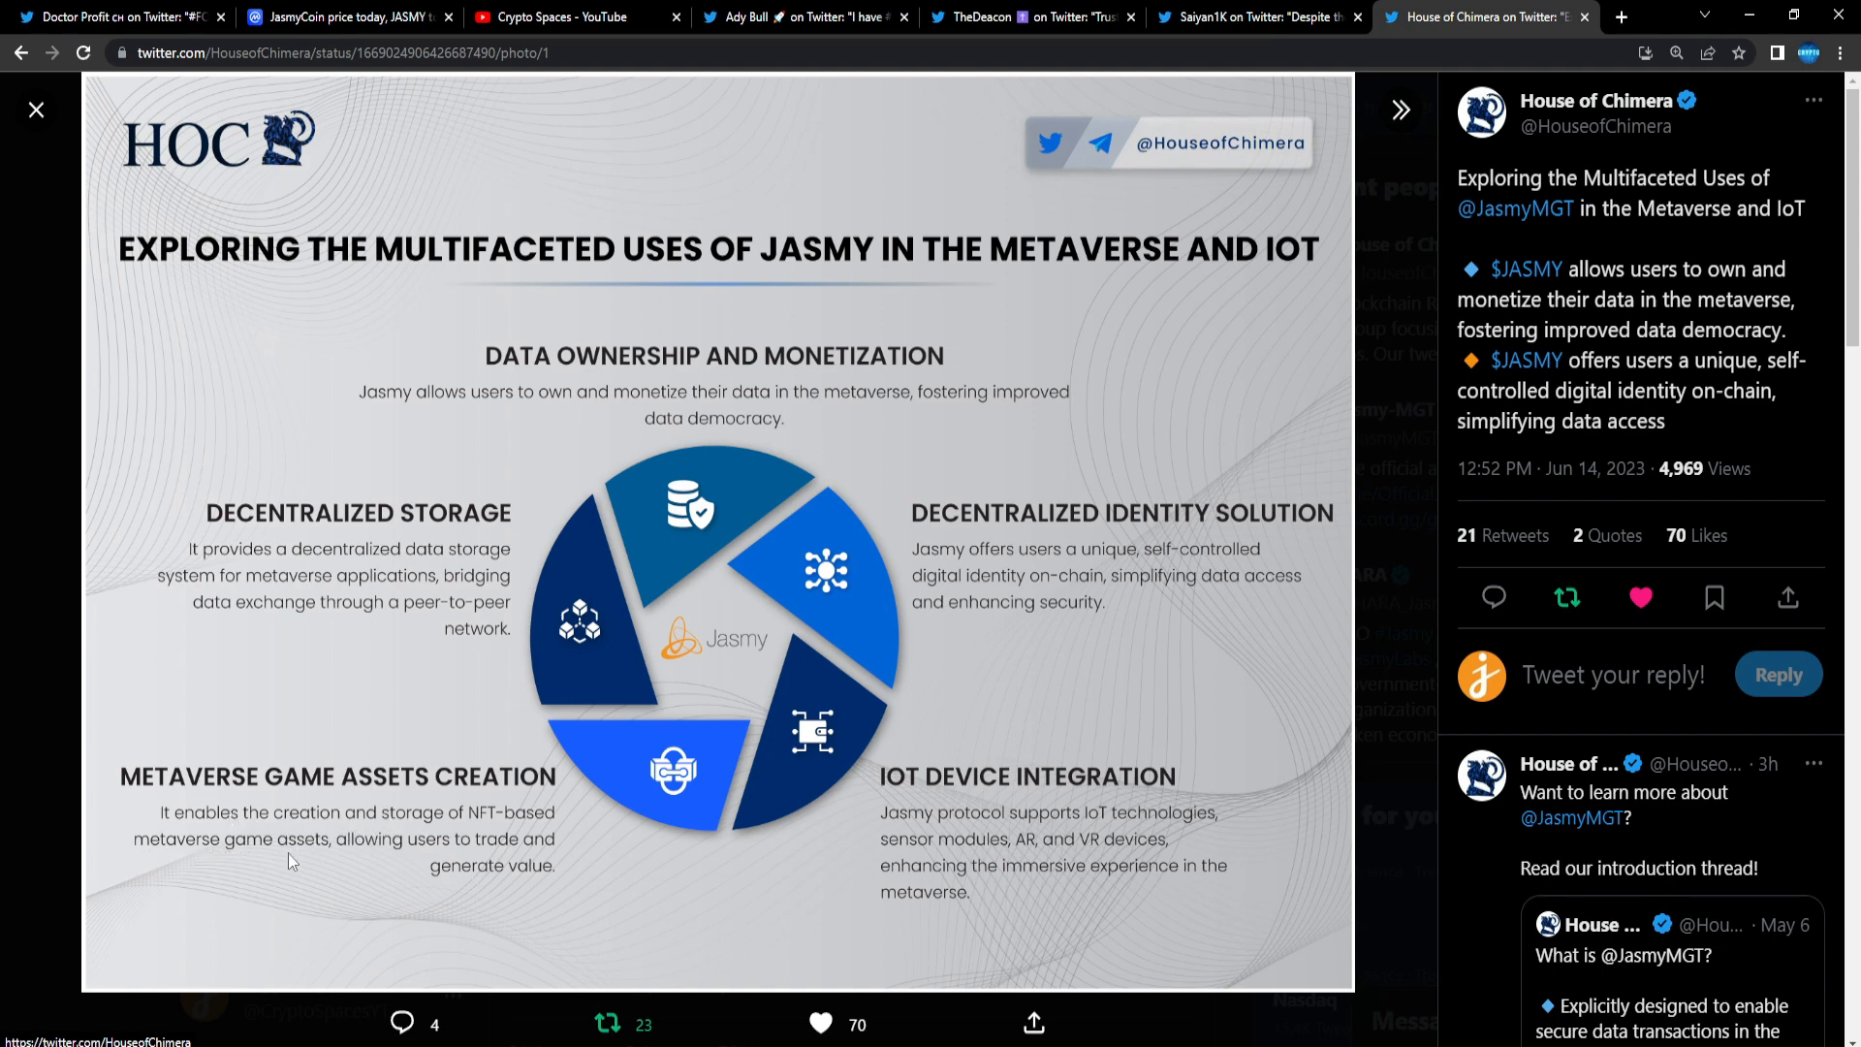
mouse_move(472, 864)
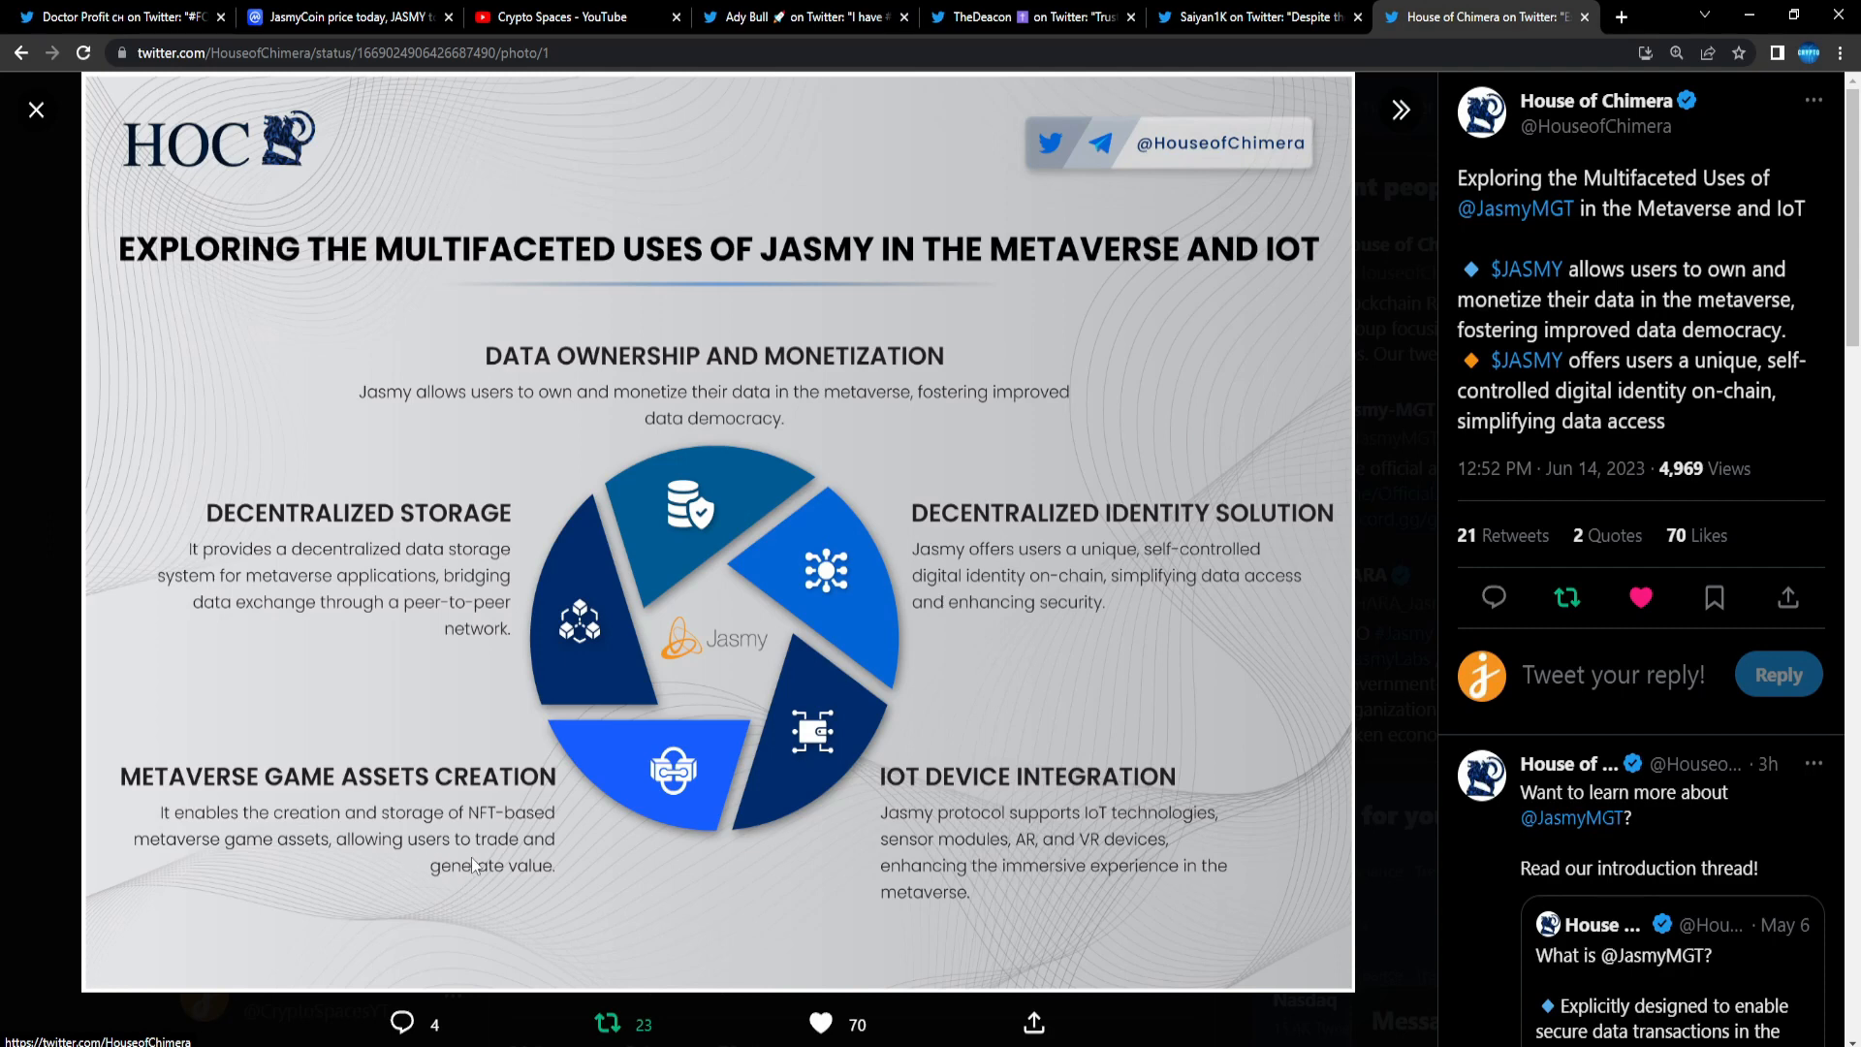
mouse_move(795, 894)
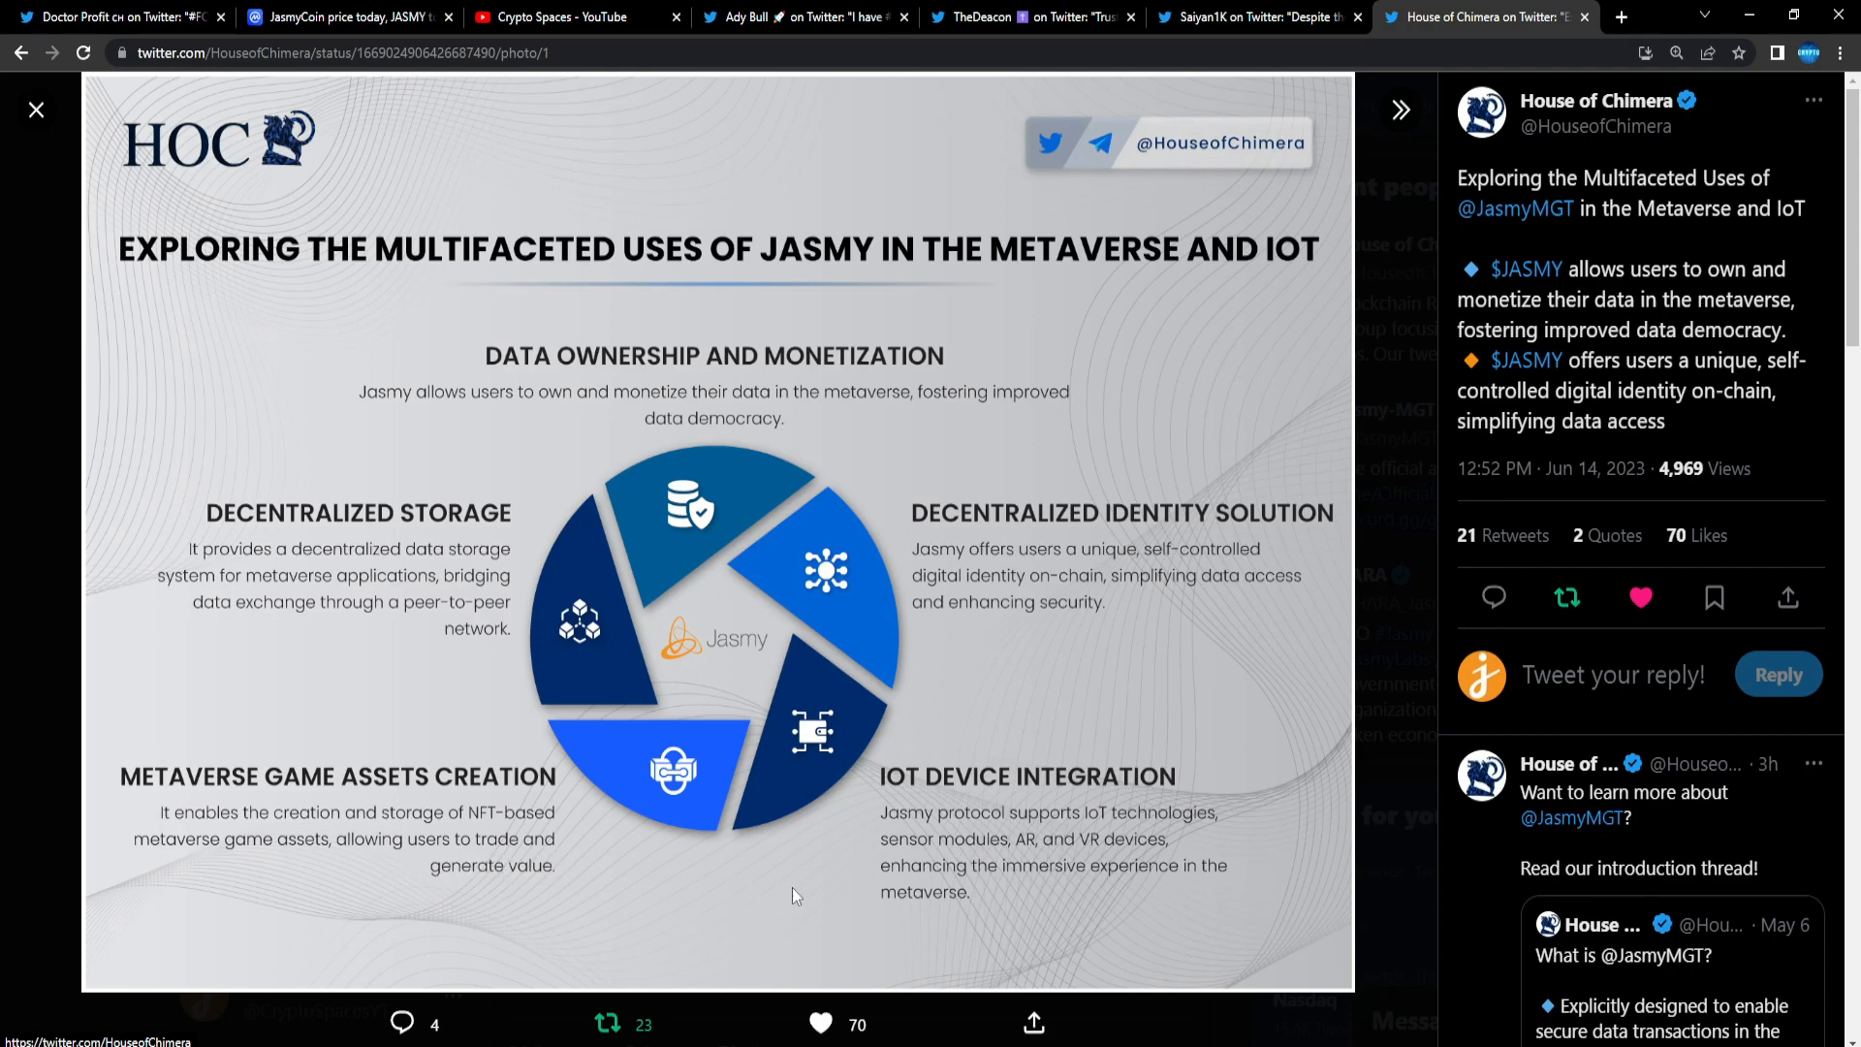
mouse_move(1121, 733)
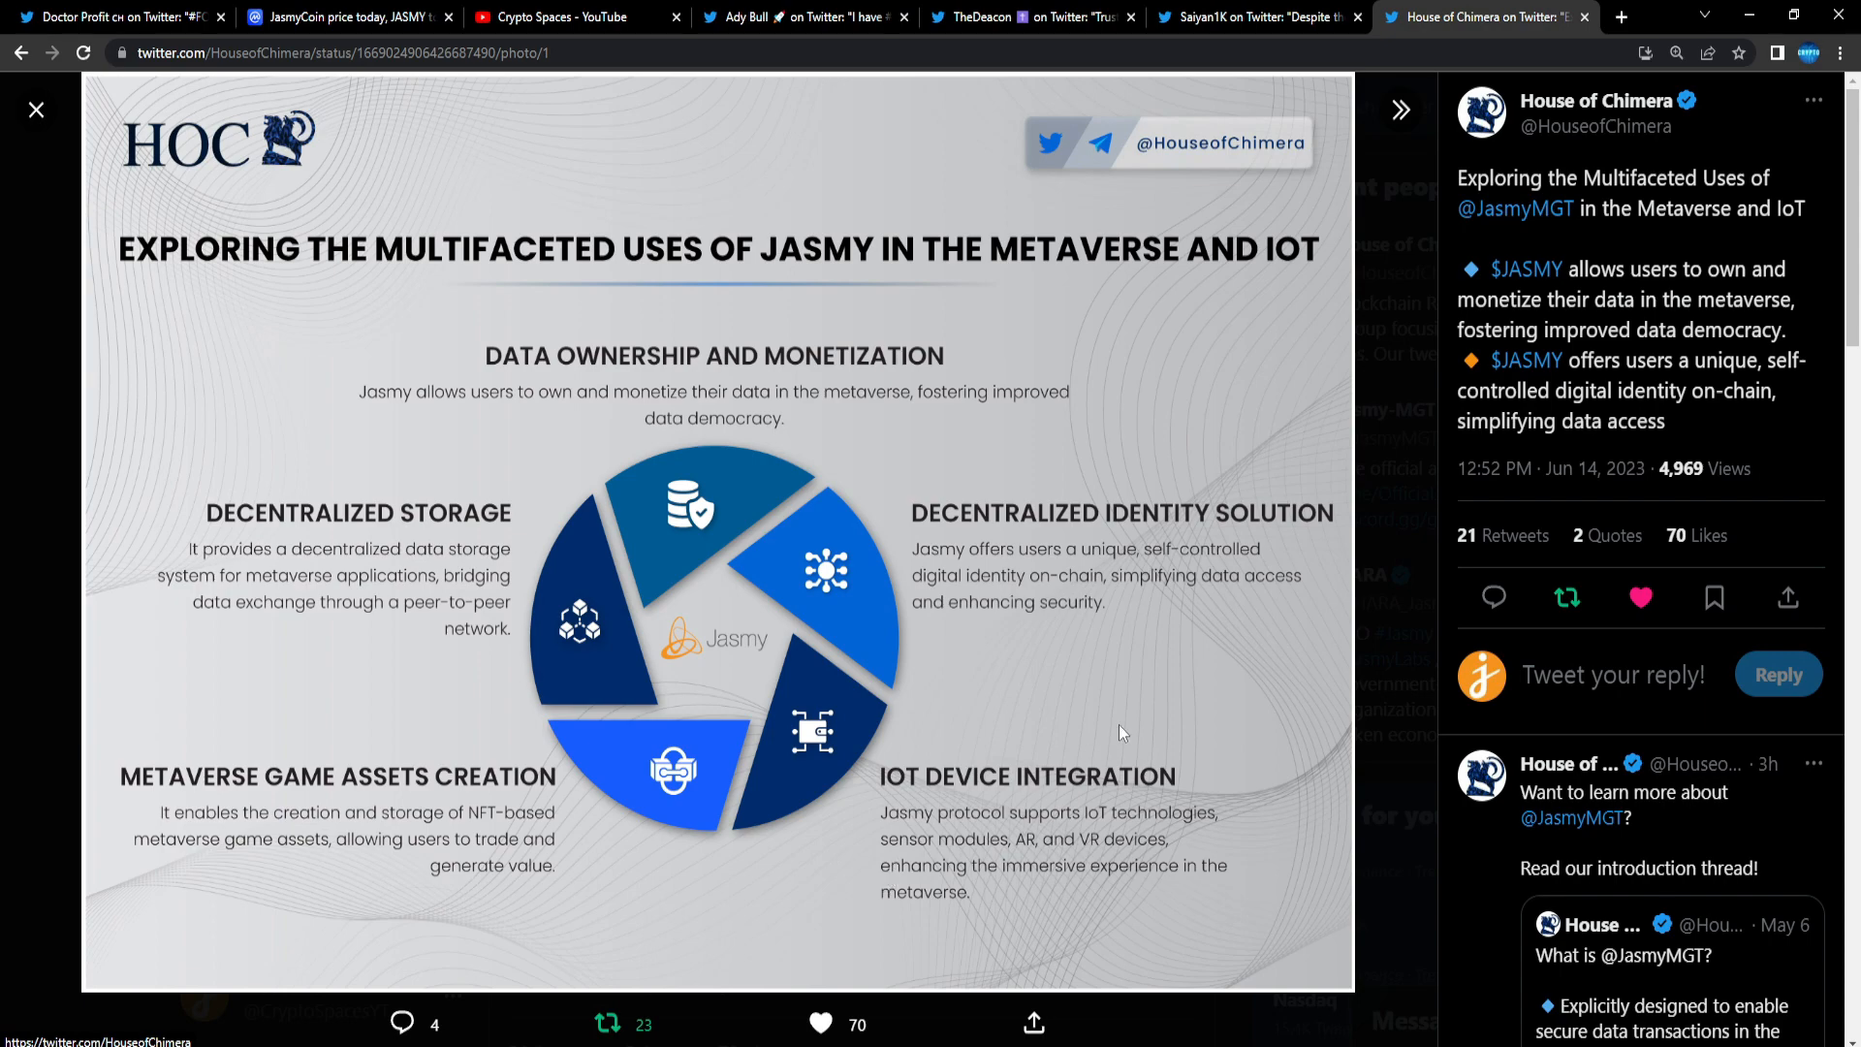
scroll(down, 3)
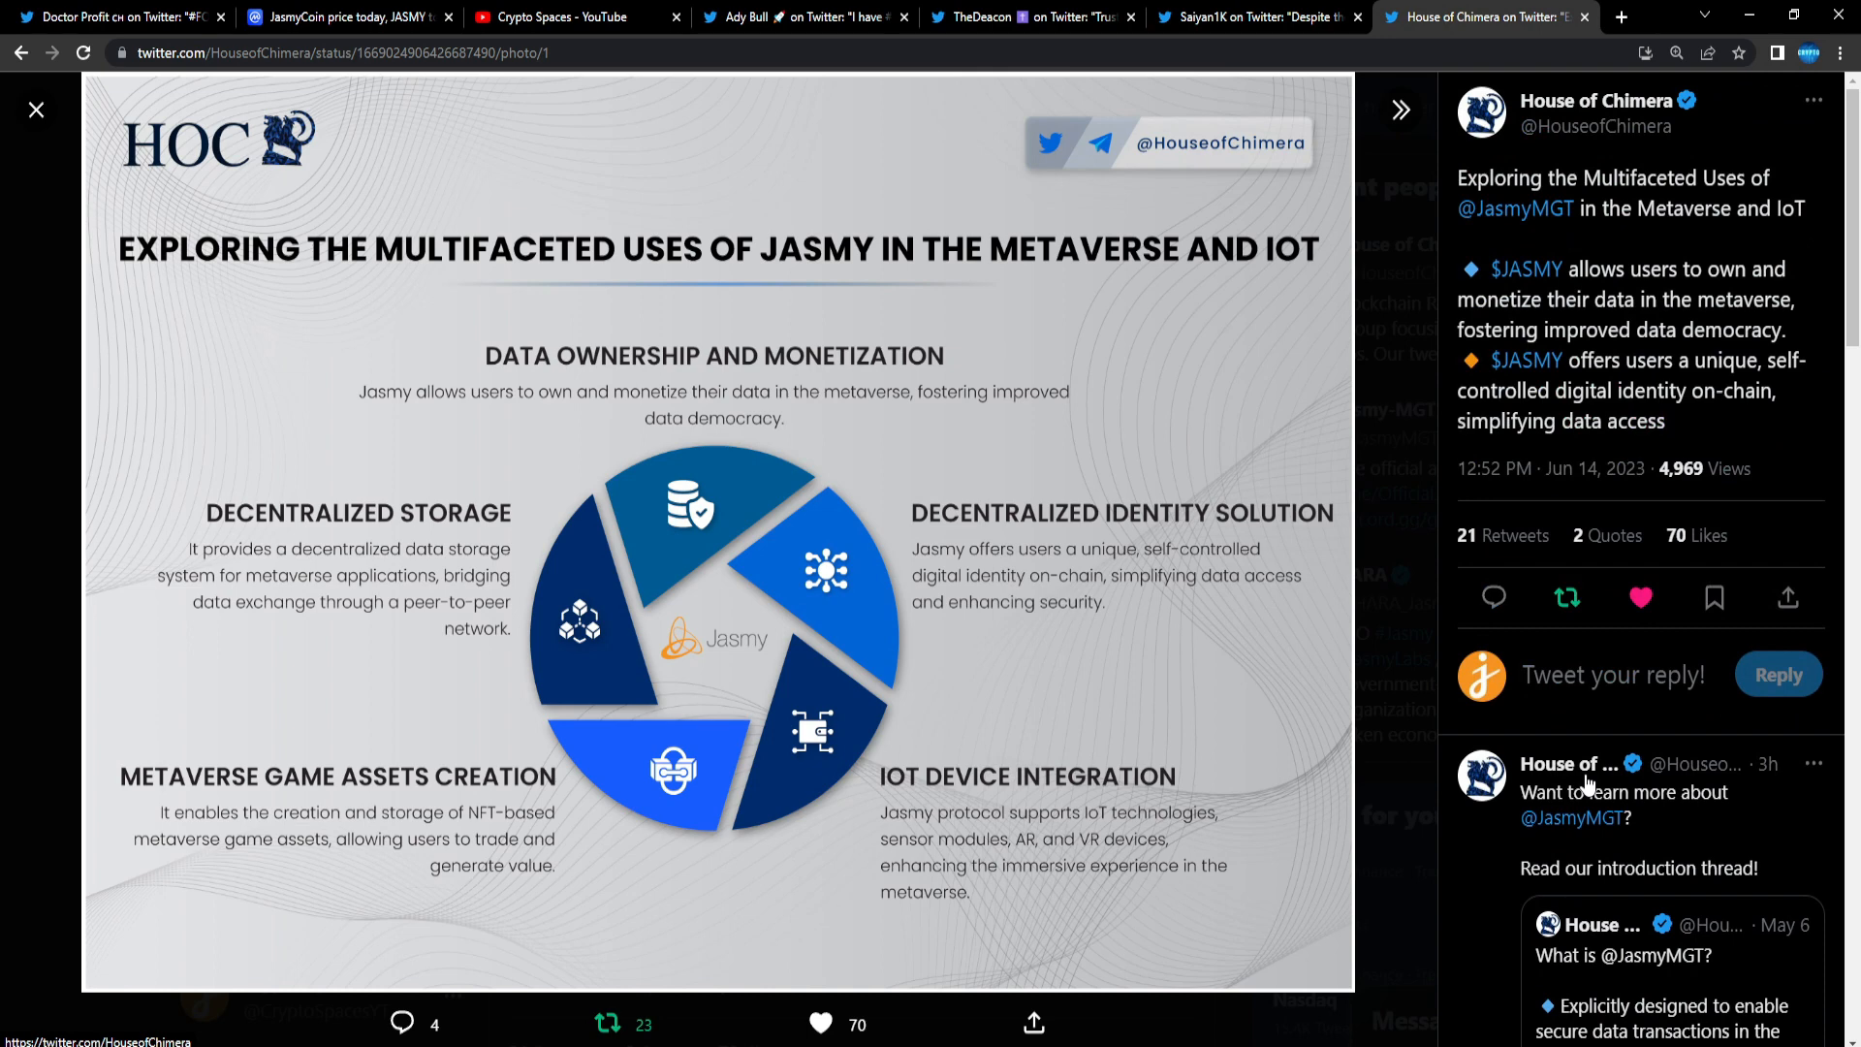
mouse_move(992, 583)
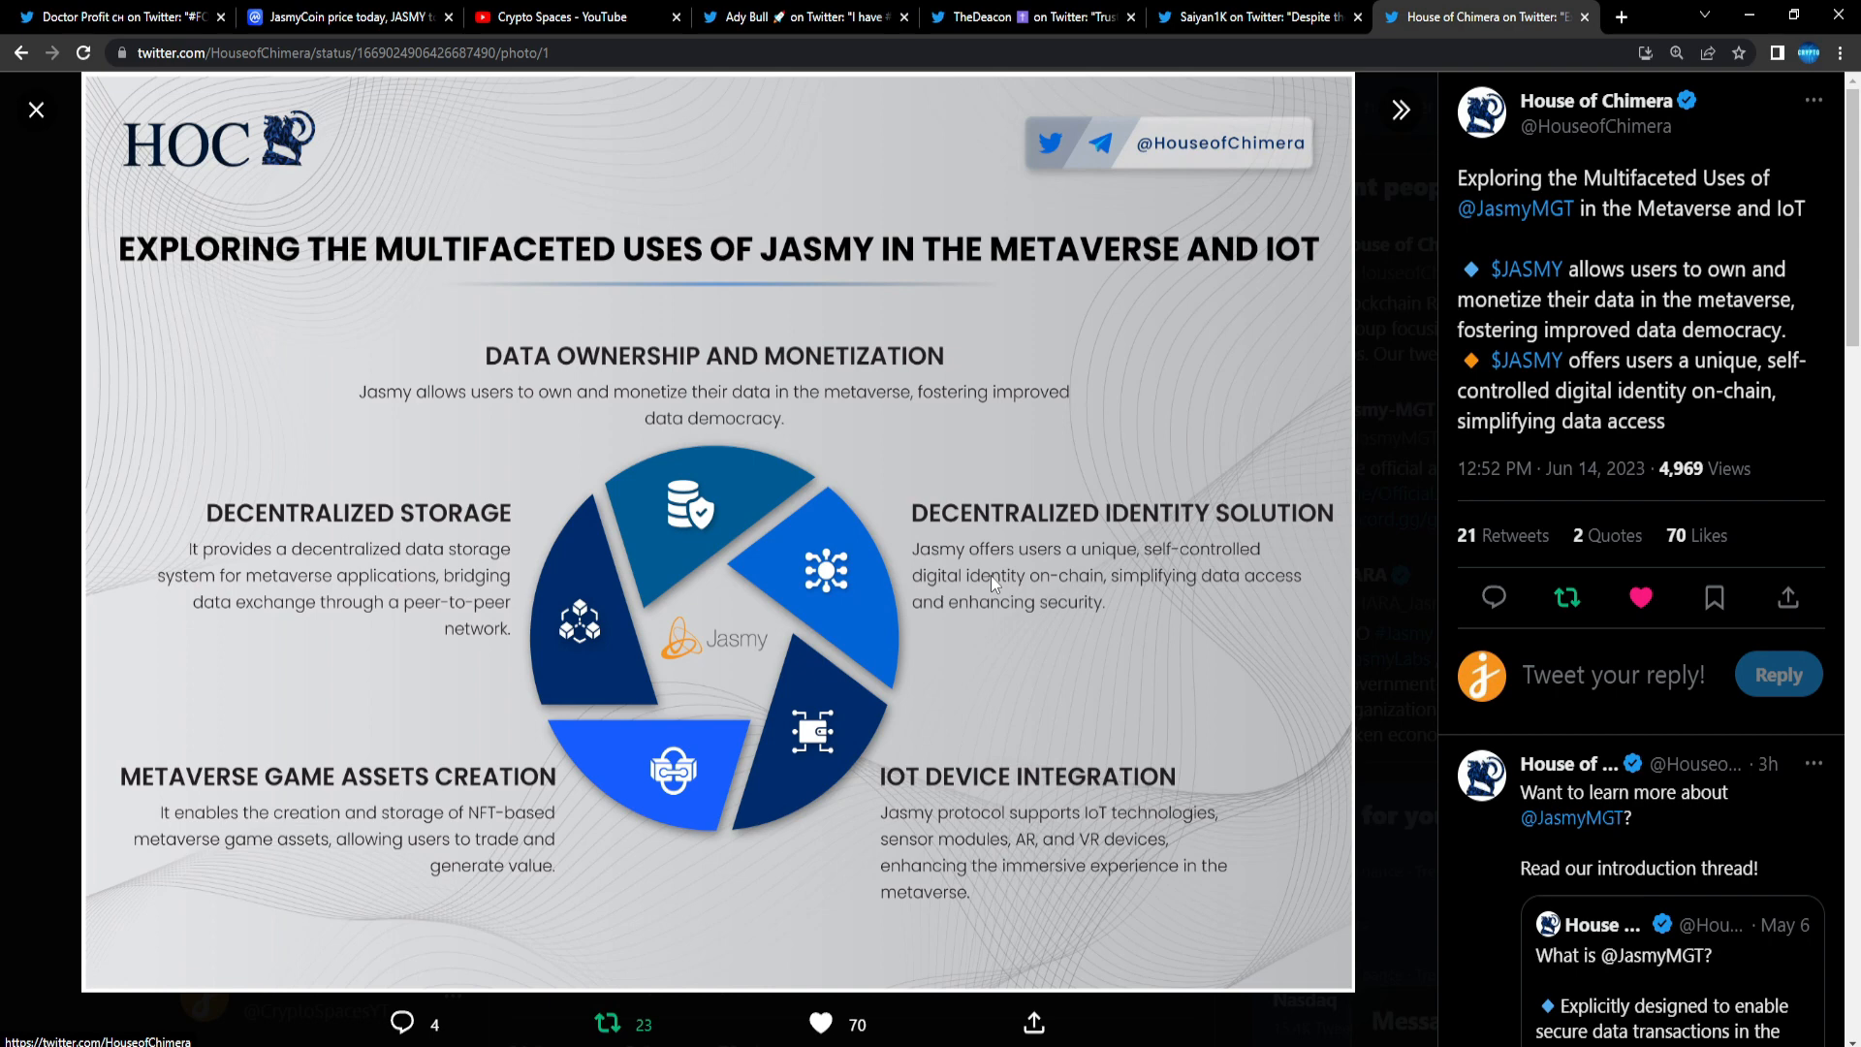
Step: Return to the JasmyCoin page and select the 95.14% circulating supply figure
click(344, 16)
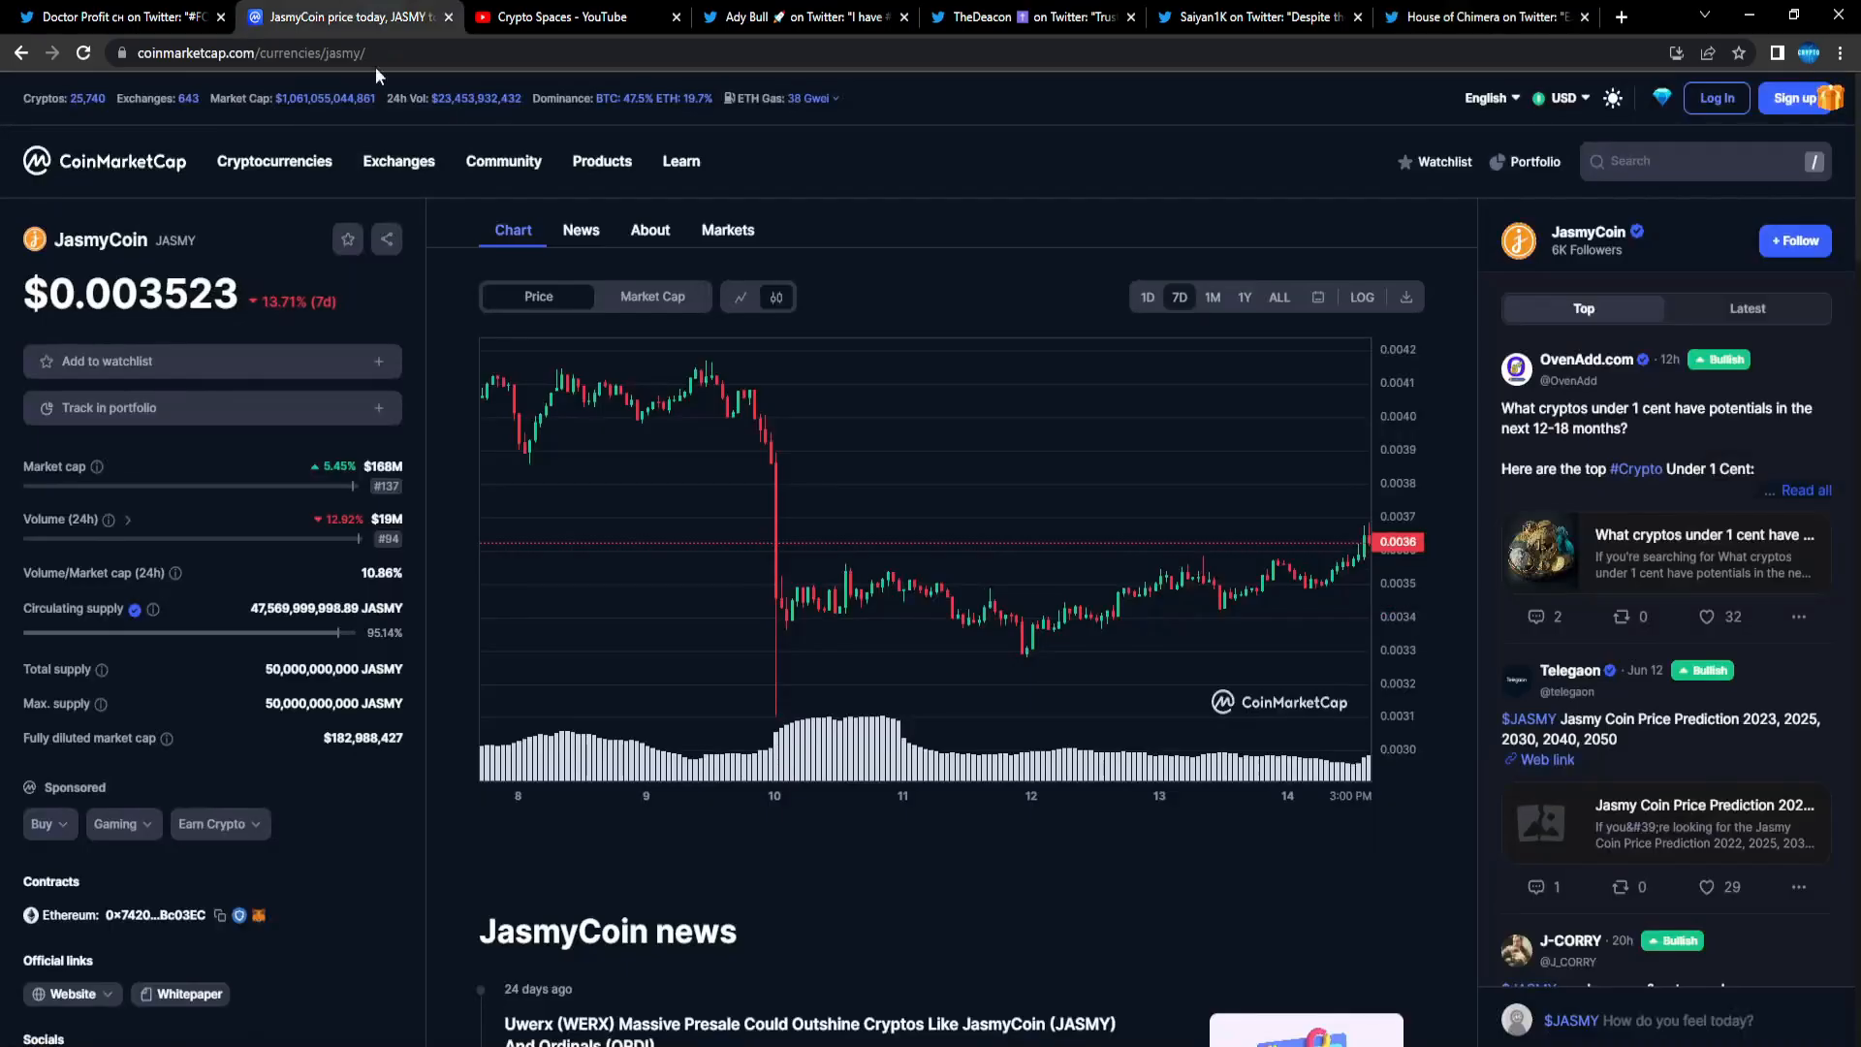
double_click(385, 631)
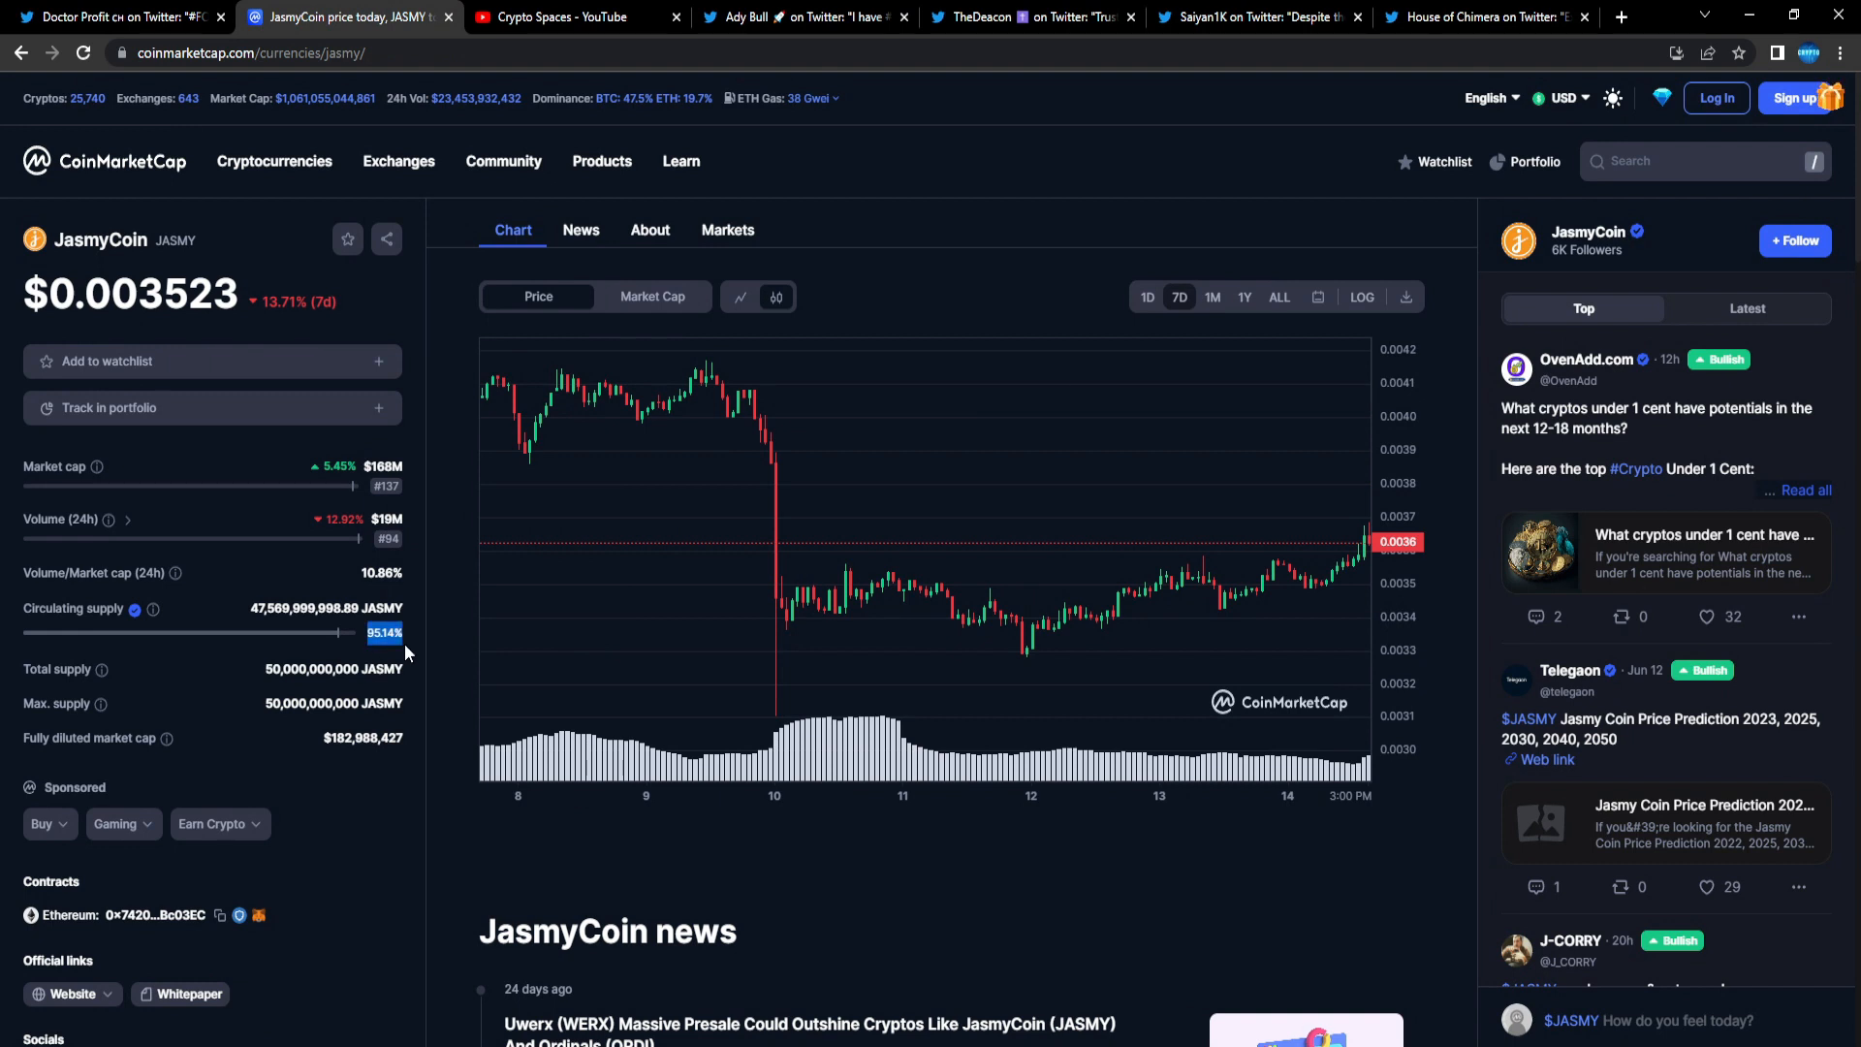
mouse_move(1232, 155)
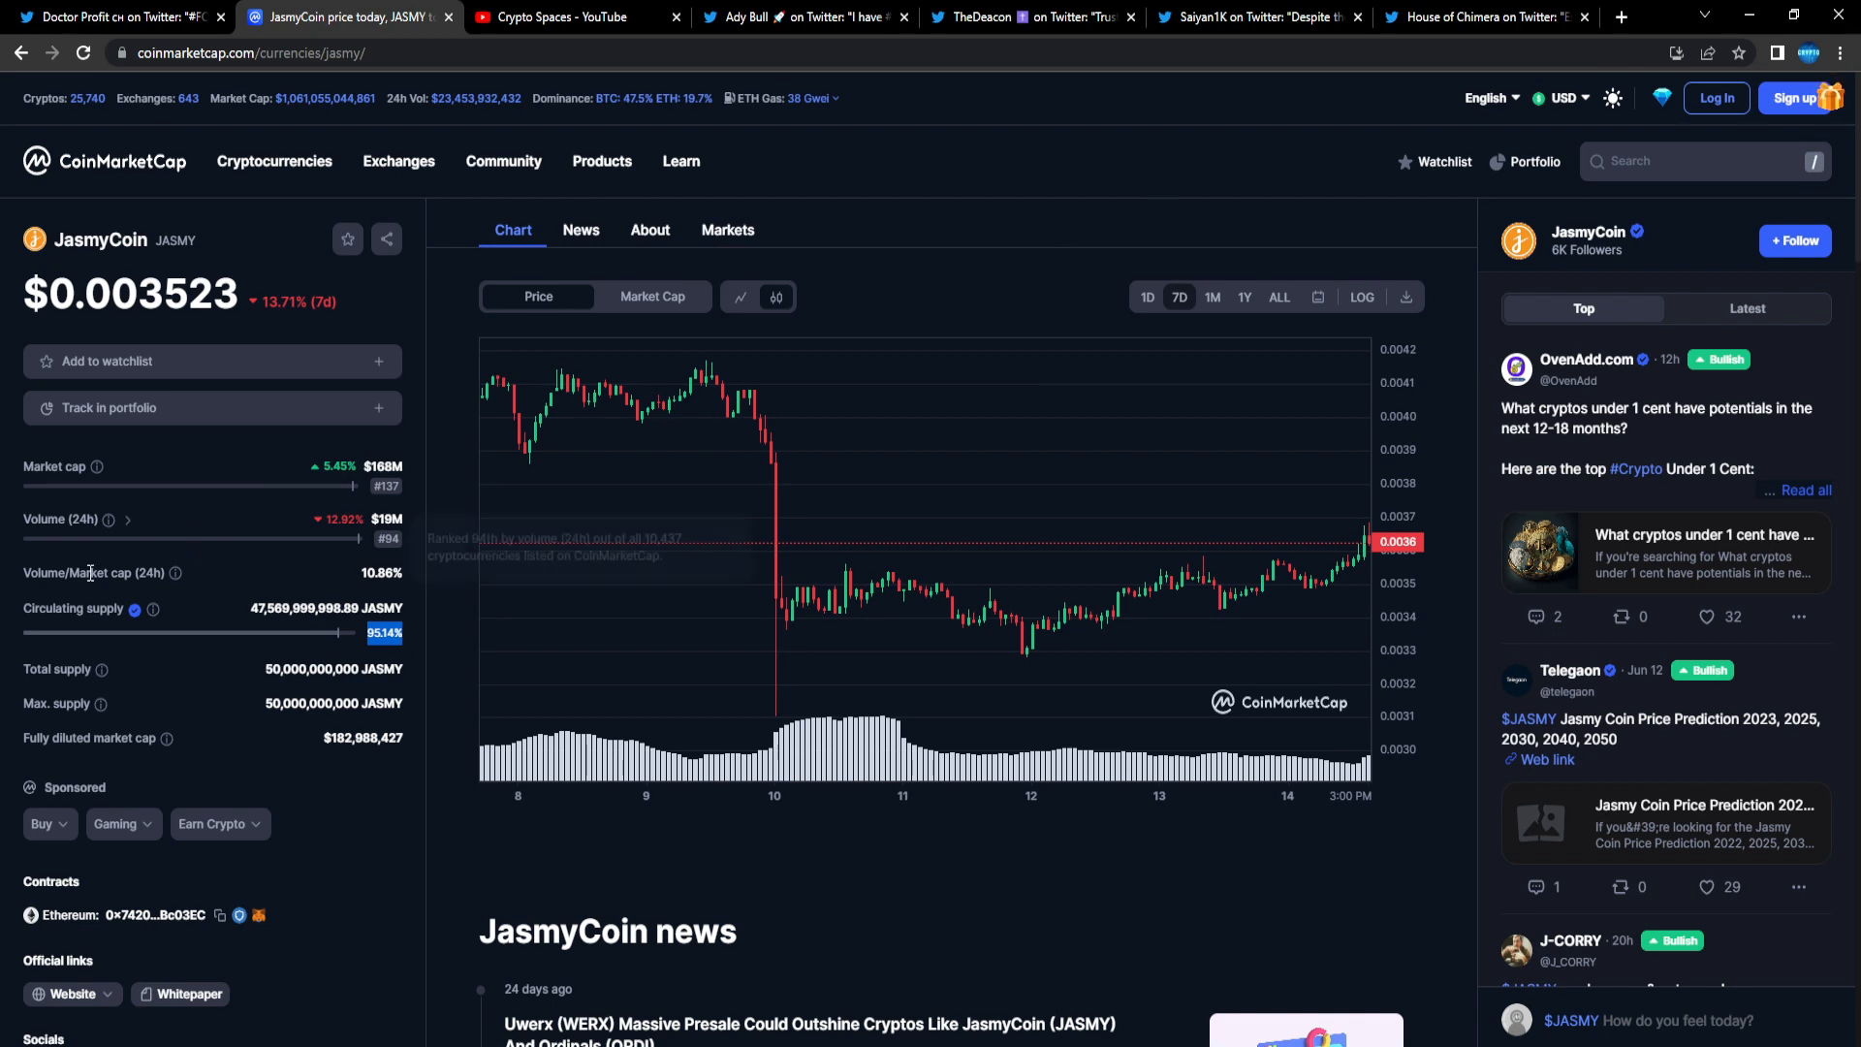
mouse_move(38, 644)
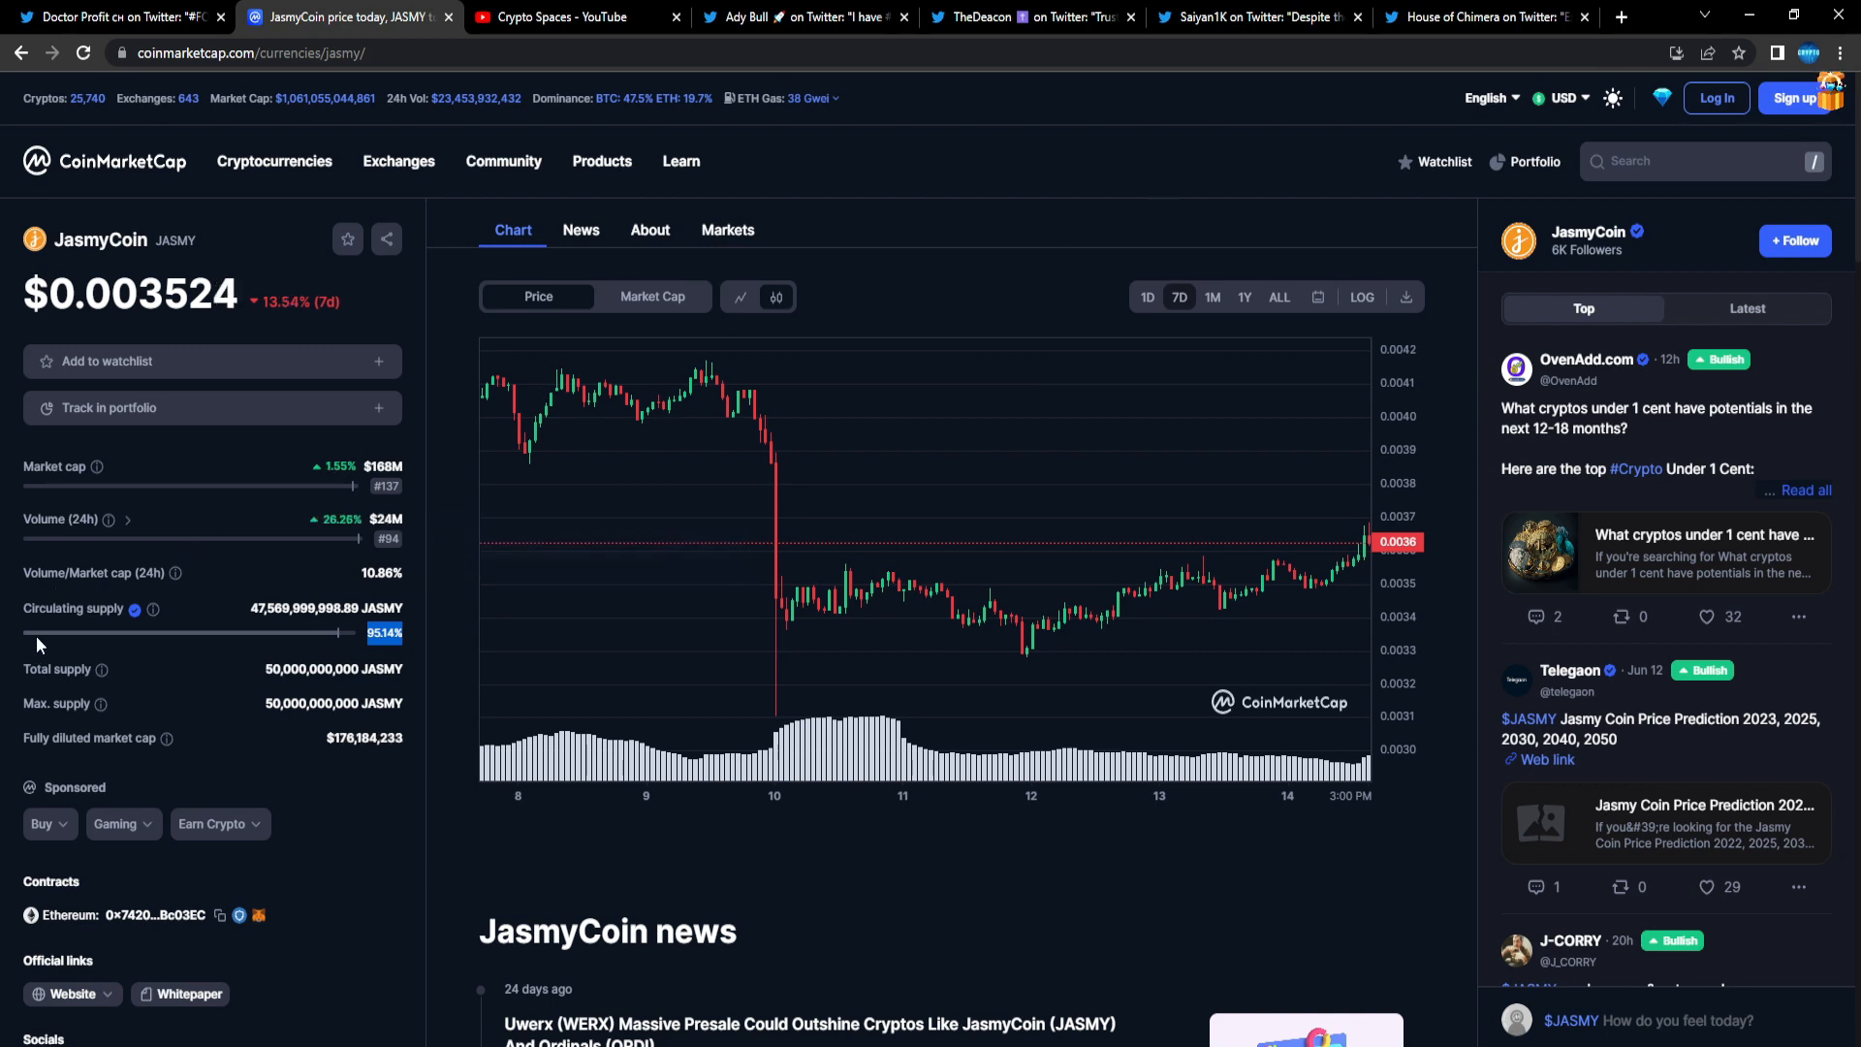
Step: View the House of Chimera infographic tab, then the Crypto Spaces YouTube tab
click(1258, 16)
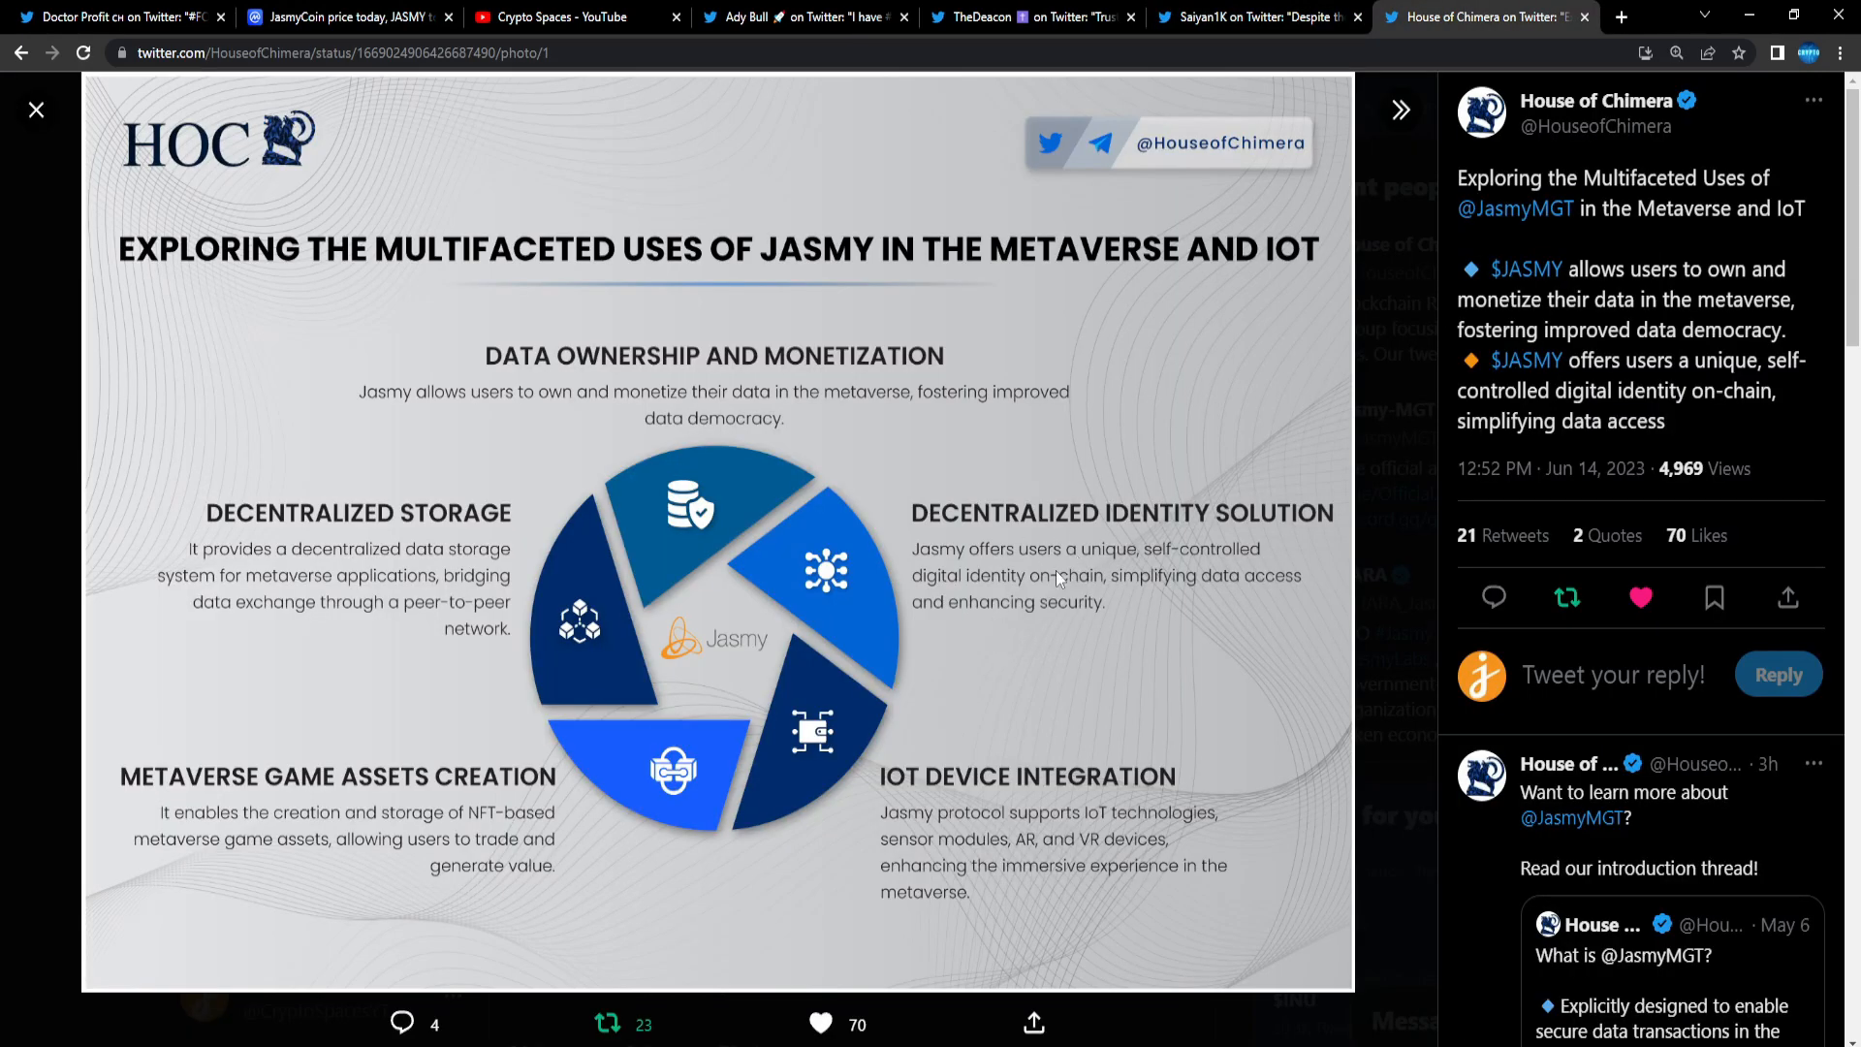
mouse_move(1089, 562)
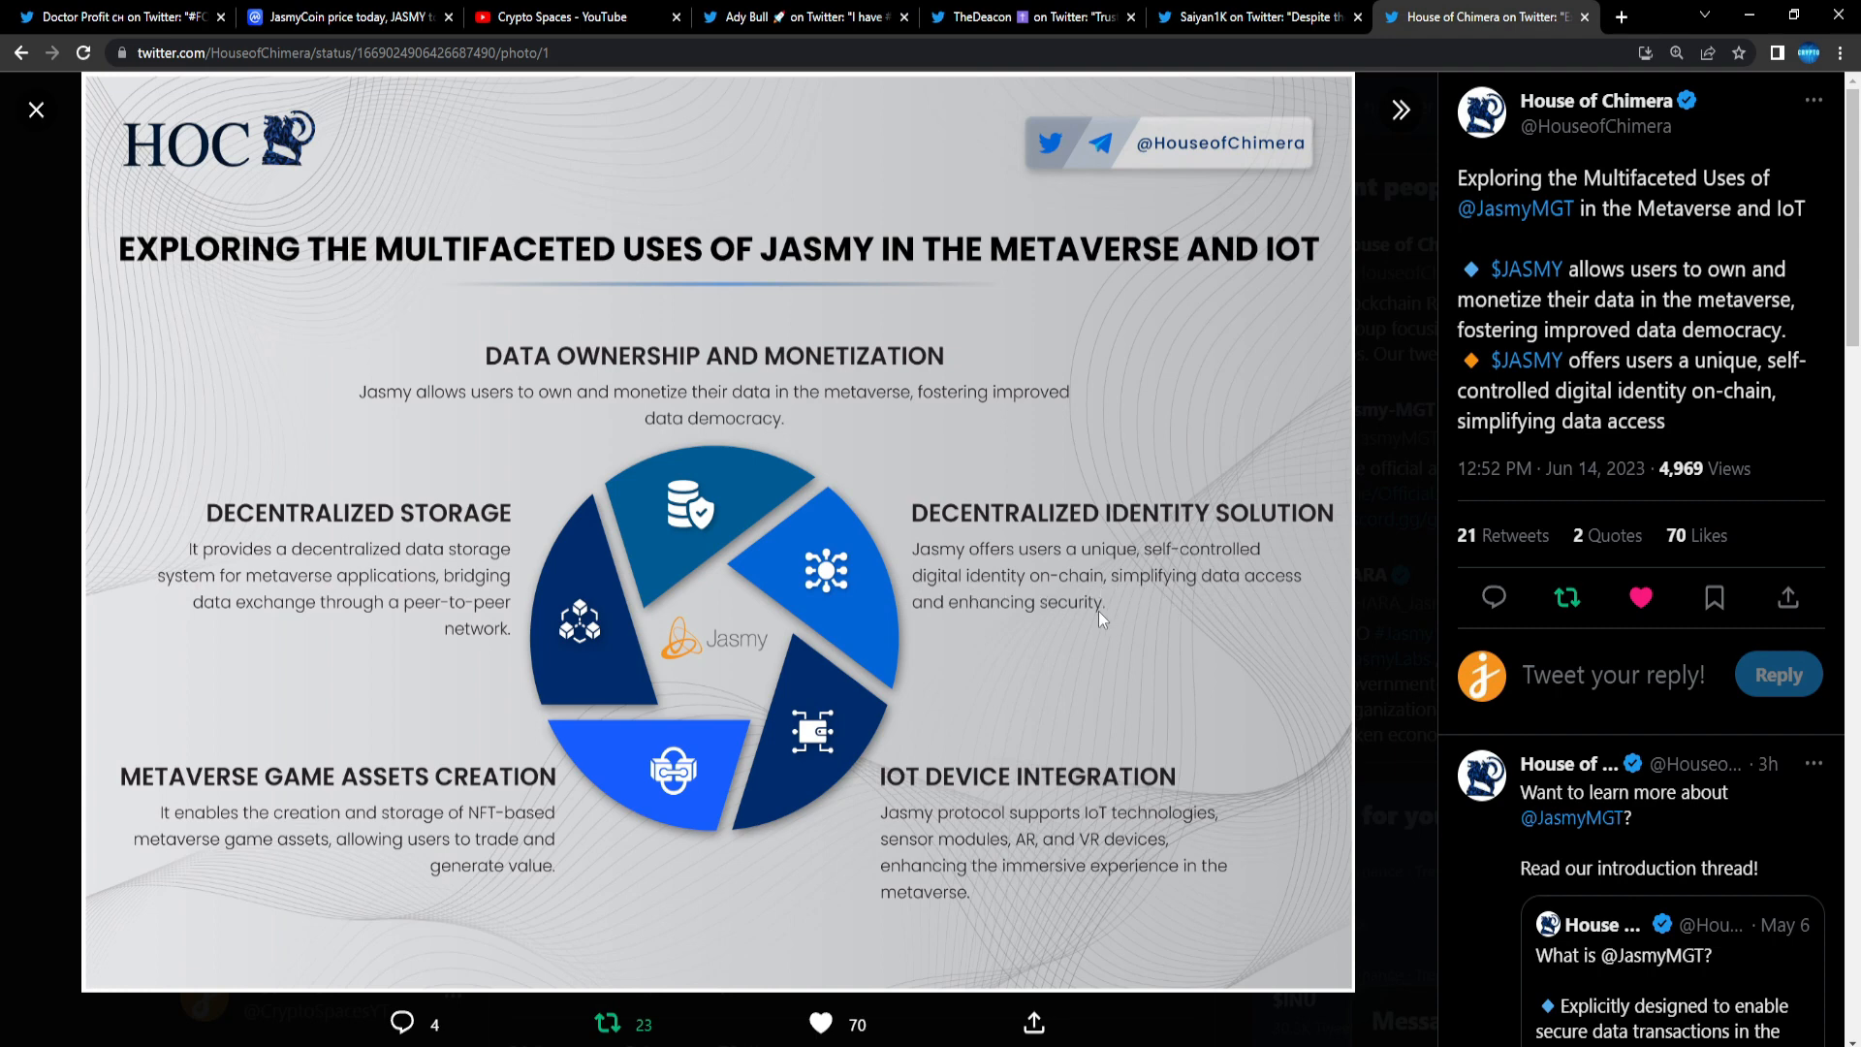
mouse_move(1153, 608)
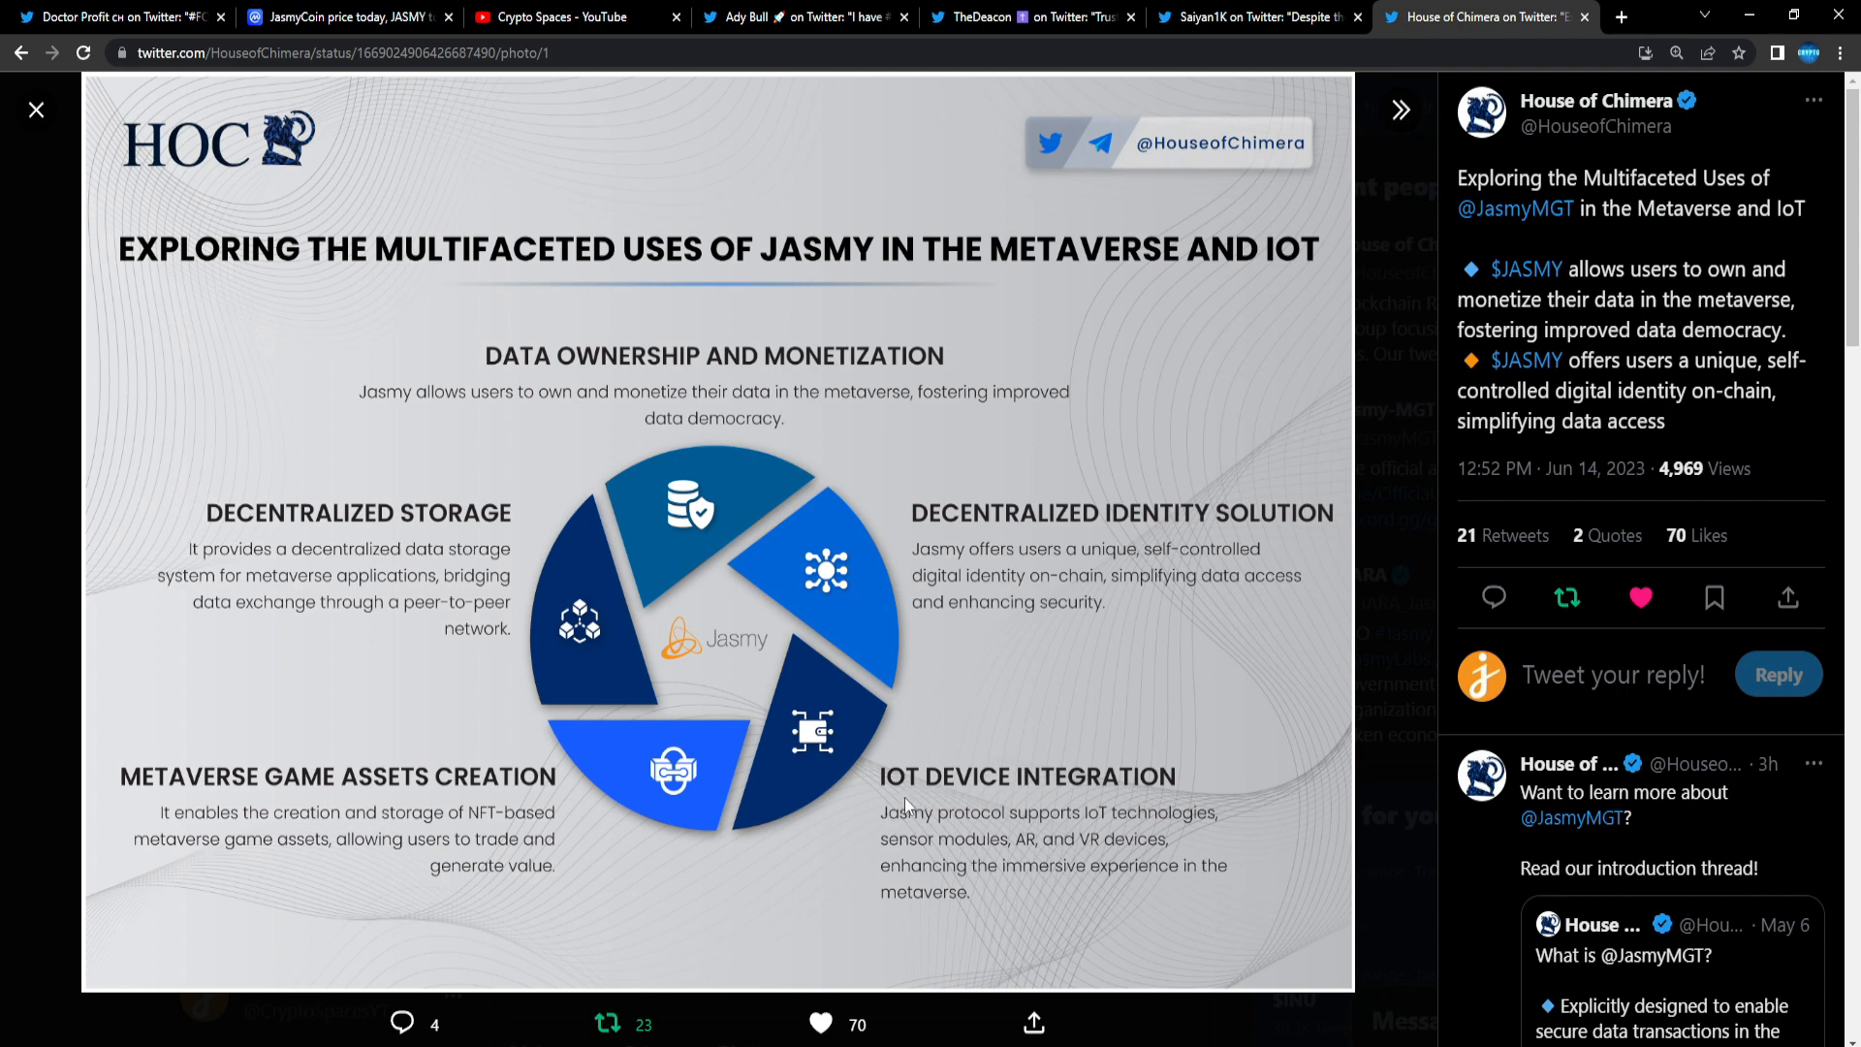
mouse_move(927, 857)
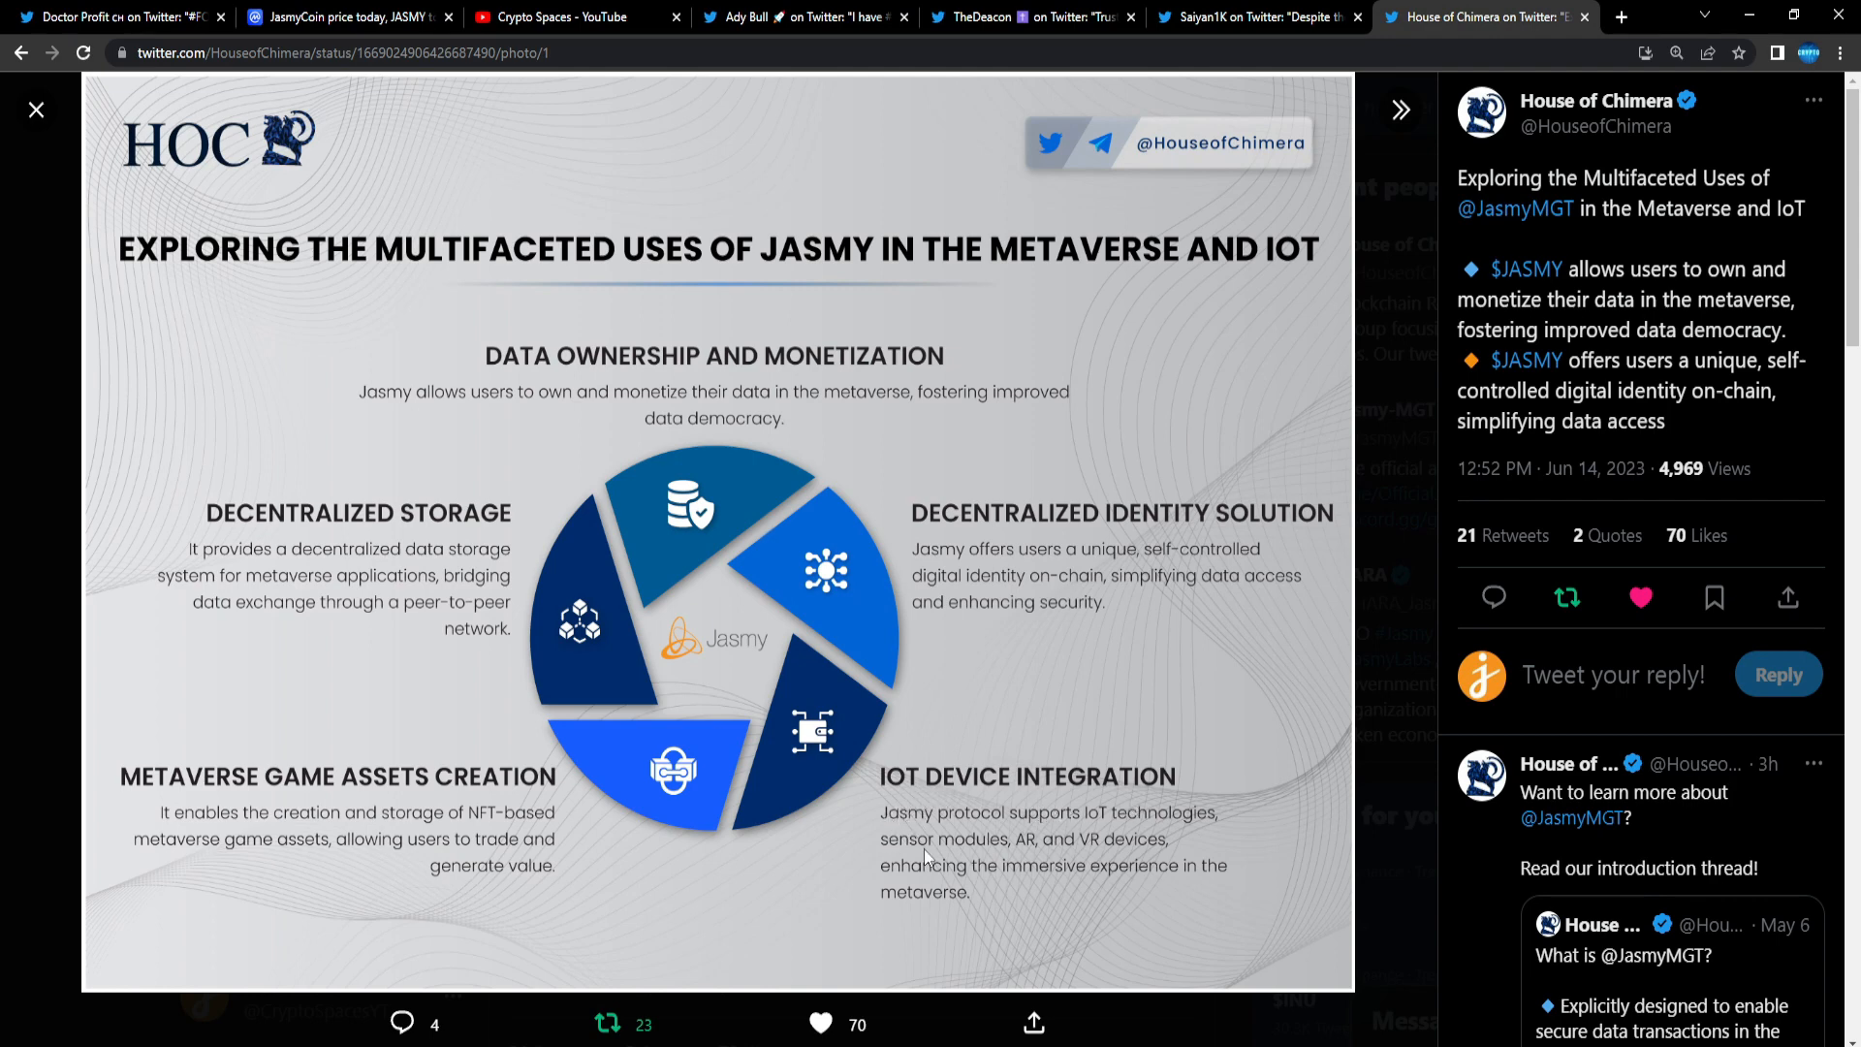
mouse_move(1163, 830)
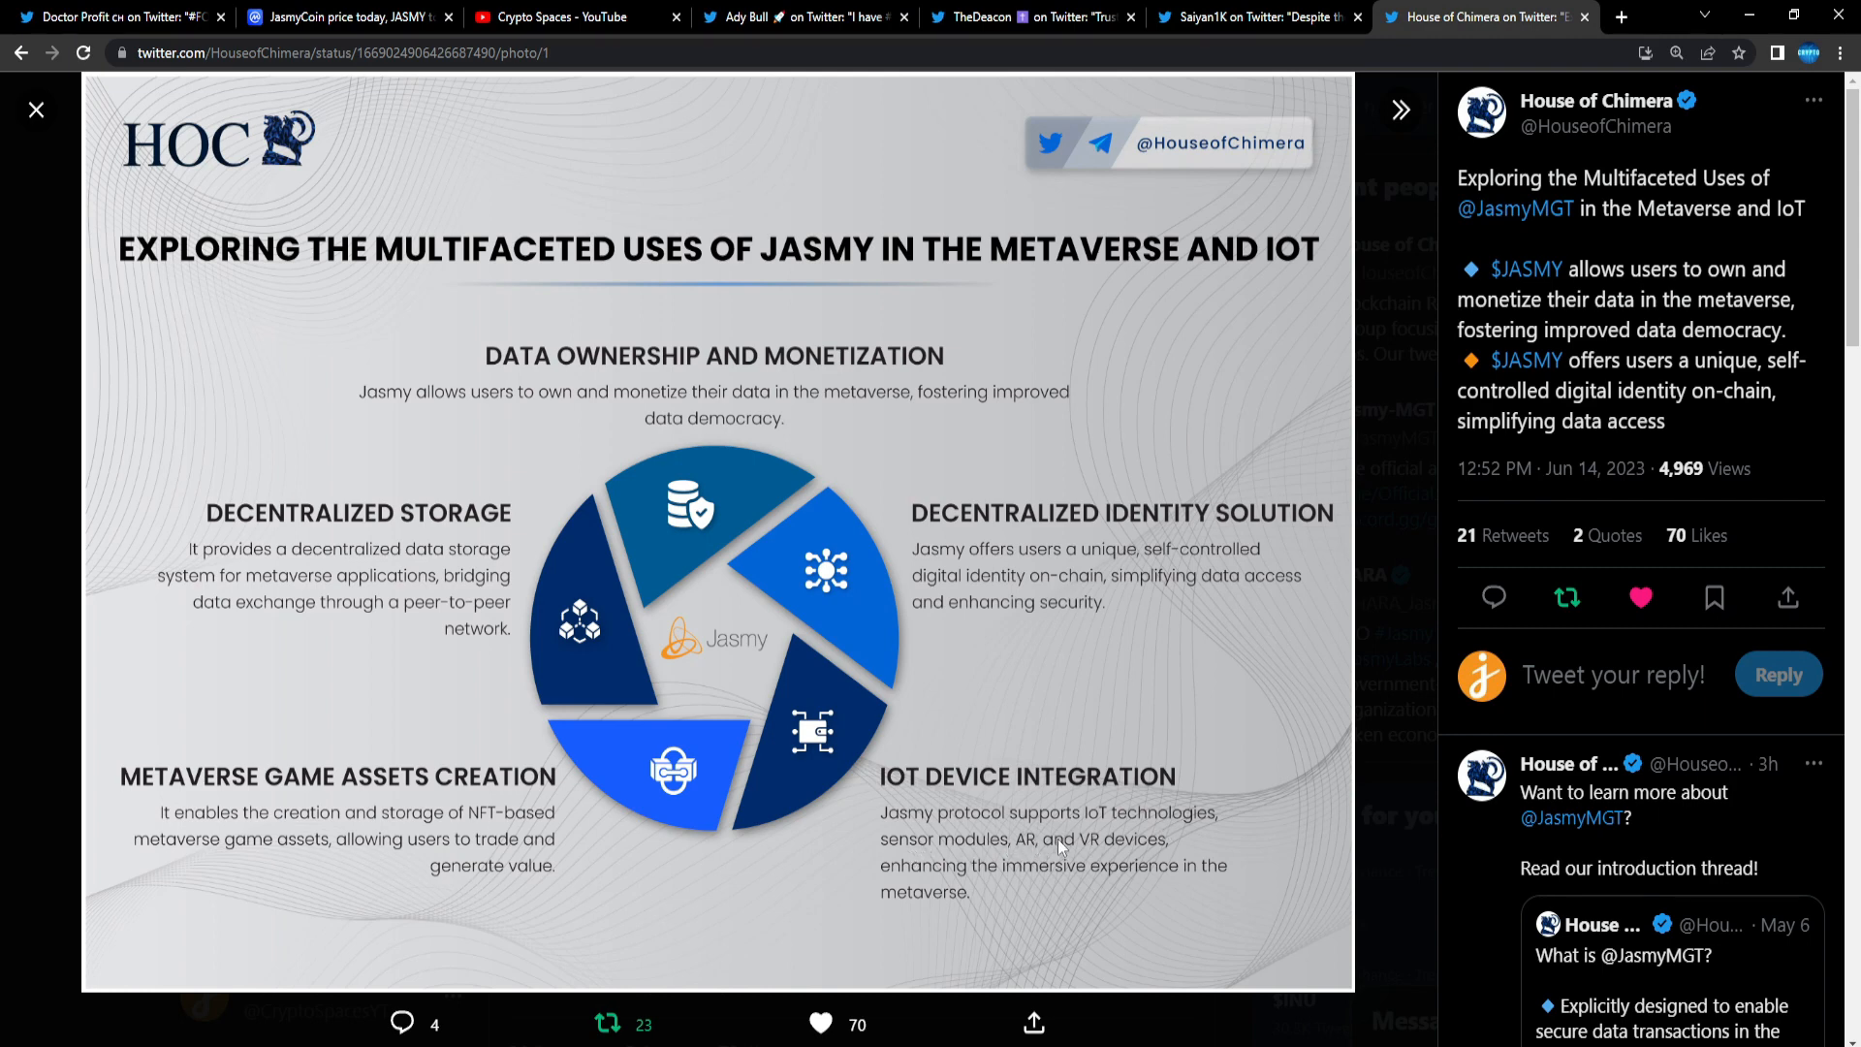
mouse_move(1027, 852)
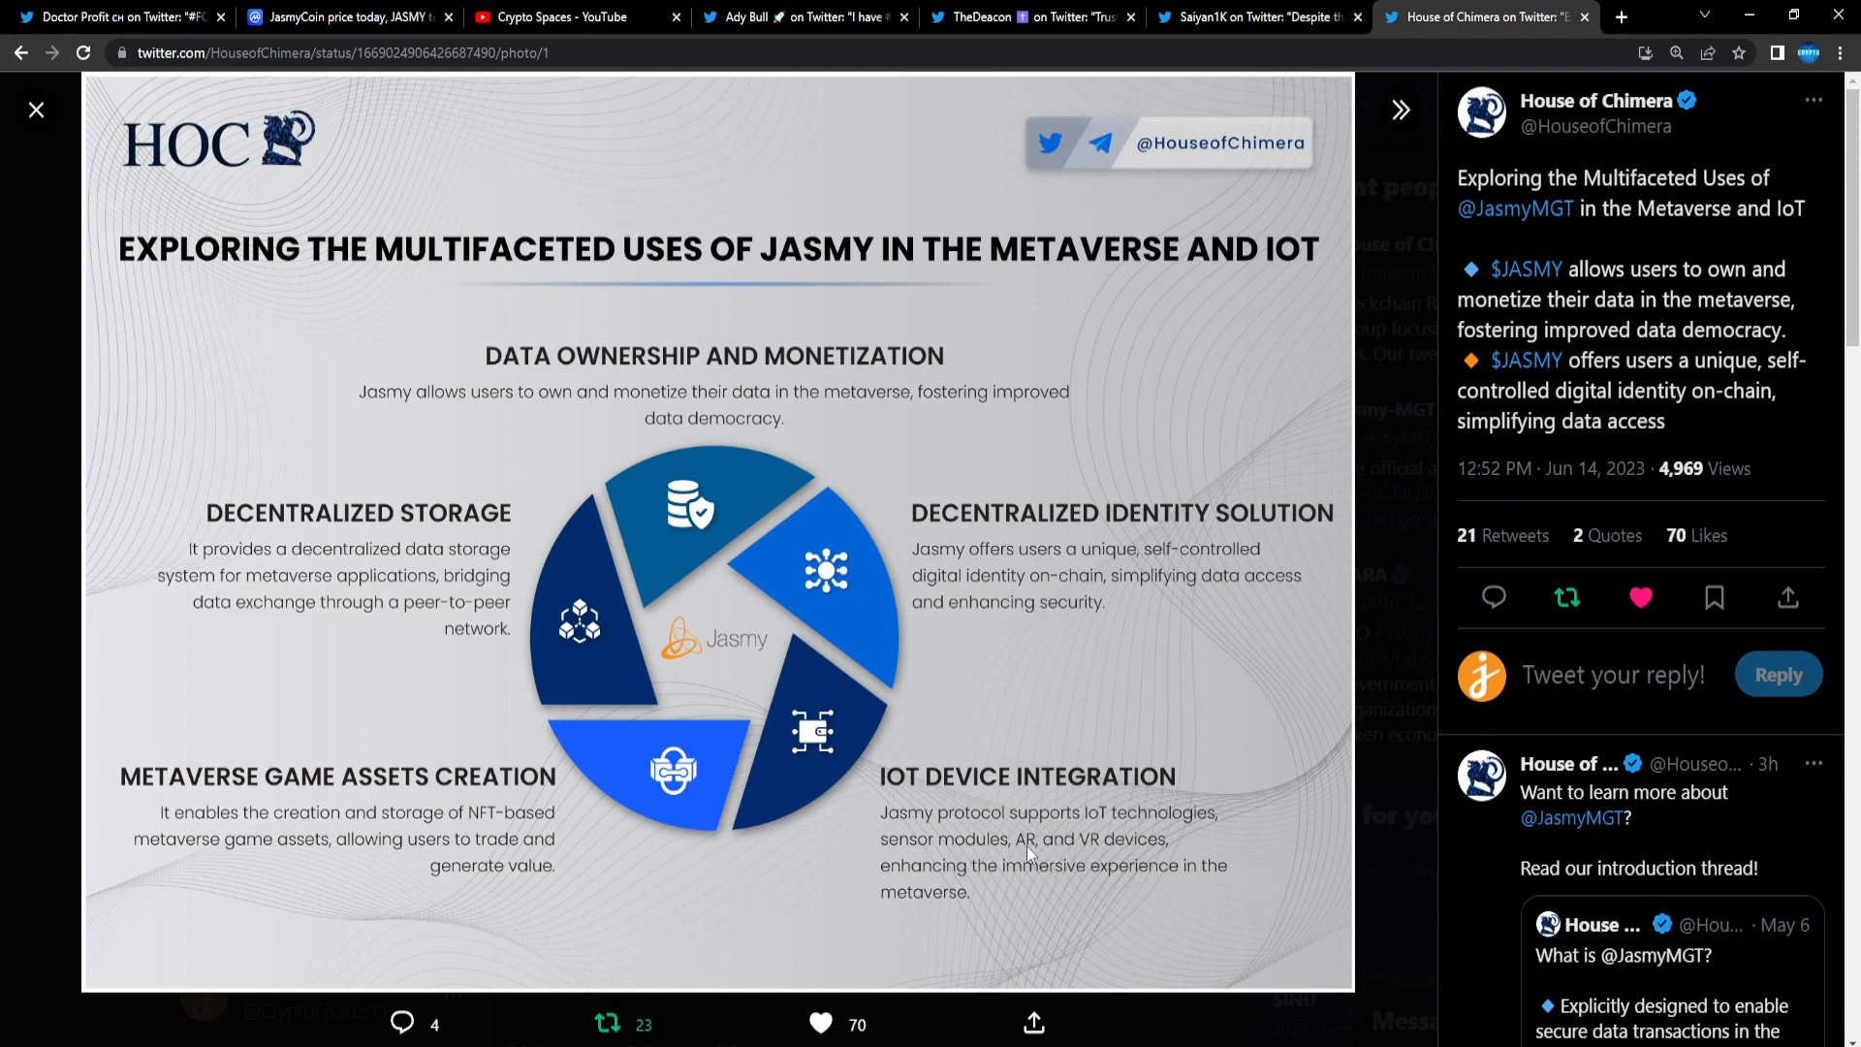
mouse_move(1140, 852)
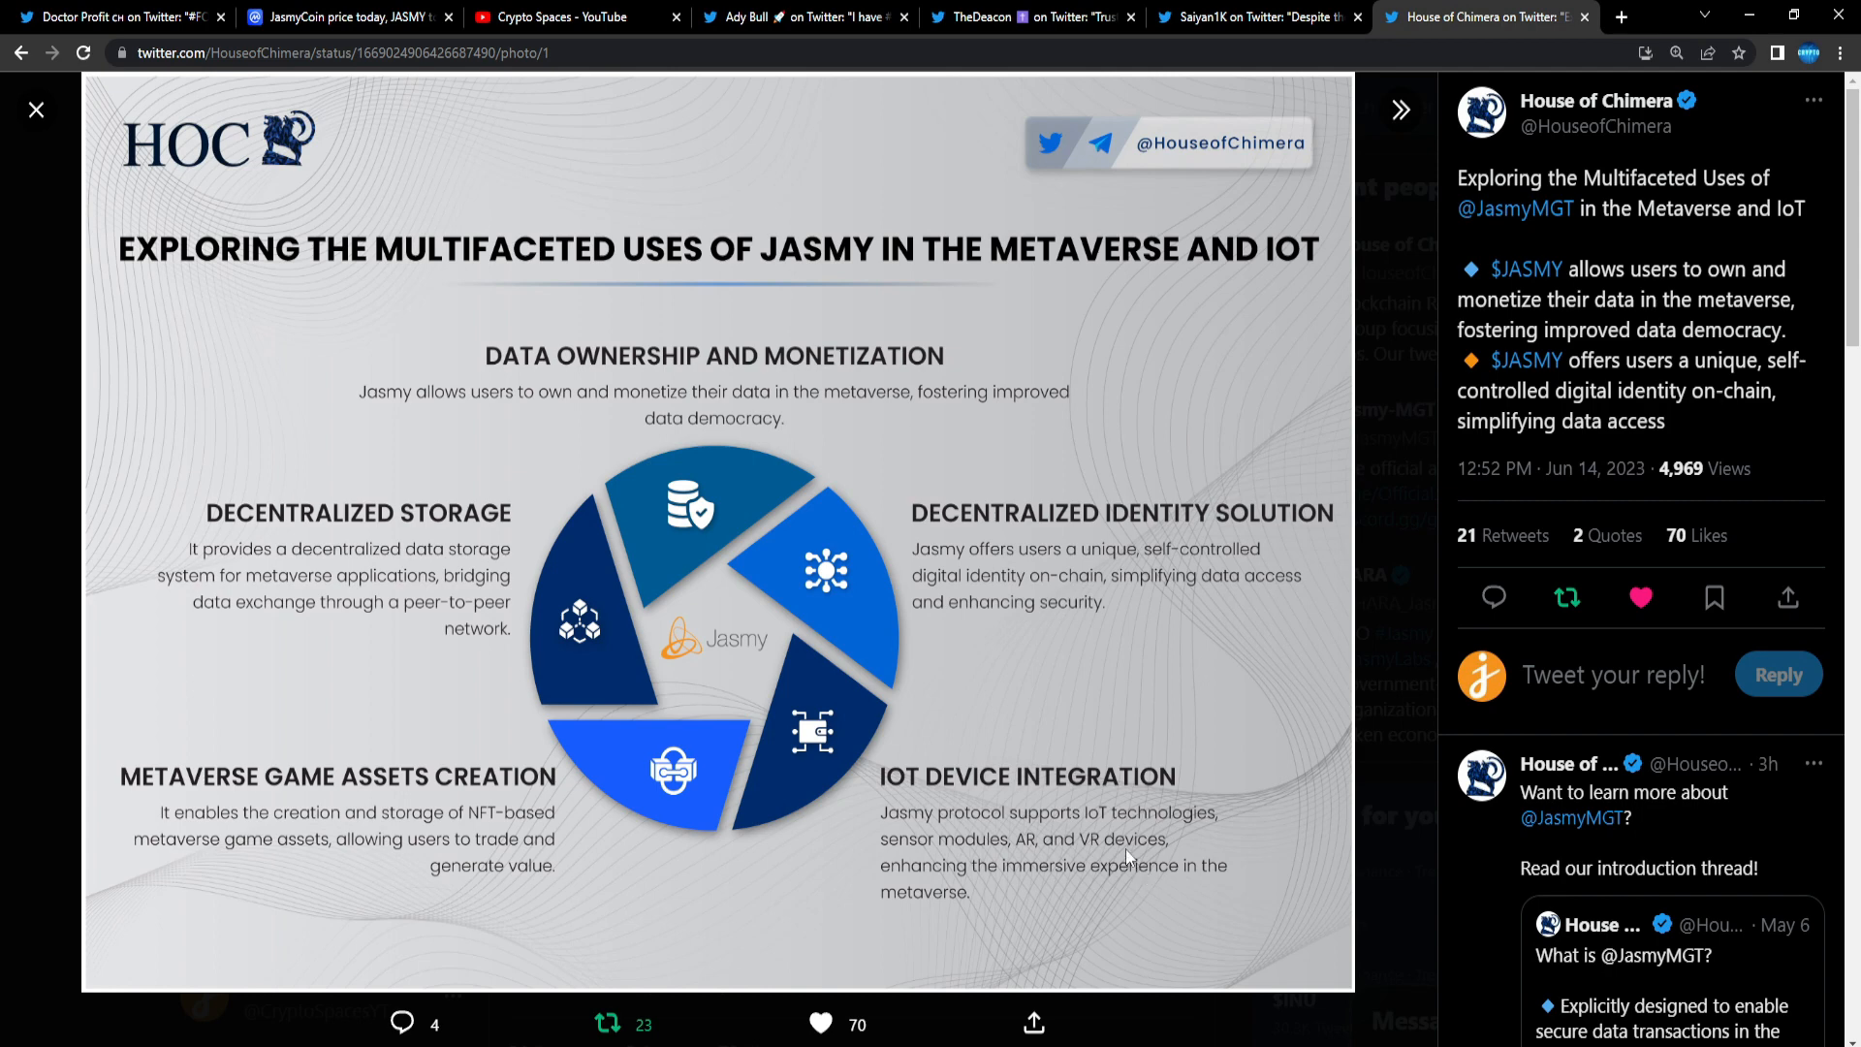
mouse_move(1592, 100)
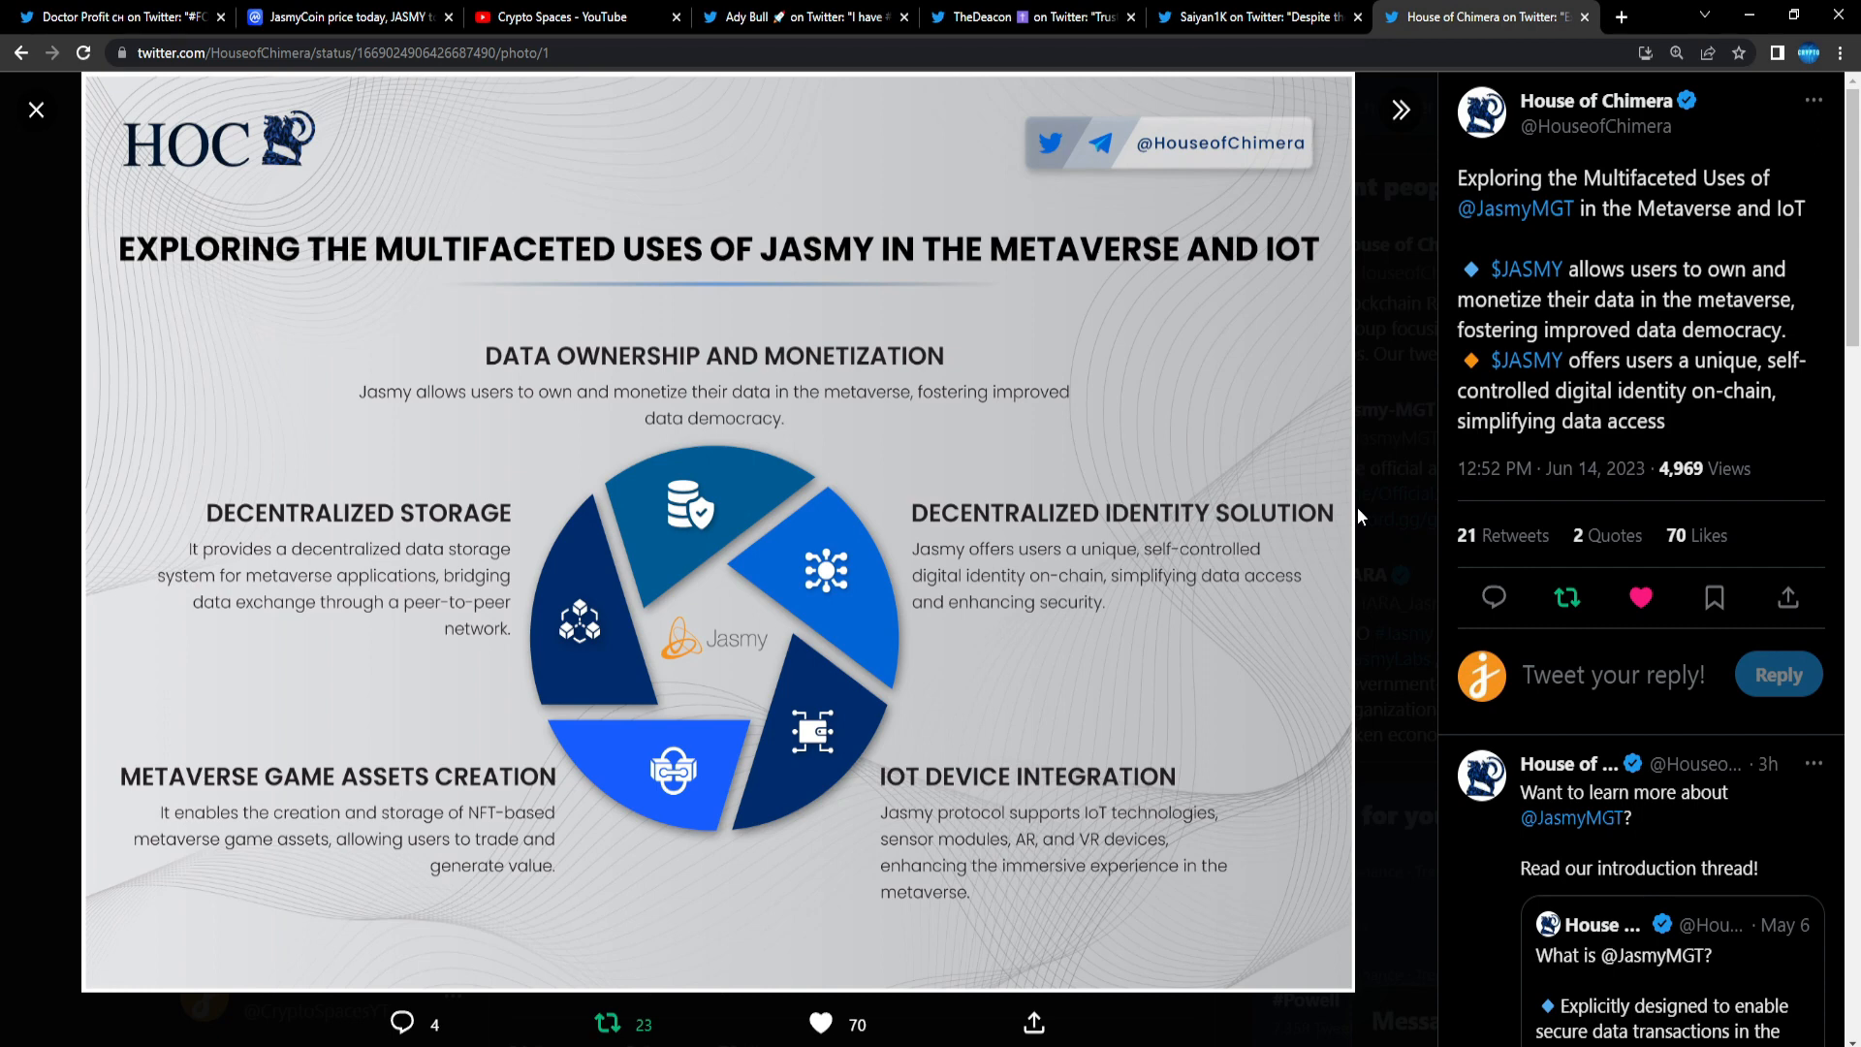
mouse_move(1380, 529)
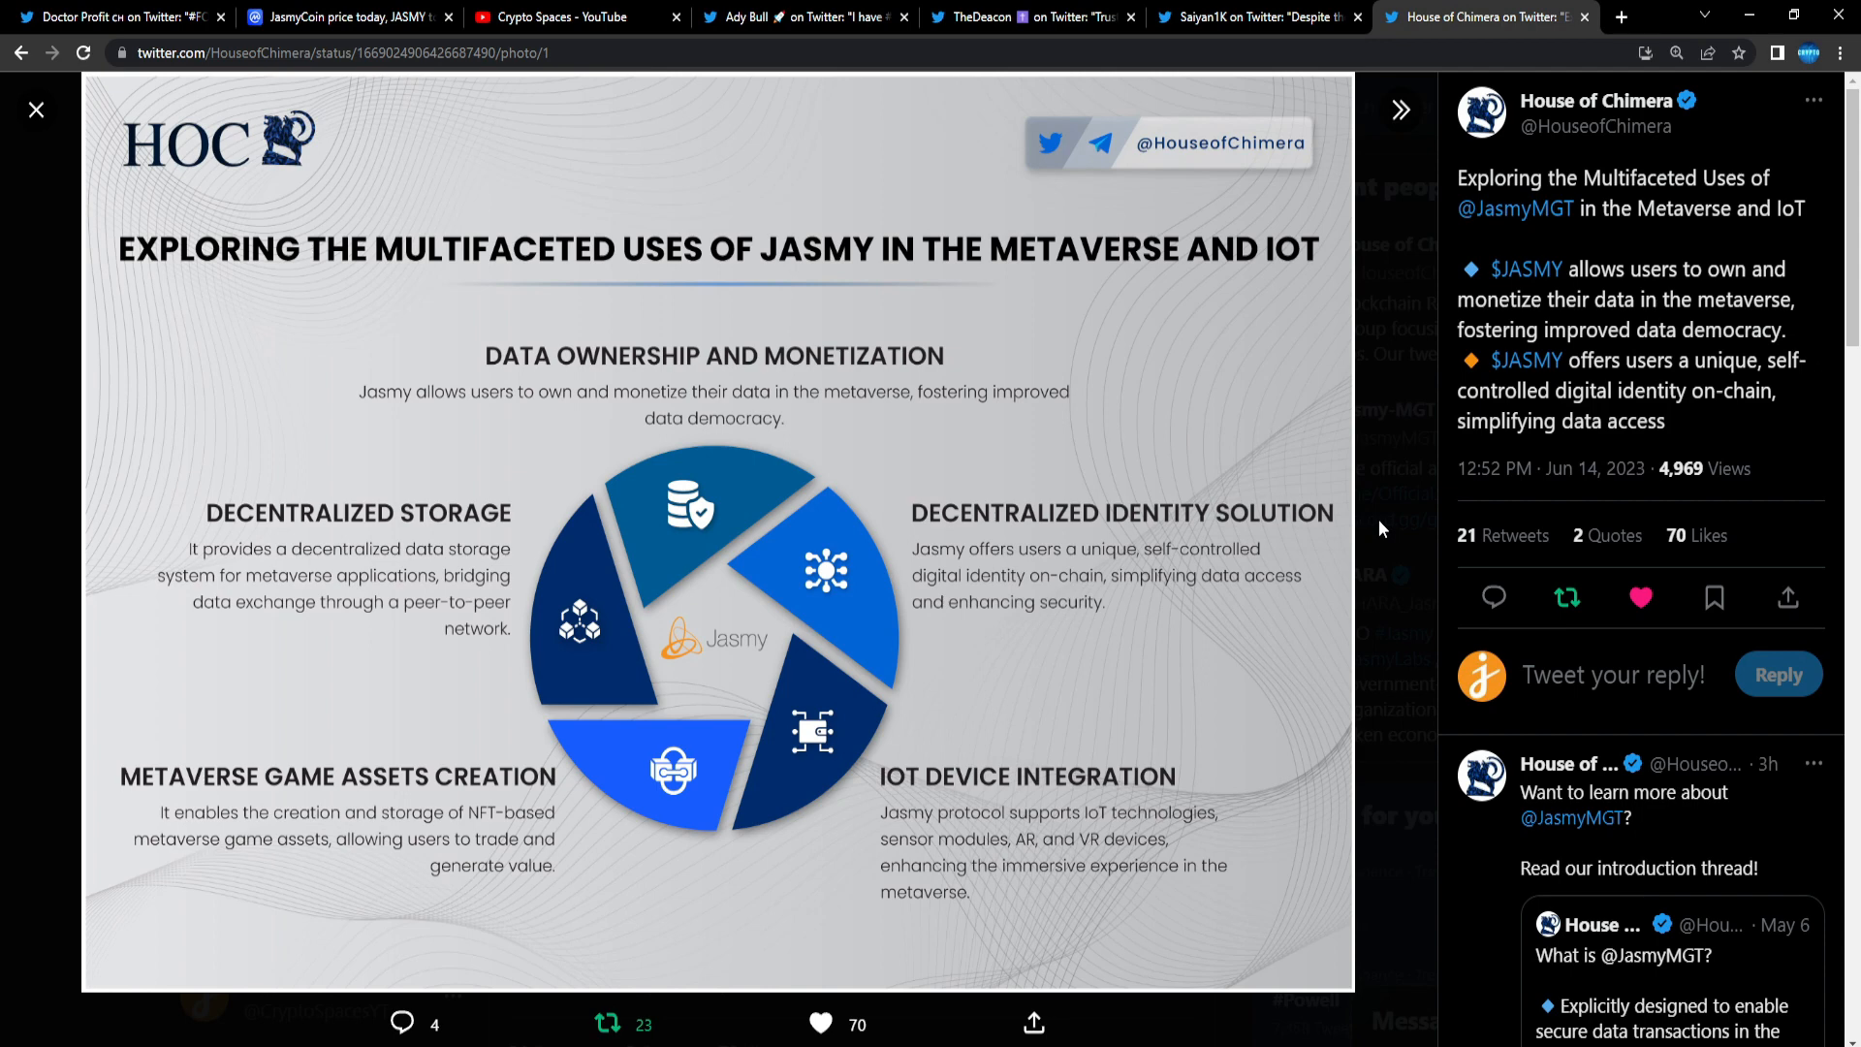
click(574, 17)
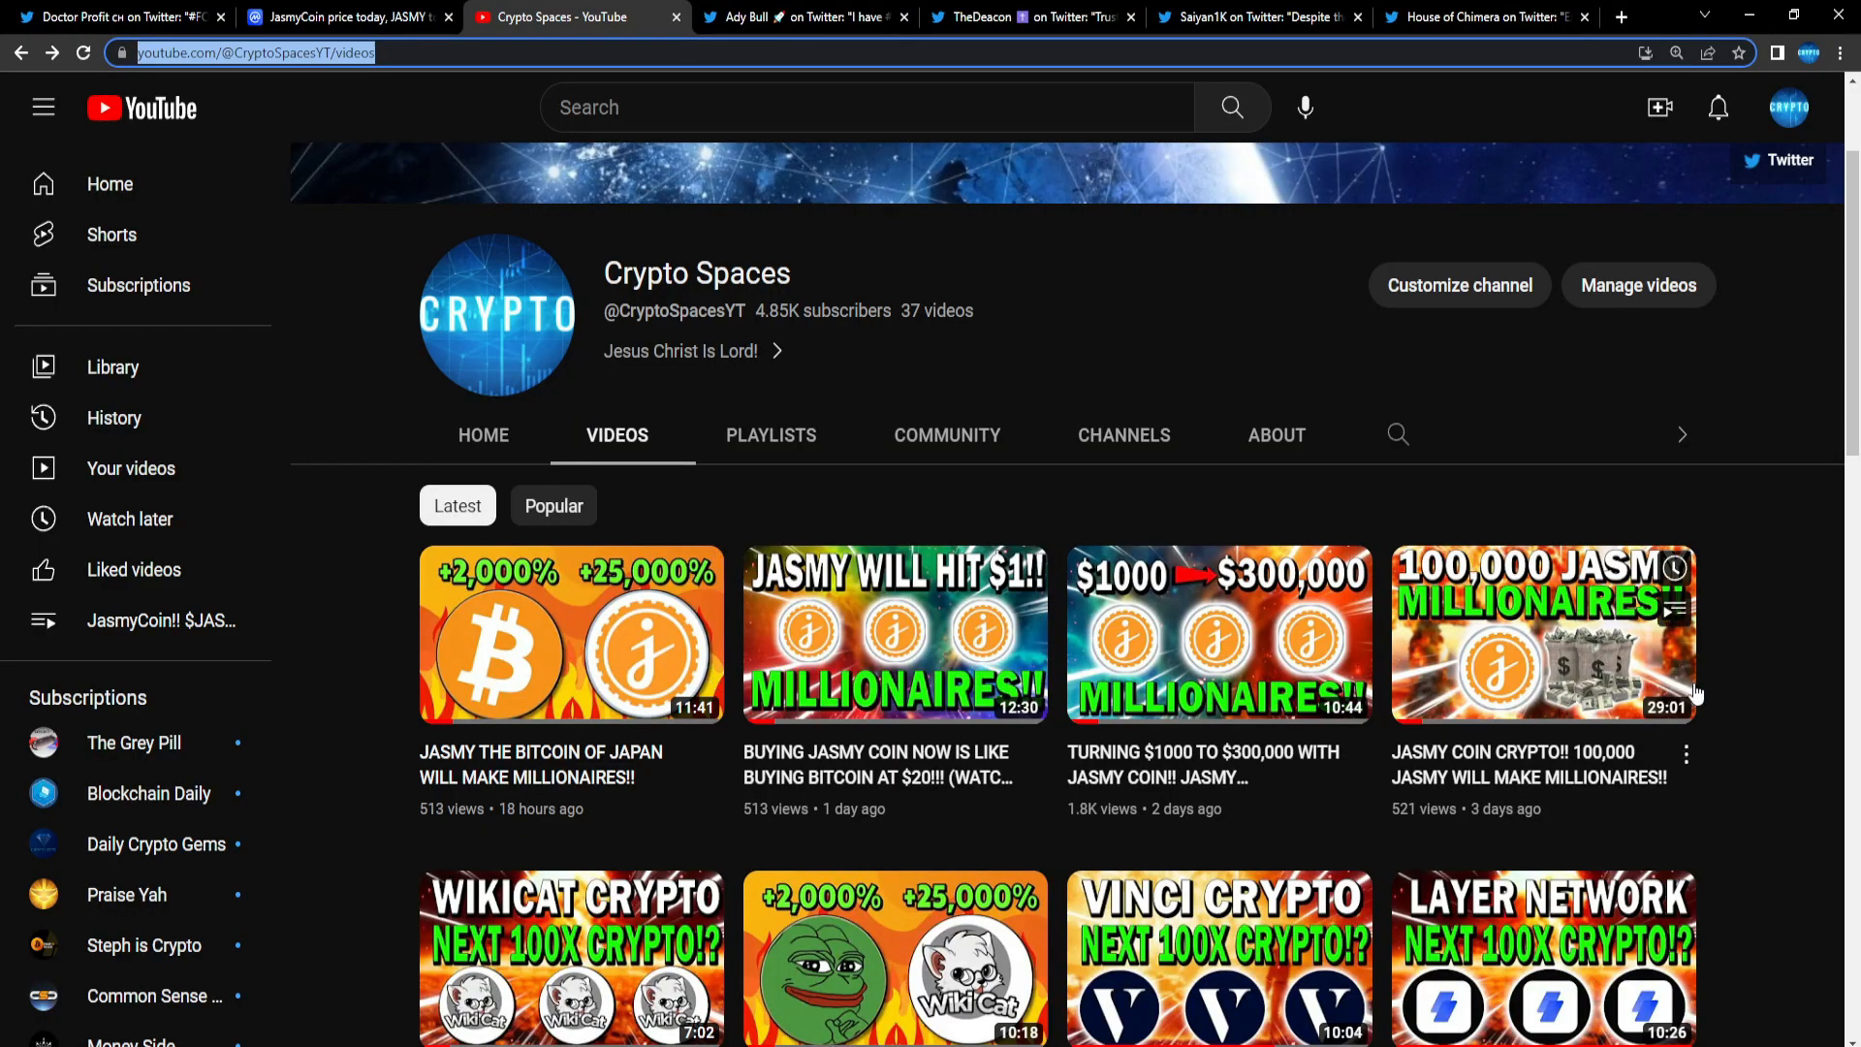